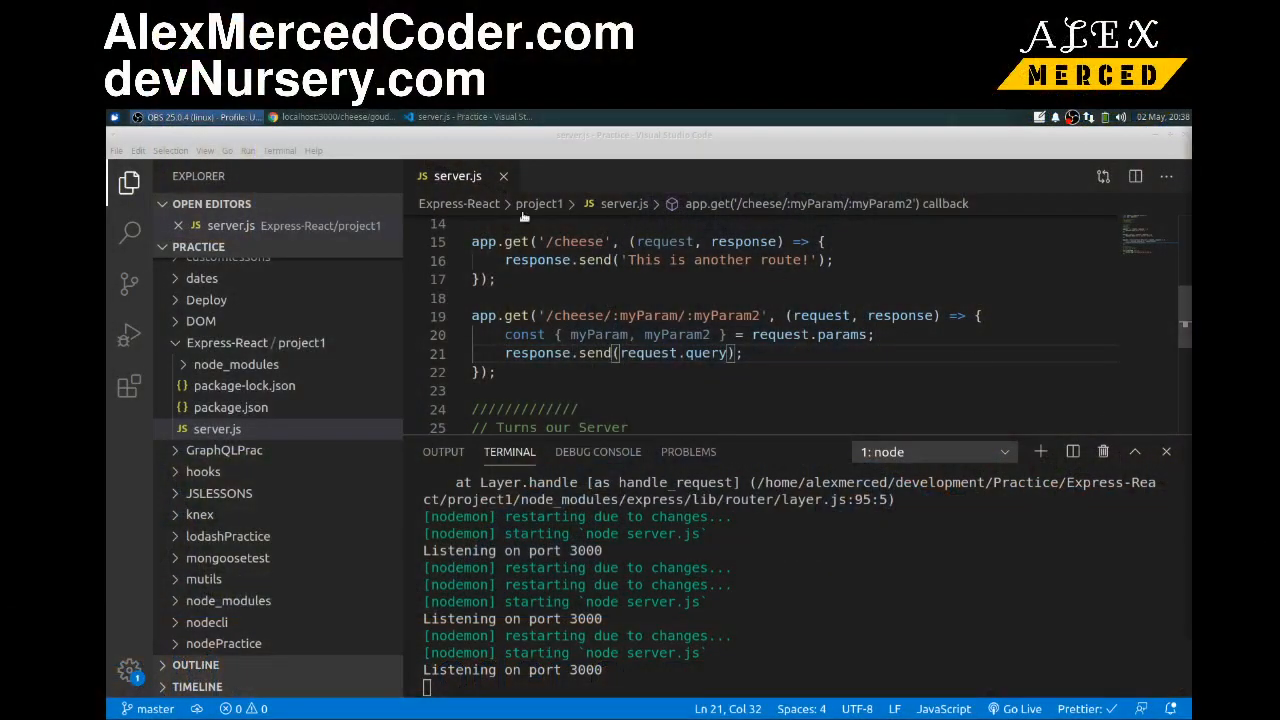
In a new browser tab, Google 'express react views' and open the reactjs/express-react-views GitHub result.
click(336, 116)
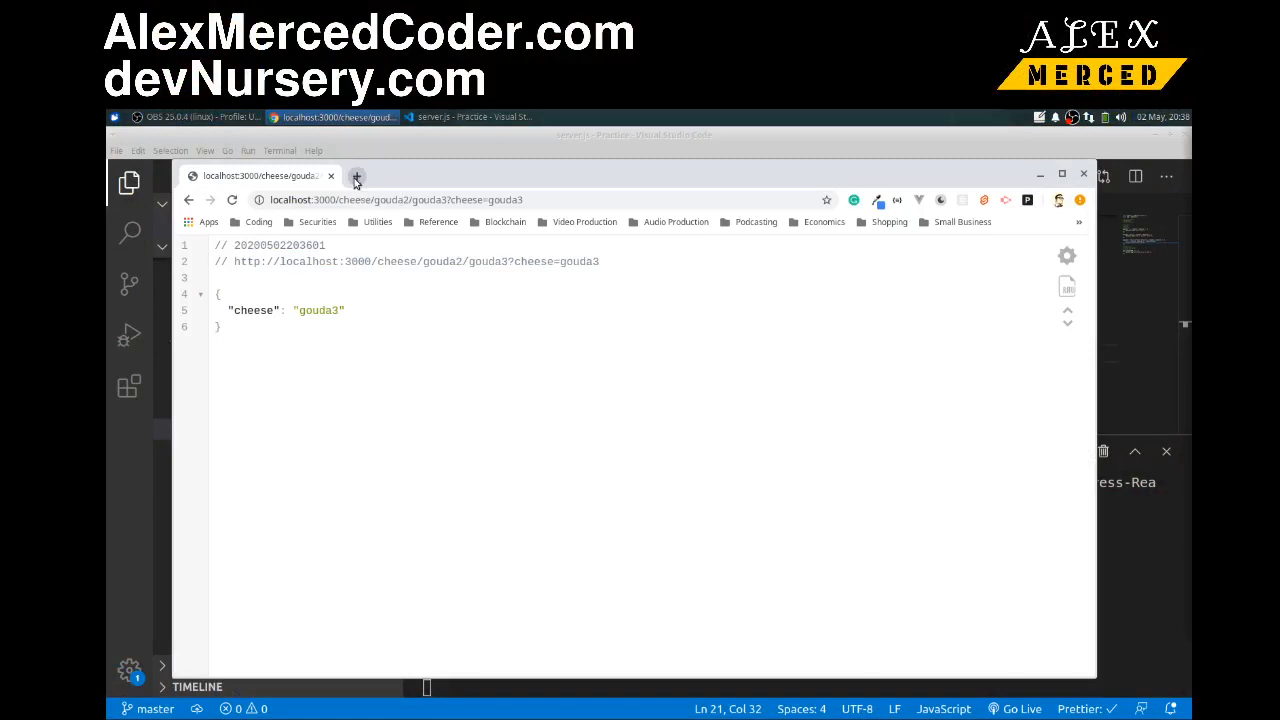
click(356, 176)
text(express react views)
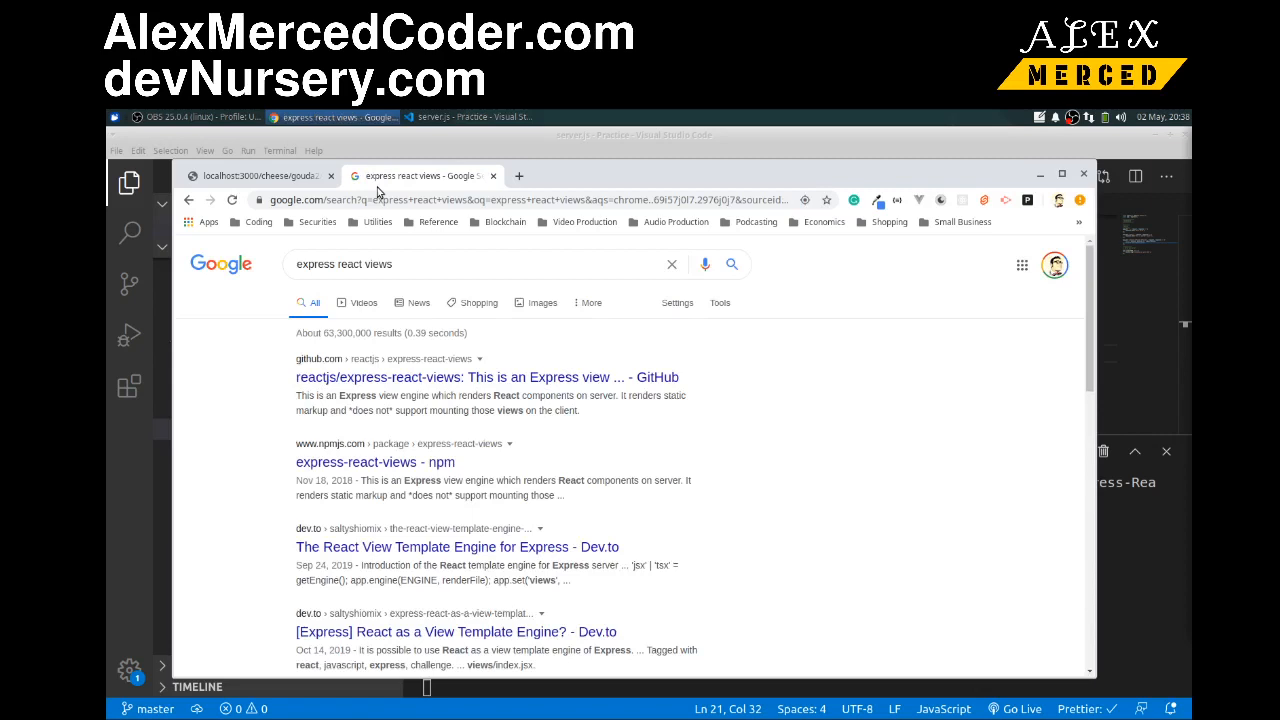
mouse_move(402, 374)
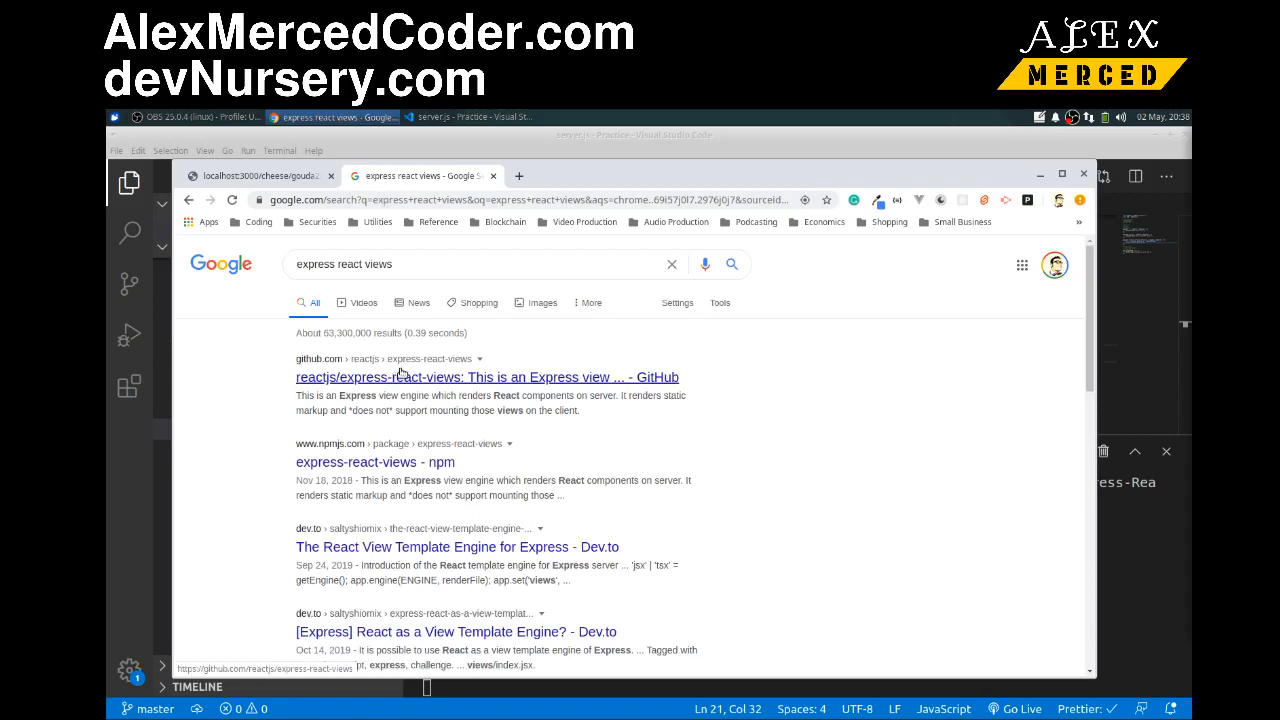
click(488, 376)
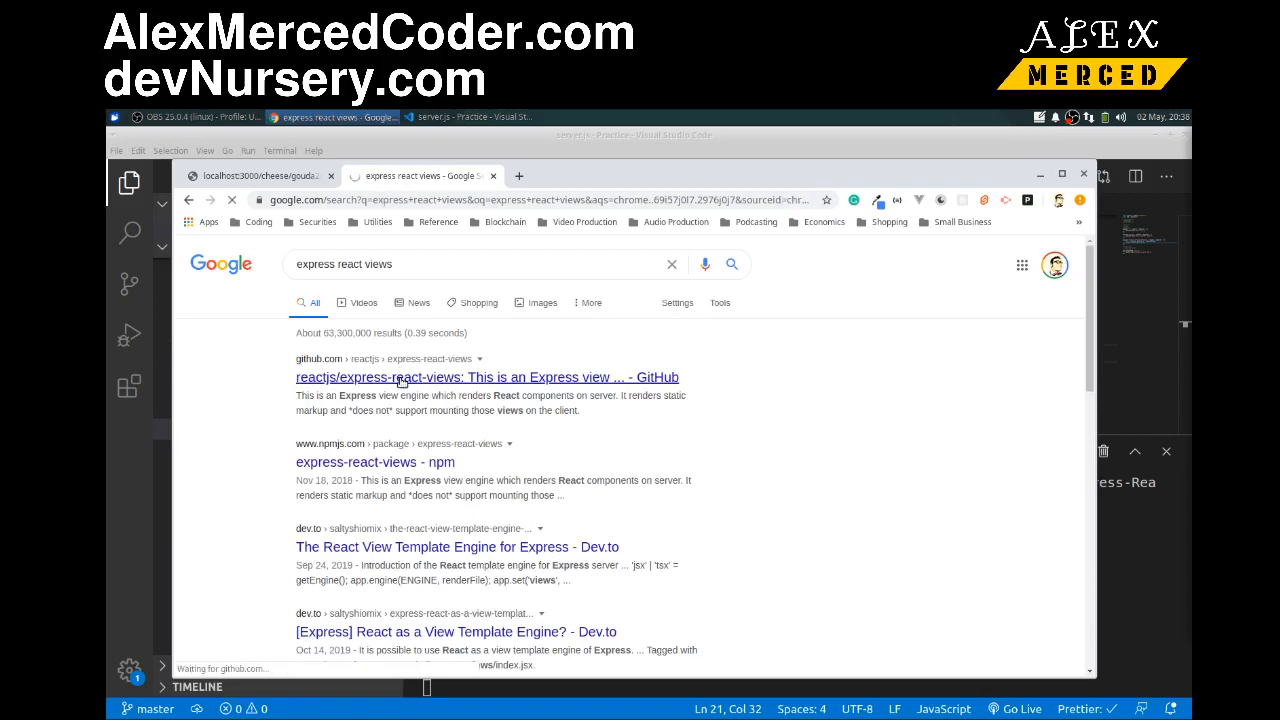
click(488, 376)
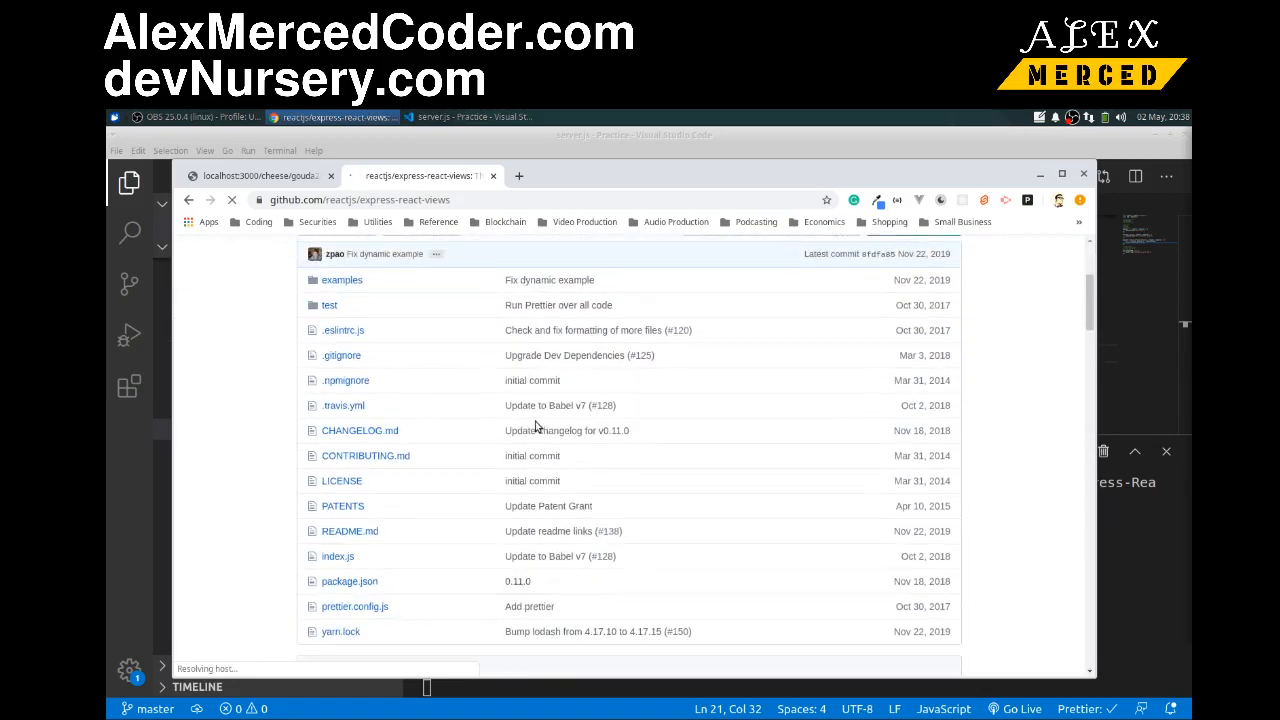
Scroll down to the README and select part of the npm install command text.
scroll(down, 3)
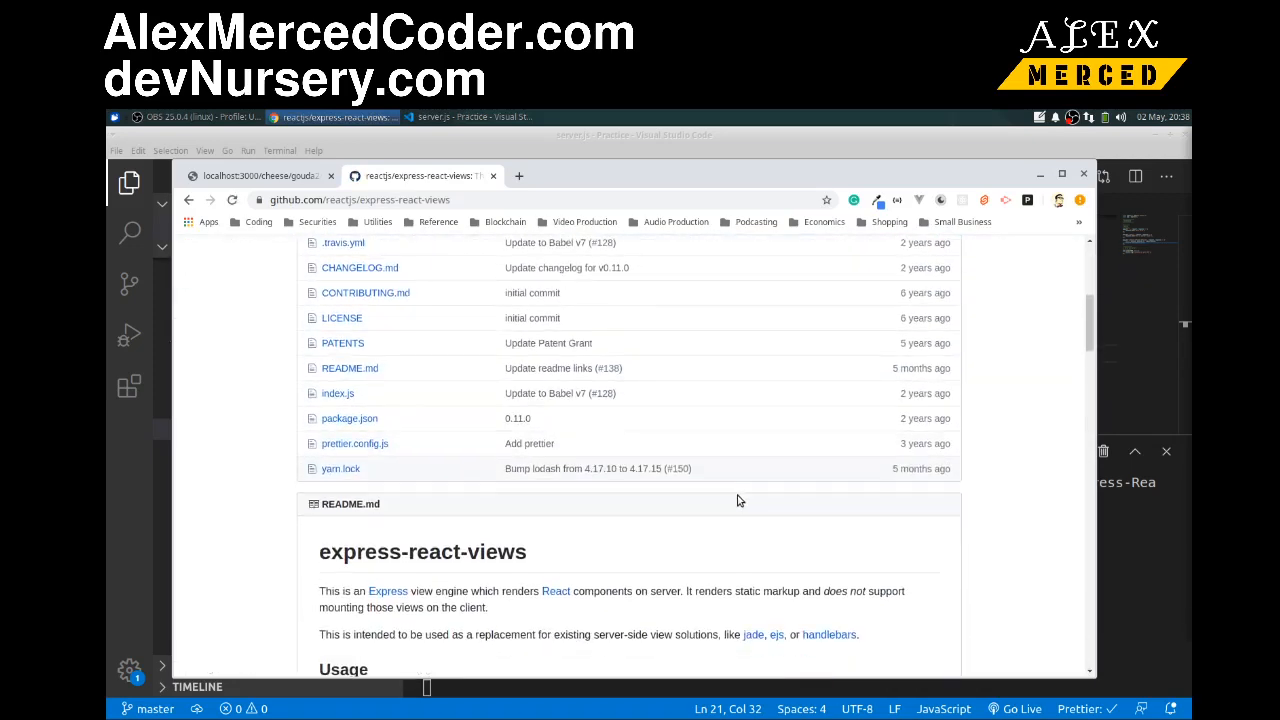
scroll(down, 3)
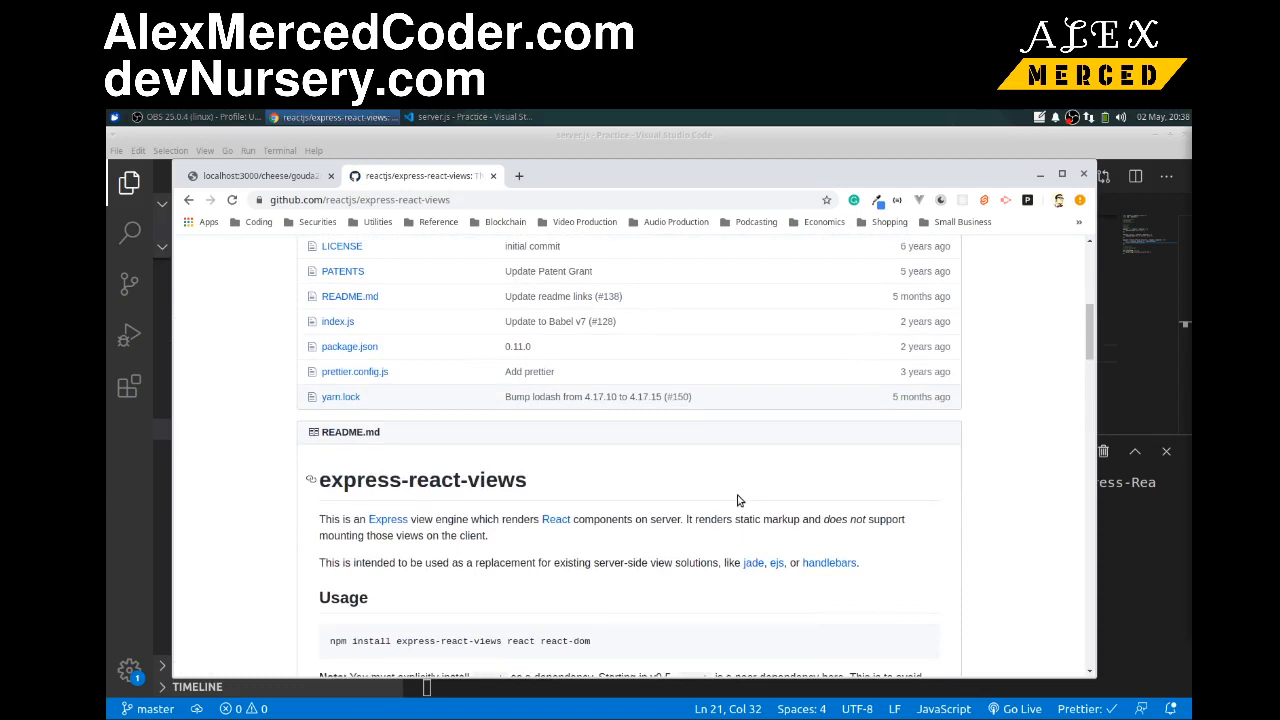
scroll(down, 3)
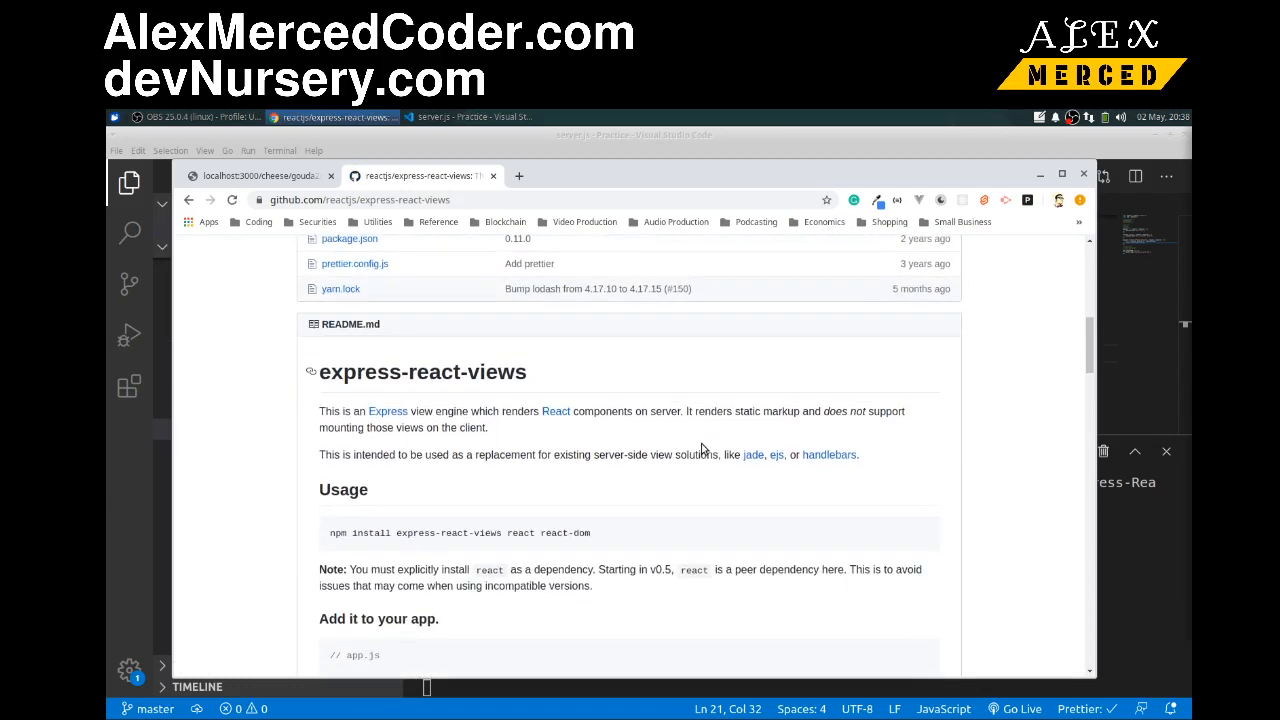
scroll(down, 3)
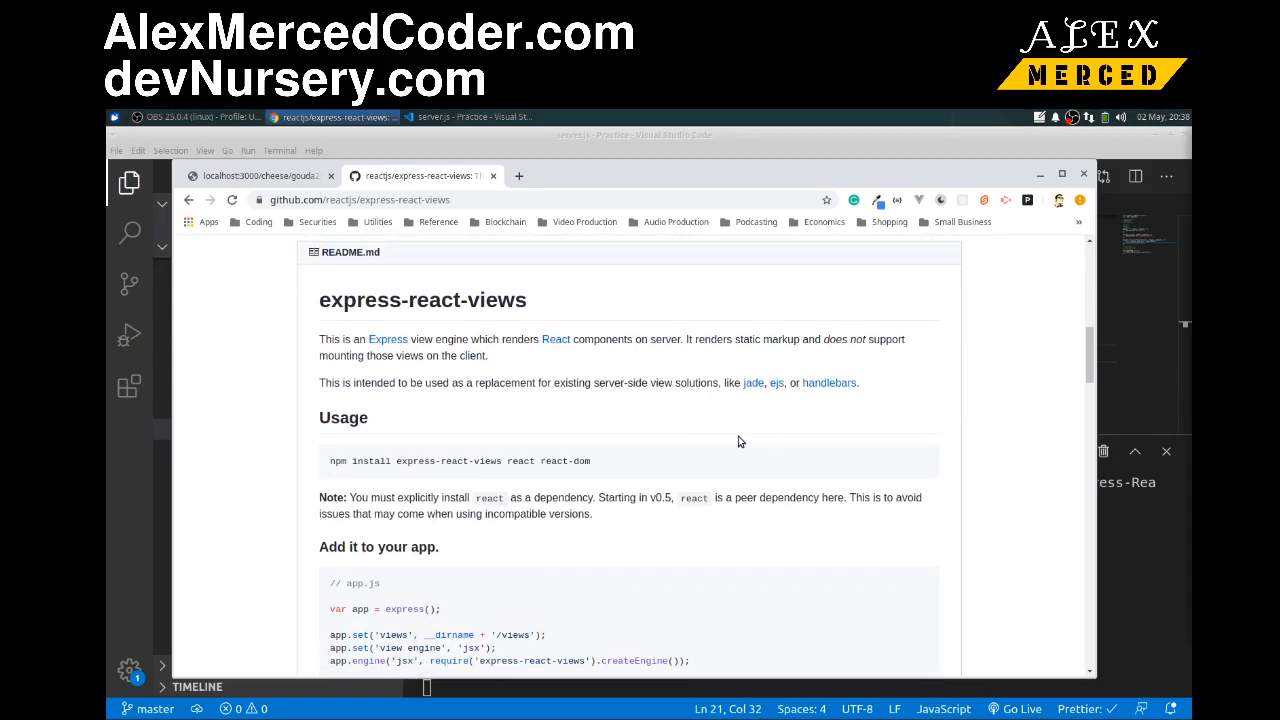
mouse_move(752, 384)
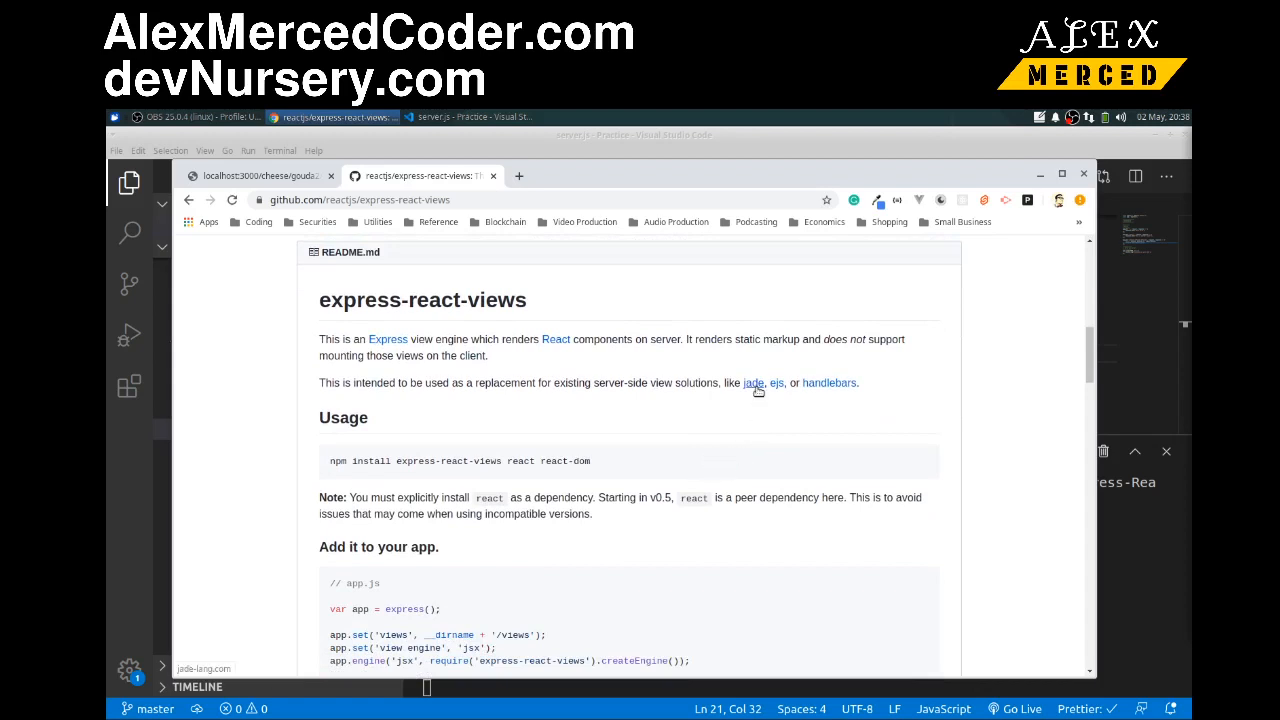
mouse_move(772, 424)
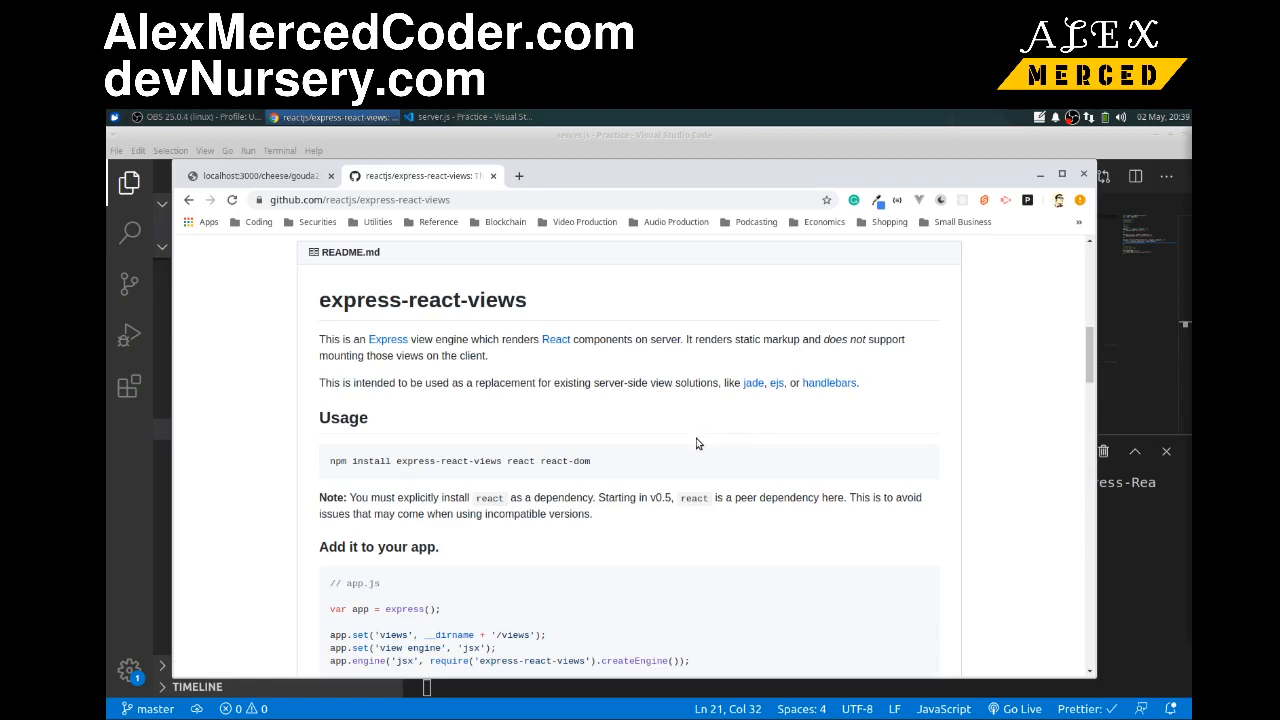
drag(510, 460, 590, 460)
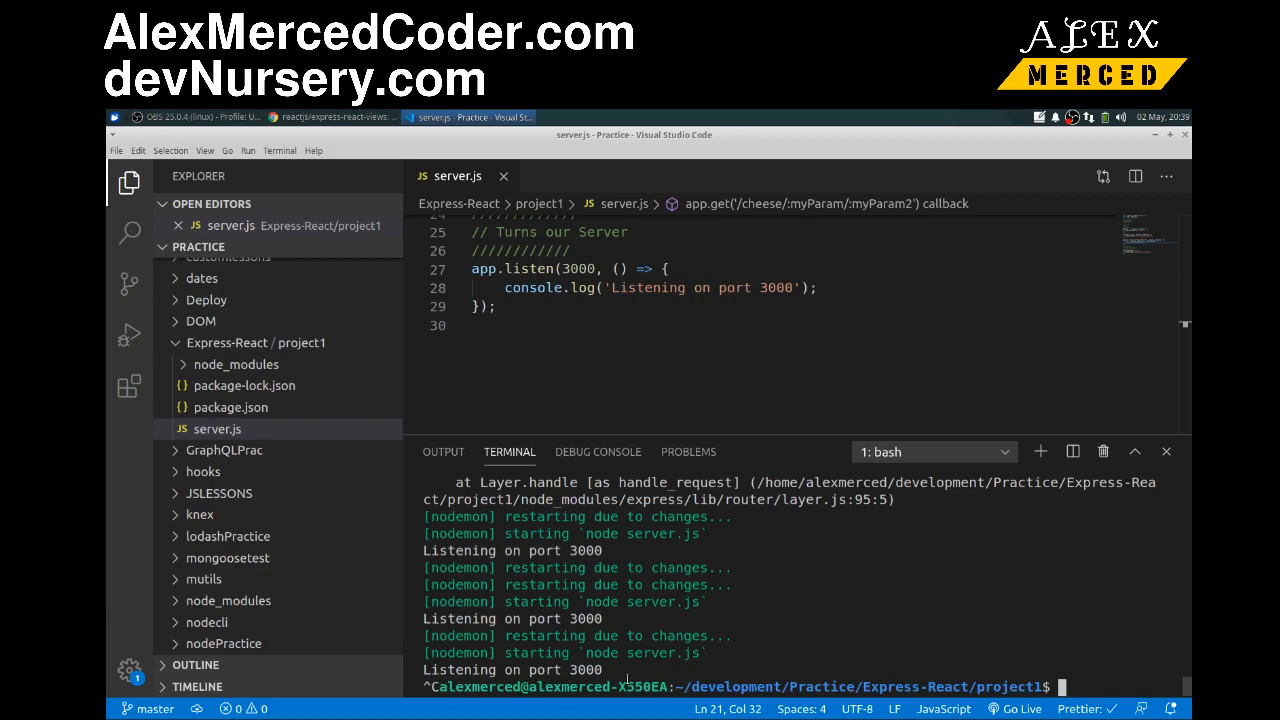
Run npm install react react-dom in the terminal, retrying after the misspelled package 404s.
text(npm insta)
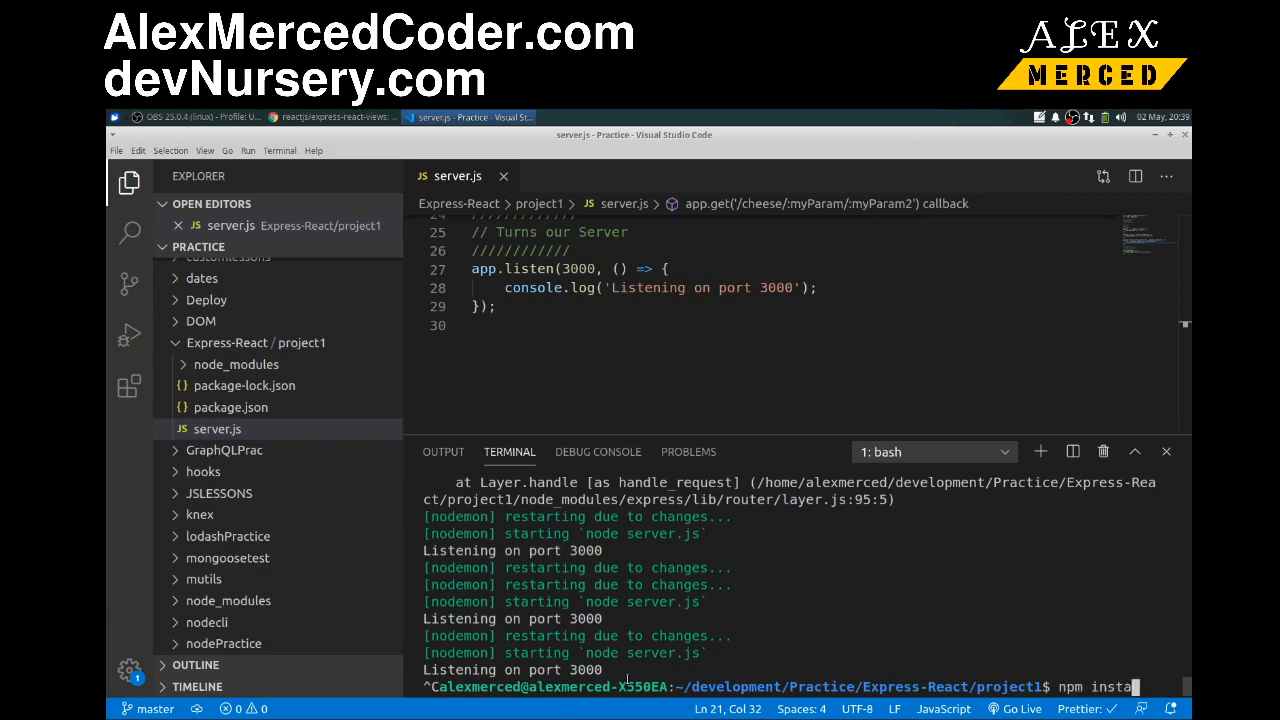
text(ll)
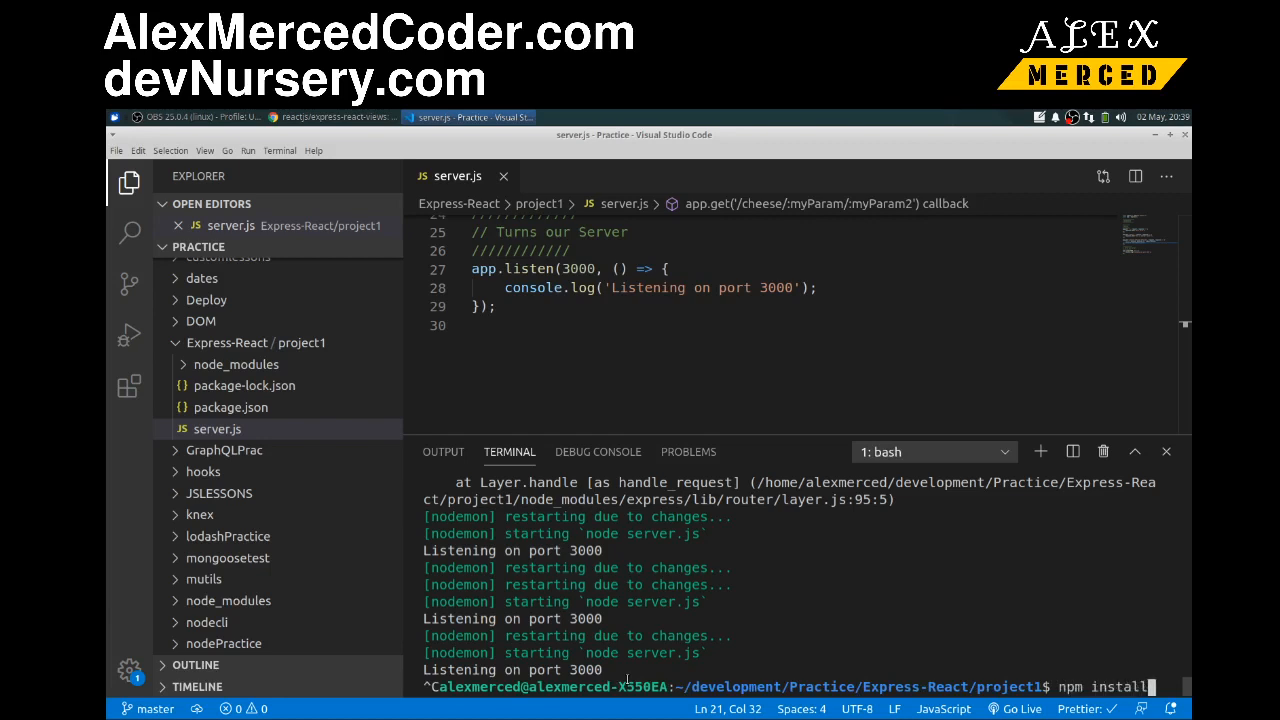
text(act react-dom)
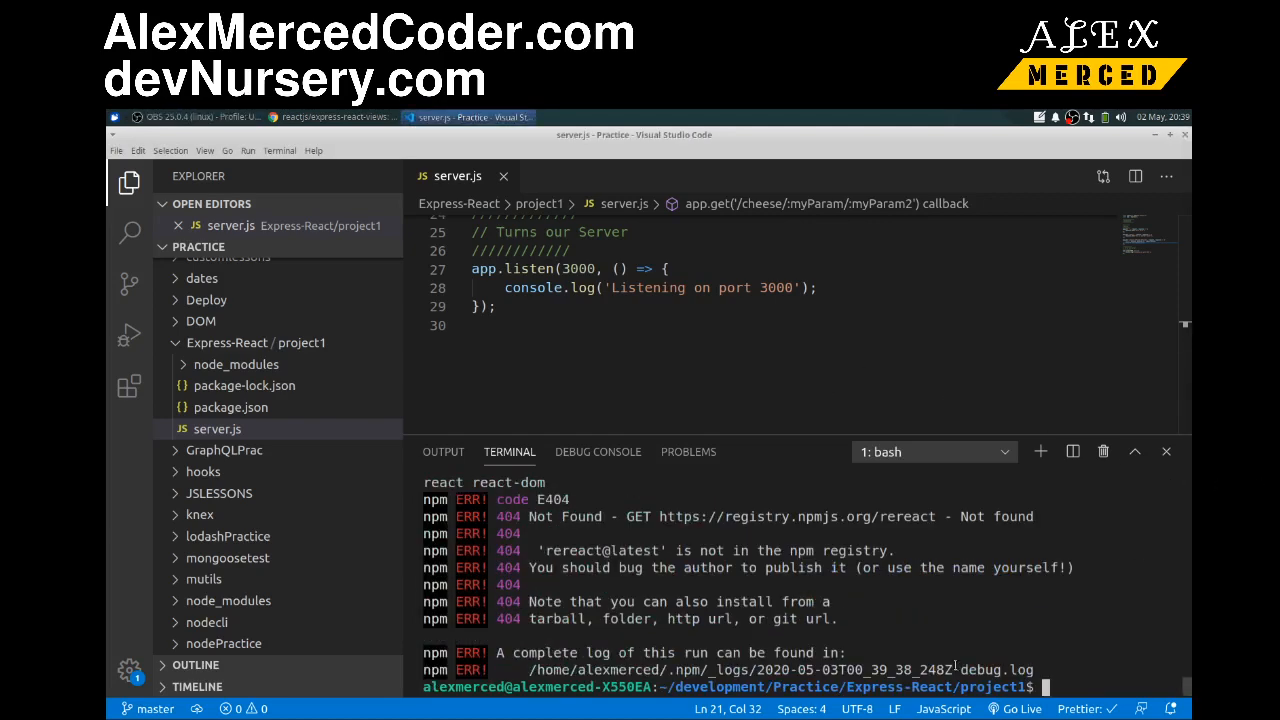
text(np)
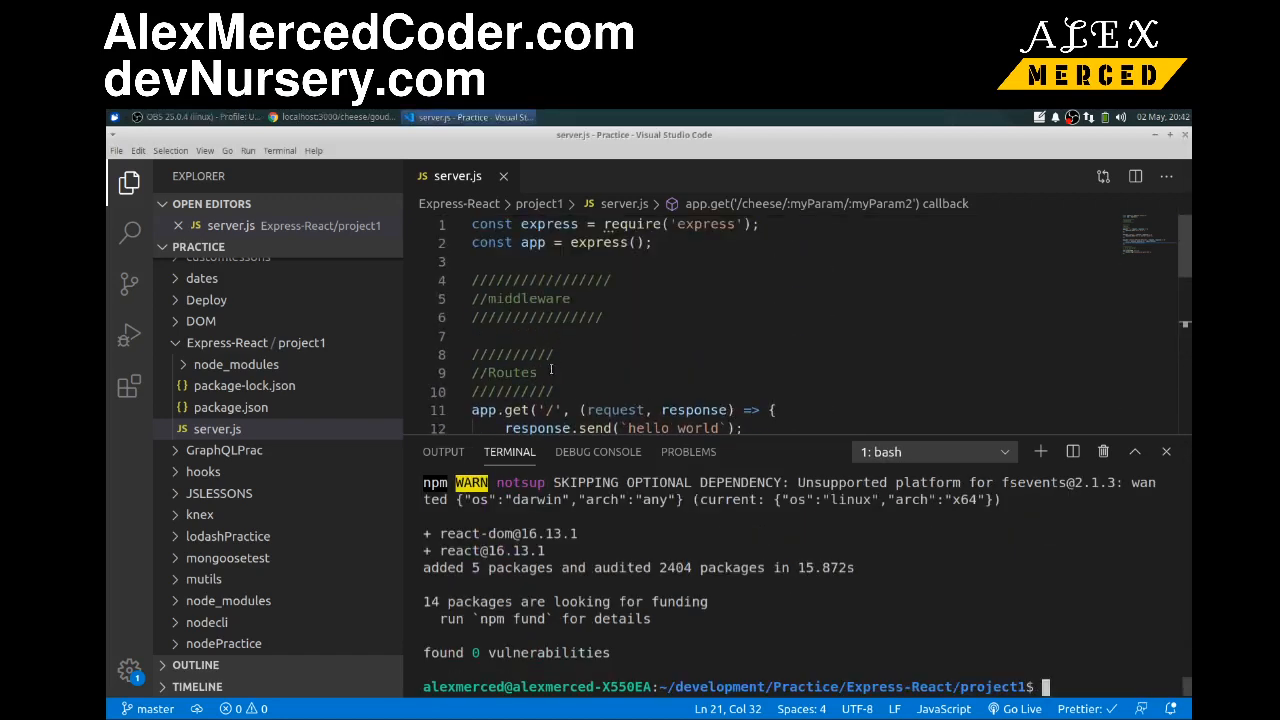
Select the three app.set/app.engine setup lines under 'Add it to your app' in the README.
click(336, 116)
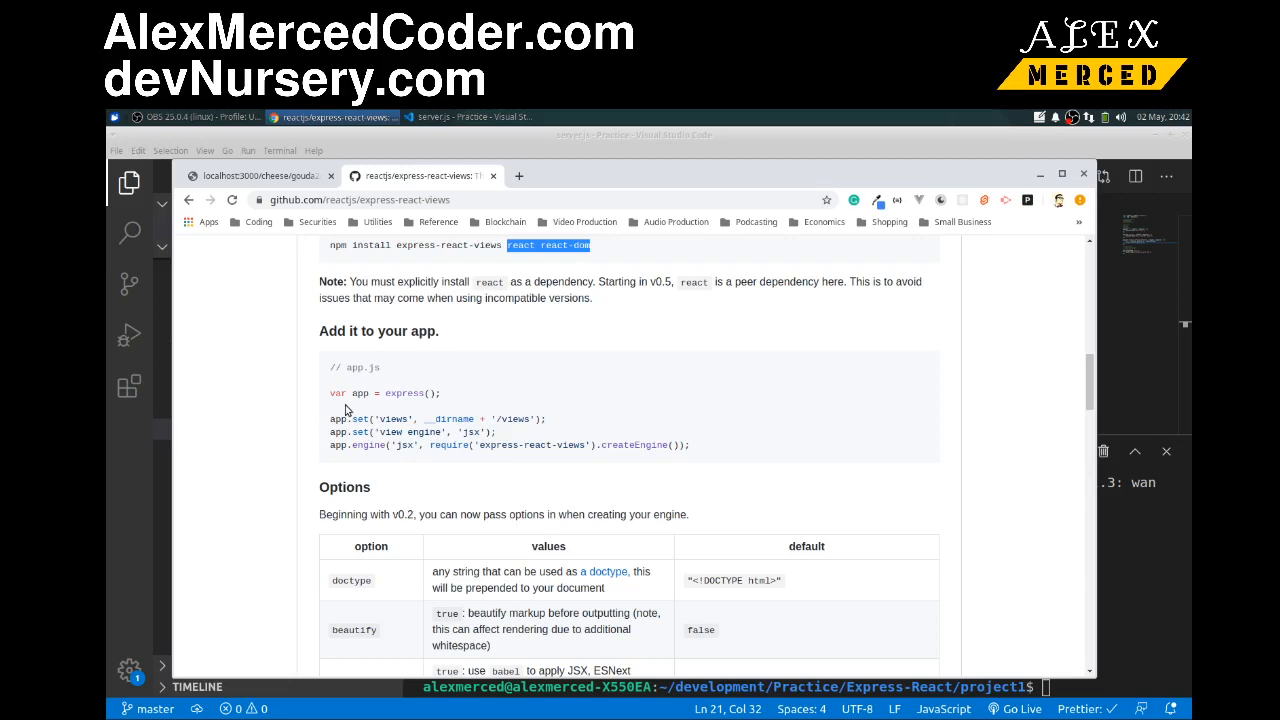
mouse_move(336, 430)
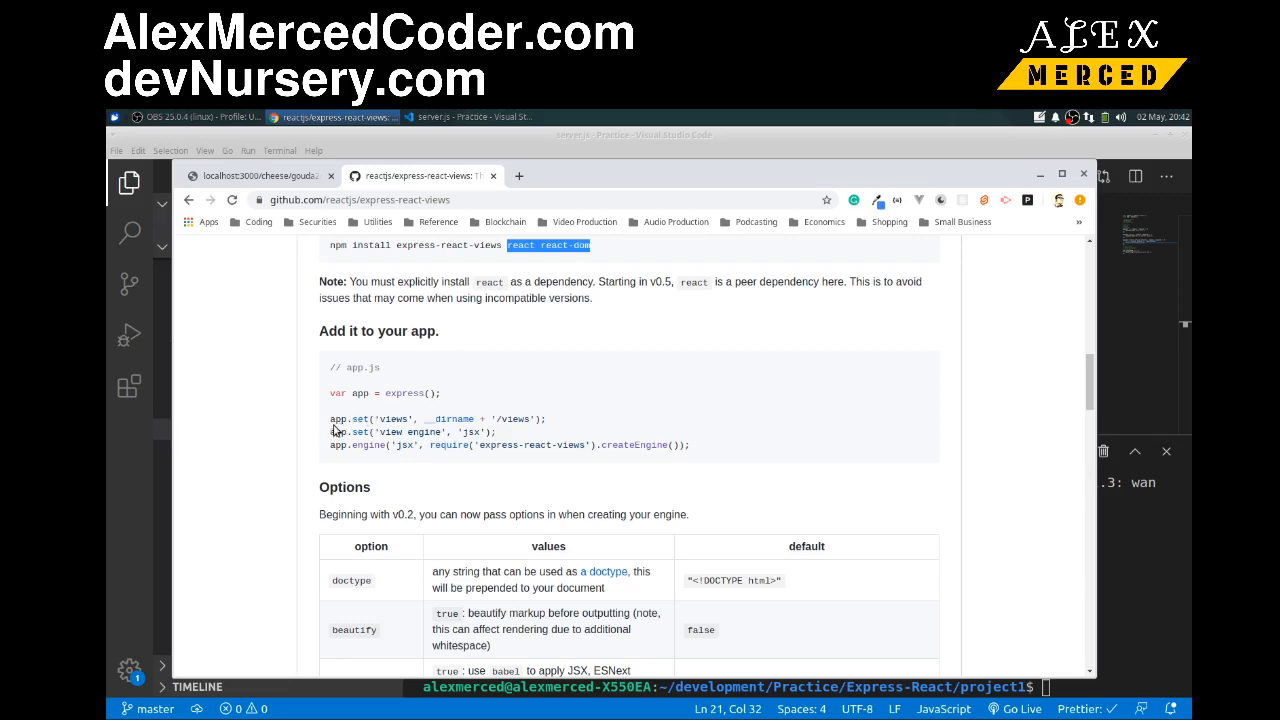
drag(332, 420, 688, 444)
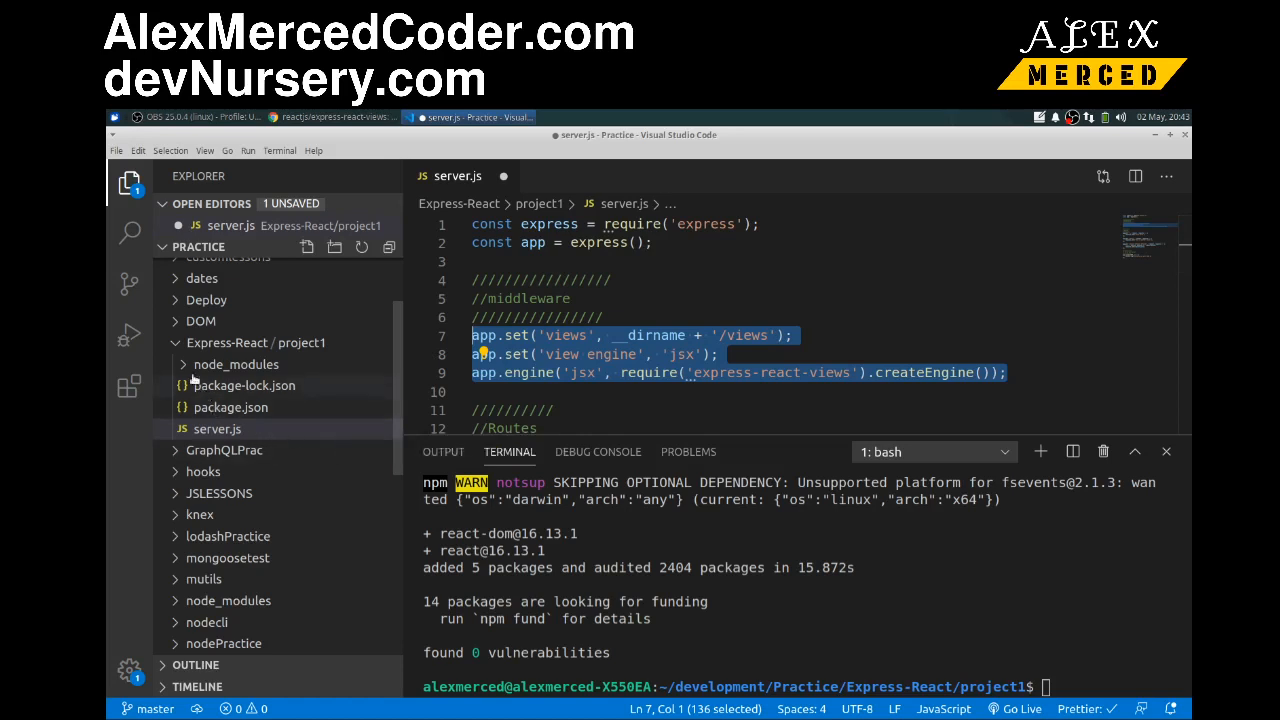
Create a new folder named views inside project1 via the Explorer context menu.
click(236, 364)
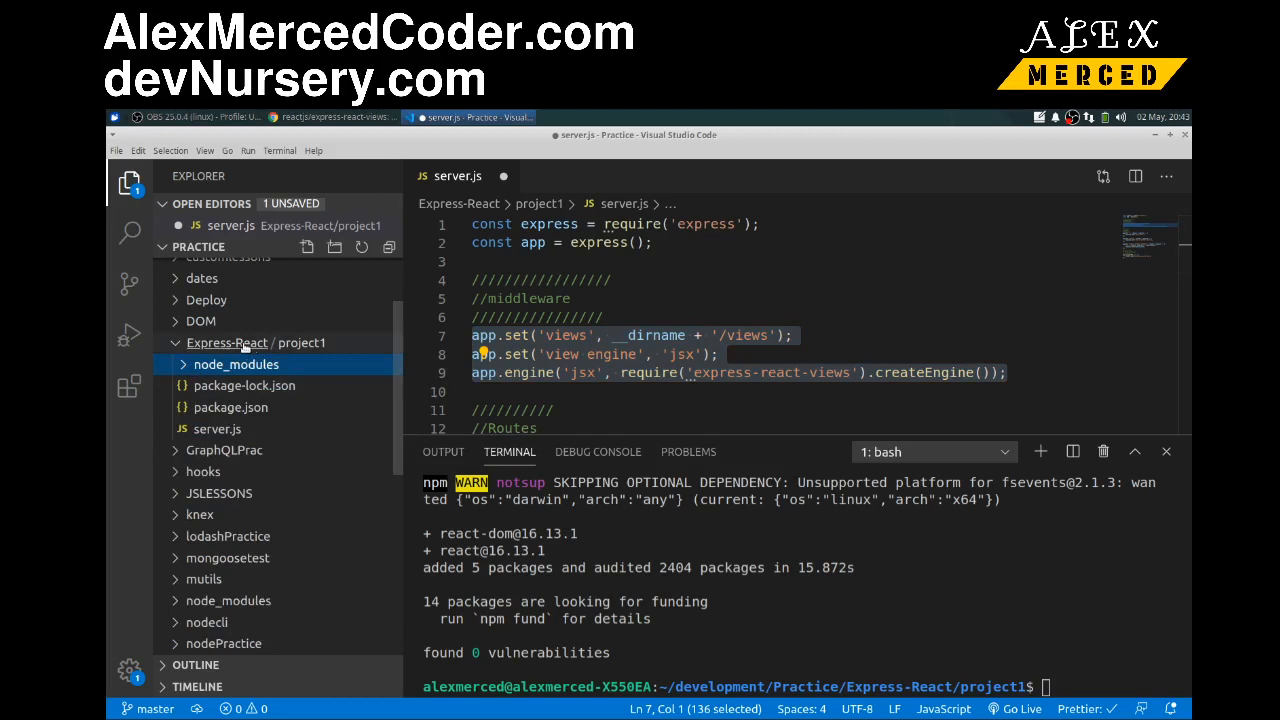
right_click(256, 342)
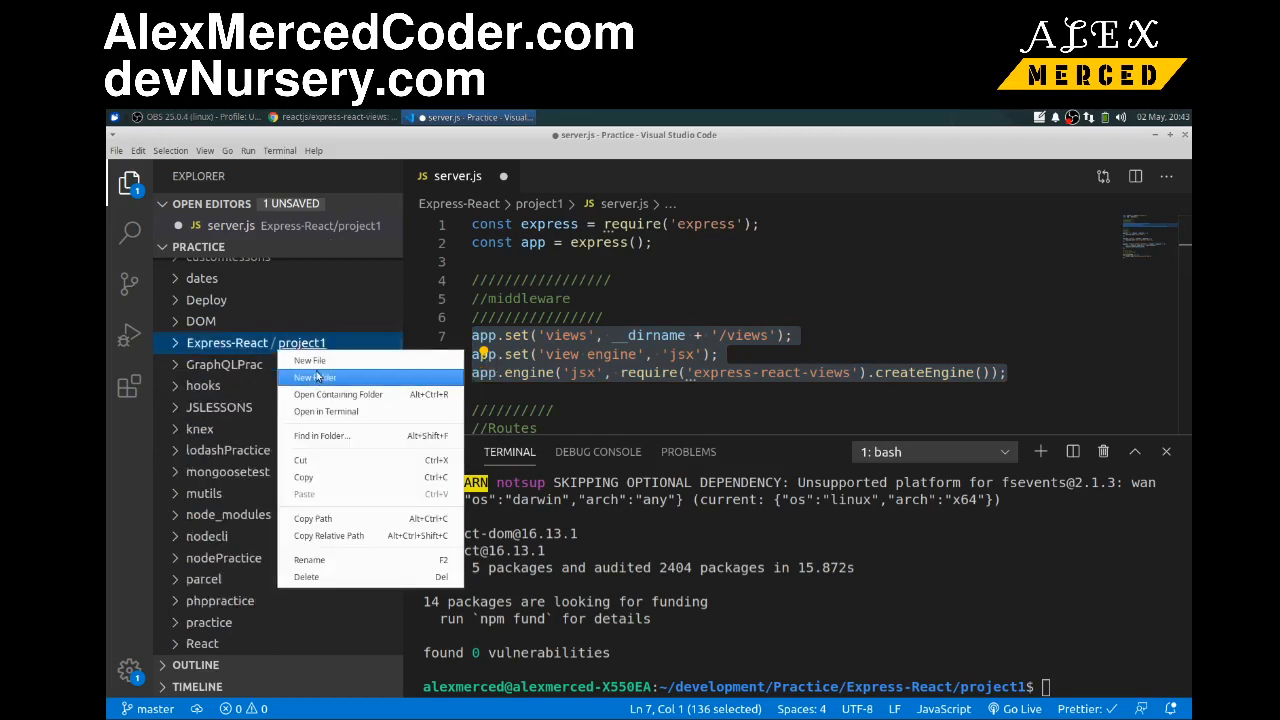
click(312, 376)
text(views)
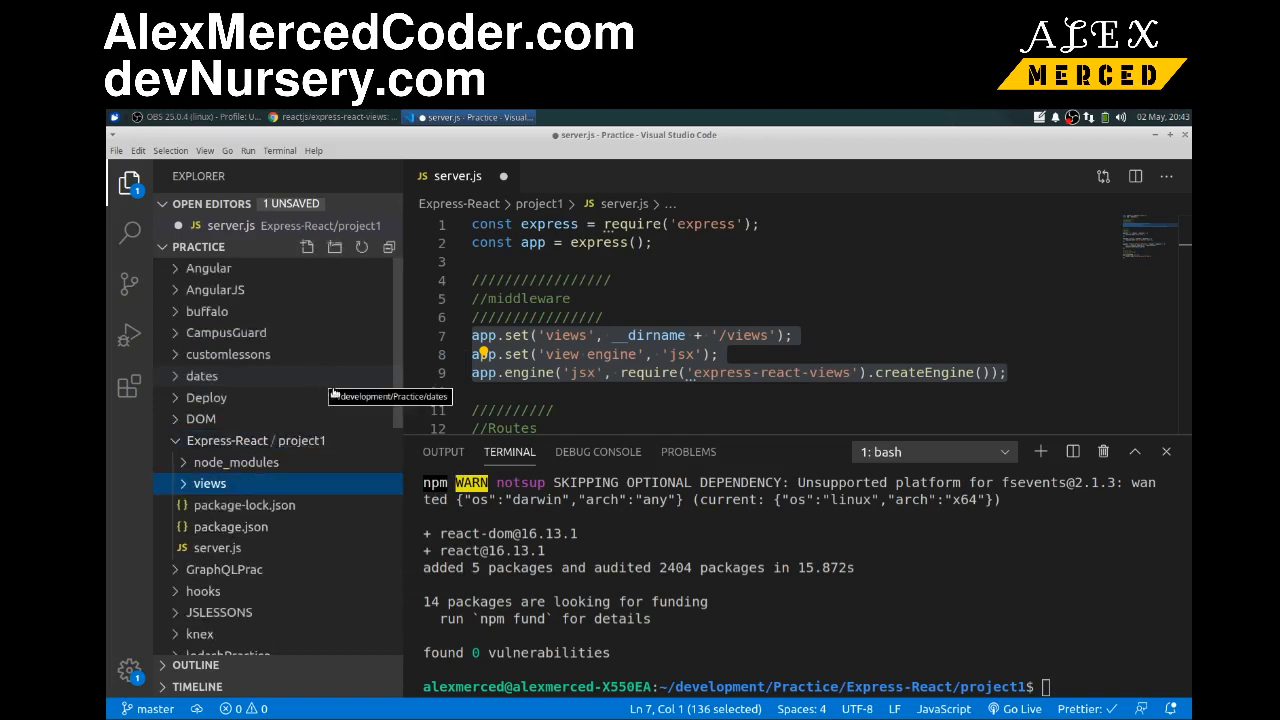
mouse_move(648, 422)
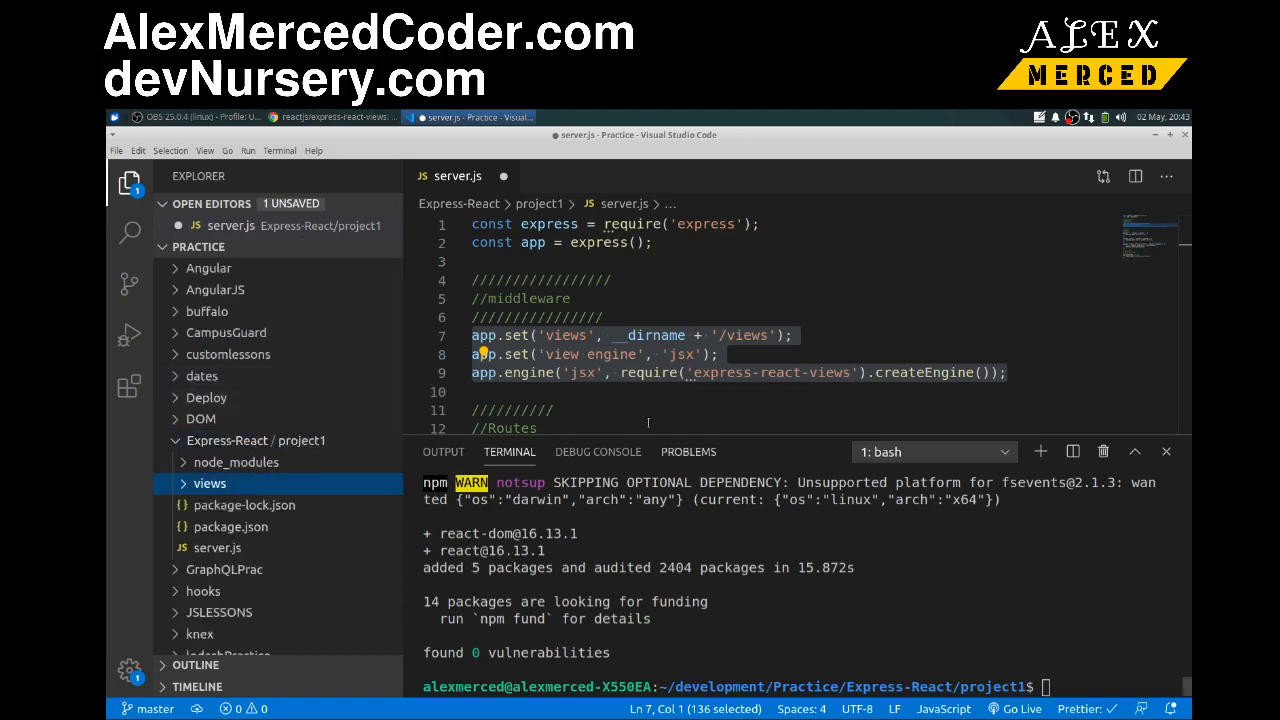
Replace the root route's hello world send with response.render('index').
scroll(down, 3)
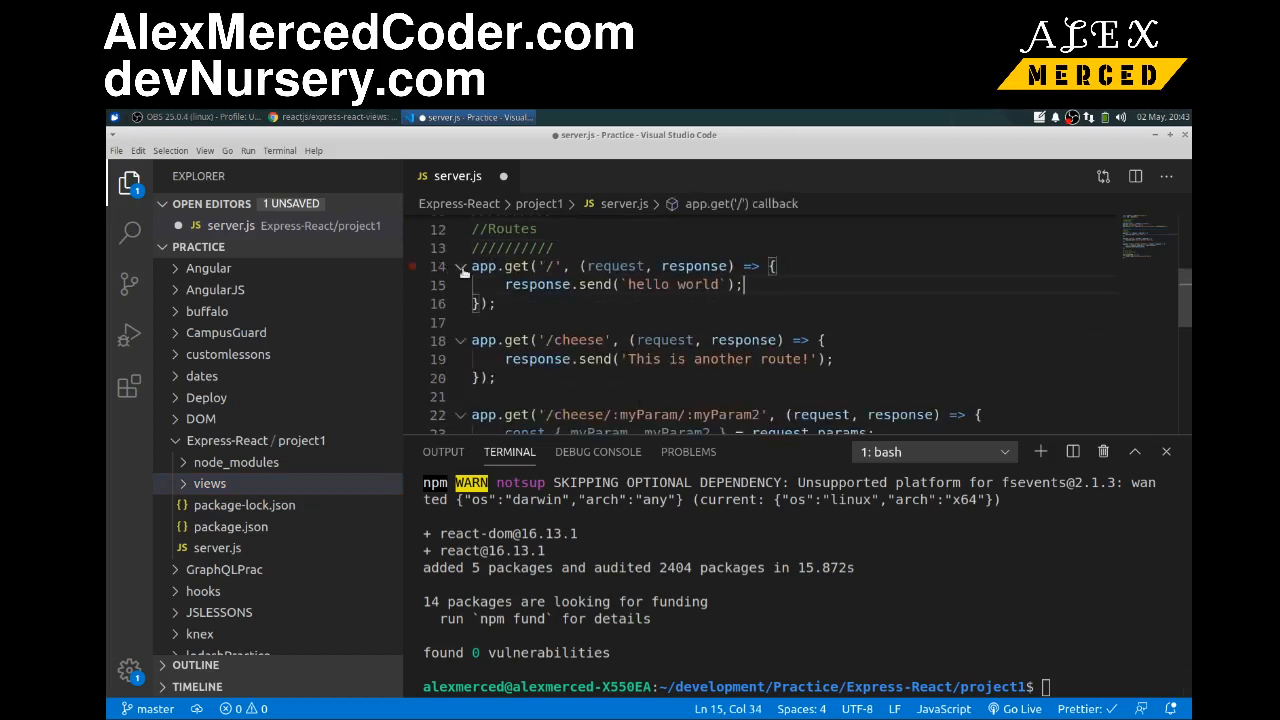
drag(504, 284, 744, 284)
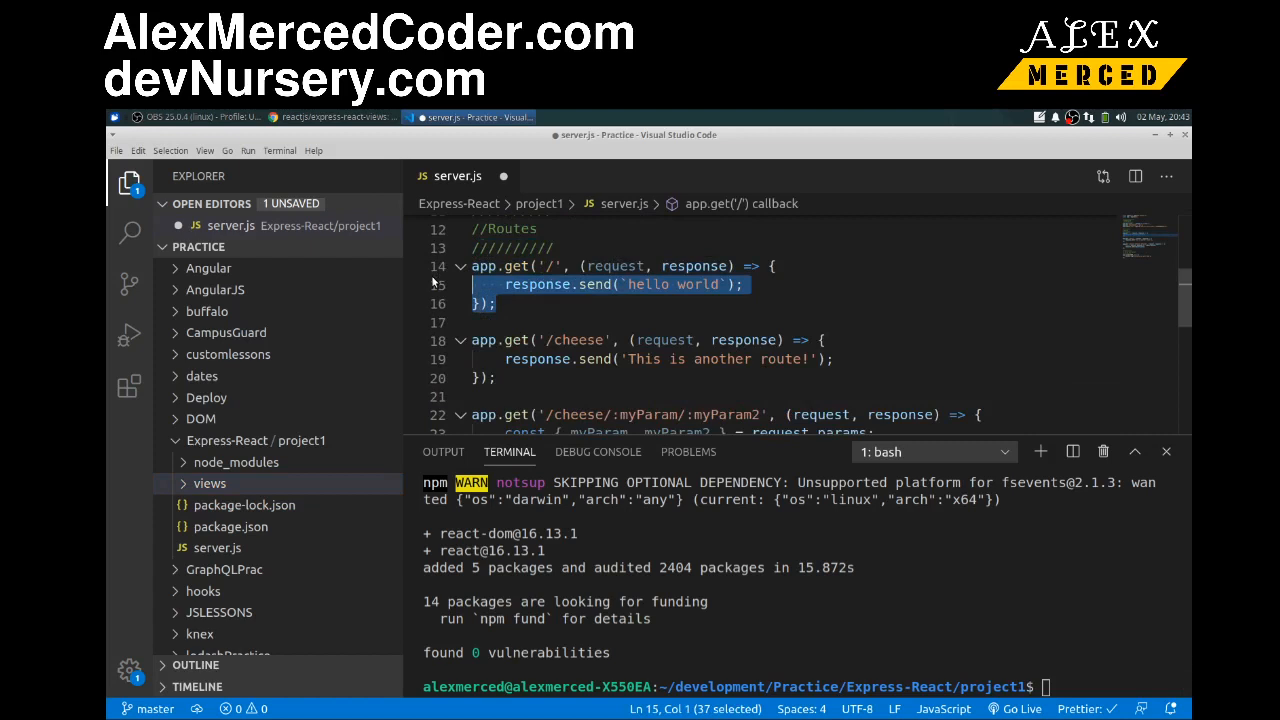
click(744, 284)
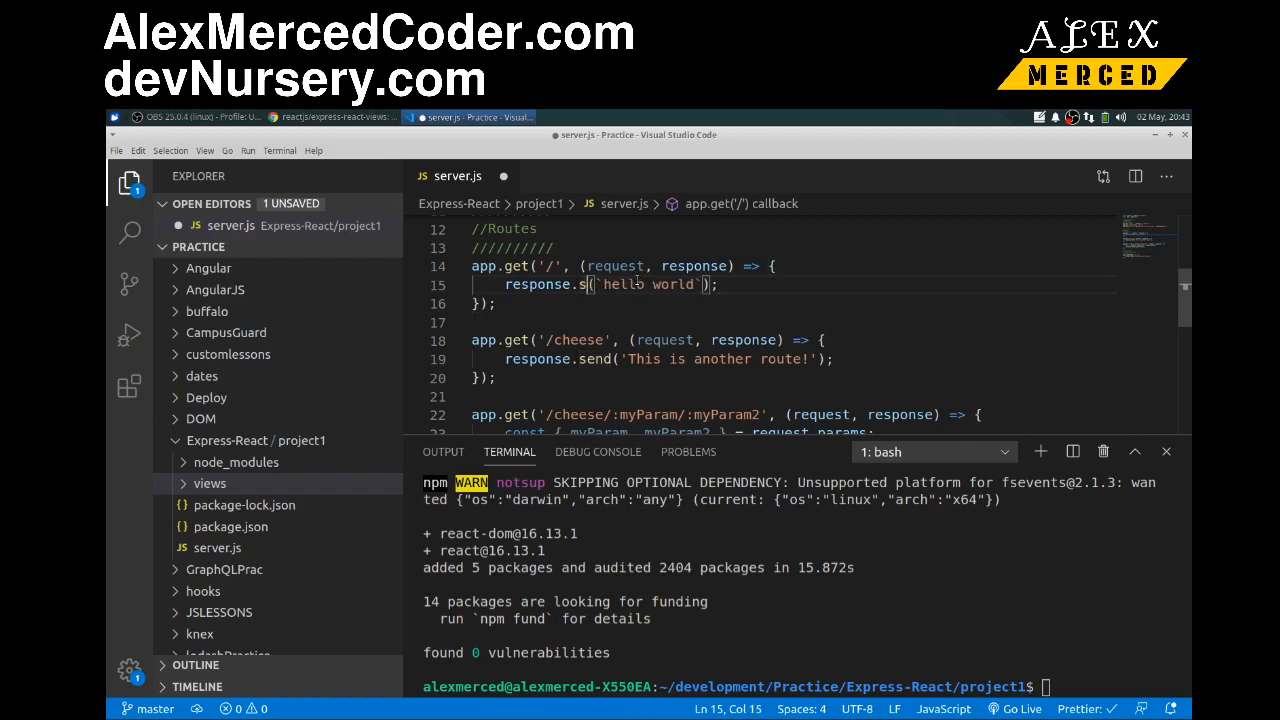
text(render)
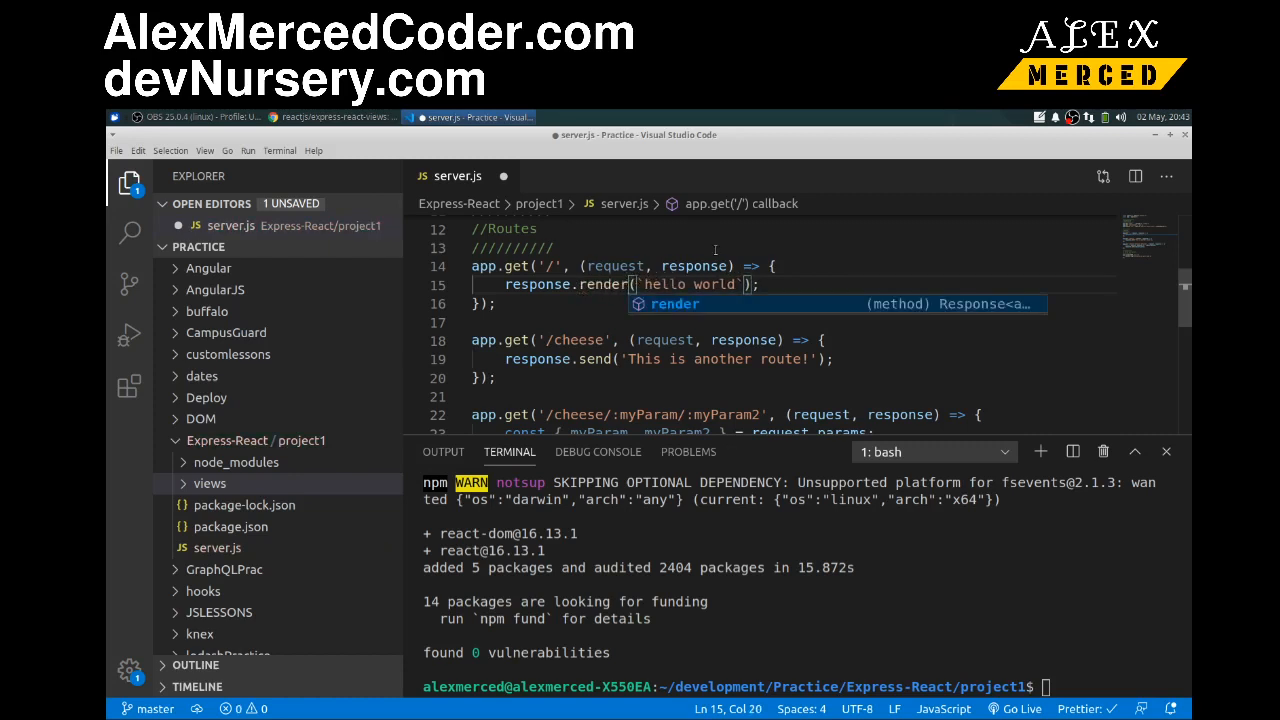
double_click(692, 284)
text('ind)
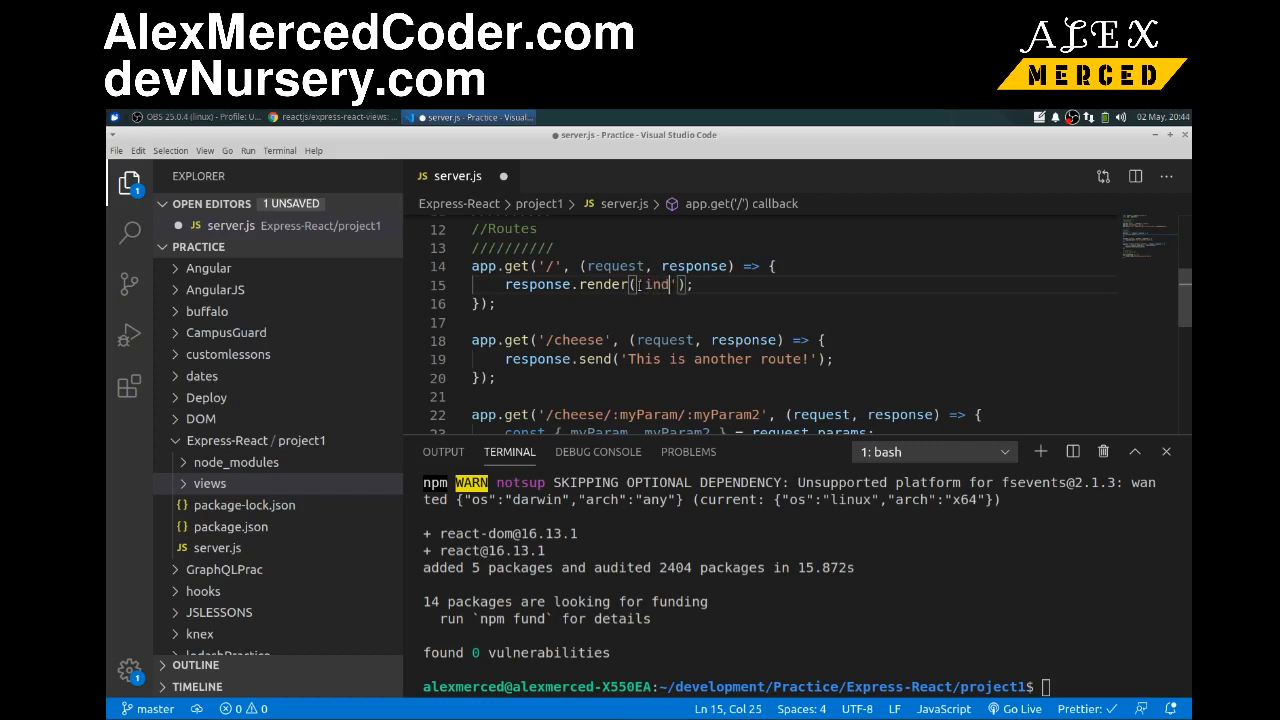
text(ex)
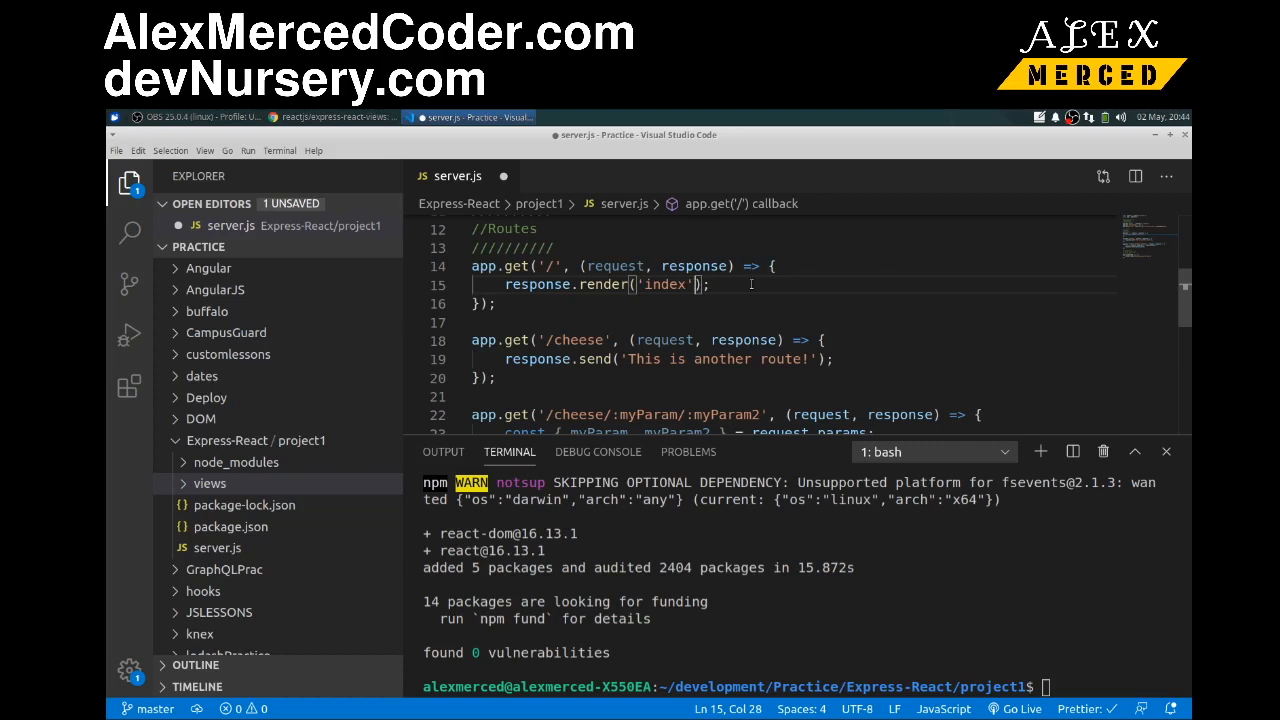
mouse_move(904, 292)
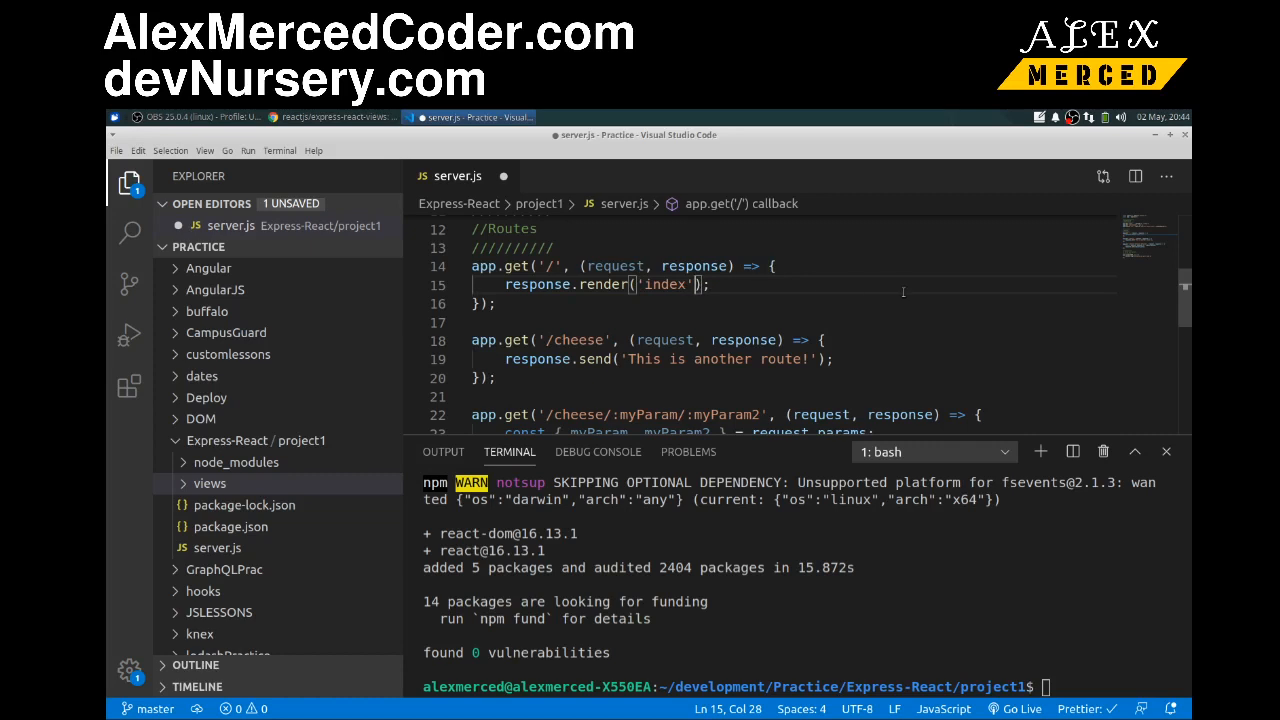
Pass { cheese: 'gouda' } as the second argument to the render call.
text(, {})
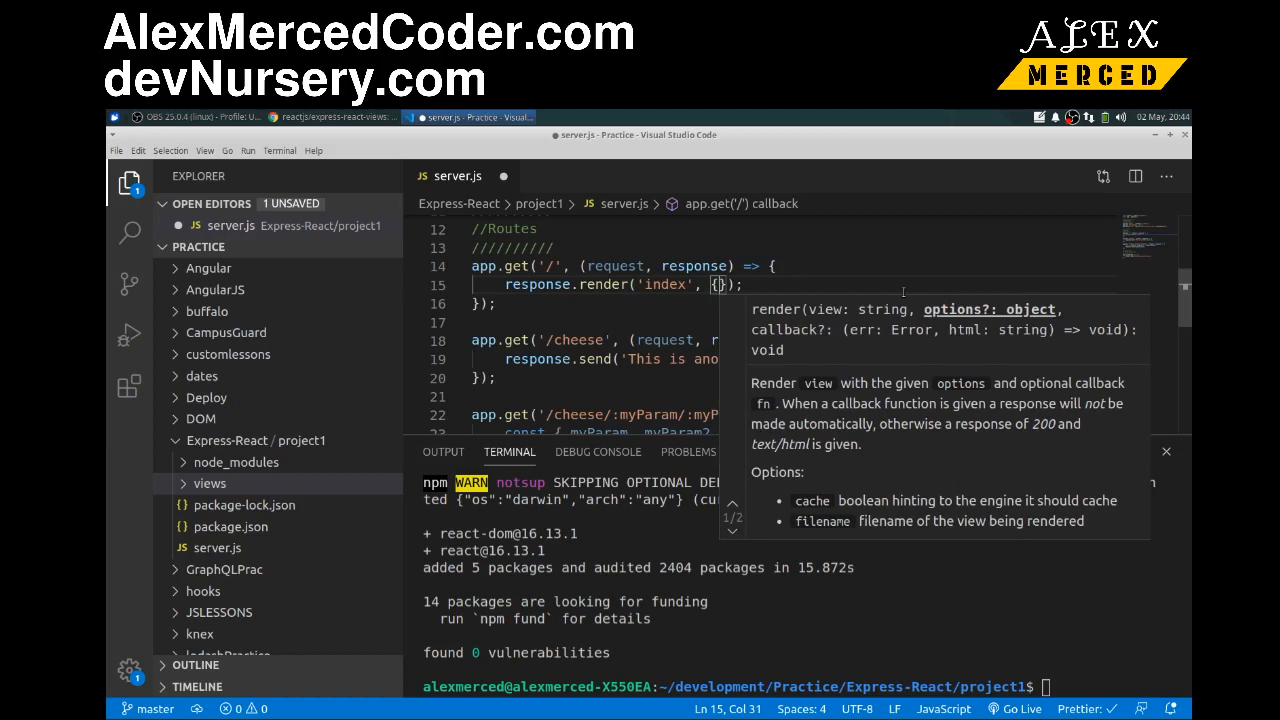
text(cheese)
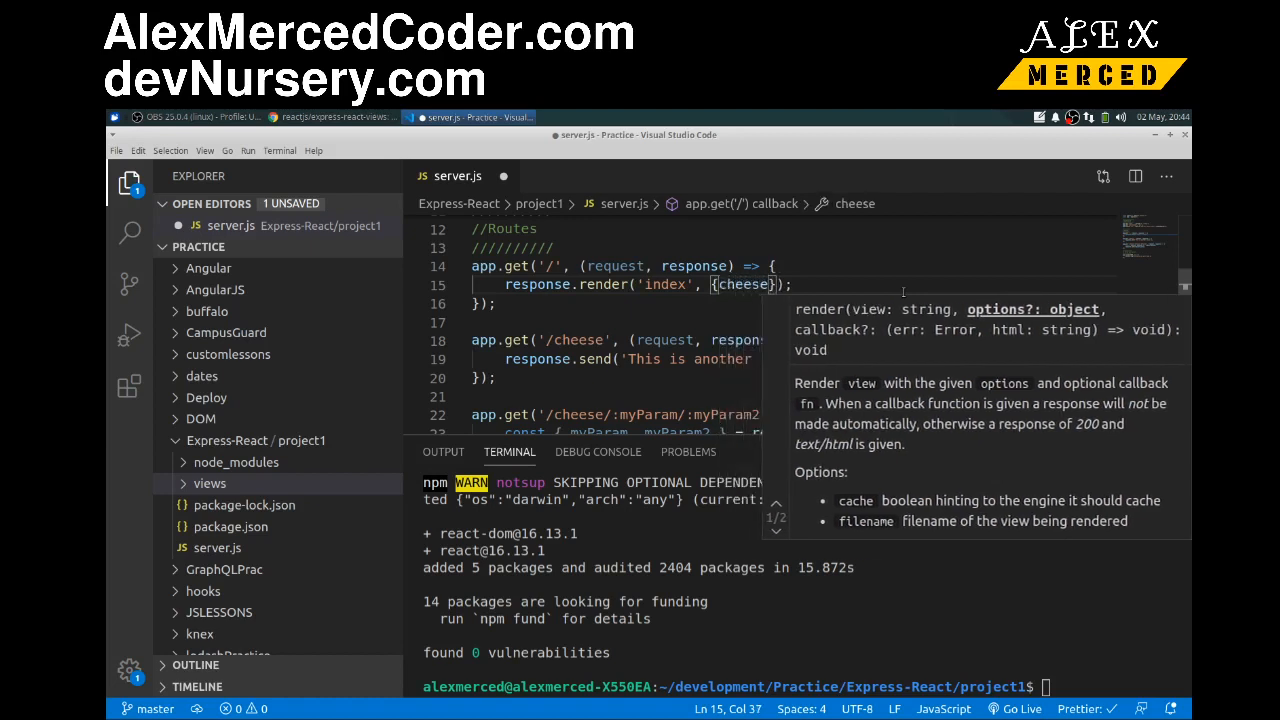
text(:)
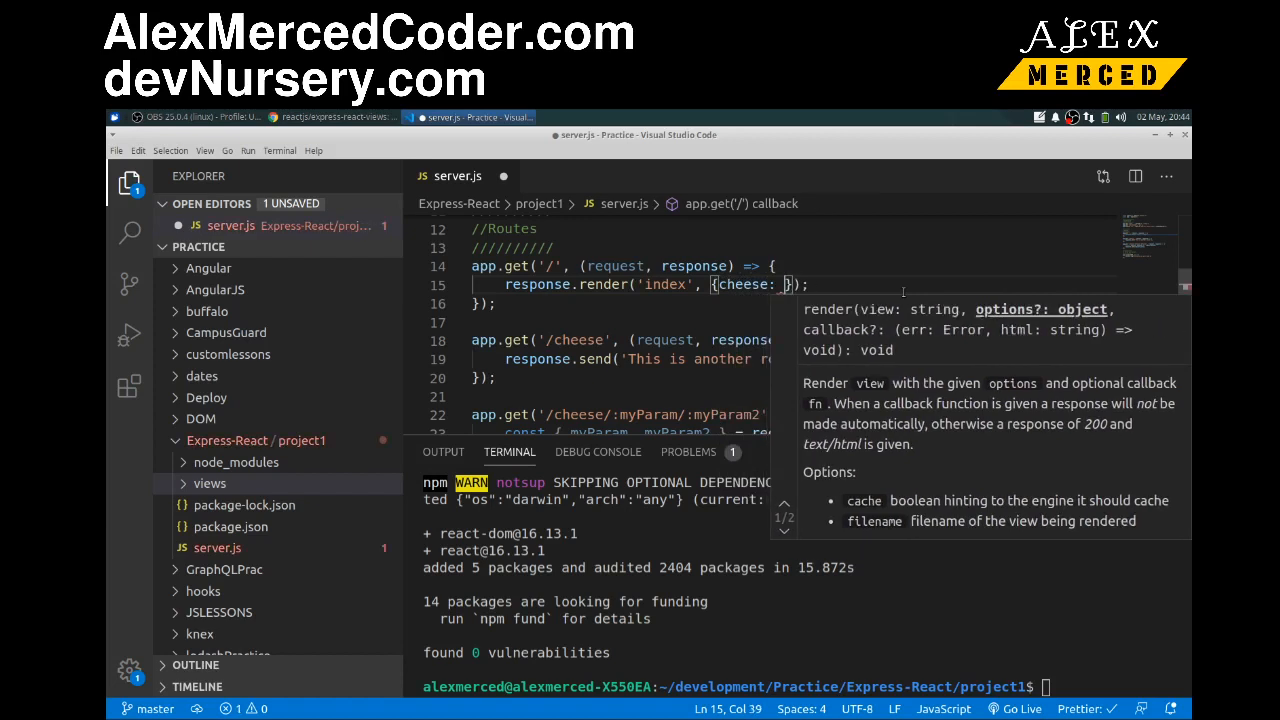
text('gouda')
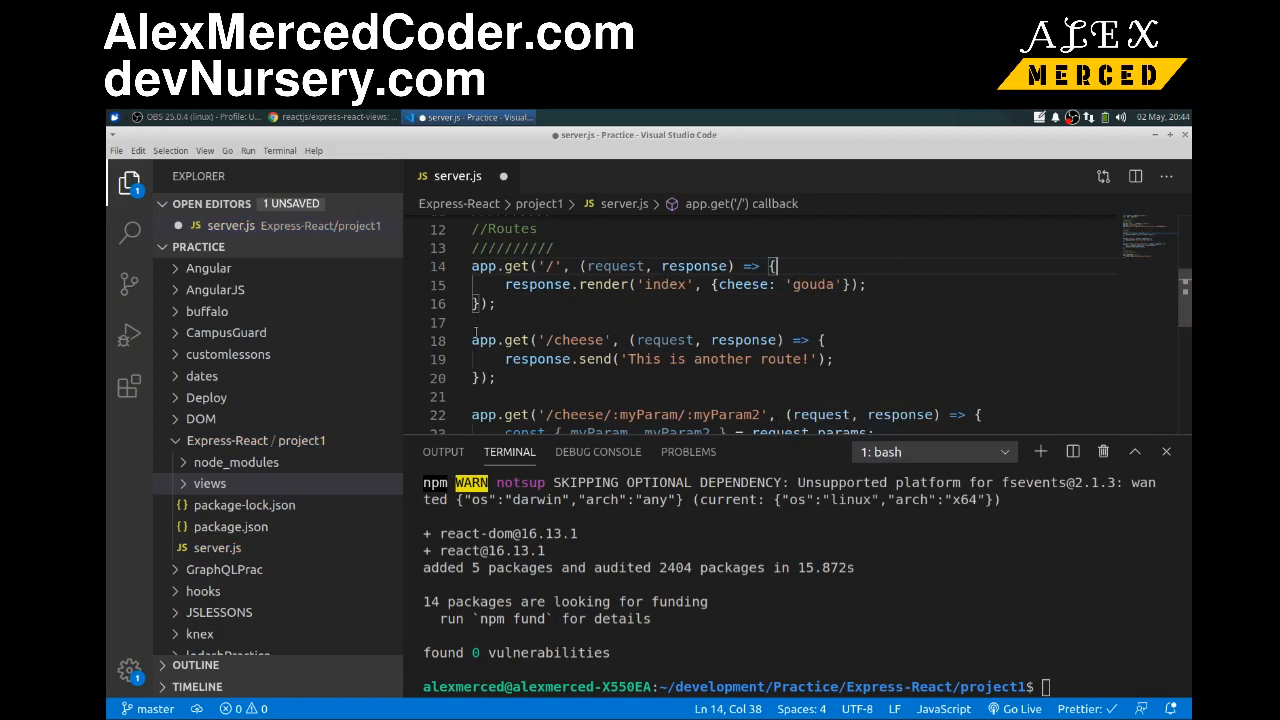
mouse_move(750, 308)
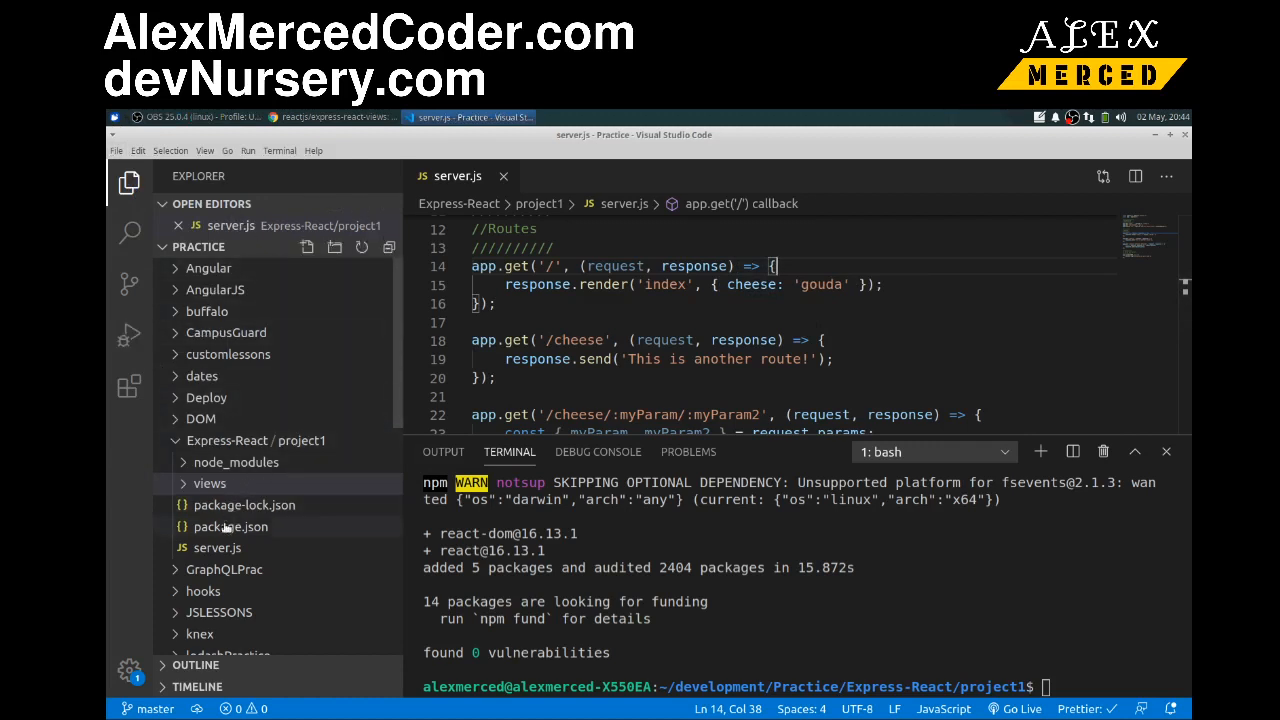
Create an empty index.js file in the views folder and open it in the editor.
right_click(210, 482)
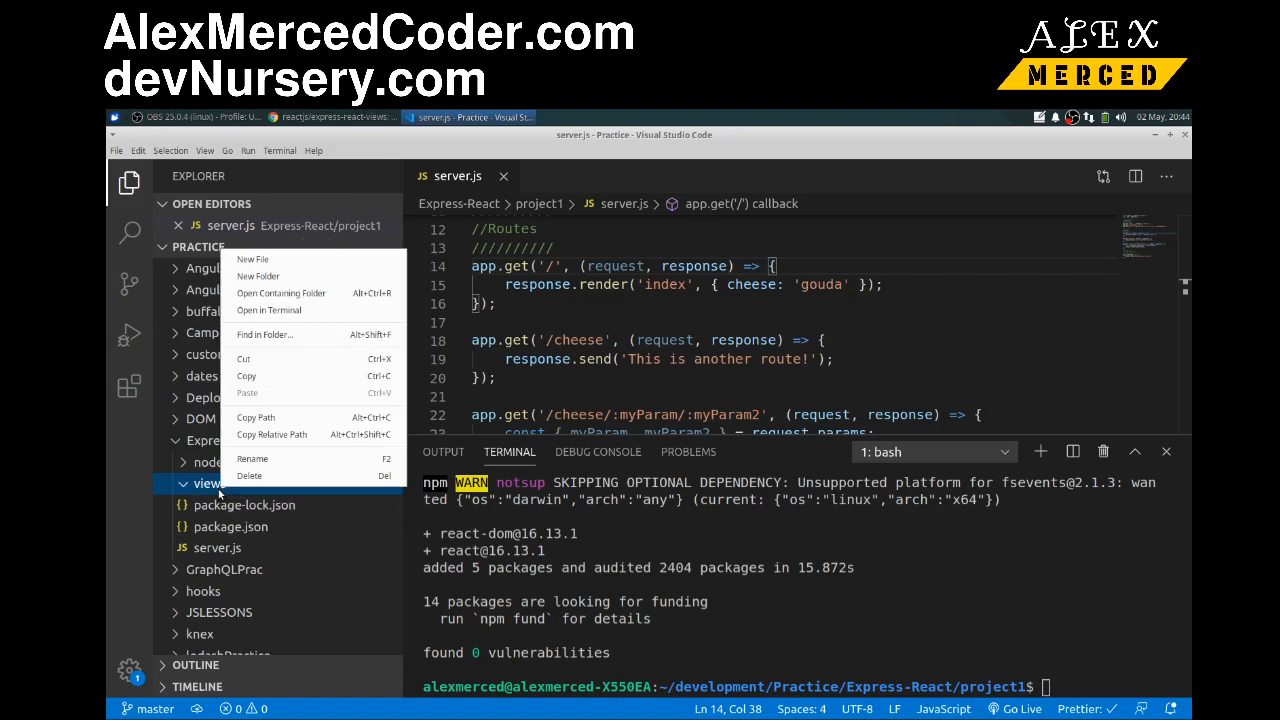
click(252, 260)
text(index.js)
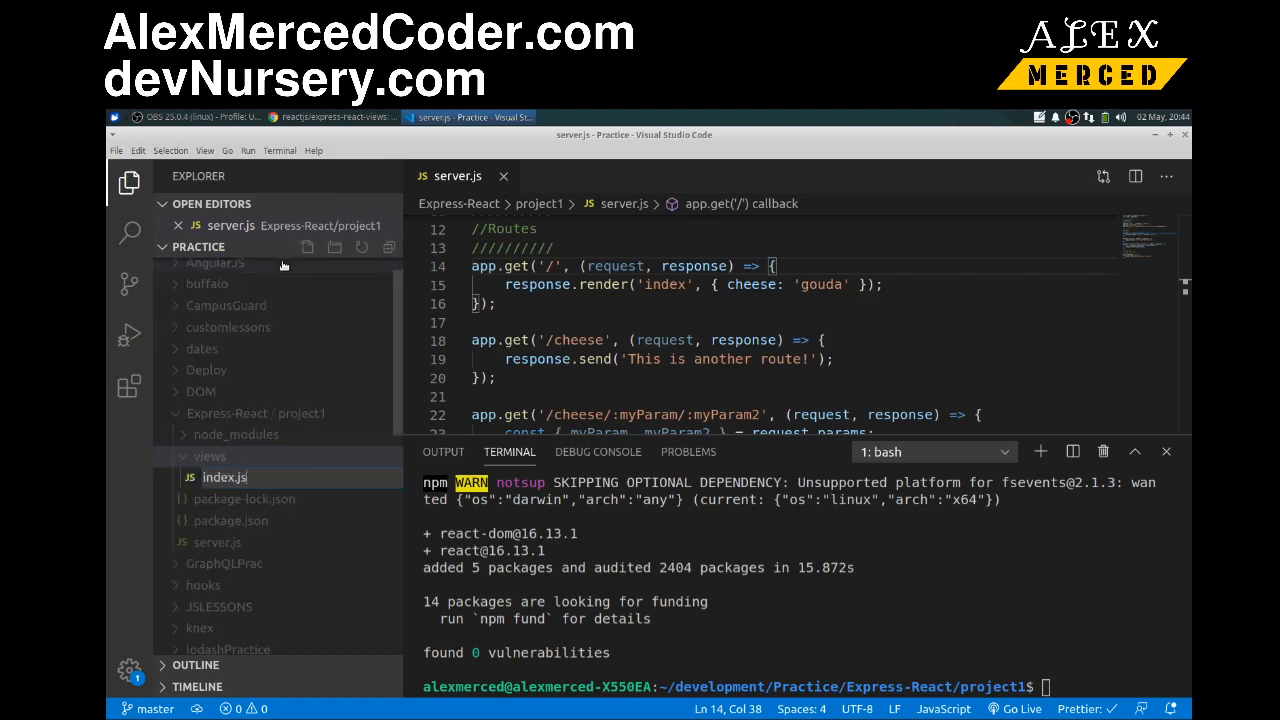
click(224, 476)
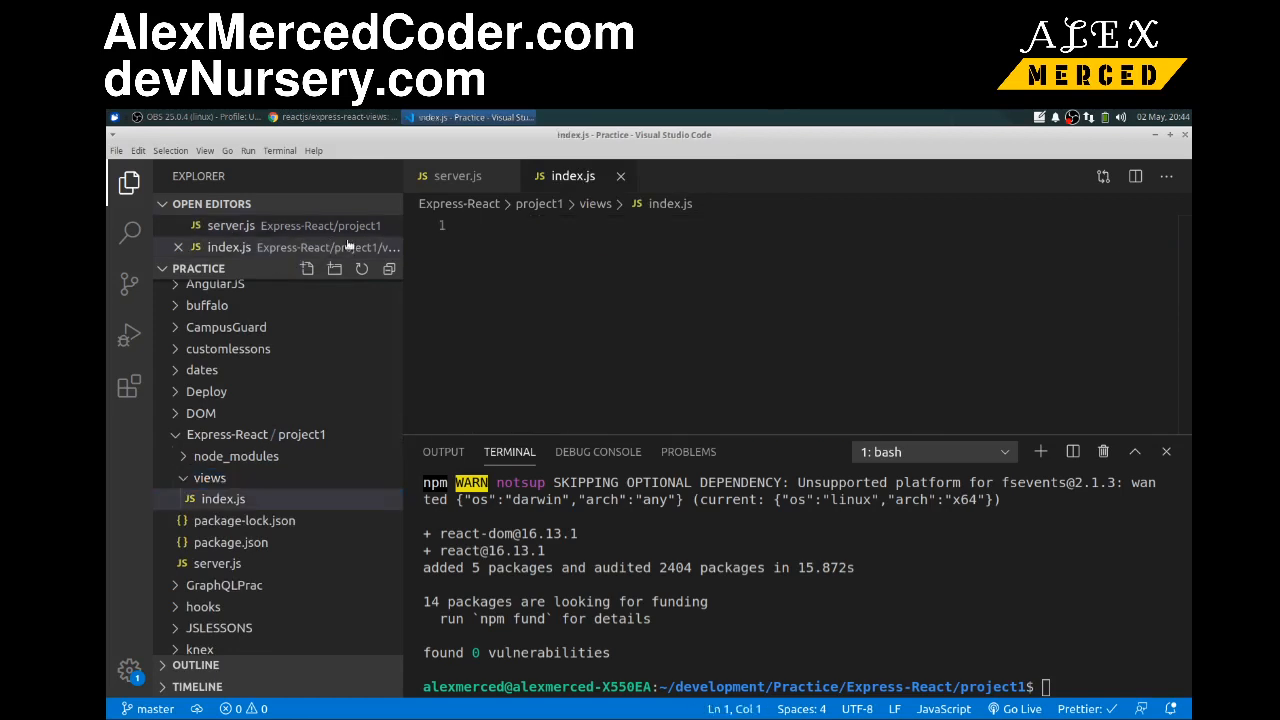
In the browser README, select the example const React = require('react') line.
click(332, 116)
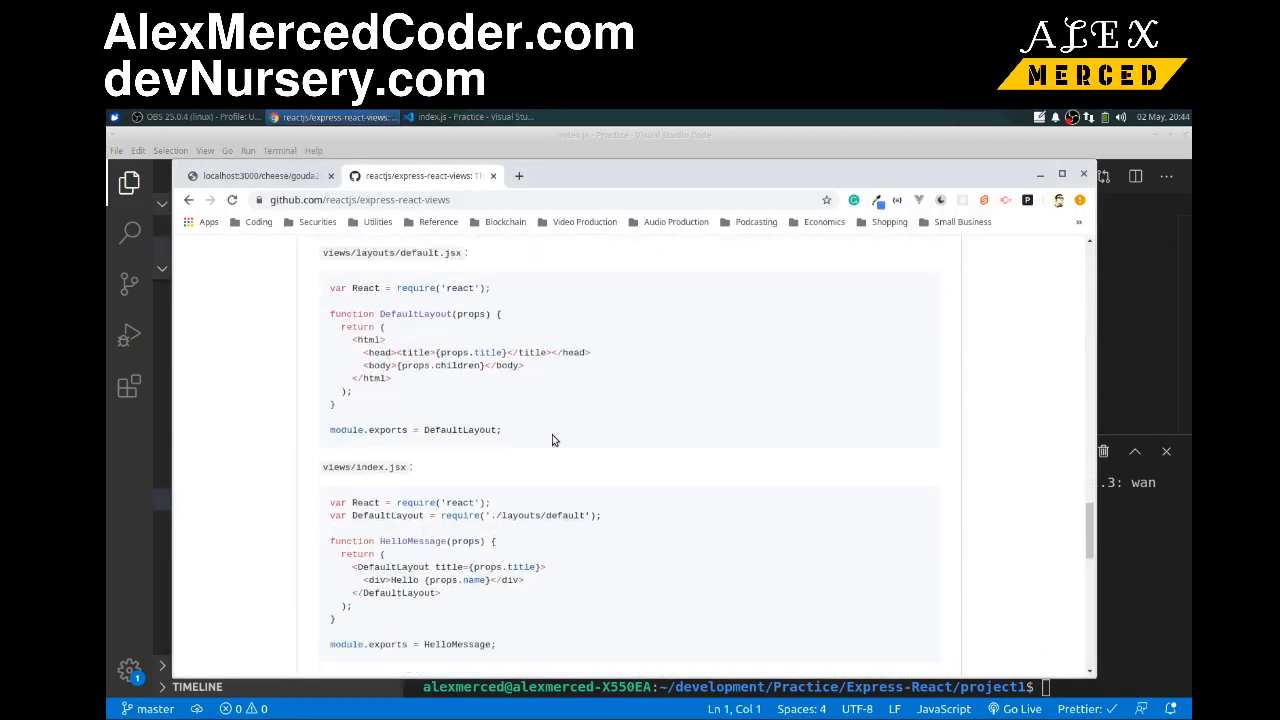
scroll(down, 3)
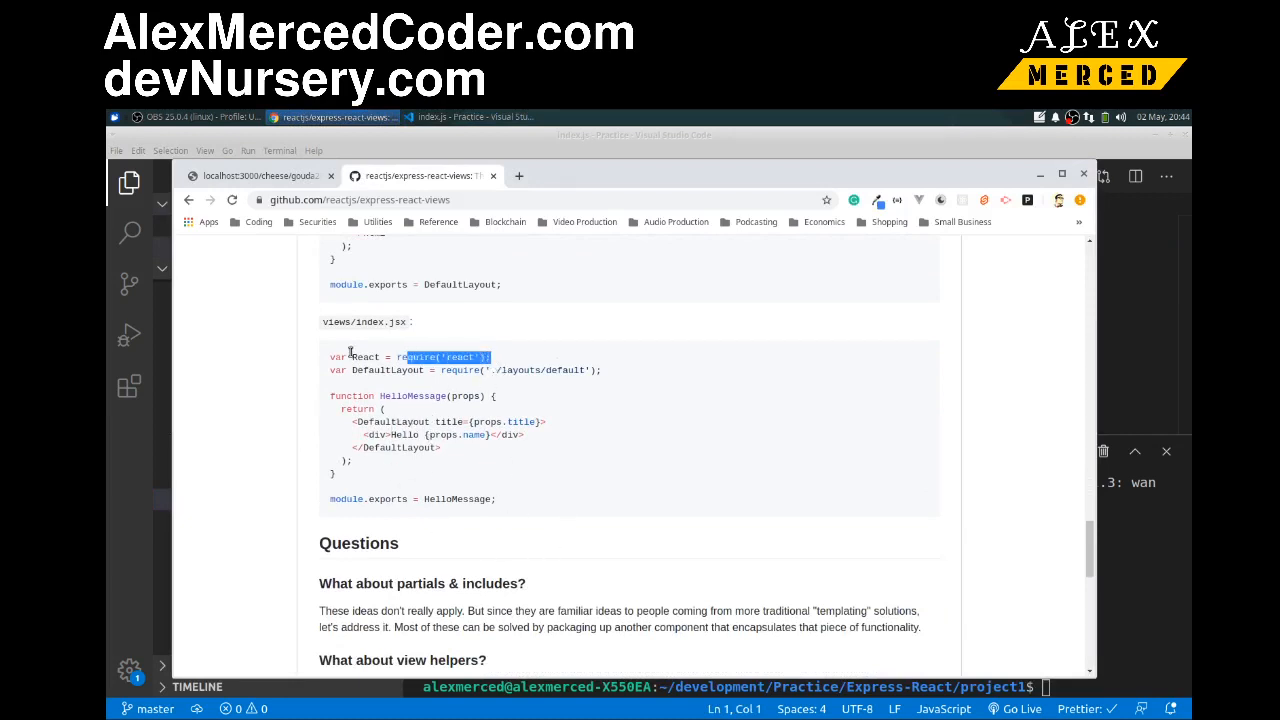
triple_click(410, 356)
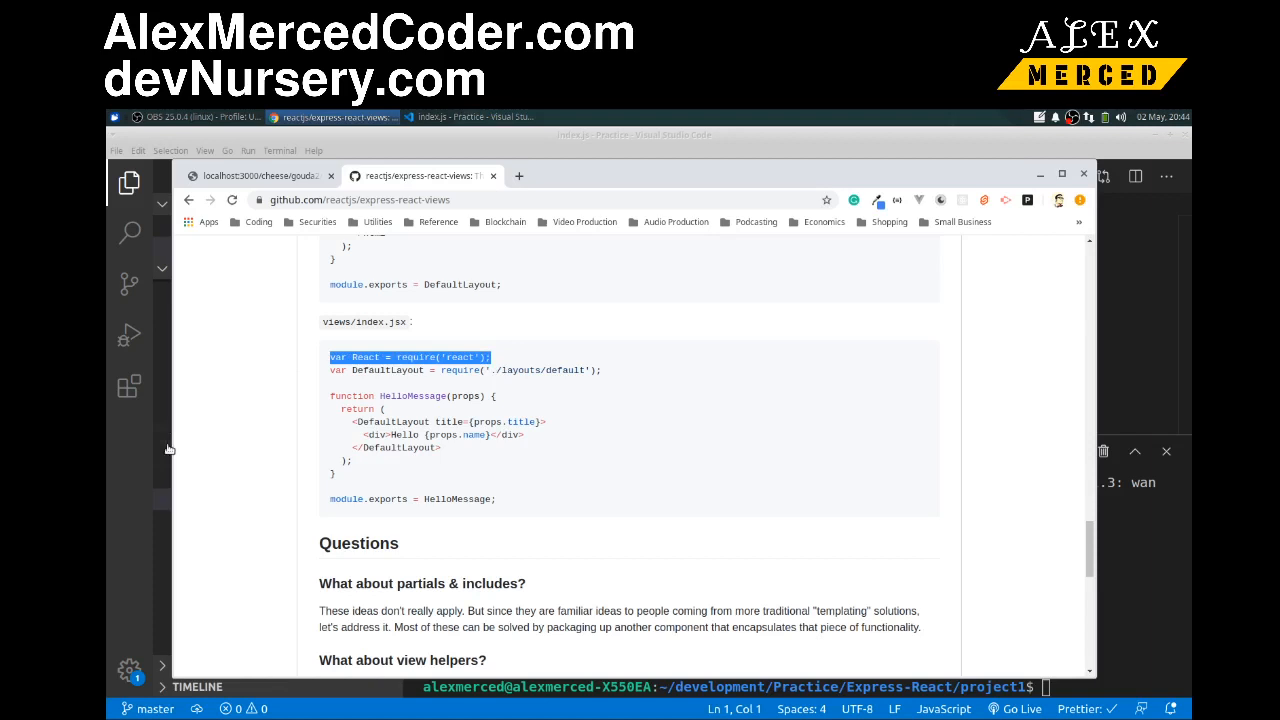
mouse_move(202, 448)
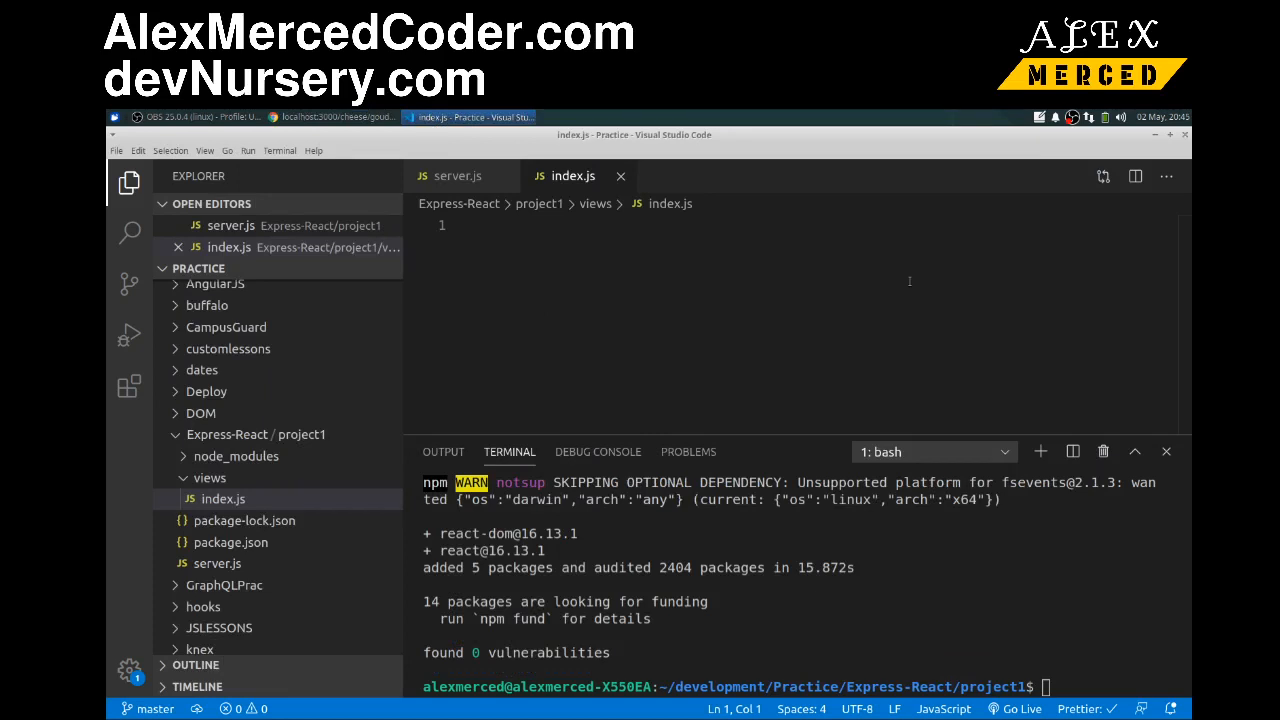
Write const React = require('react') and declare class Index extends React.Component.
text(const React = require(')
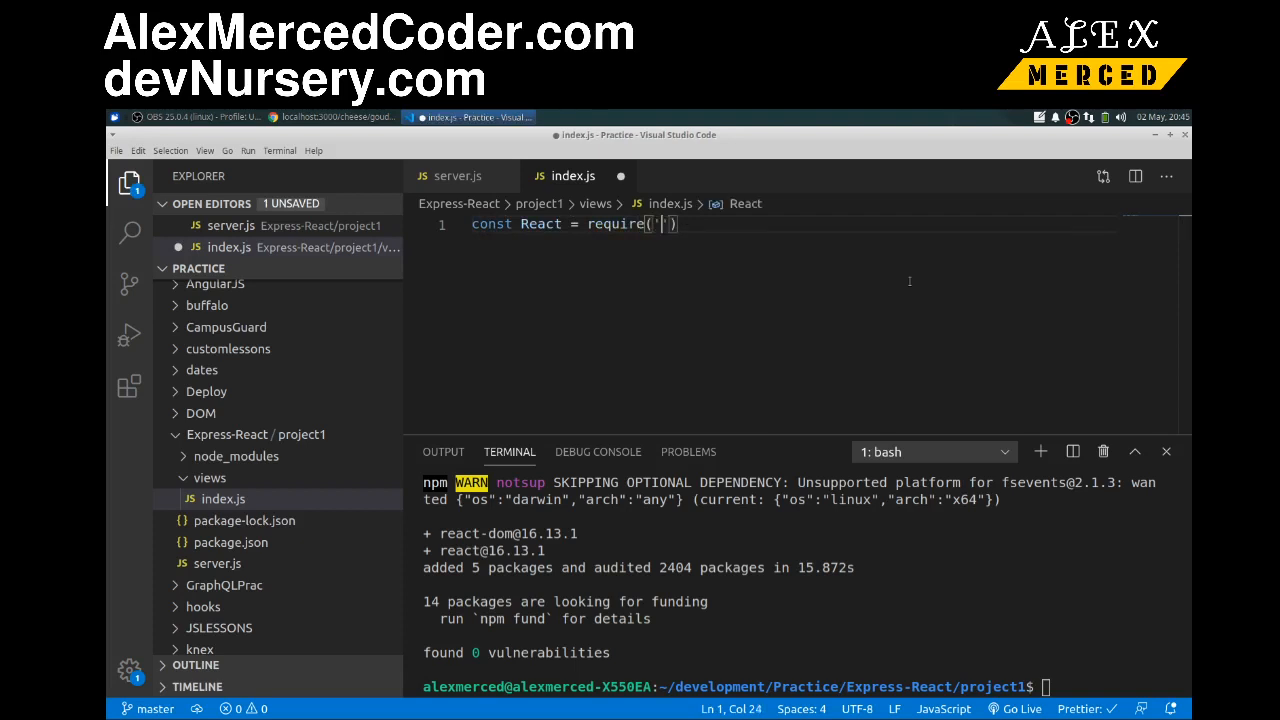
text(react)
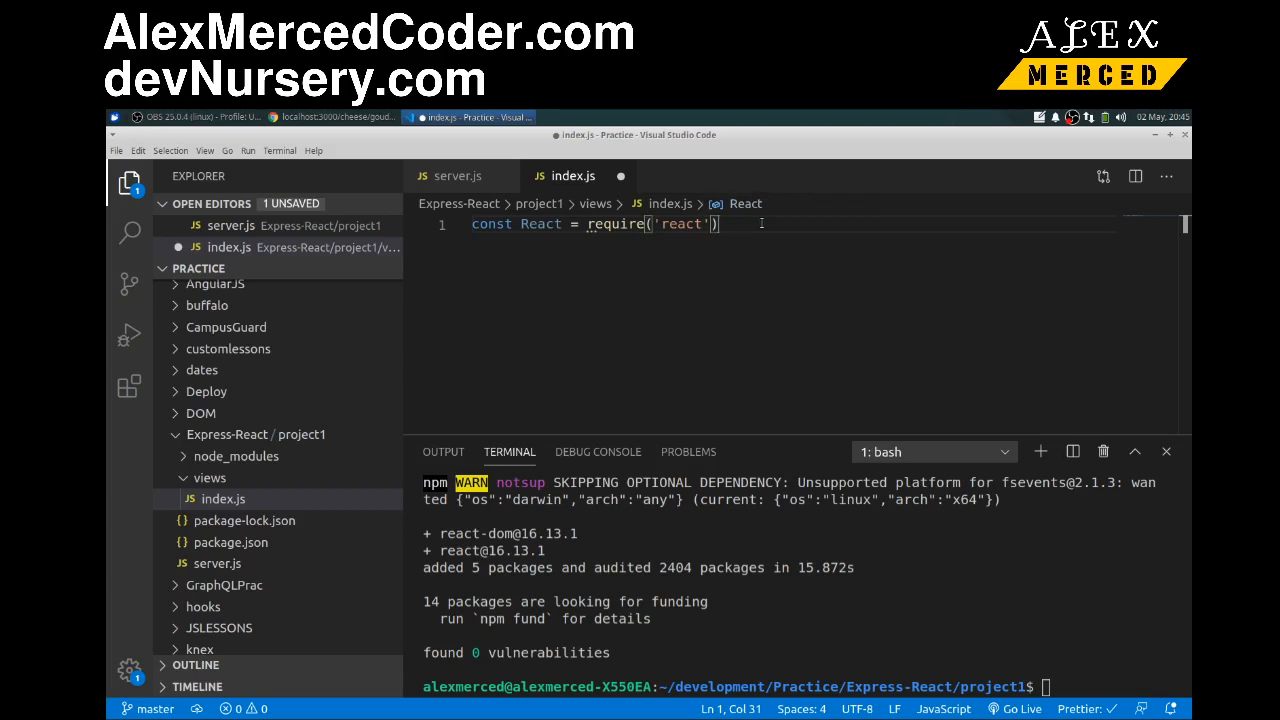
key(Enter)
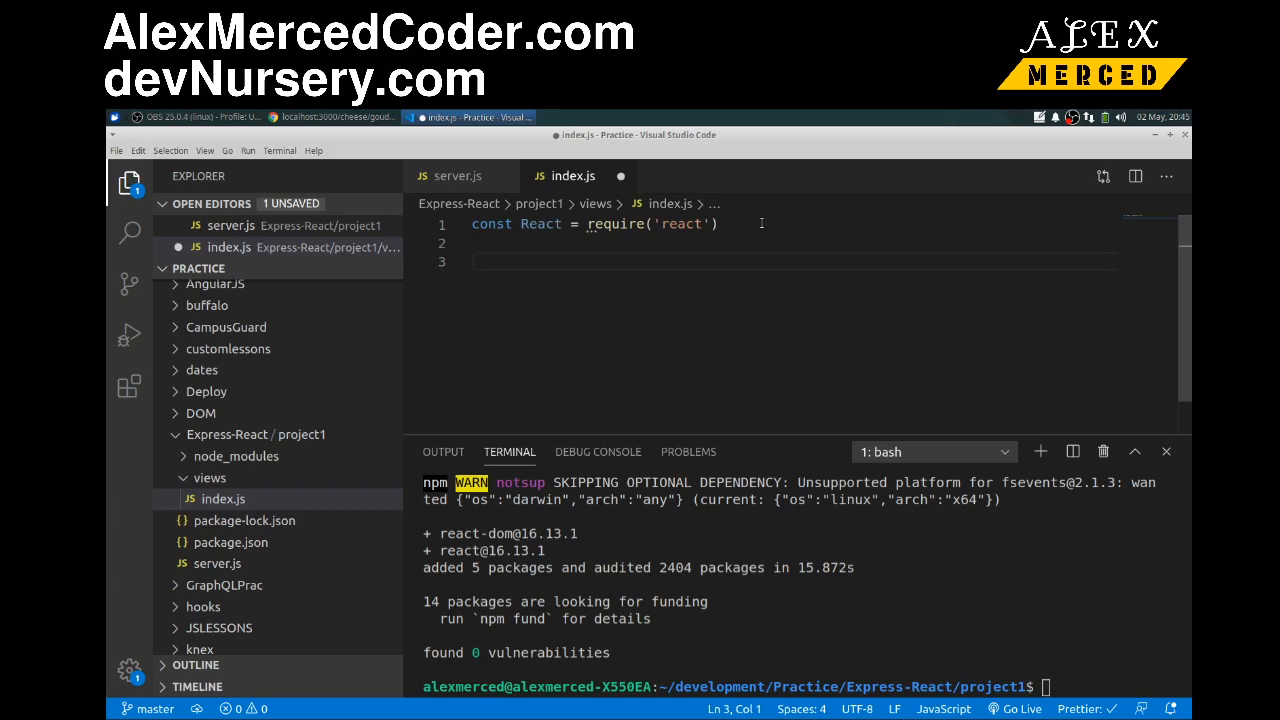
text(class)
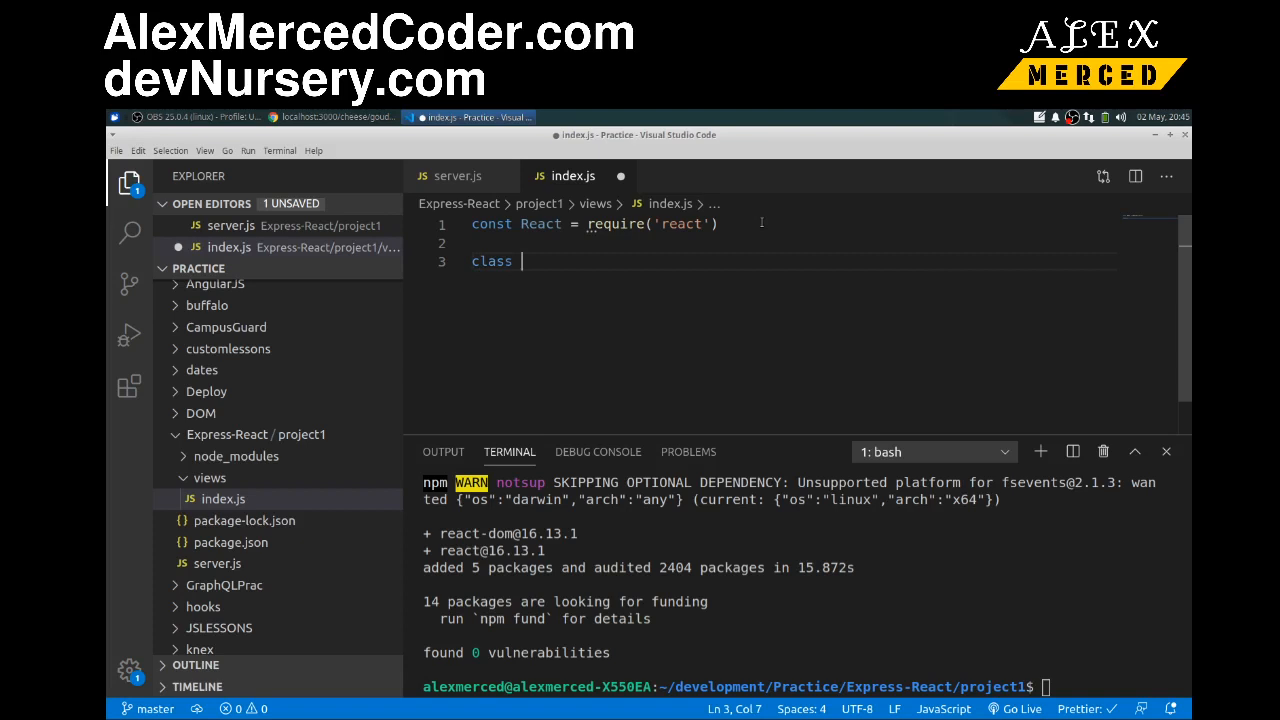
text(index)
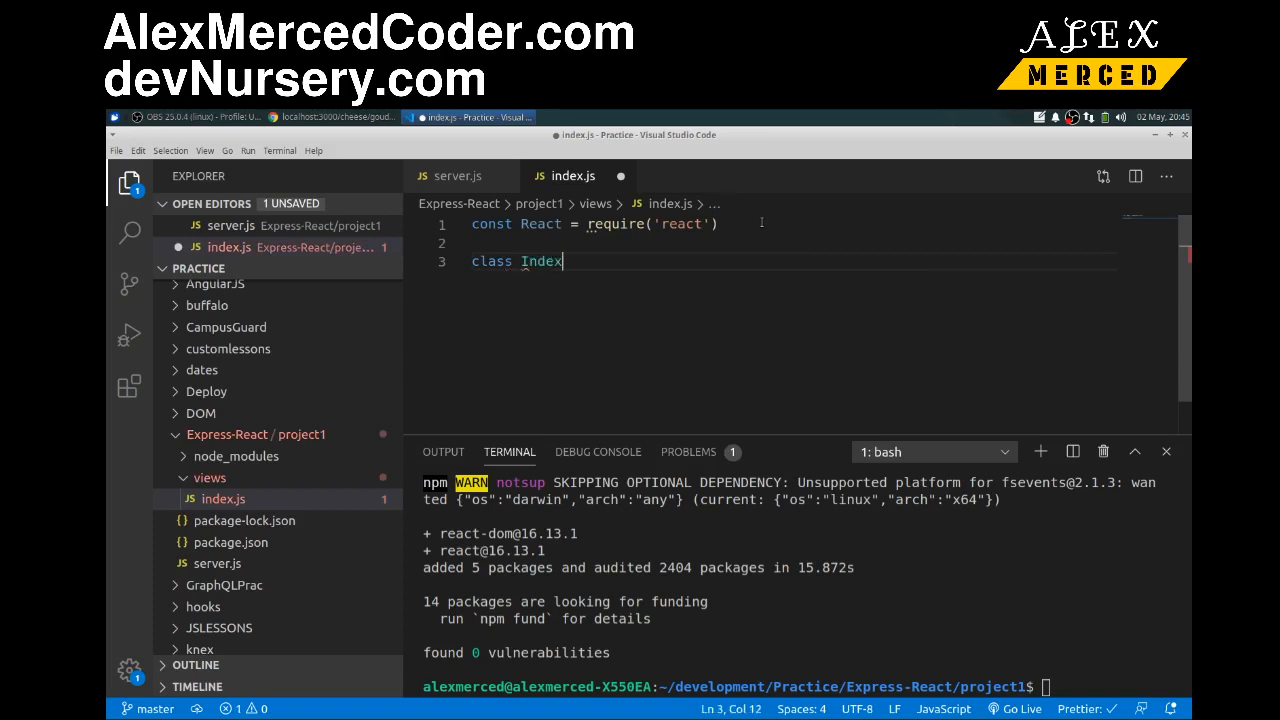
text(extends React.c)
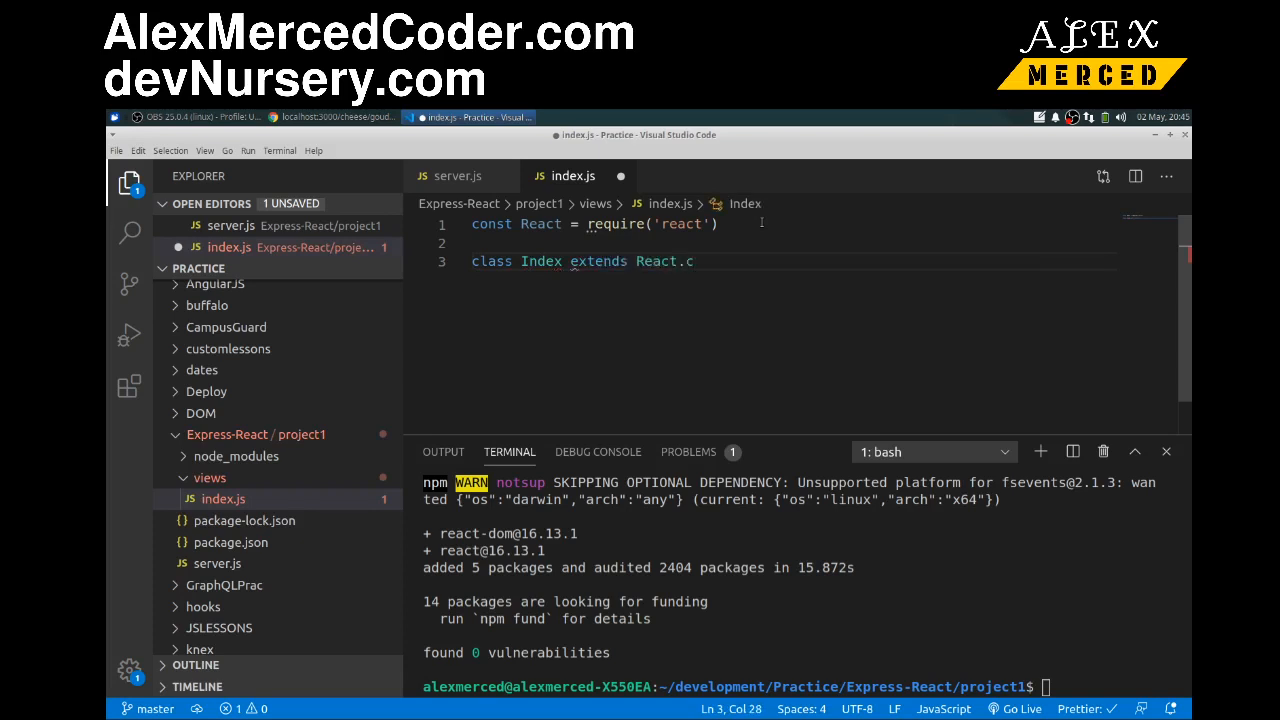
text(ompone)
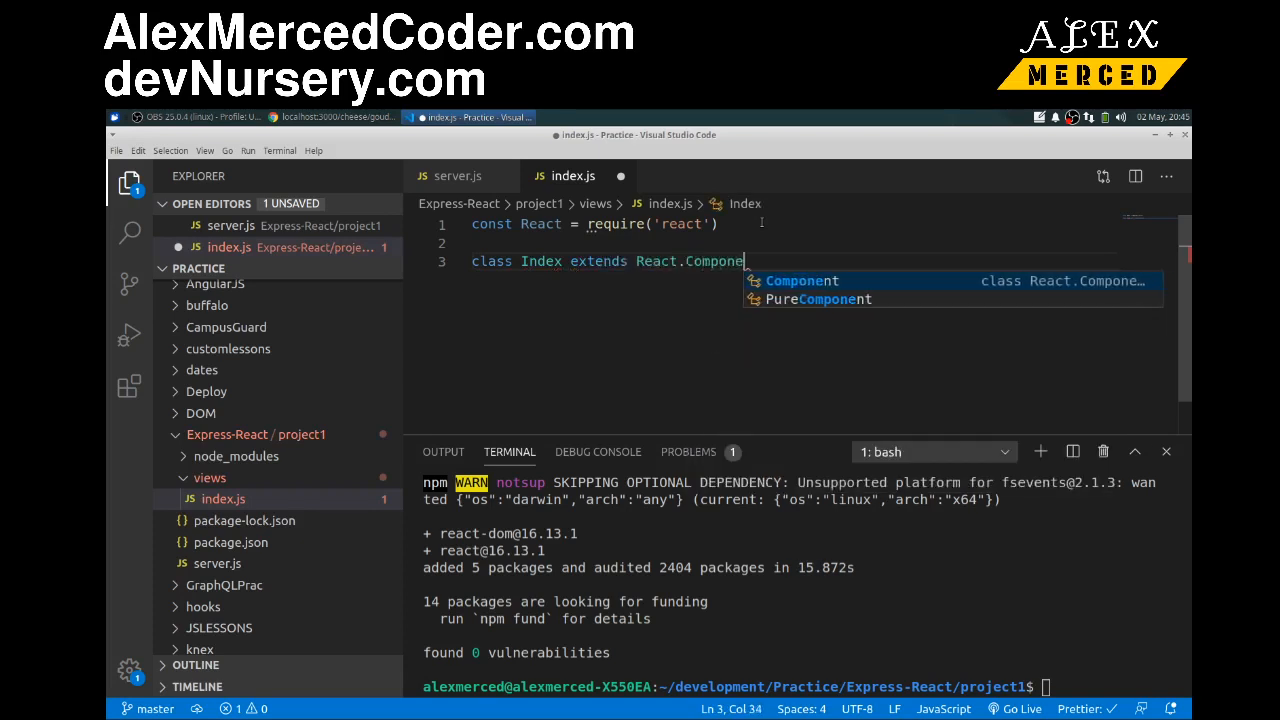
key(Tab)
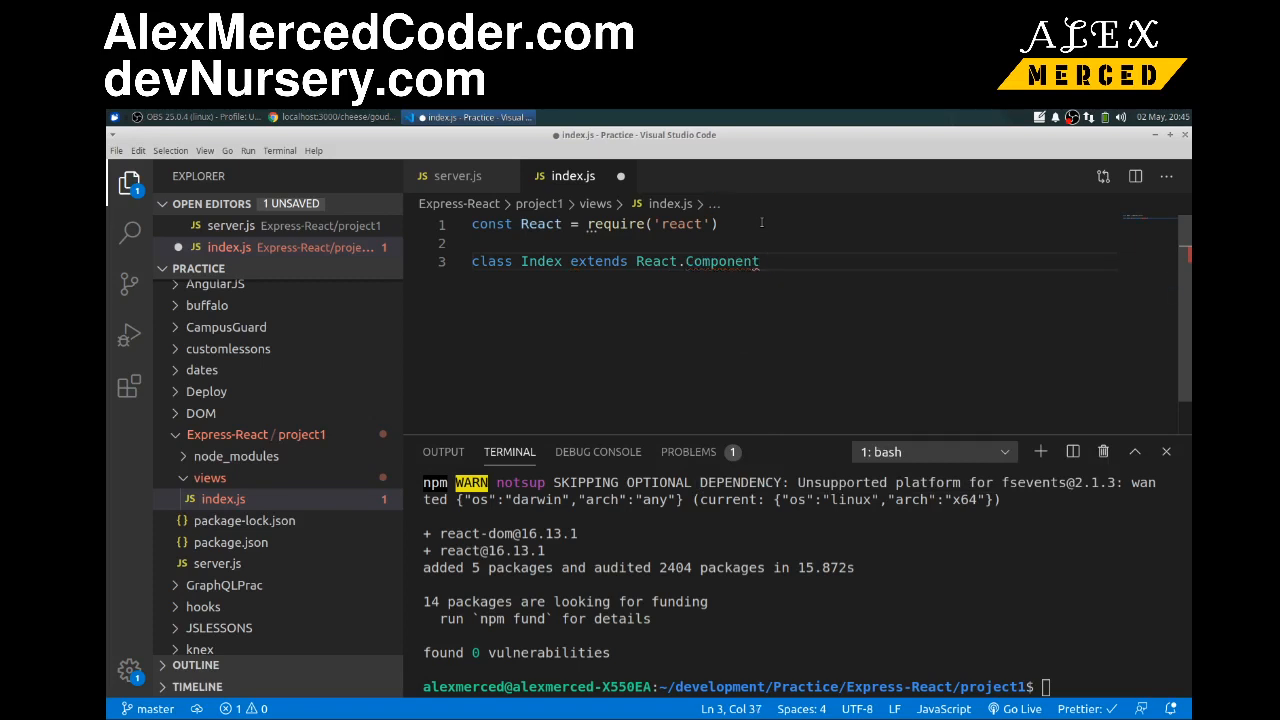
text({)
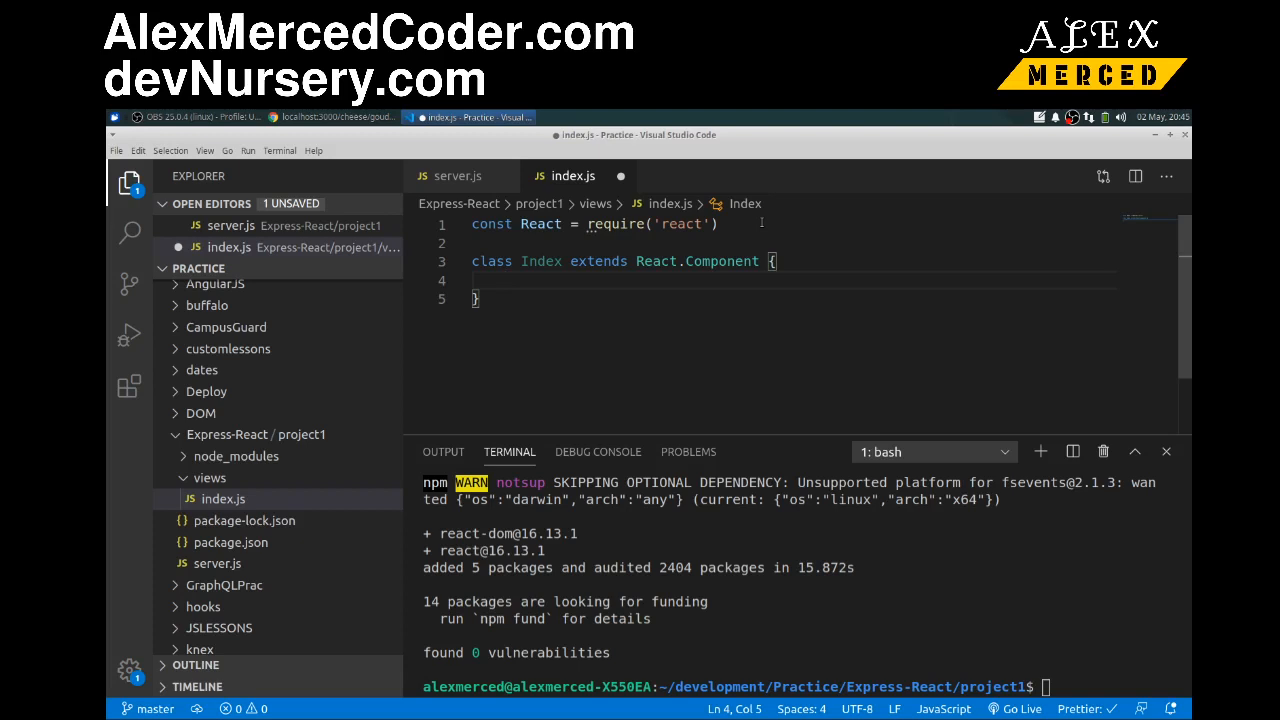
key(Enter)
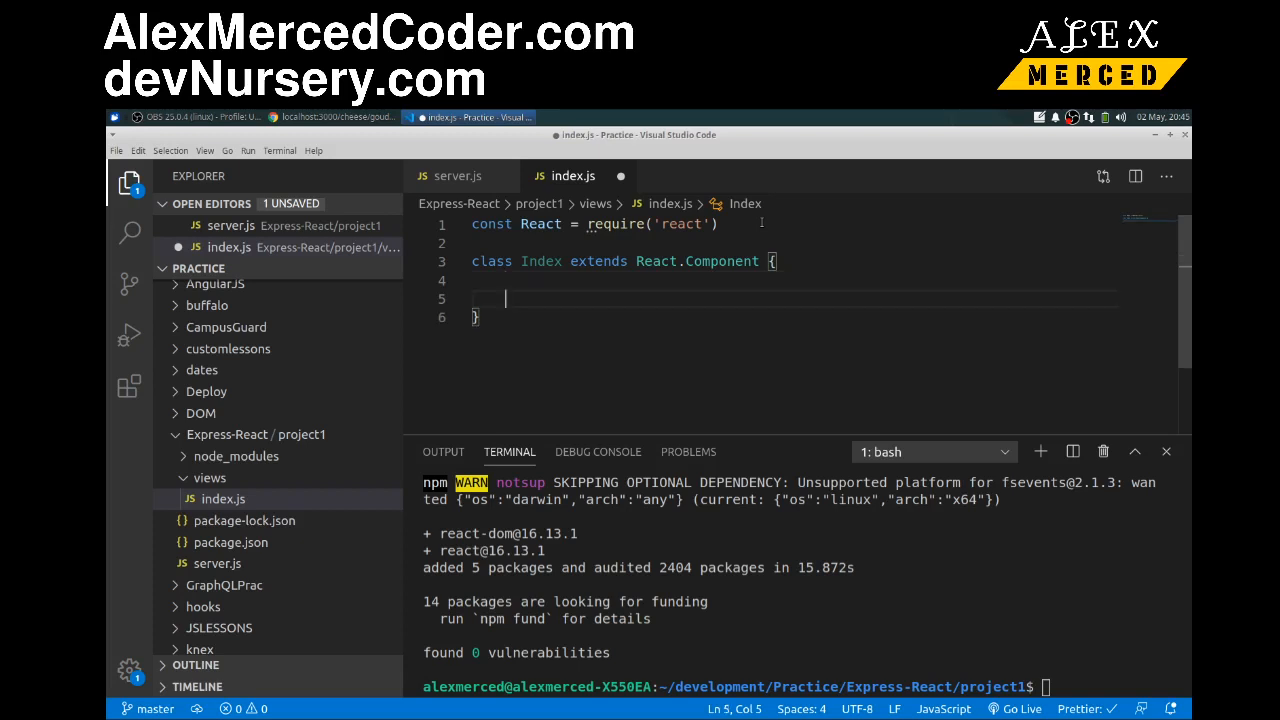
Add a render() method returning an empty <React.Fragment></React.Fragment>.
text(render()
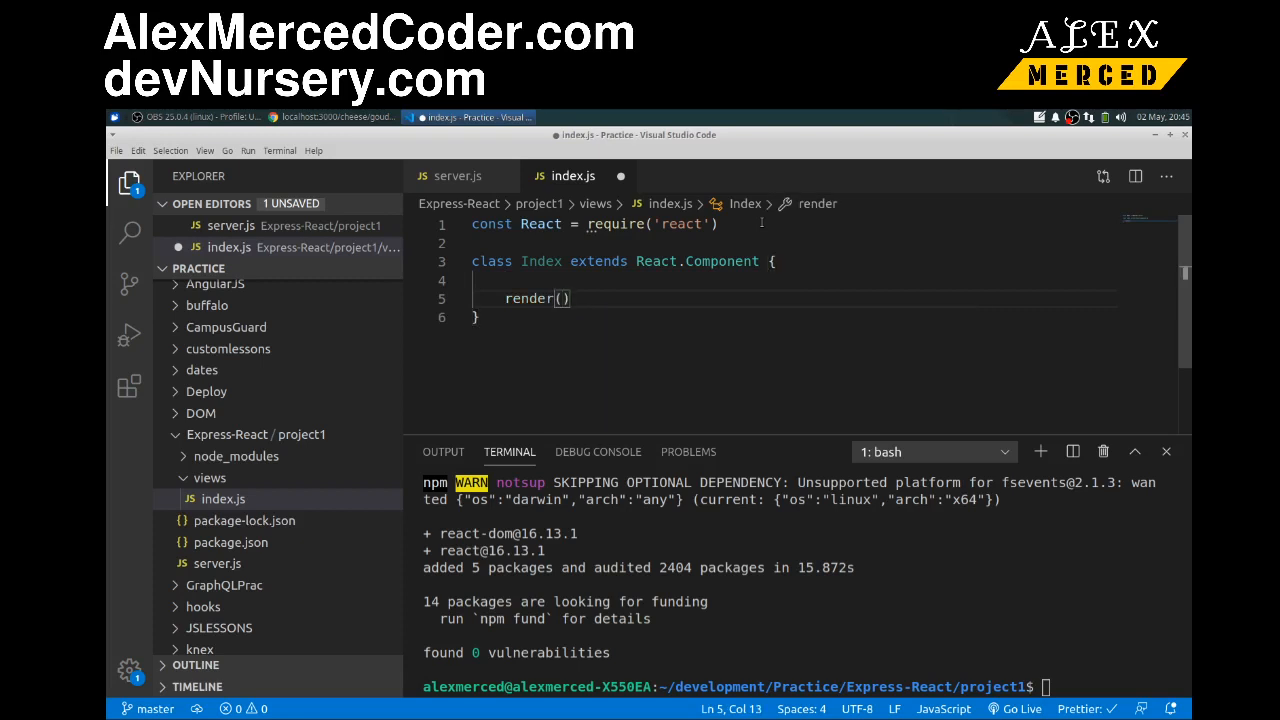
text({)
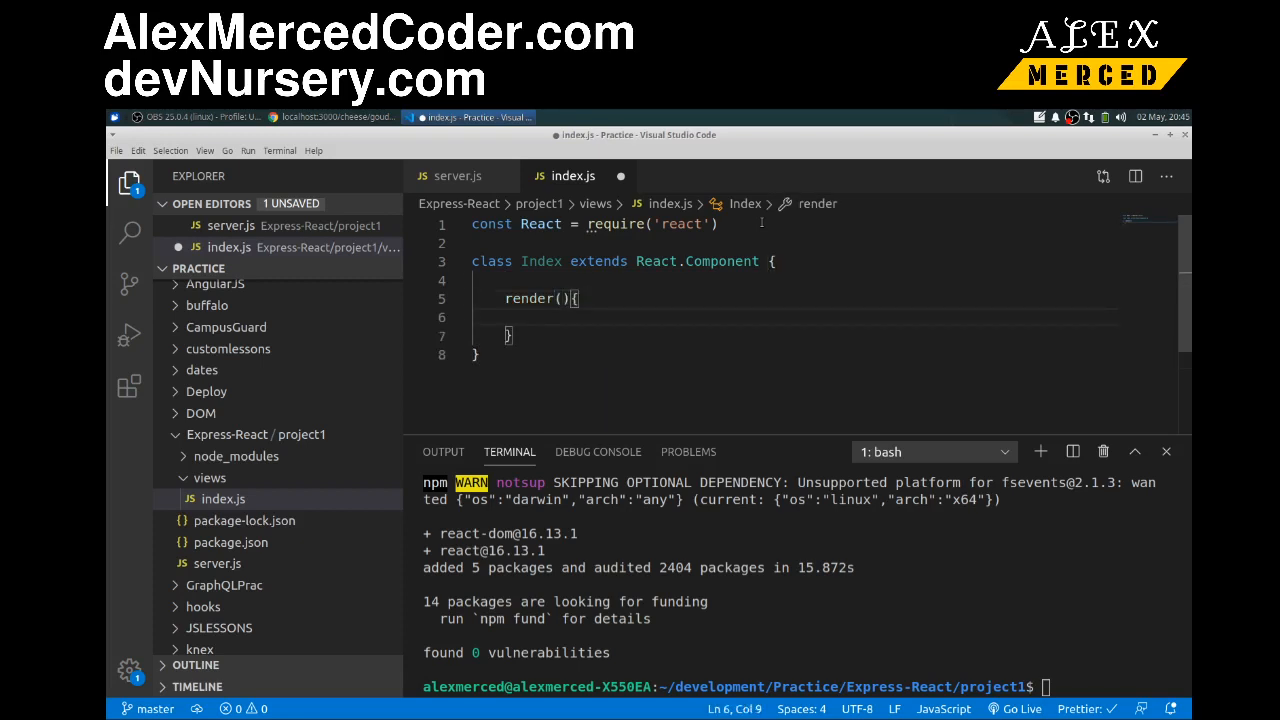
text(retu)
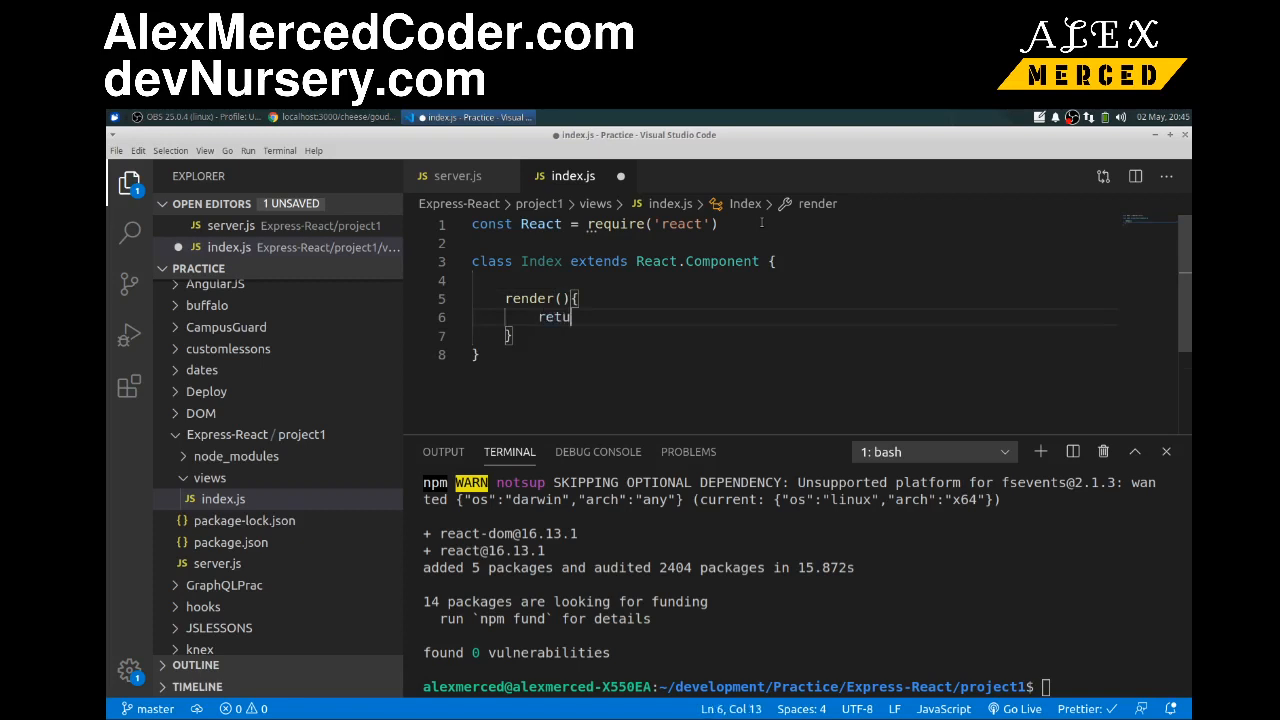
text(rn)
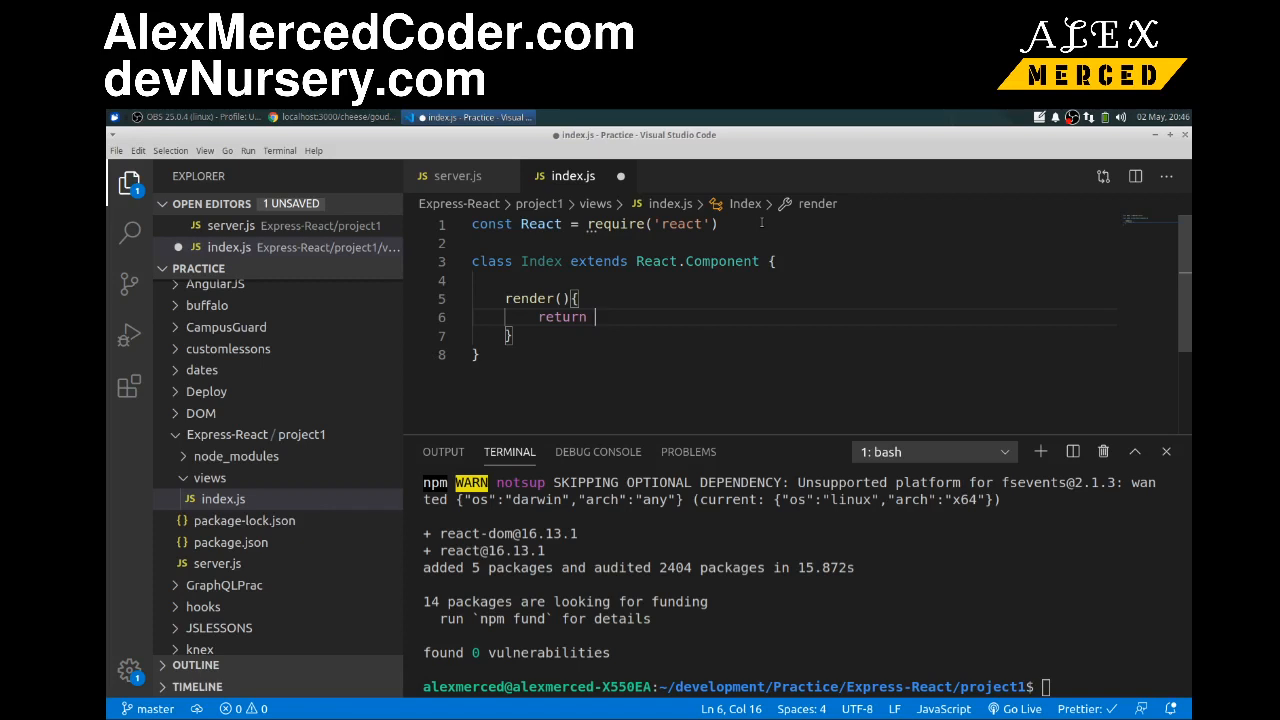
text(<)
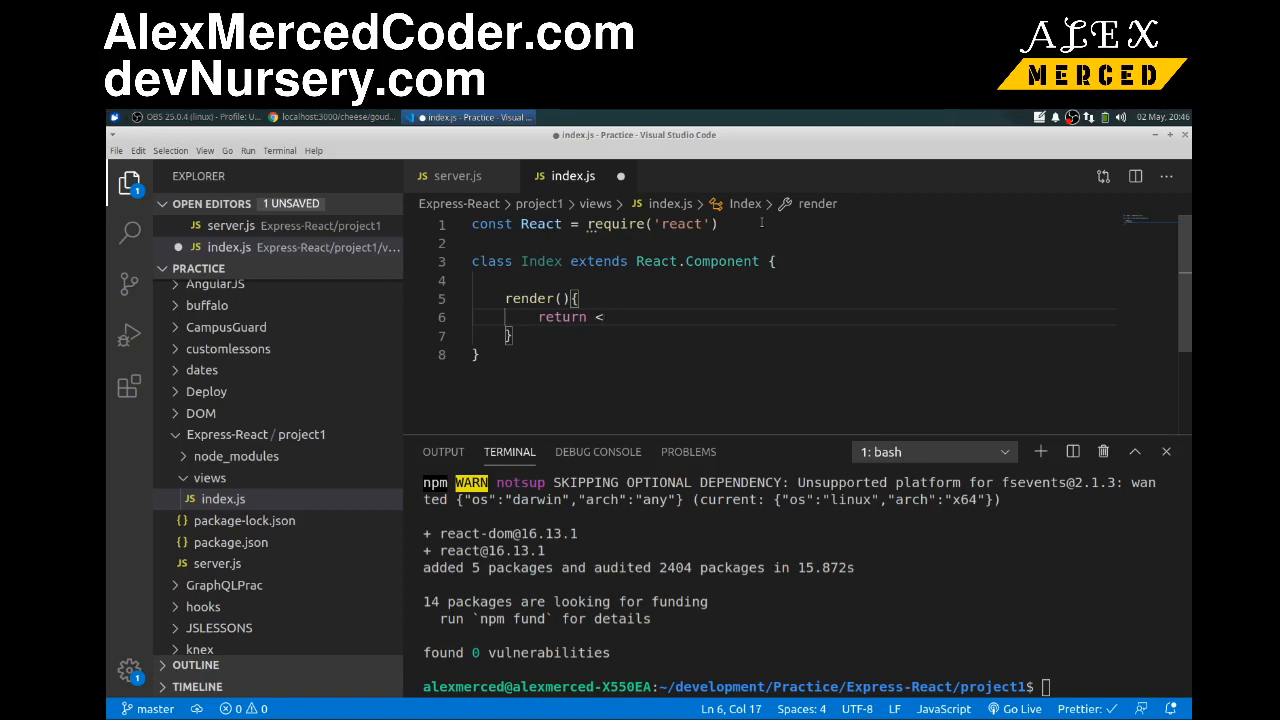
text(React.Fragment>)
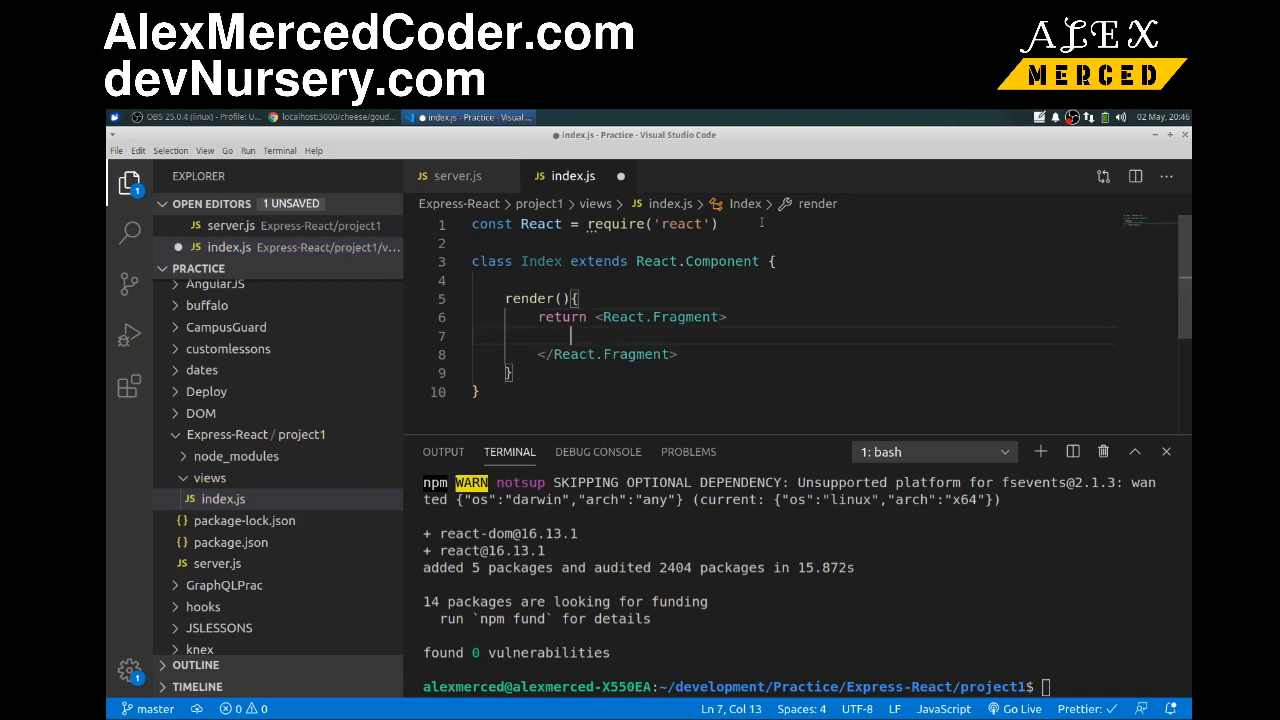
Inside the fragment add <h1>Hello World</h1> and <h2>{props.cheese}</h2>.
text(<h)
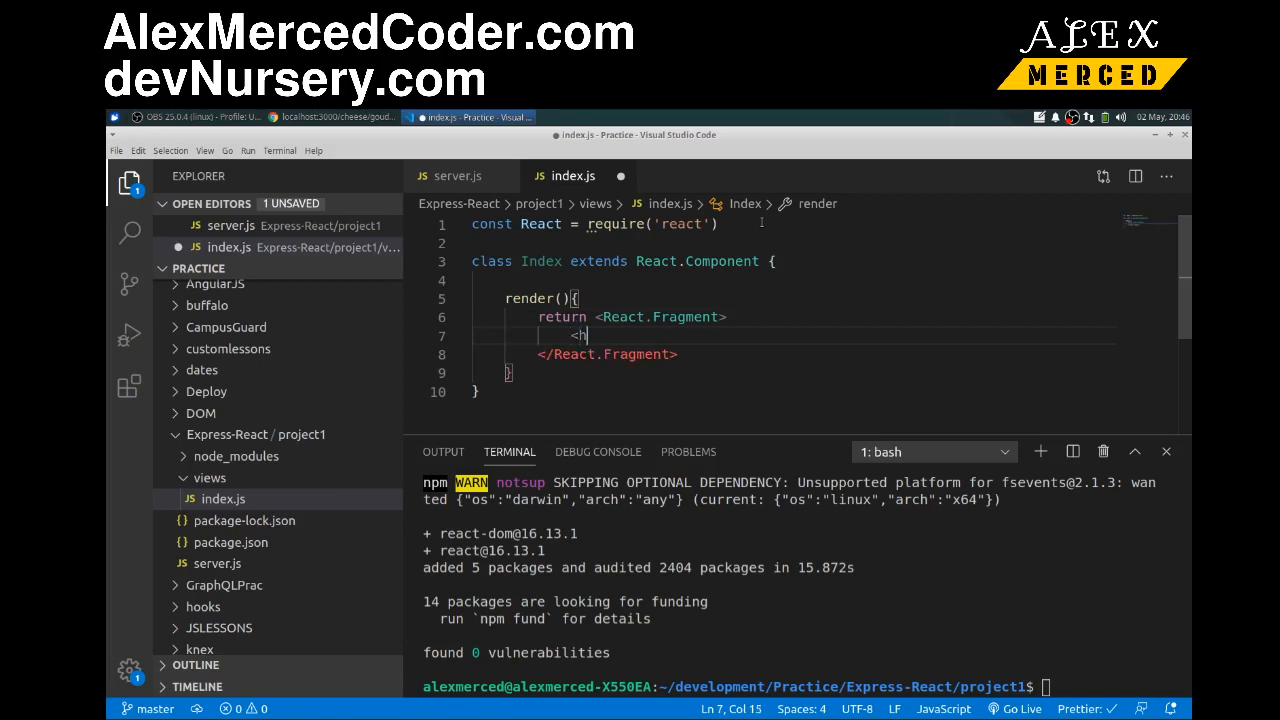
text(1>Hello</h1>)
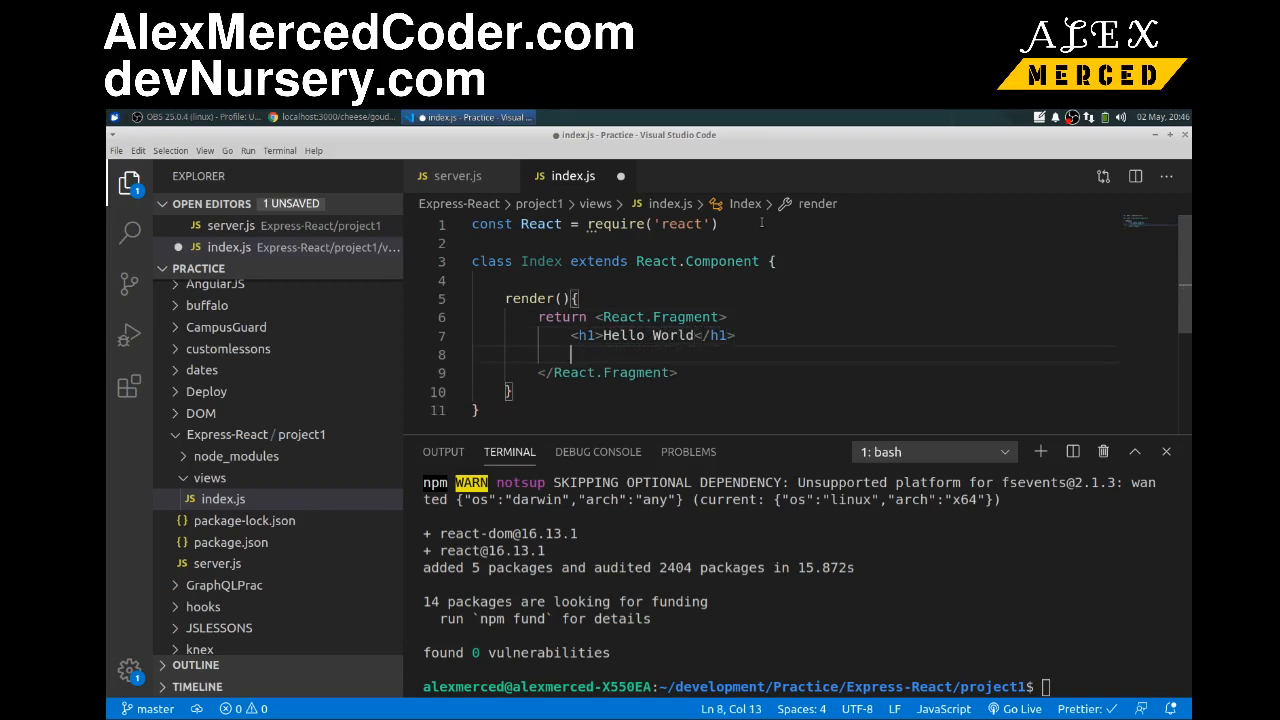
text(<h2></h2>)
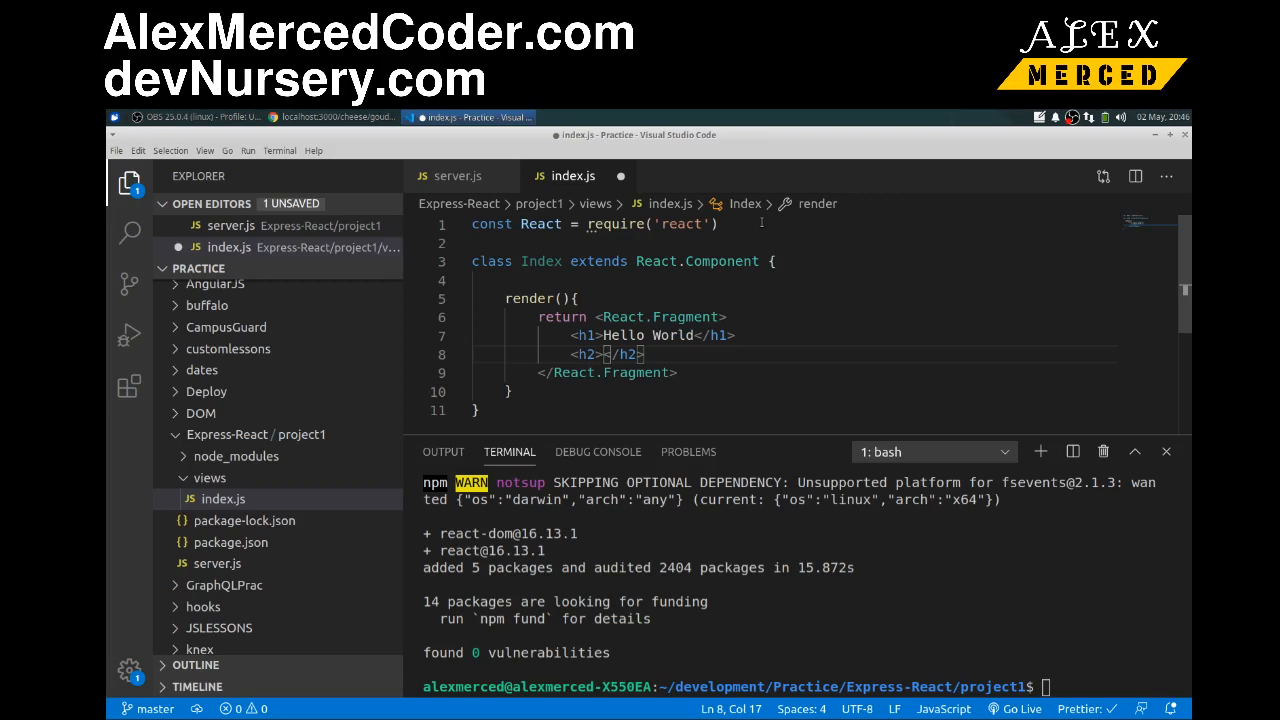
text(props)
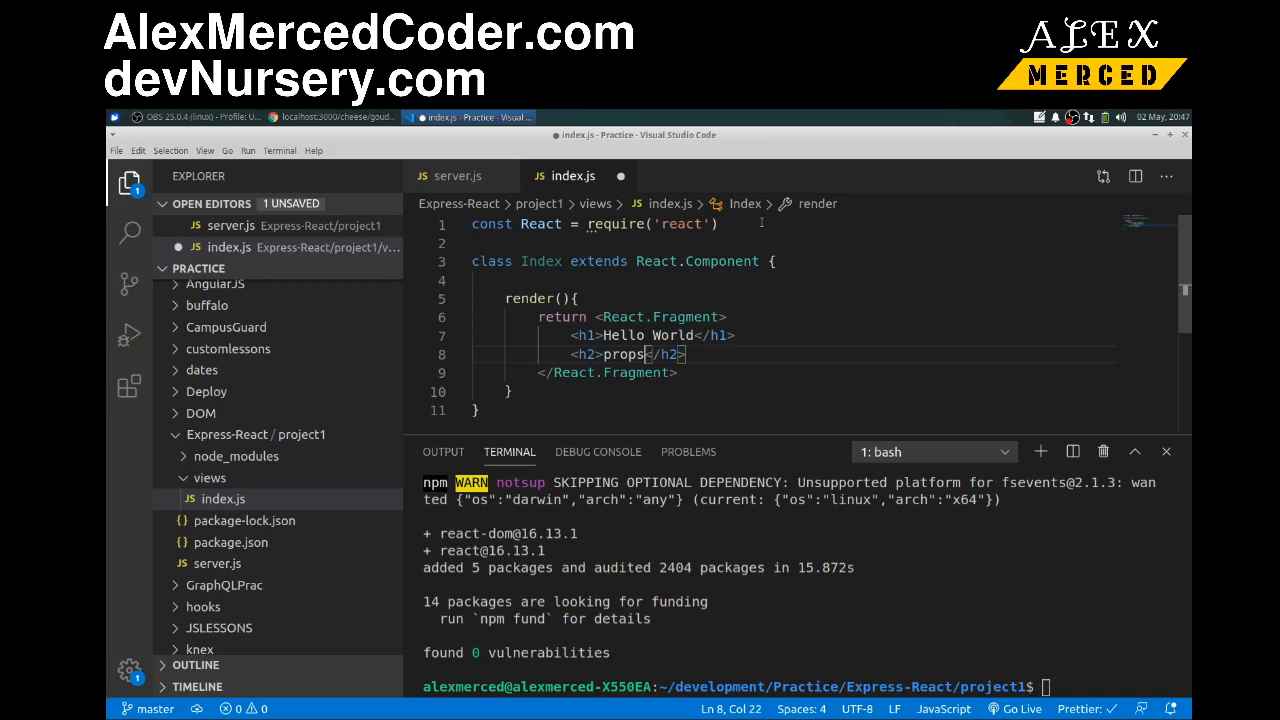
text(.cheese)
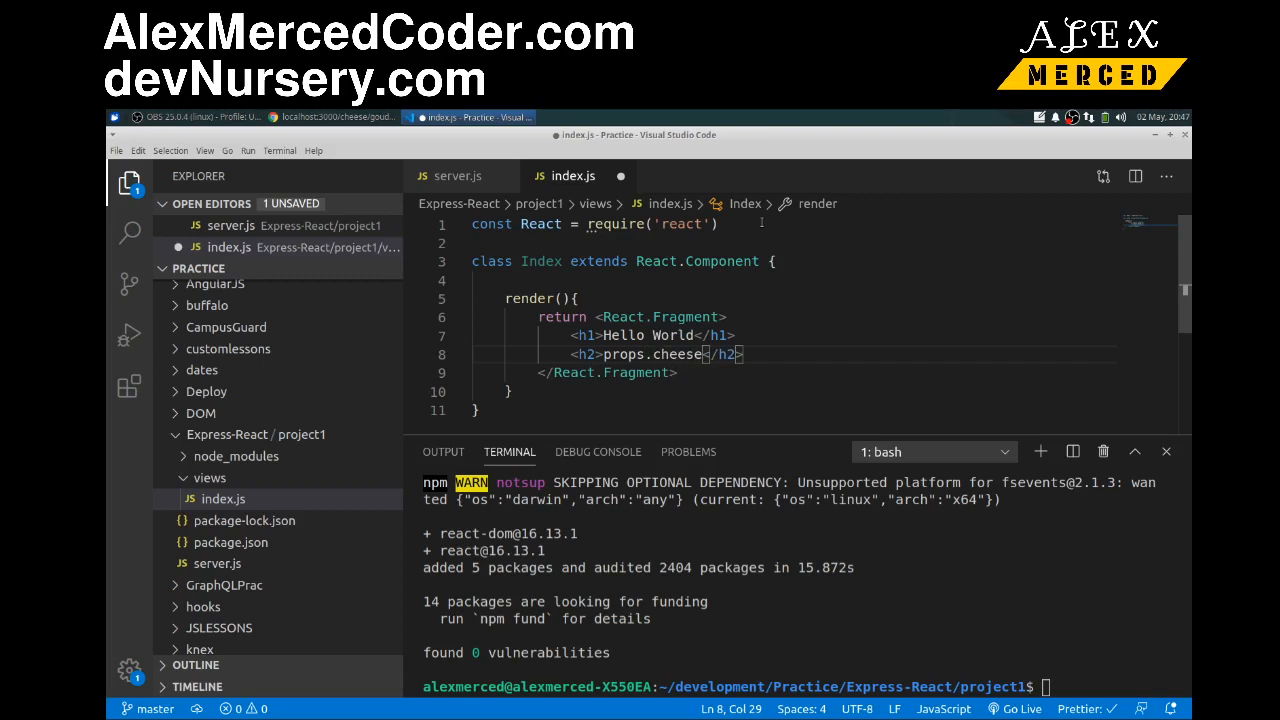
double_click(680, 354)
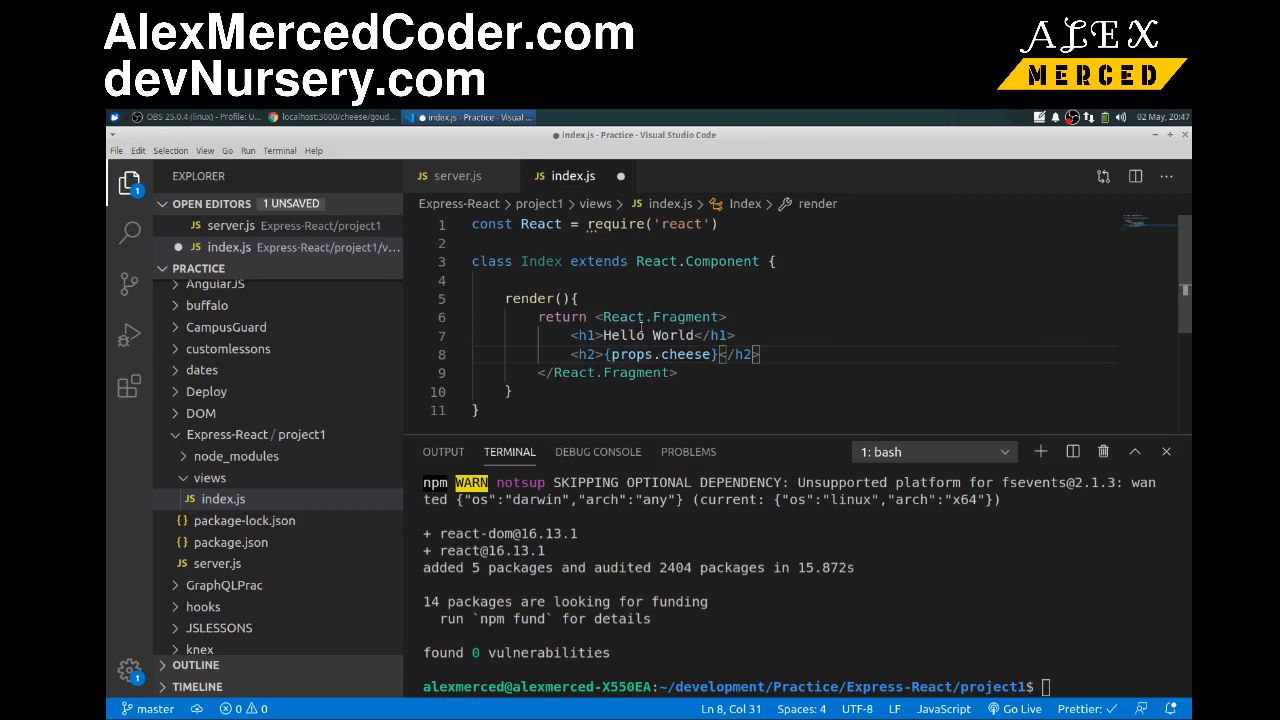
mouse_move(224, 256)
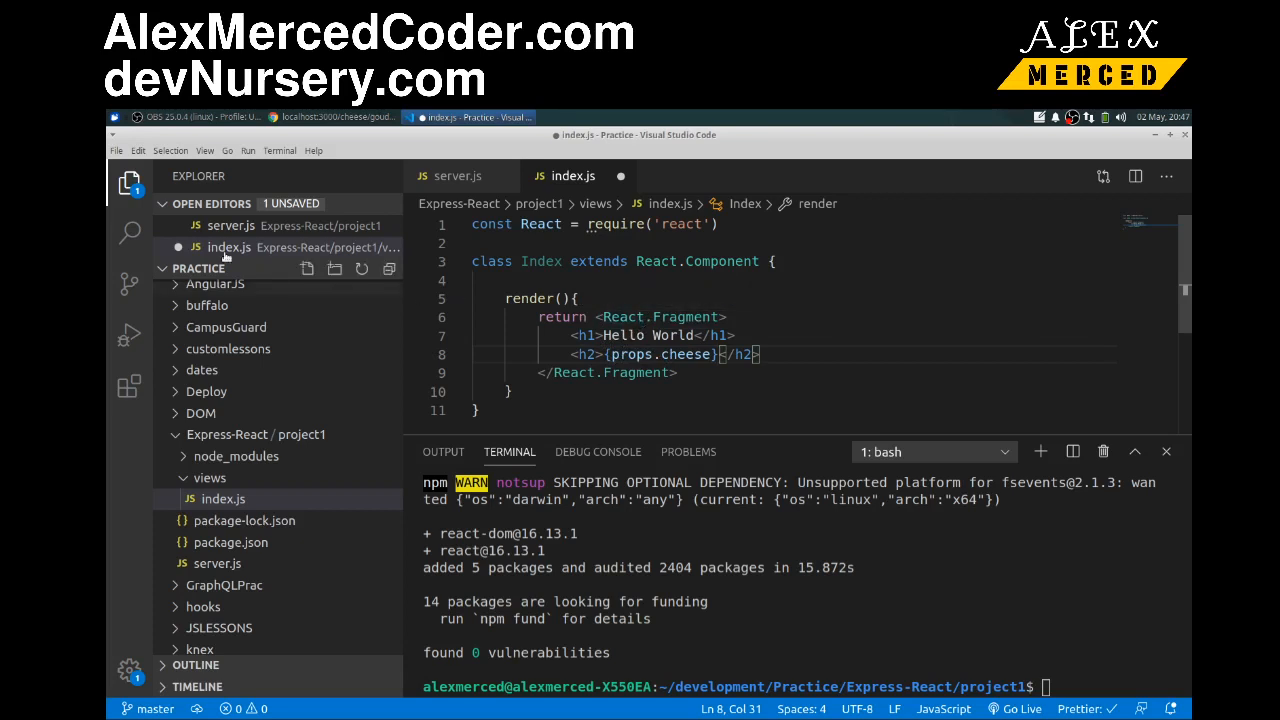
Save index.js via File > Save and run nodemon server.js, listening on port 3000.
click(116, 150)
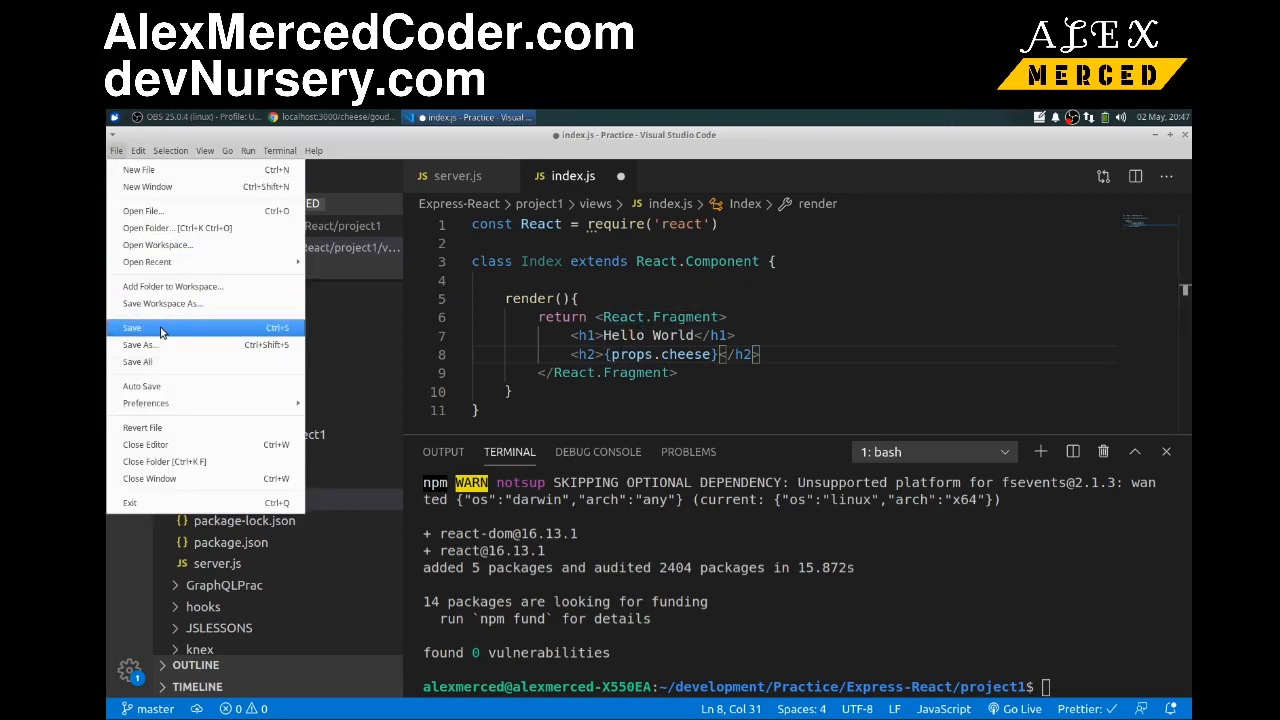
click(132, 328)
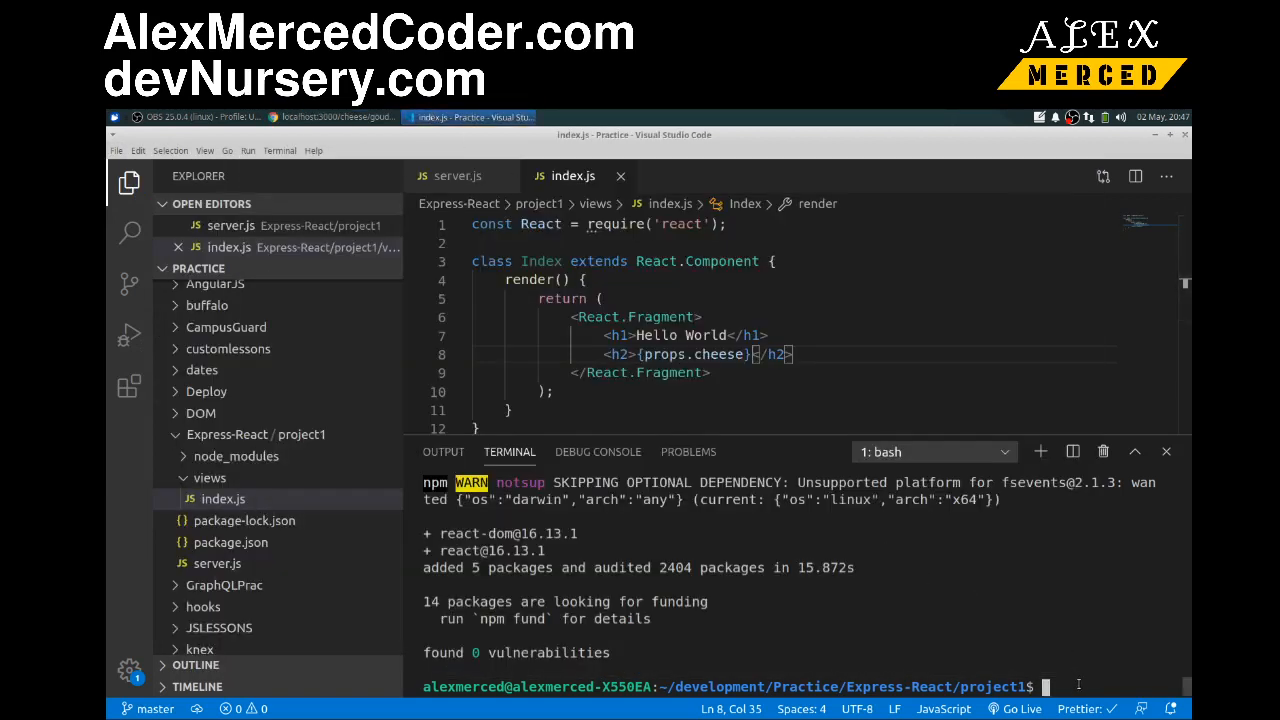
text(nodemon)
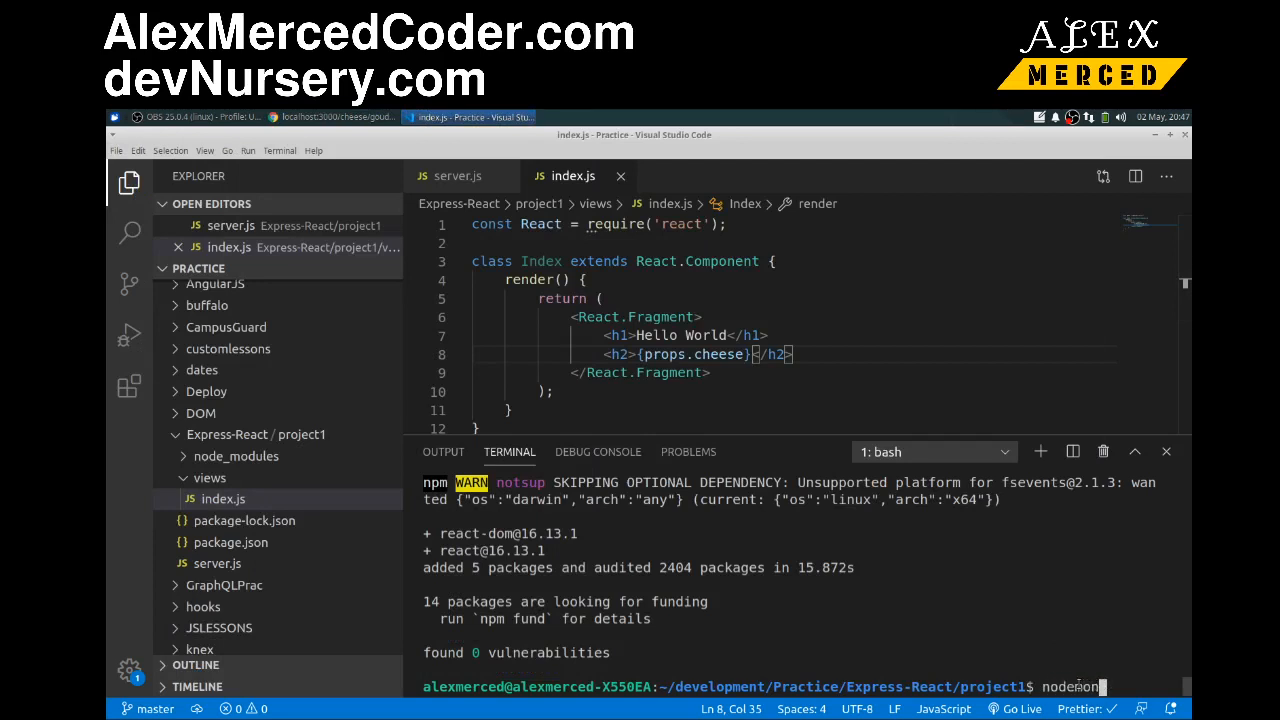
text(server.js)
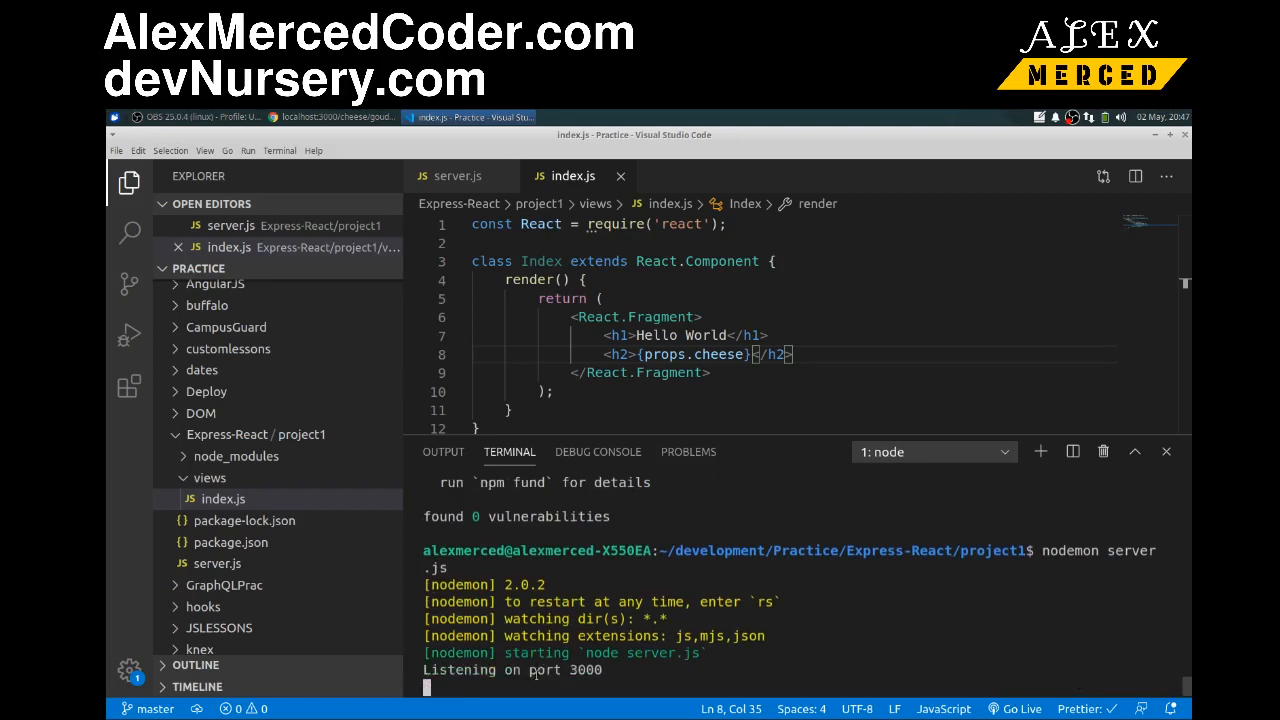
click(332, 116)
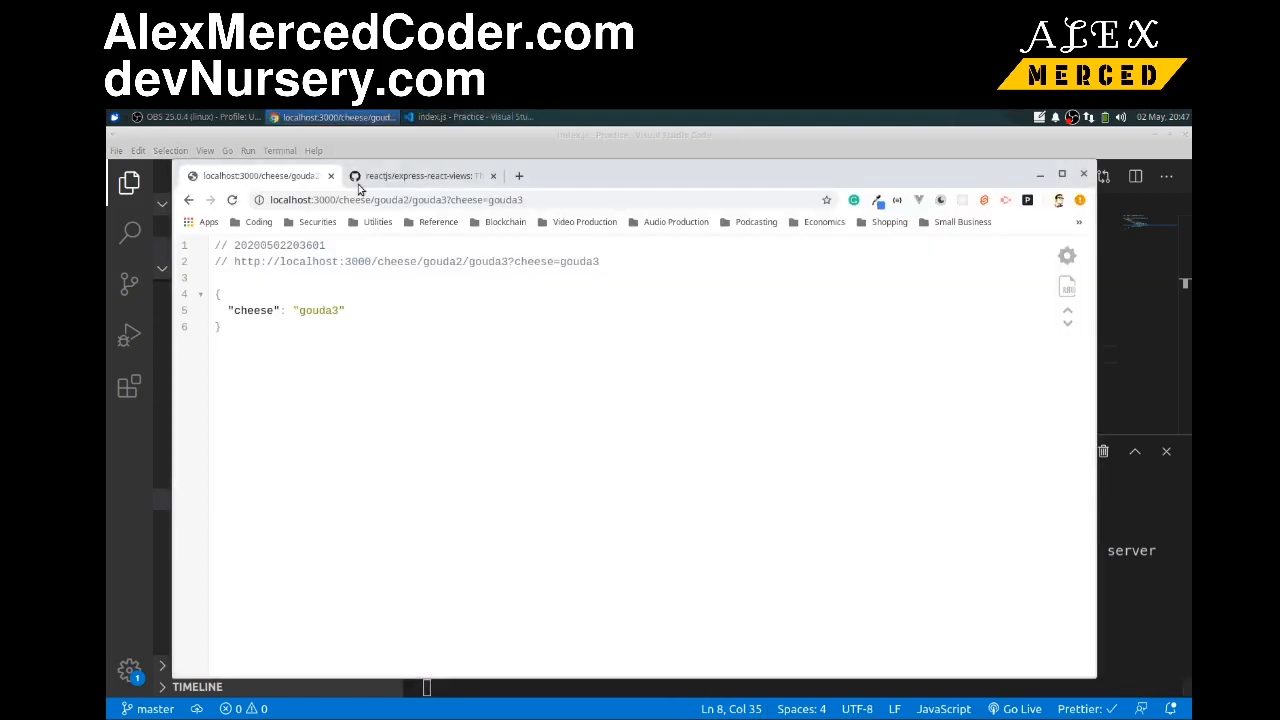
Load localhost:3000/ in the browser, which reports 'Failed to lookup view index'.
click(420, 176)
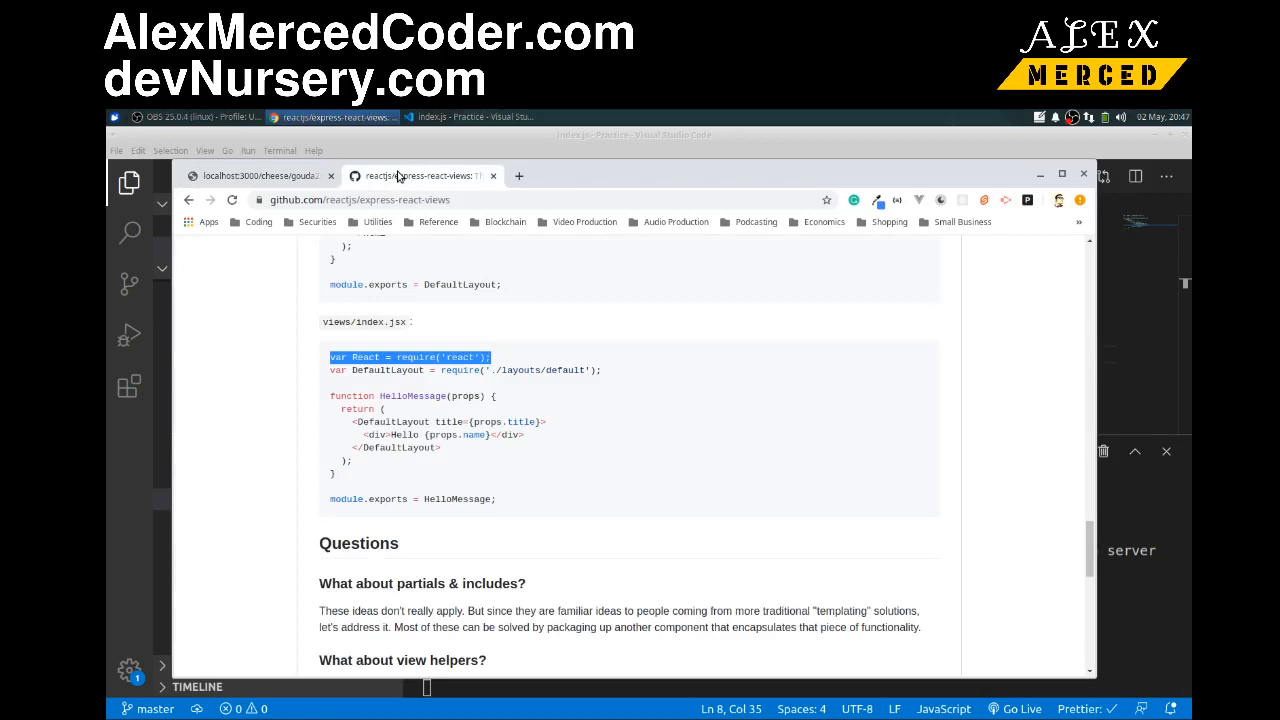
click(260, 176)
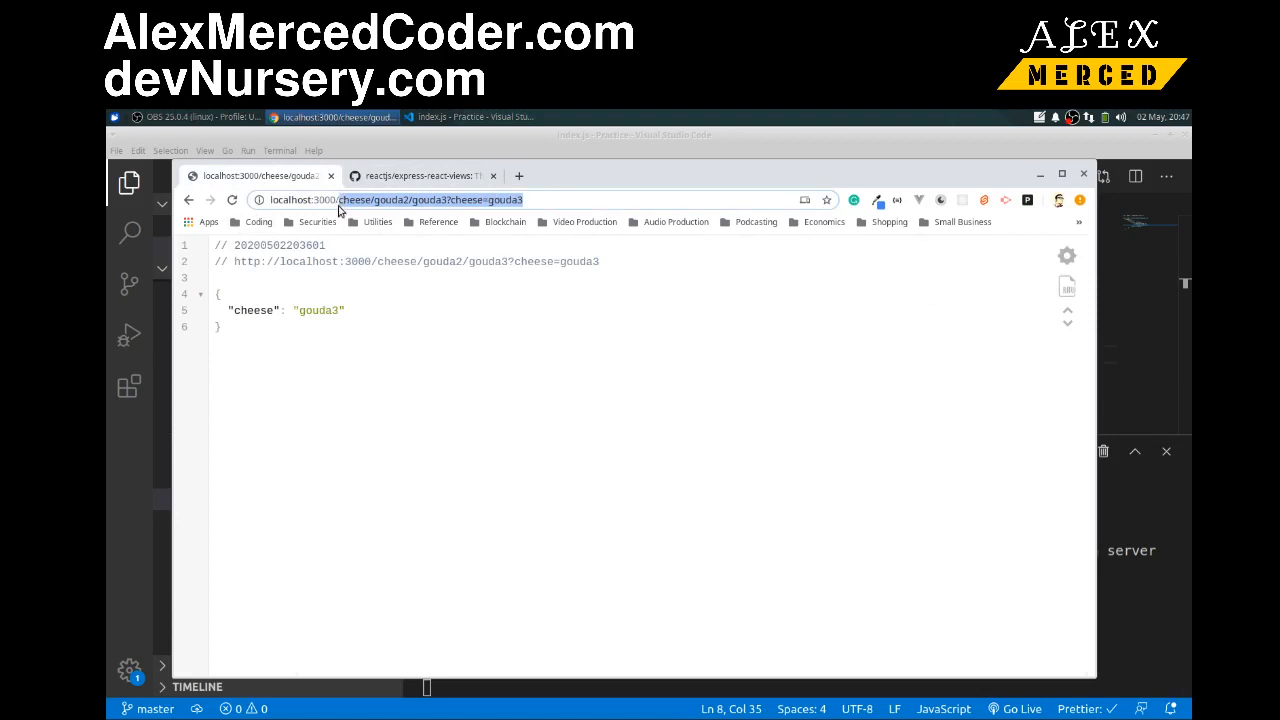
text(localhost:3000/)
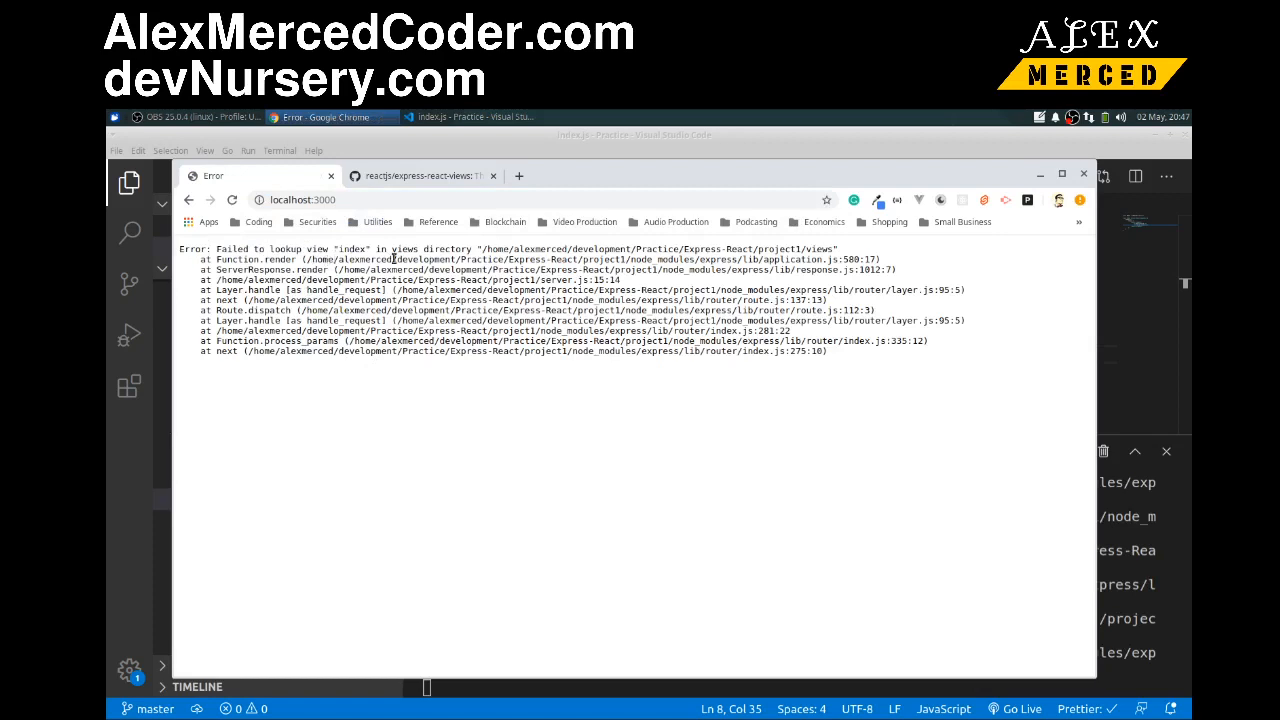
click(468, 116)
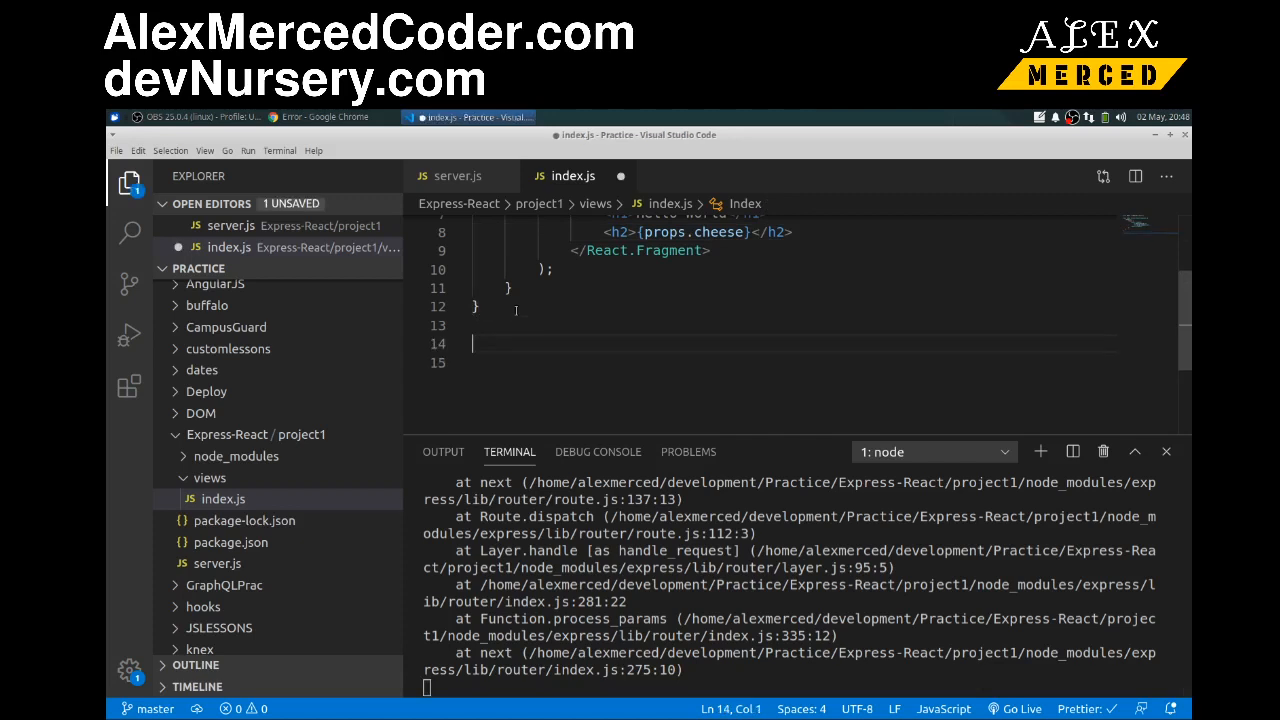
Add module.exports = Index at the end of the view file and switch to the browser.
text(module.export)
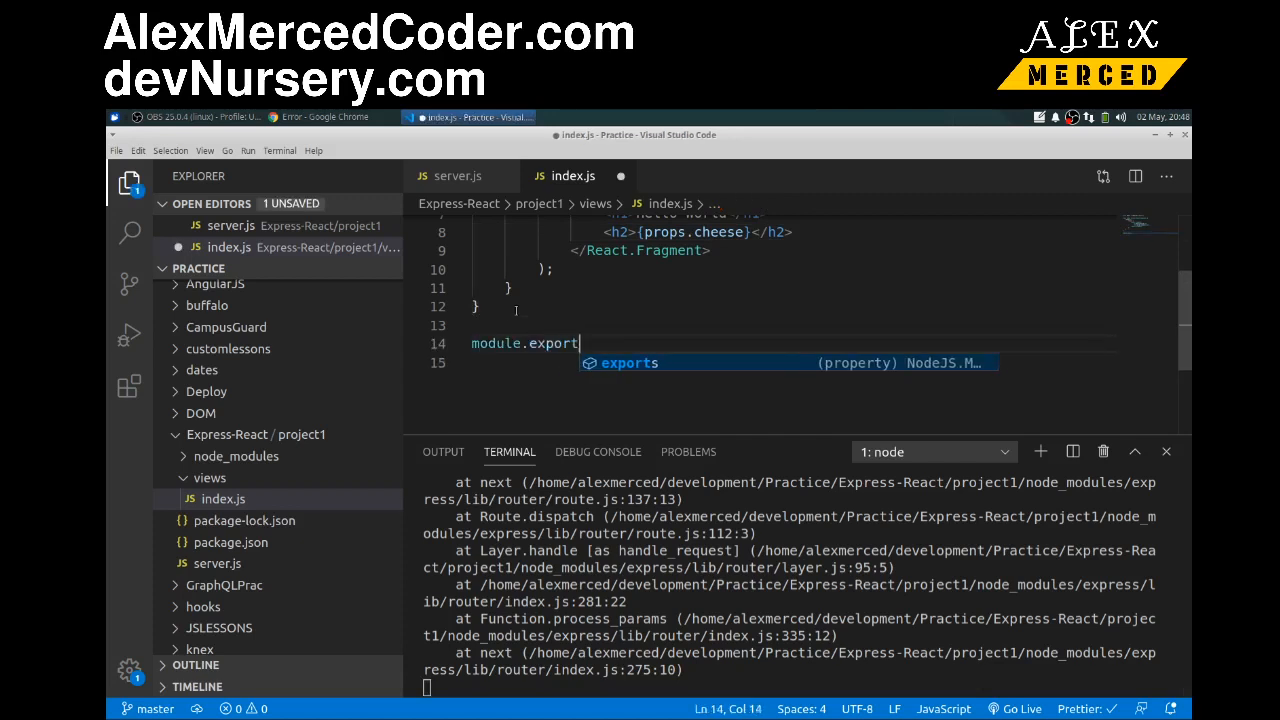
text(s)
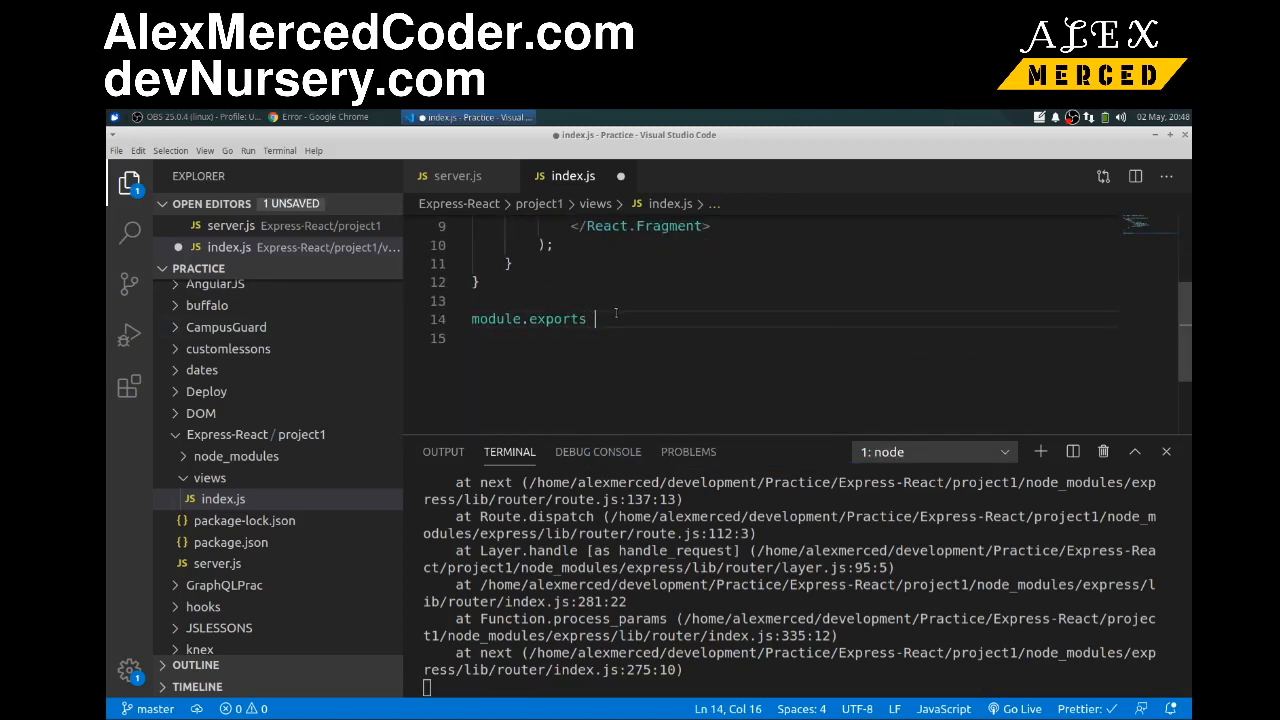
text(= index;)
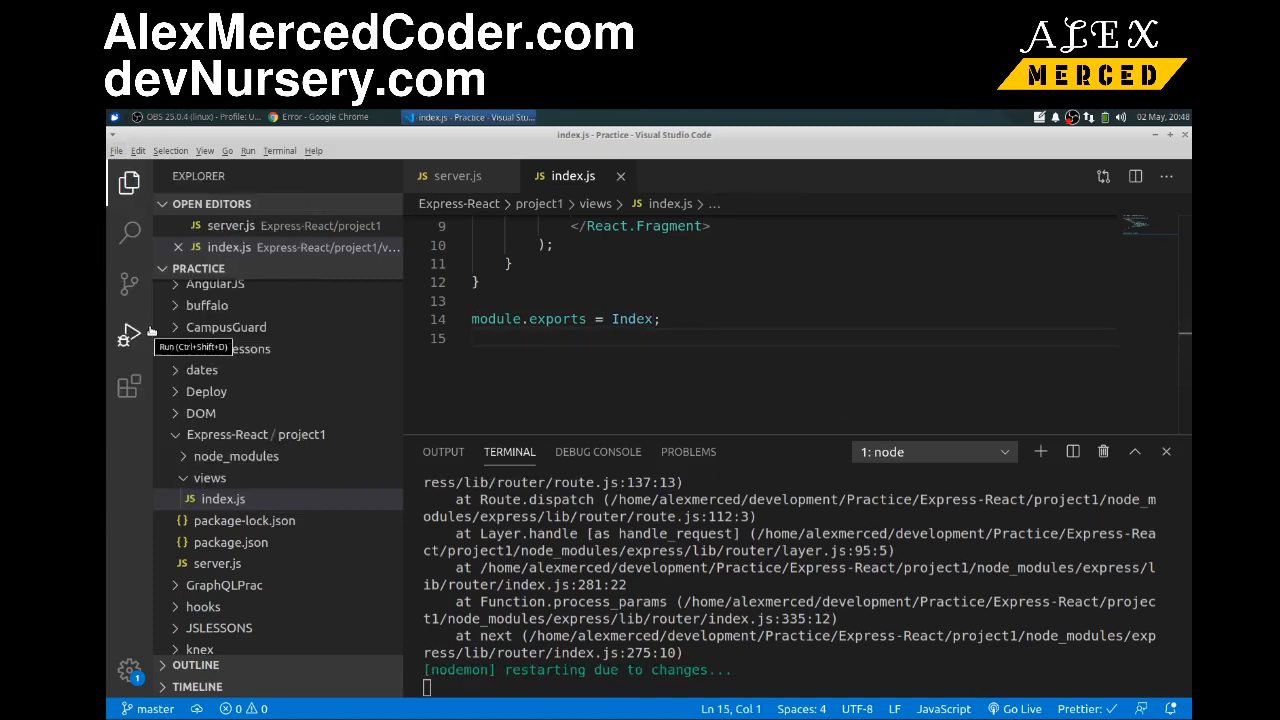
click(330, 116)
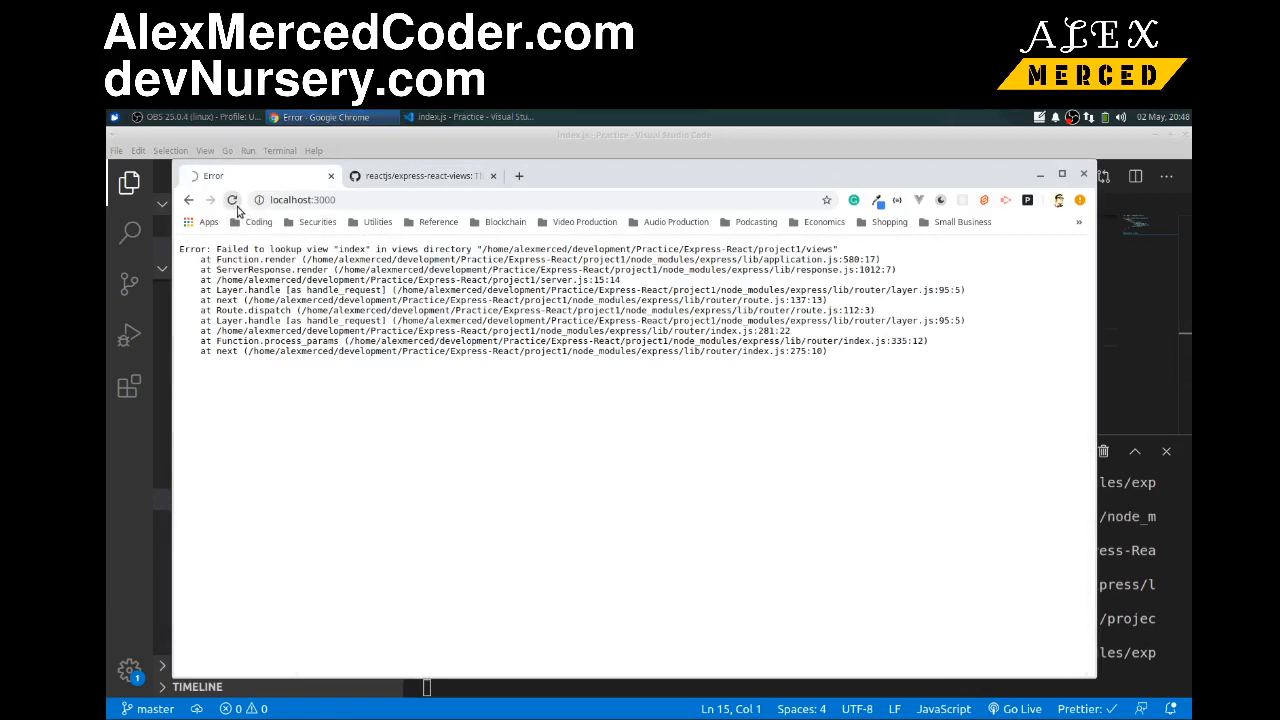
click(232, 200)
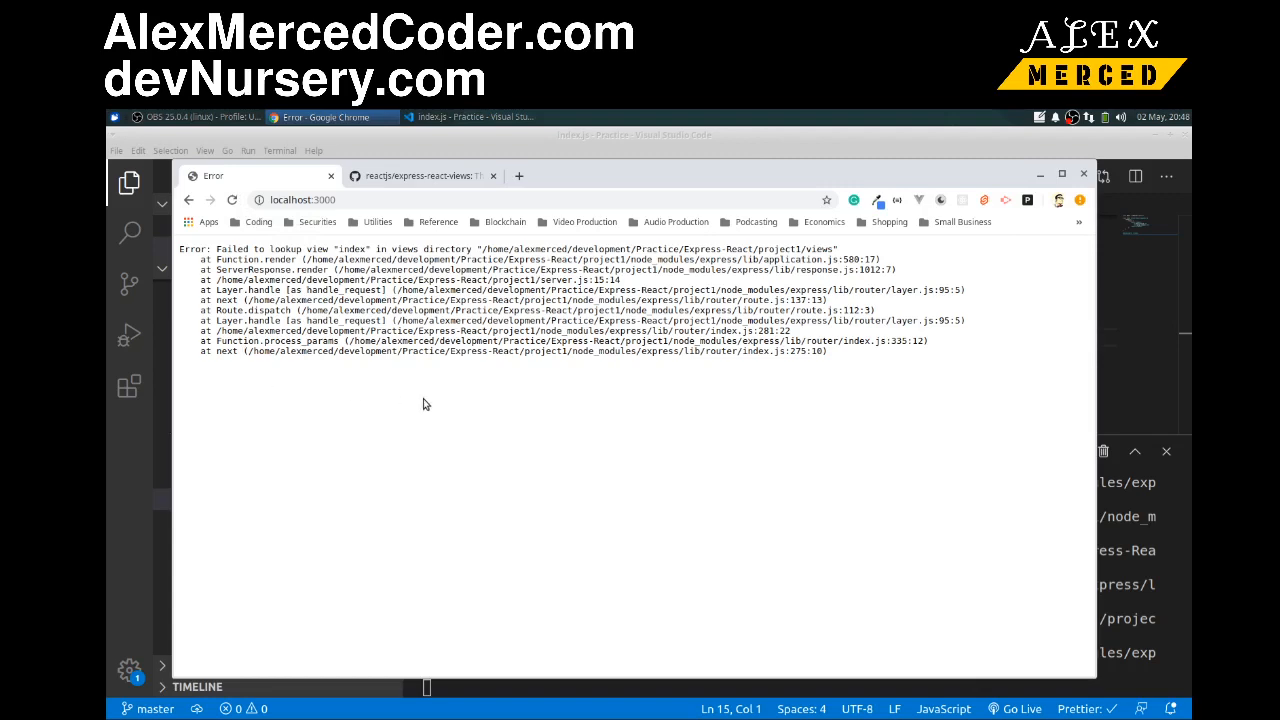
mouse_move(348, 312)
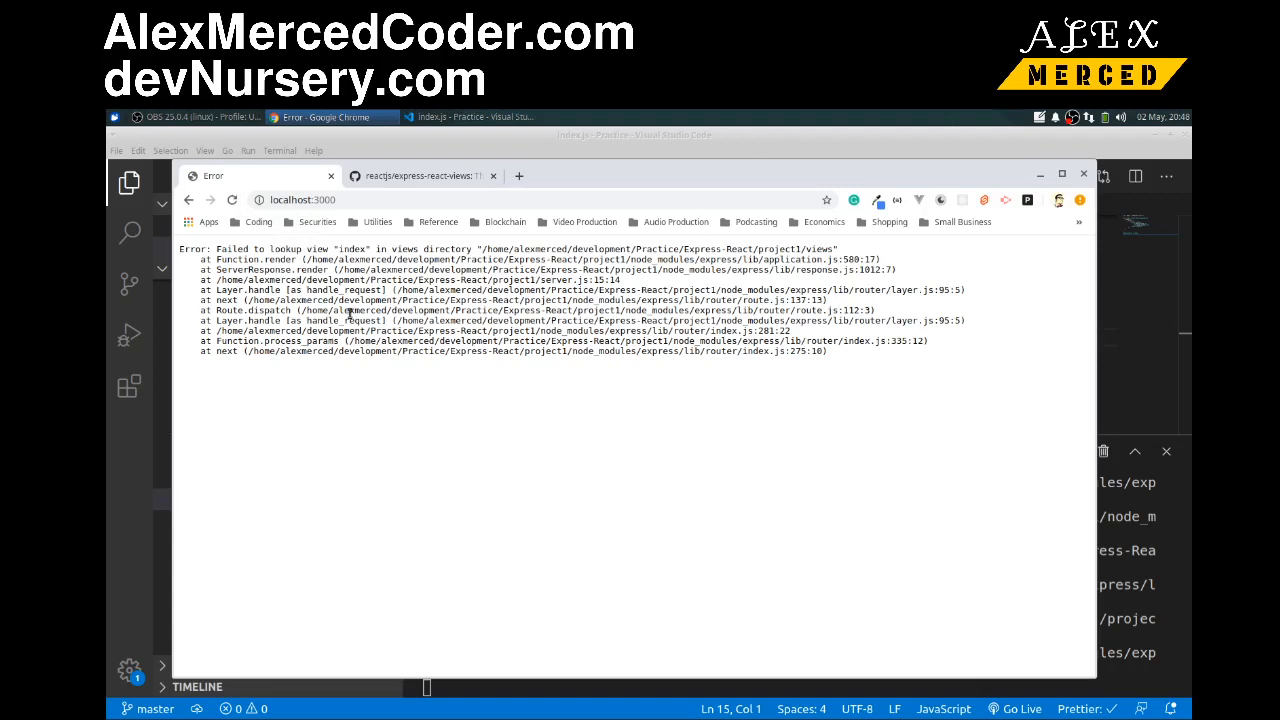
click(468, 116)
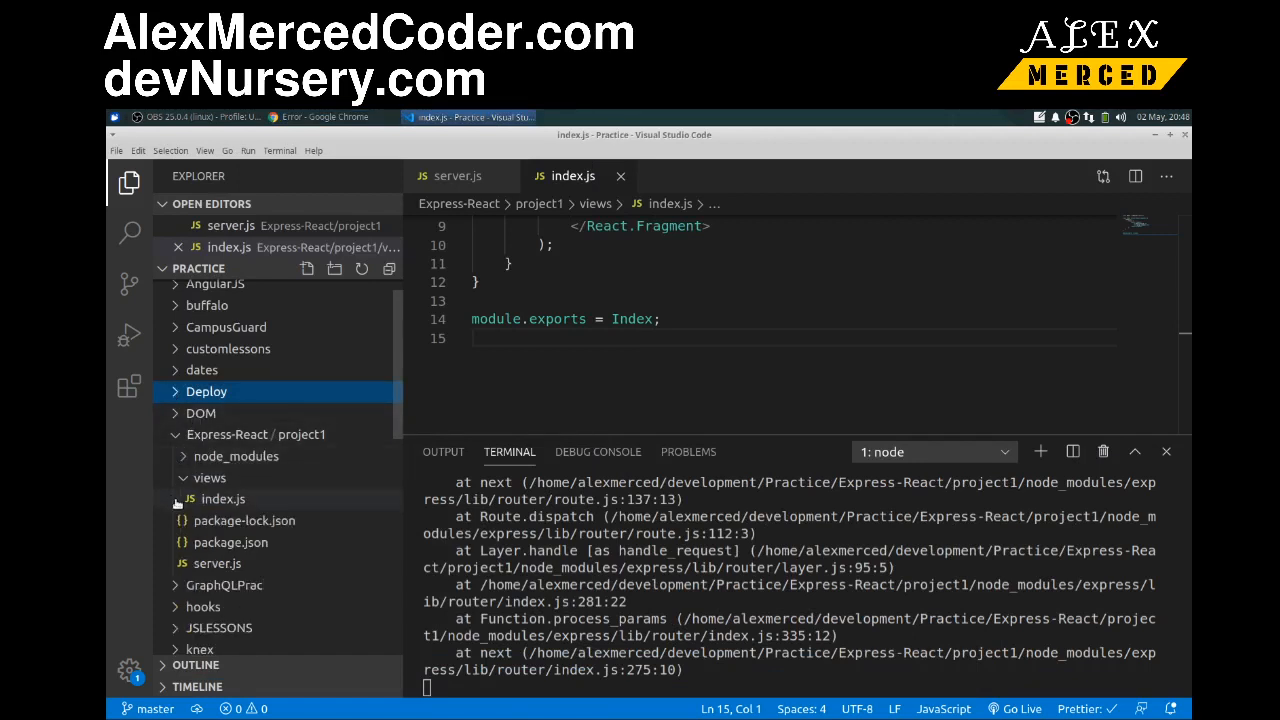
Rename the view file index.js to index.jsx from the Explorer, then return to the browser.
right_click(222, 498)
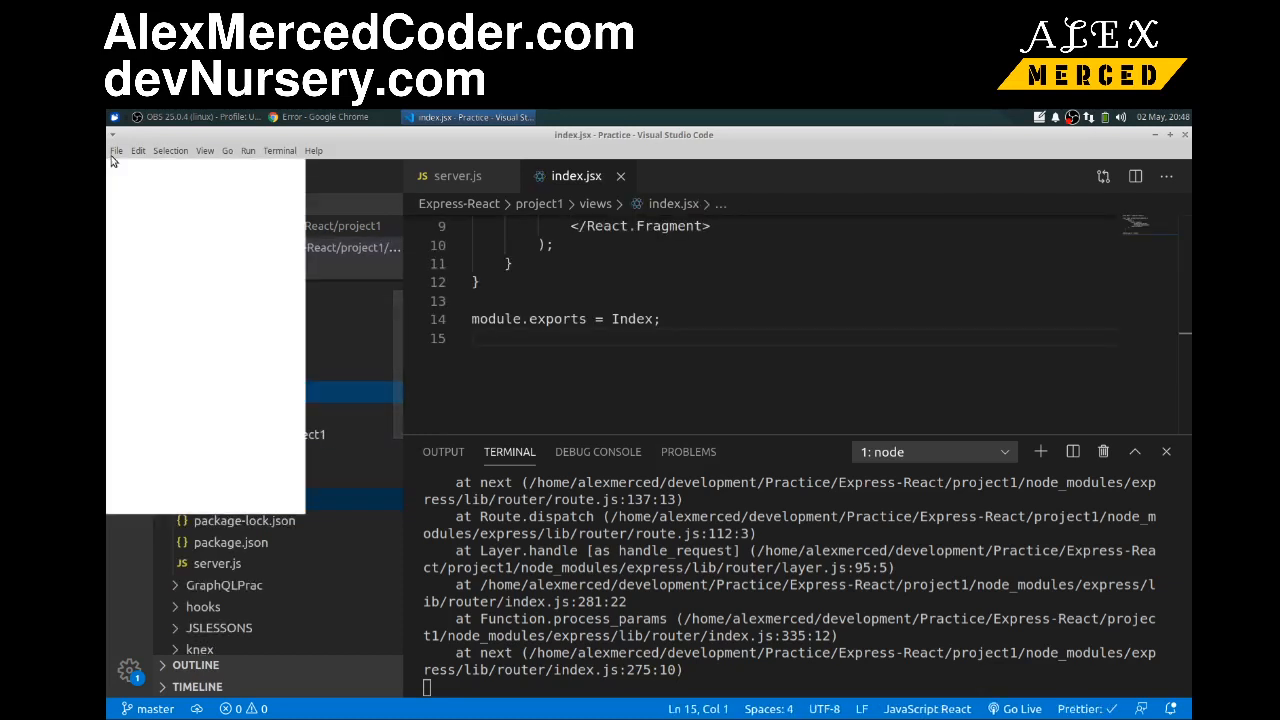
click(128, 184)
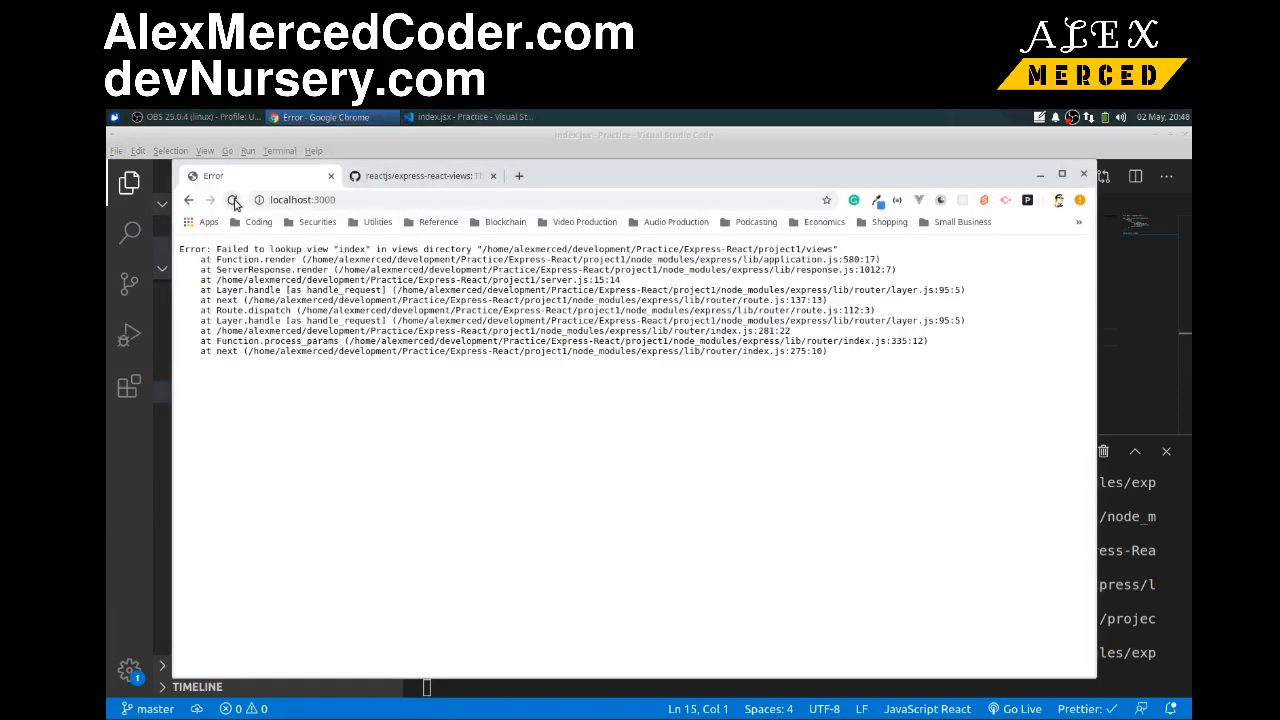
Reload localhost:3000 so it now reports 'props is not defined'.
click(234, 200)
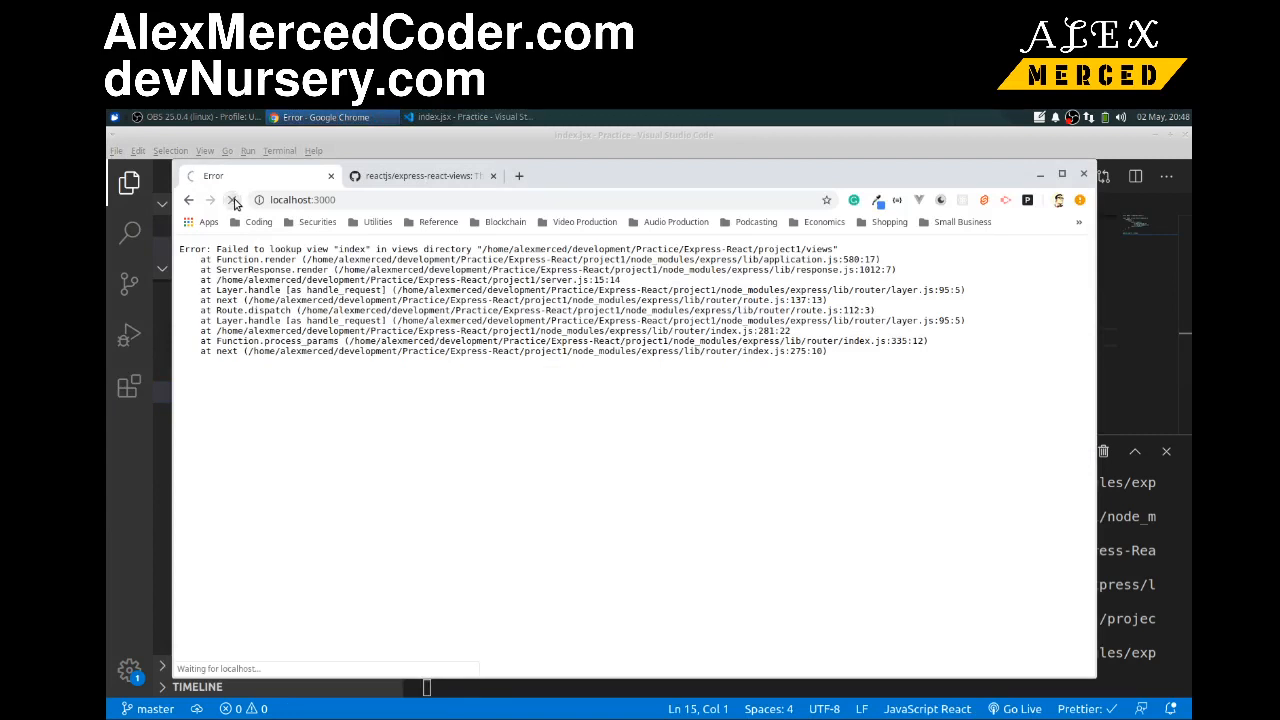
click(210, 200)
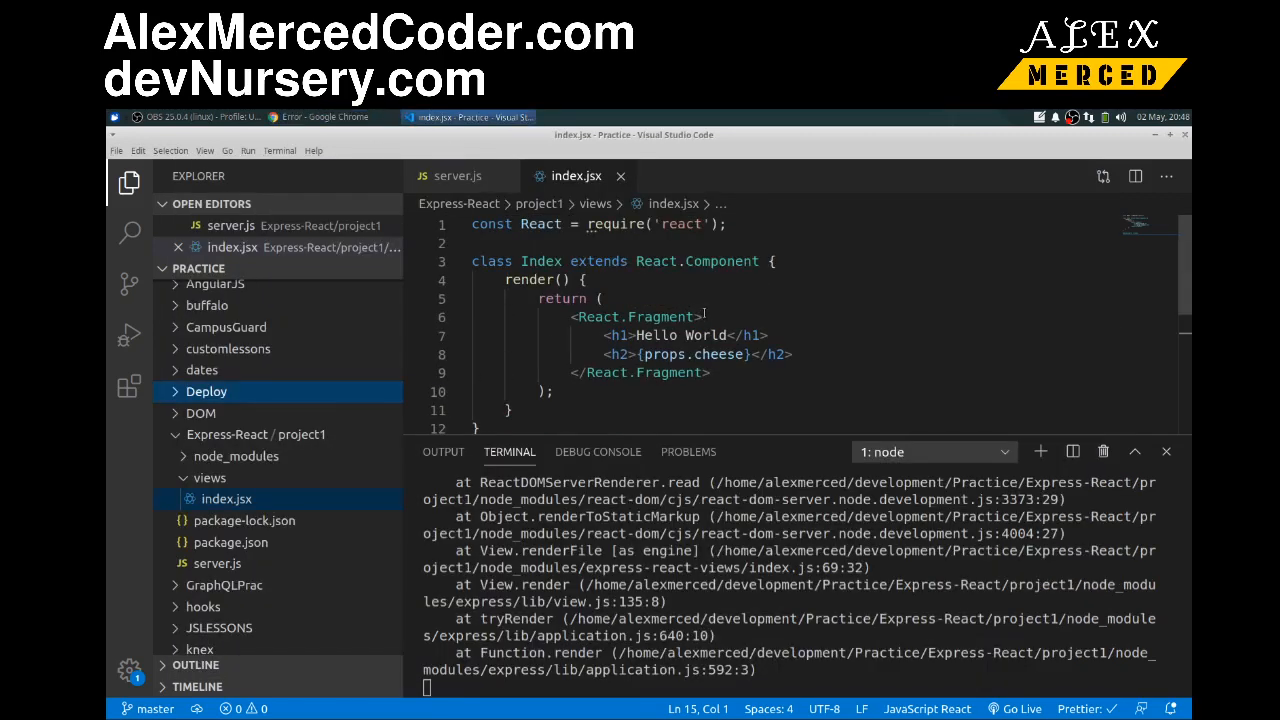
click(324, 116)
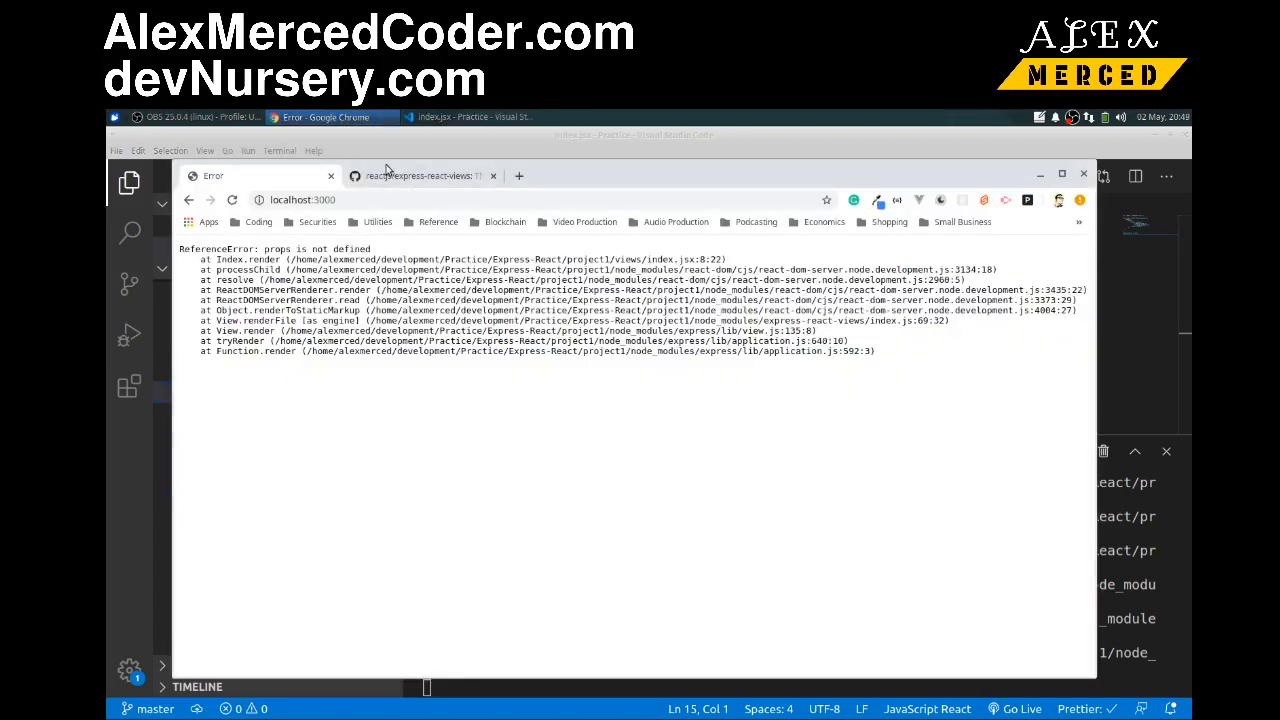
Review the Usage section of the express-react-views GitHub documentation.
click(420, 176)
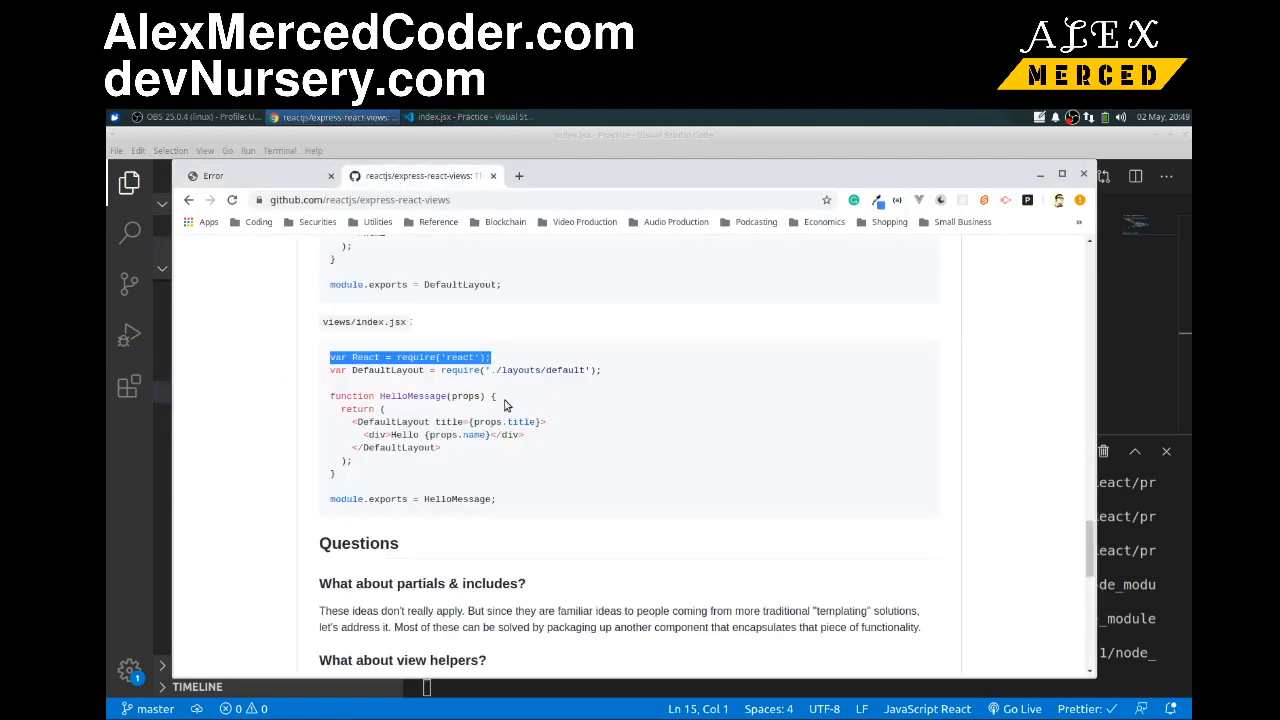
scroll(down, 3)
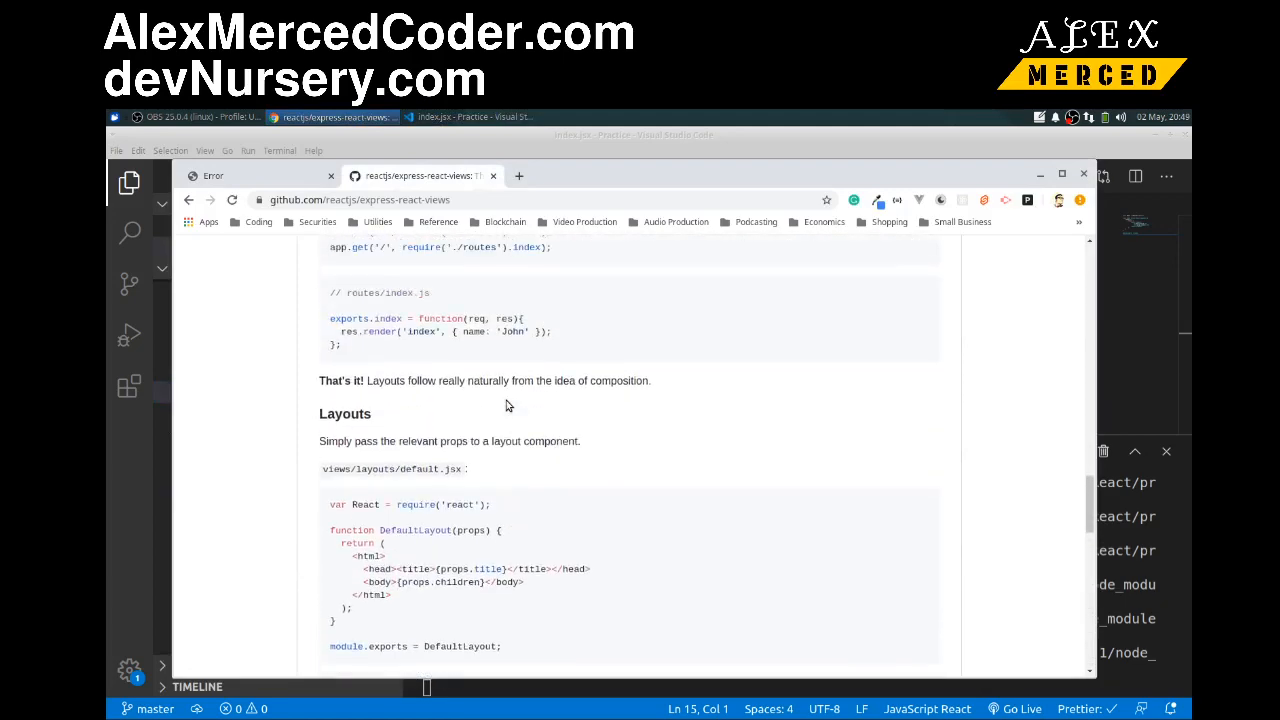
scroll(up, 3)
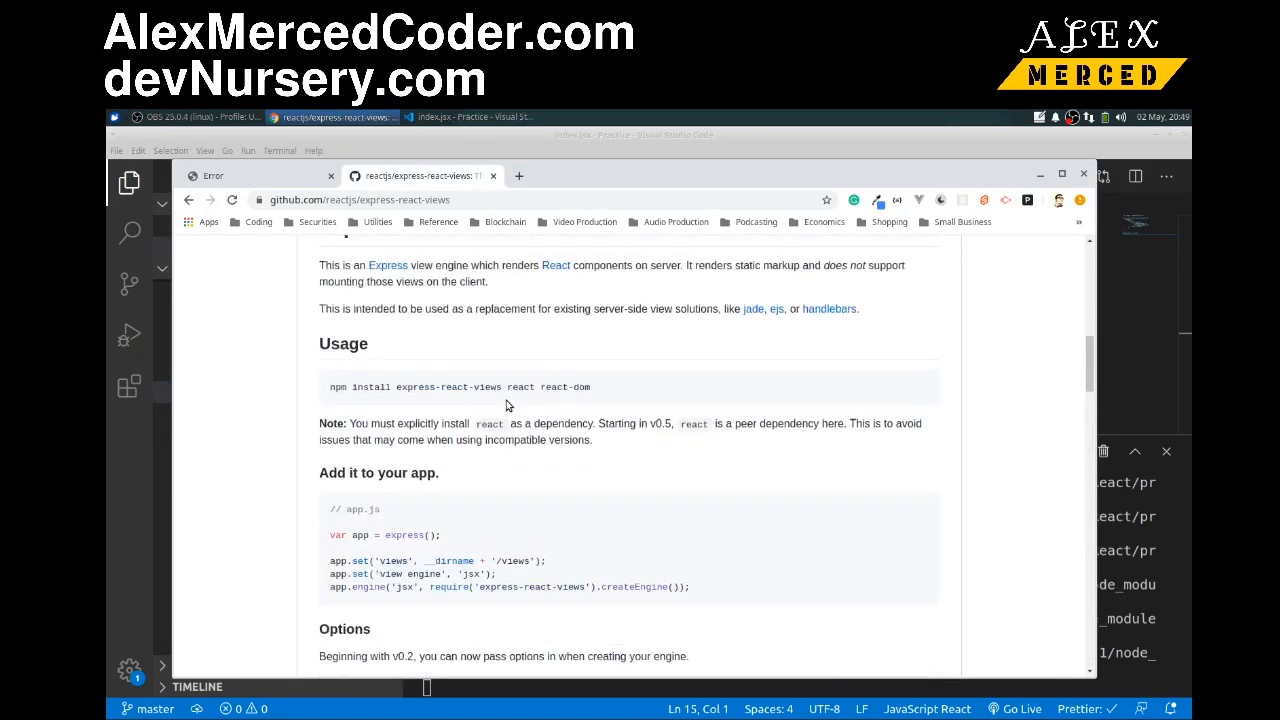
scroll(down, 3)
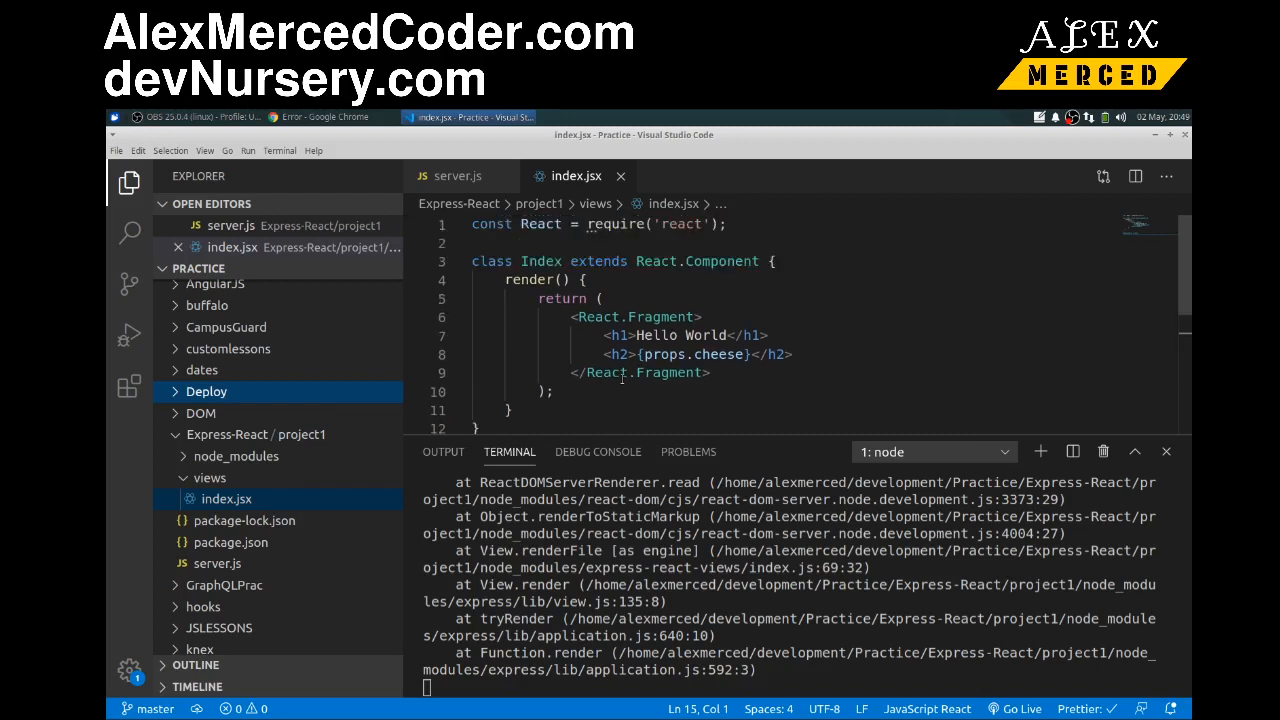
mouse_move(650, 316)
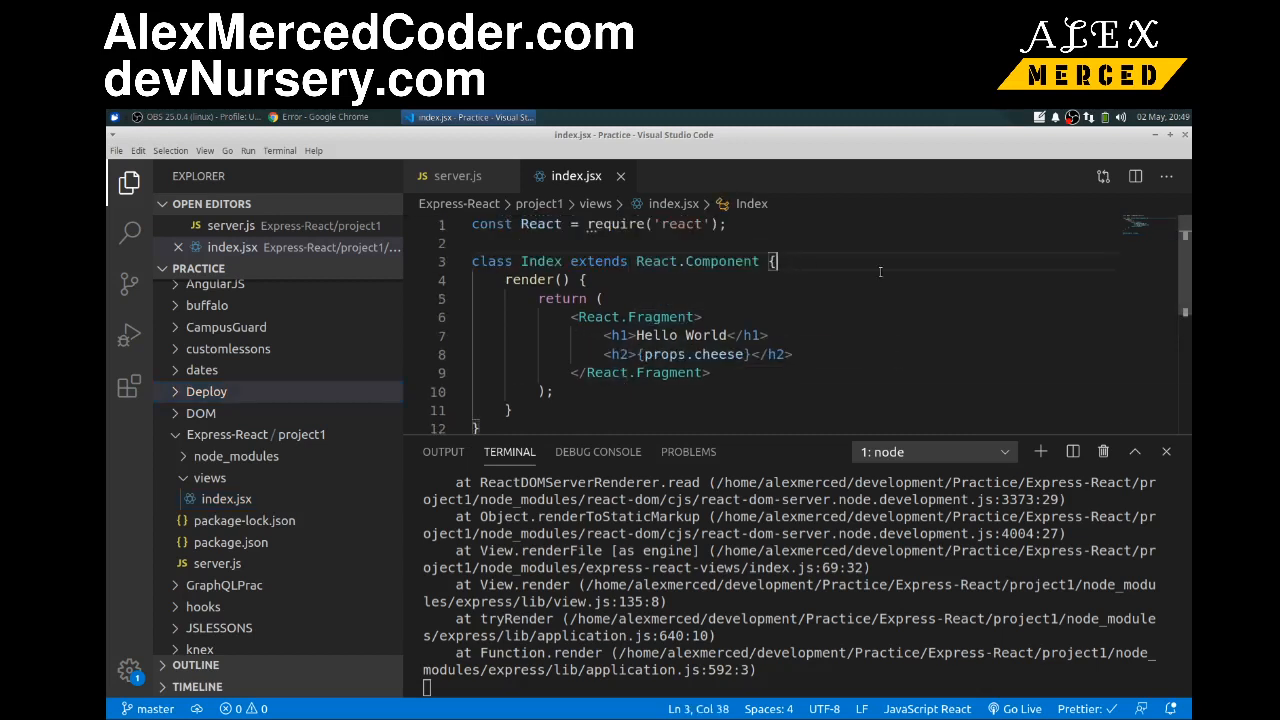
mouse_move(948, 274)
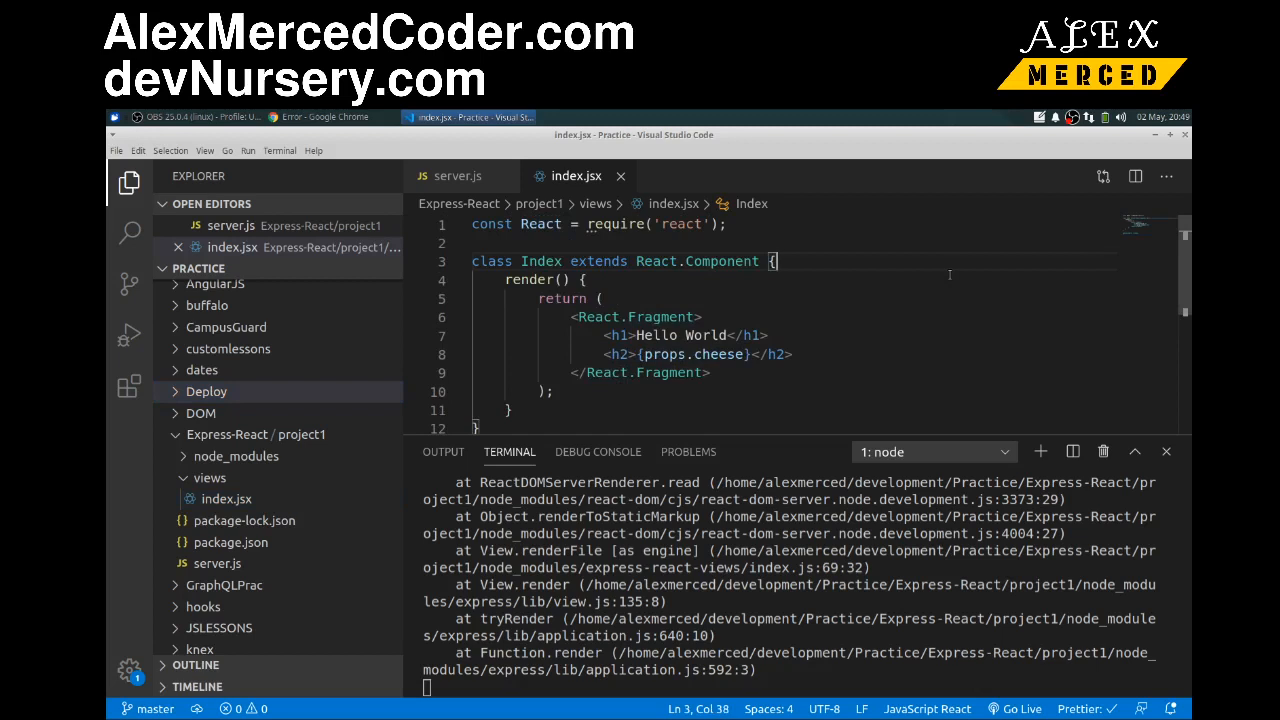
Add a constructor(props) calling super(props) to the Index class and save.
key(enter)
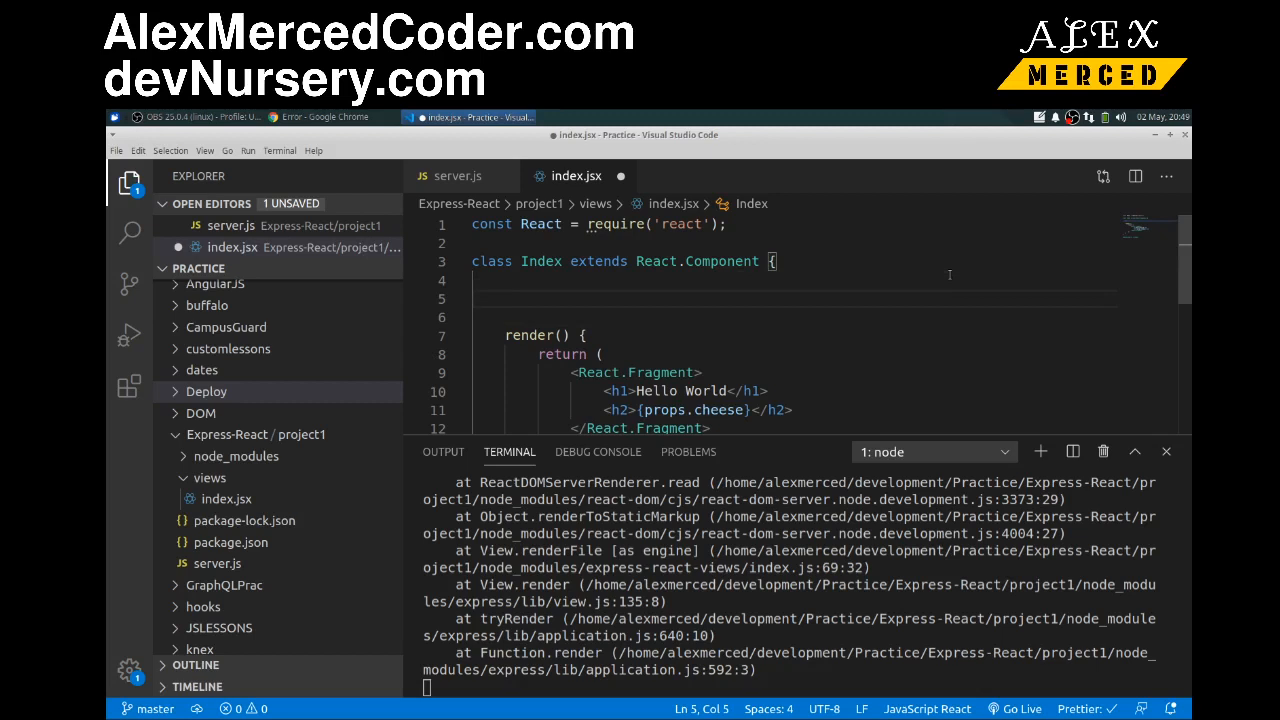
text(constructor)
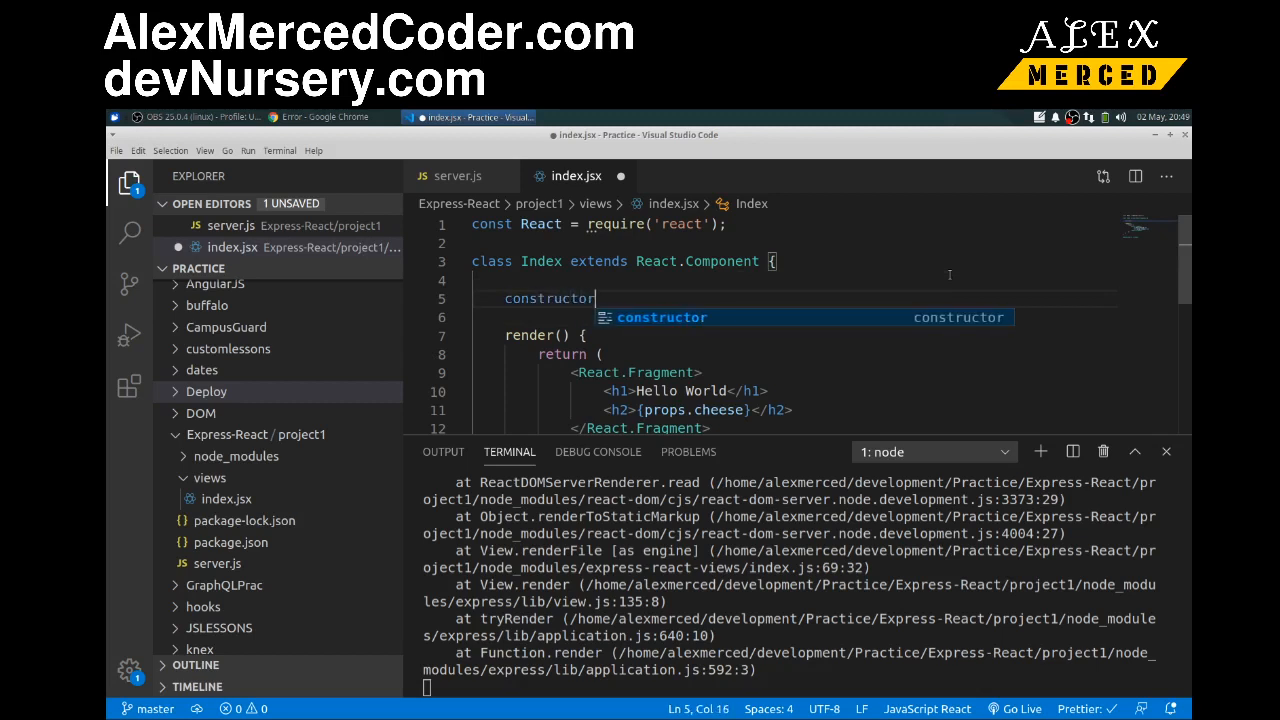
text((props))
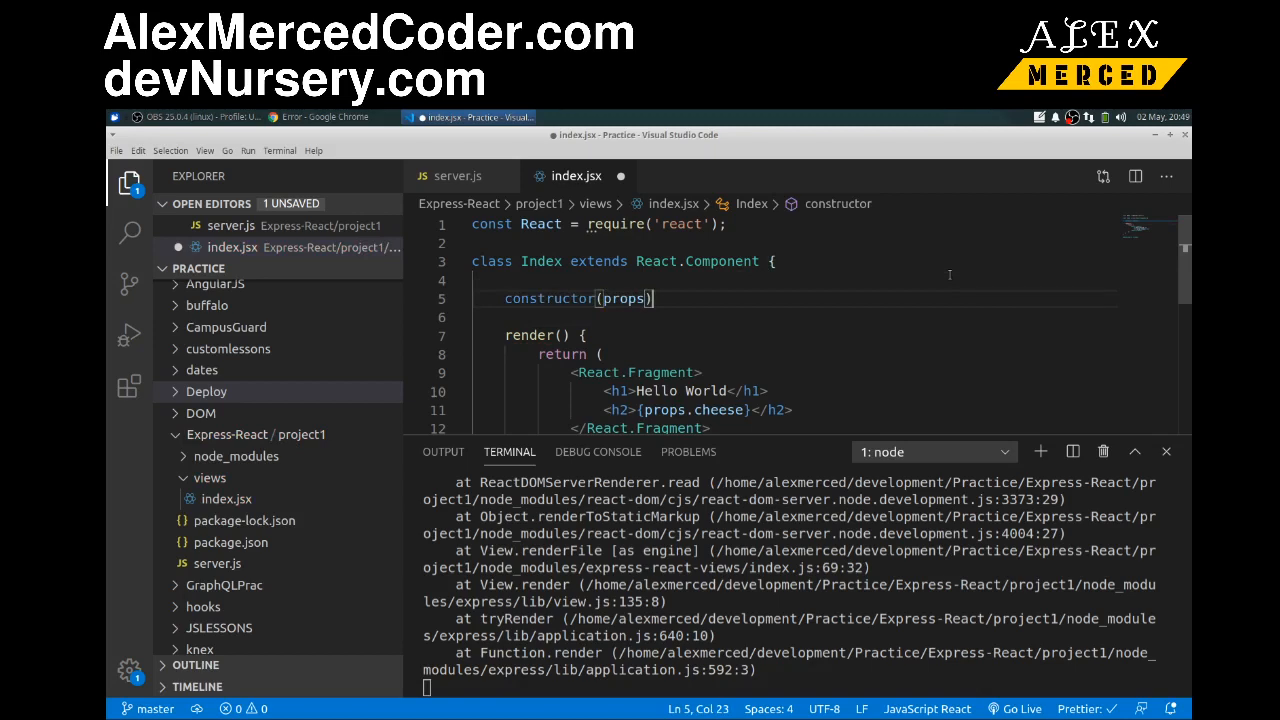
text(super)
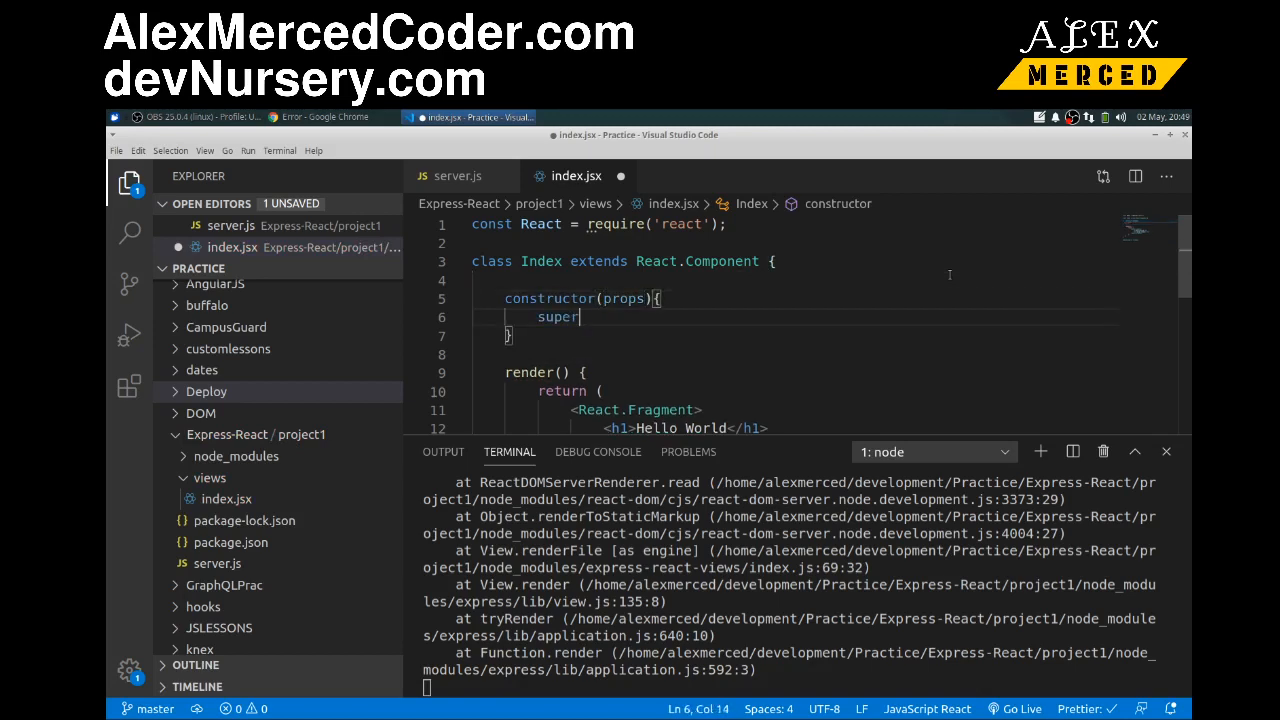
text((props))
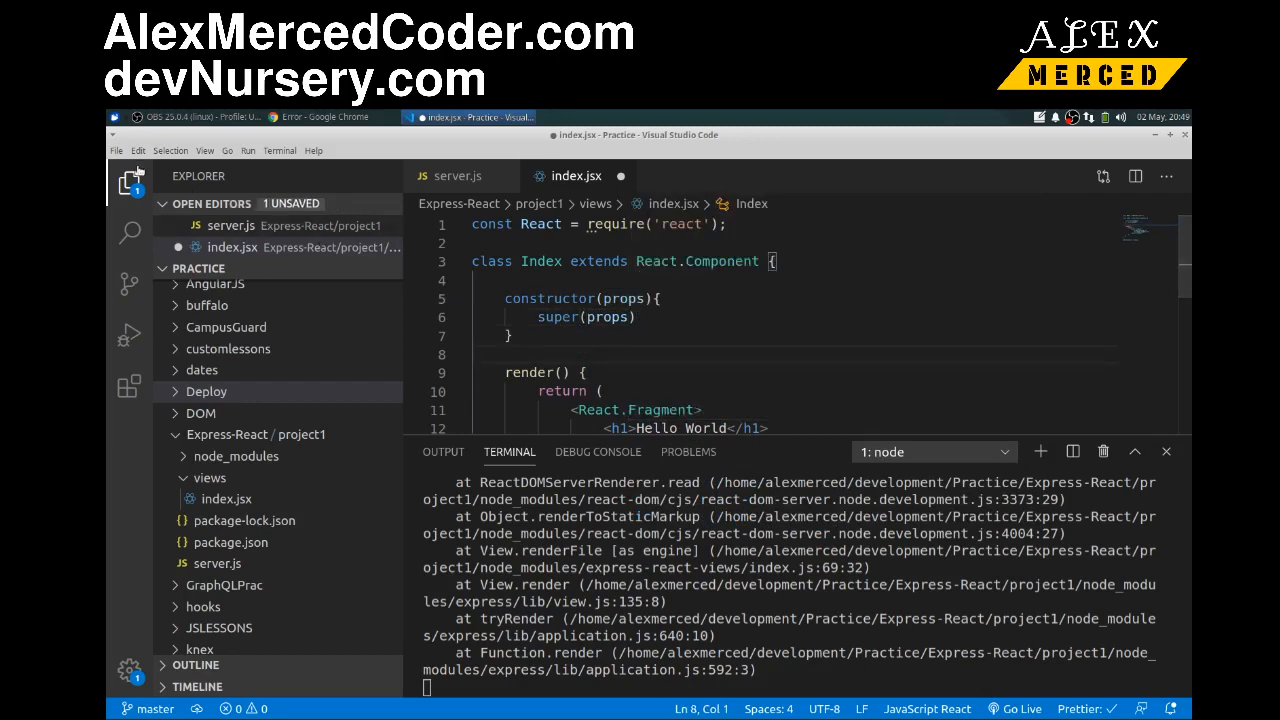
click(116, 150)
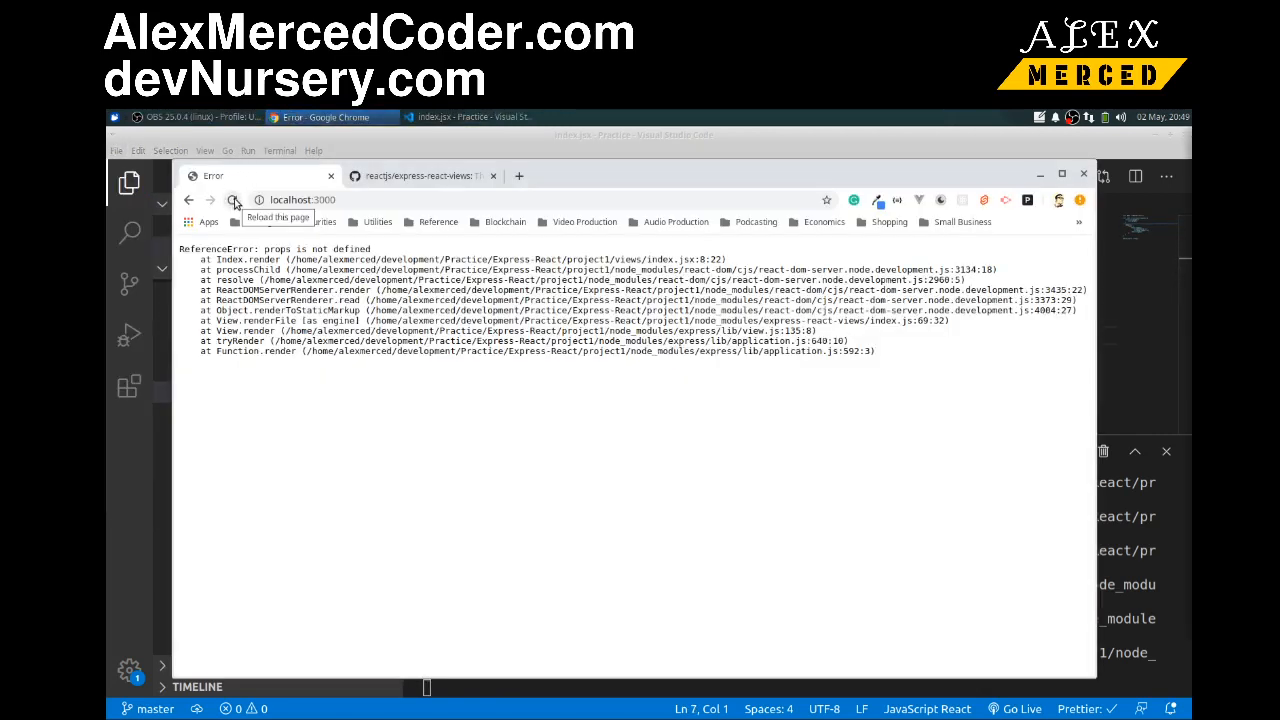
Reload the error page, strip Index down to the Hello World heading, save and return to Chrome.
click(234, 200)
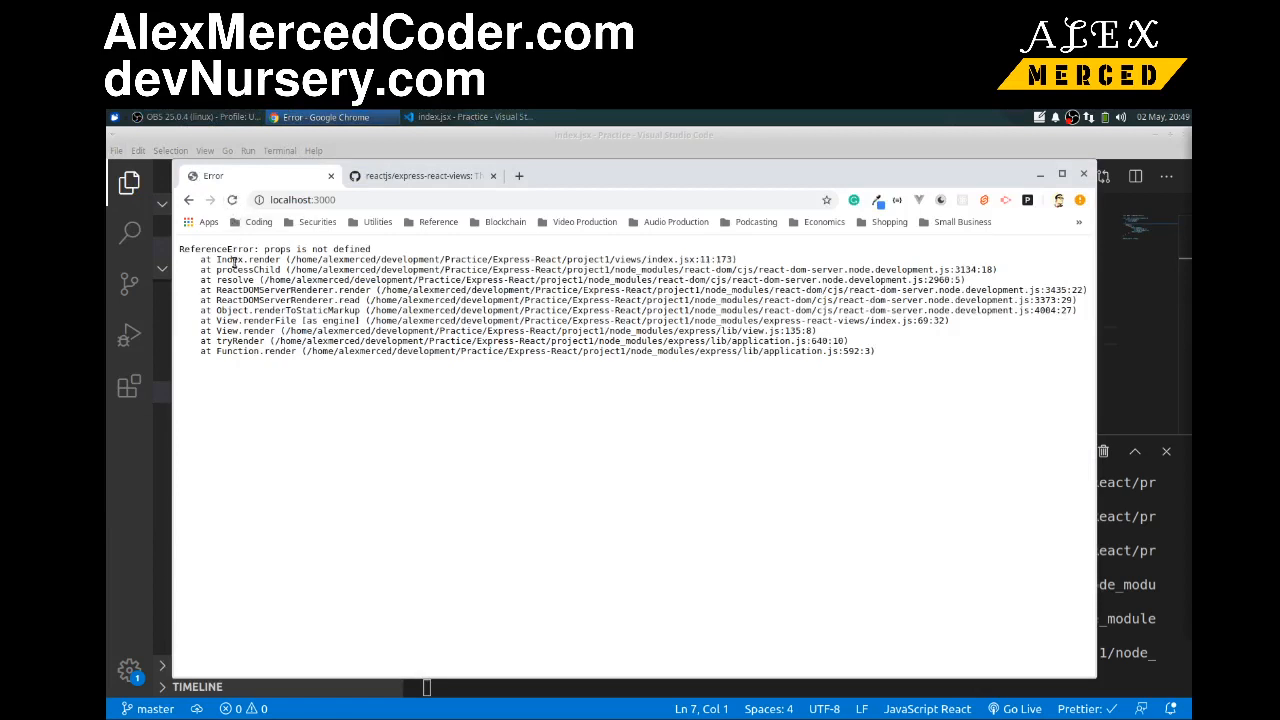
click(470, 116)
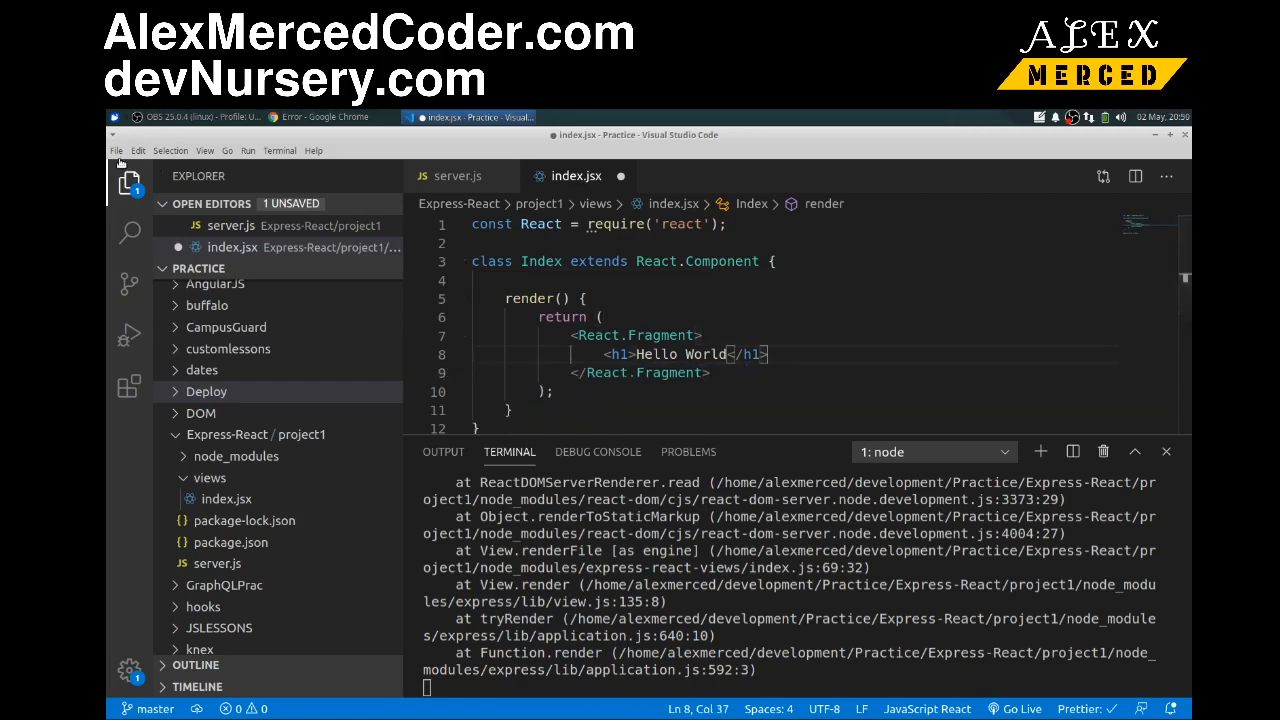
click(116, 150)
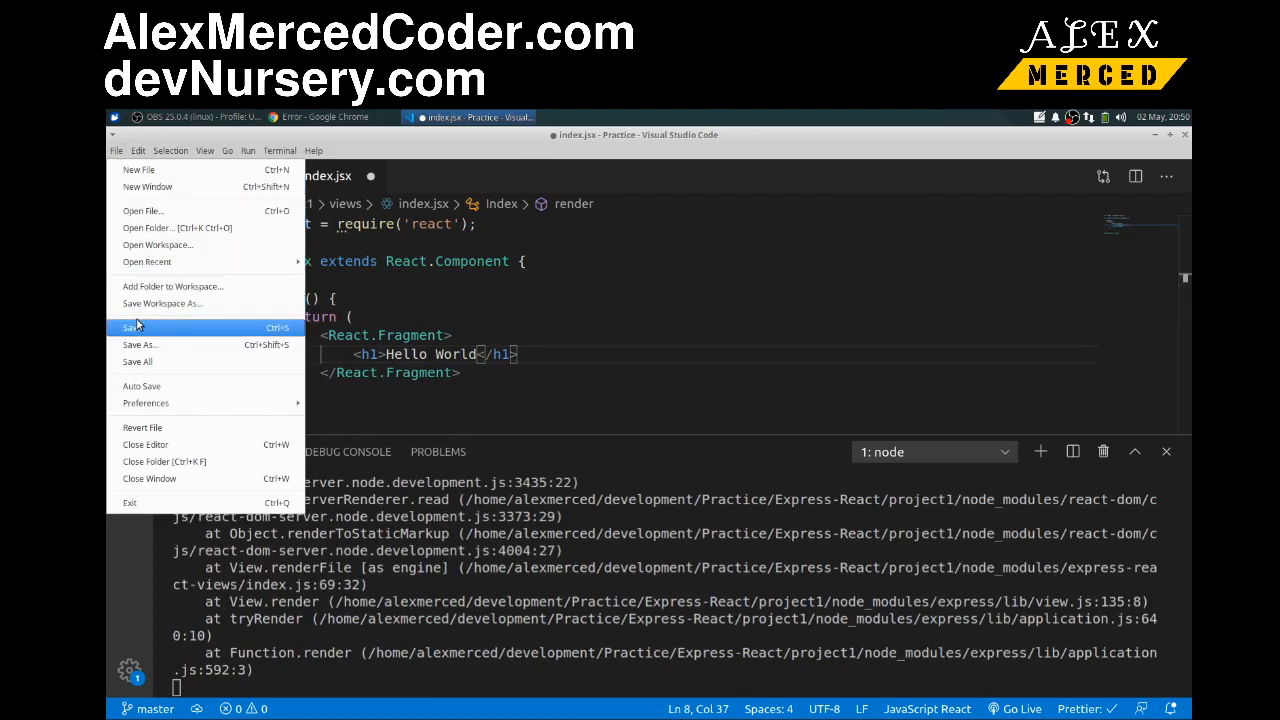
click(132, 328)
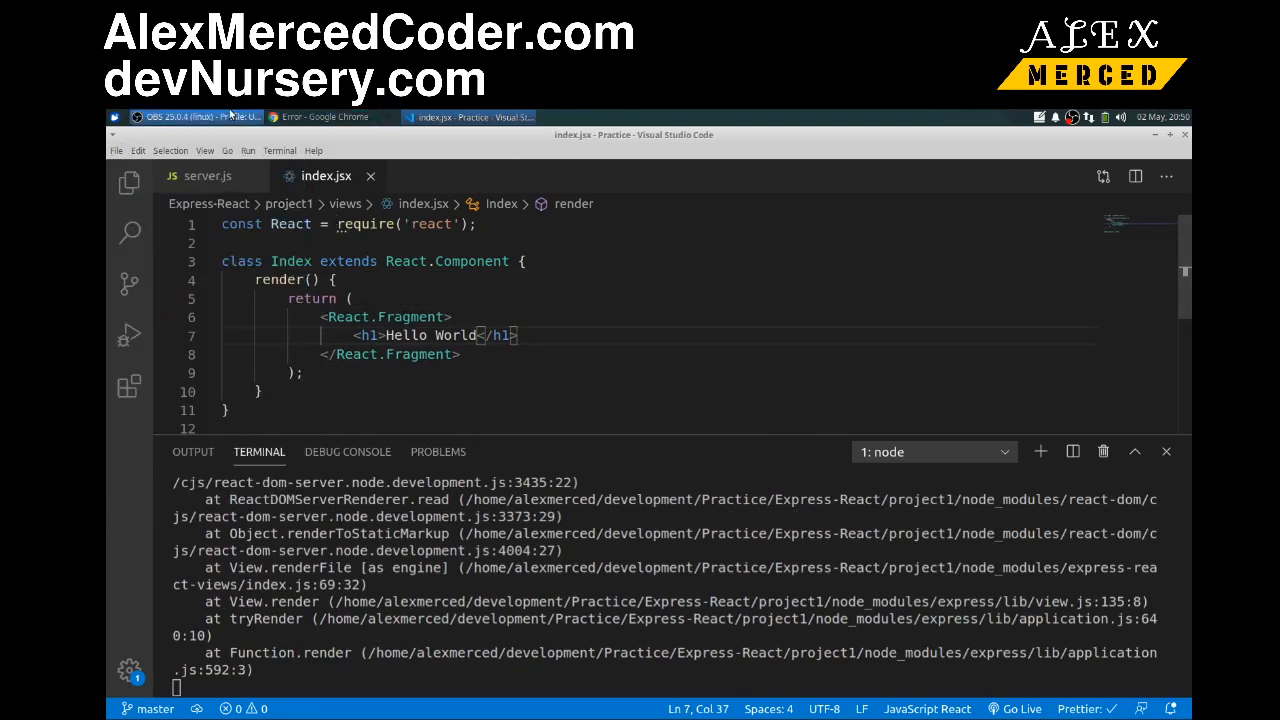
click(330, 116)
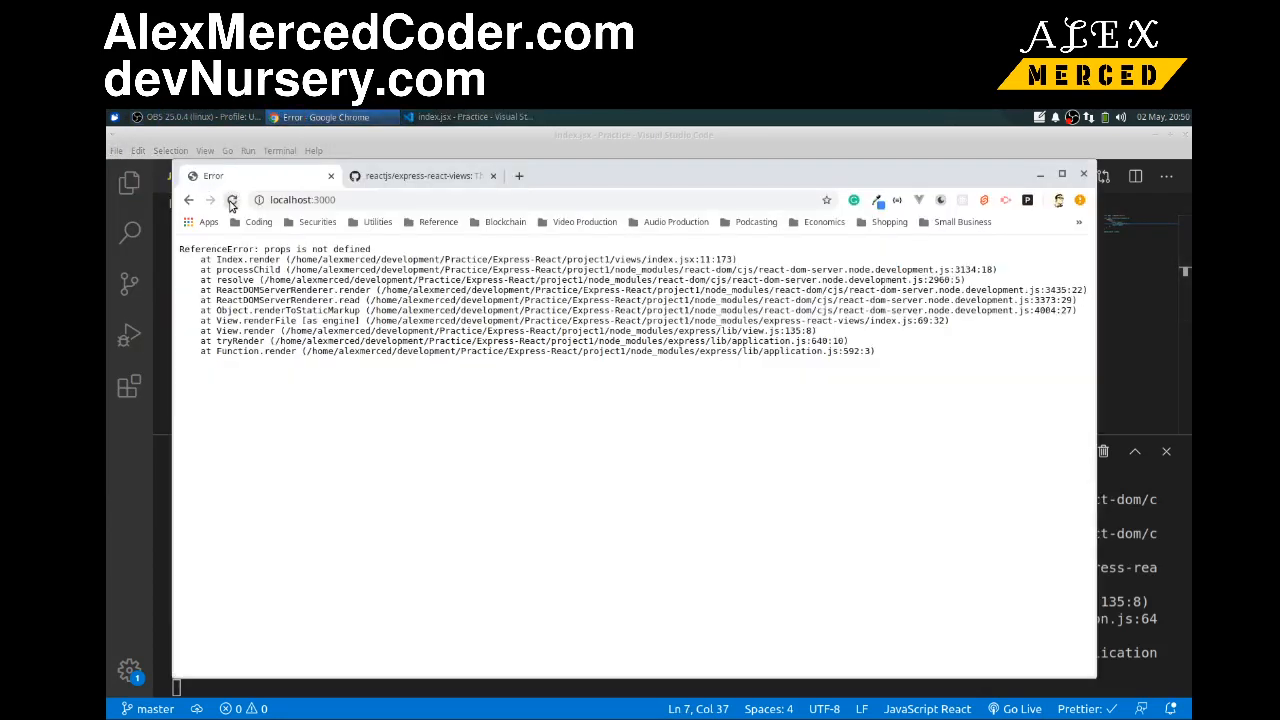
Reload to confirm Hello World renders, then delete the Index class in the editor.
click(232, 200)
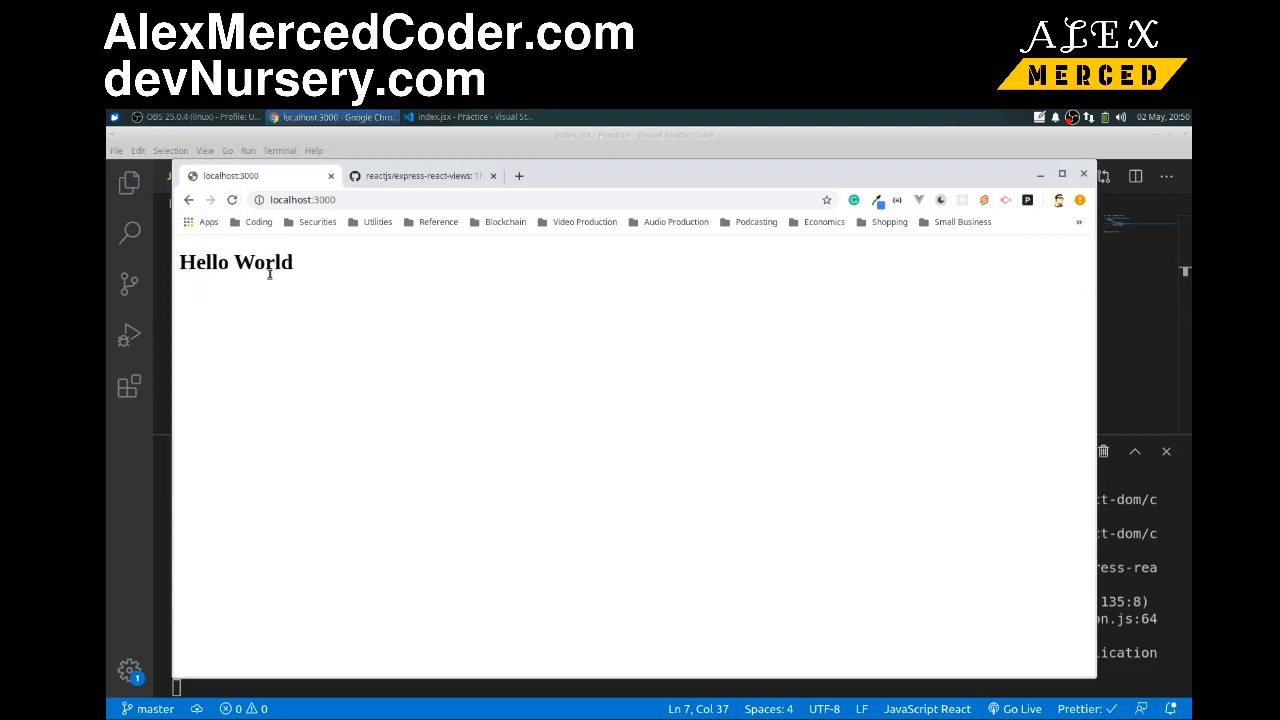
click(470, 116)
text(c)
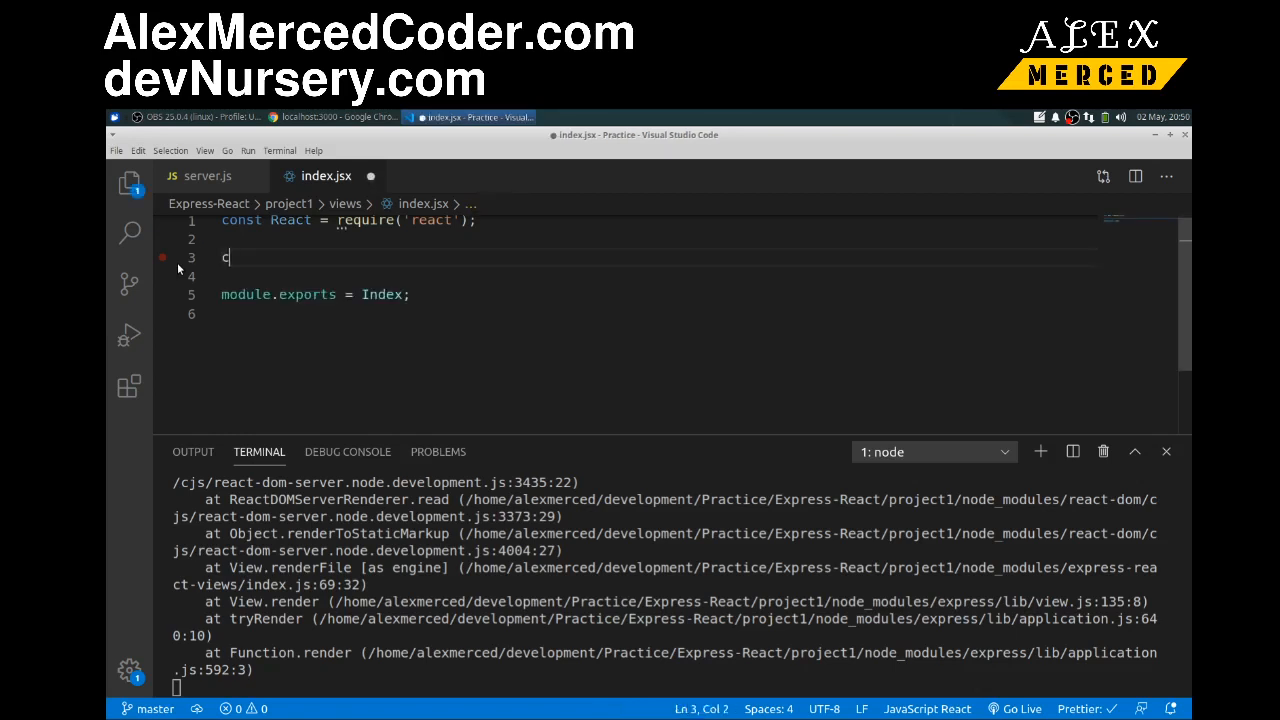
Declare const Index = (props) => { return ... } as a function component.
text(onst Ind)
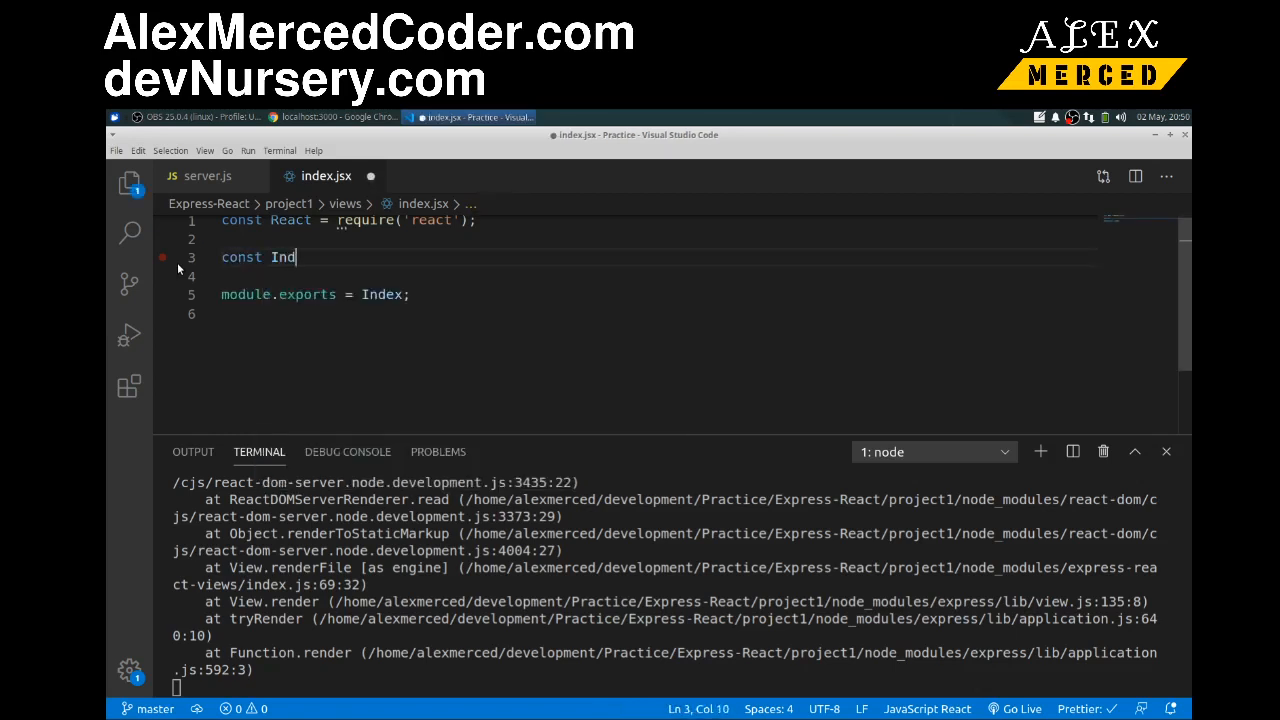
text(ex =)
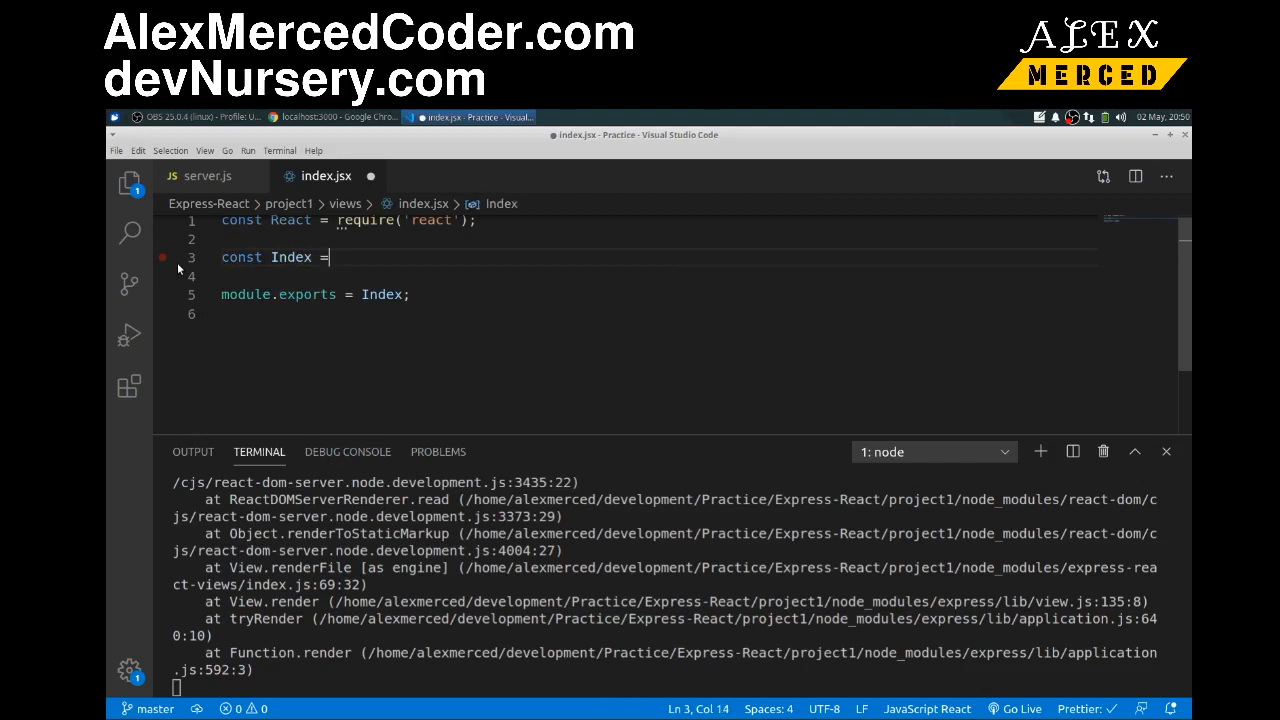
text((props)
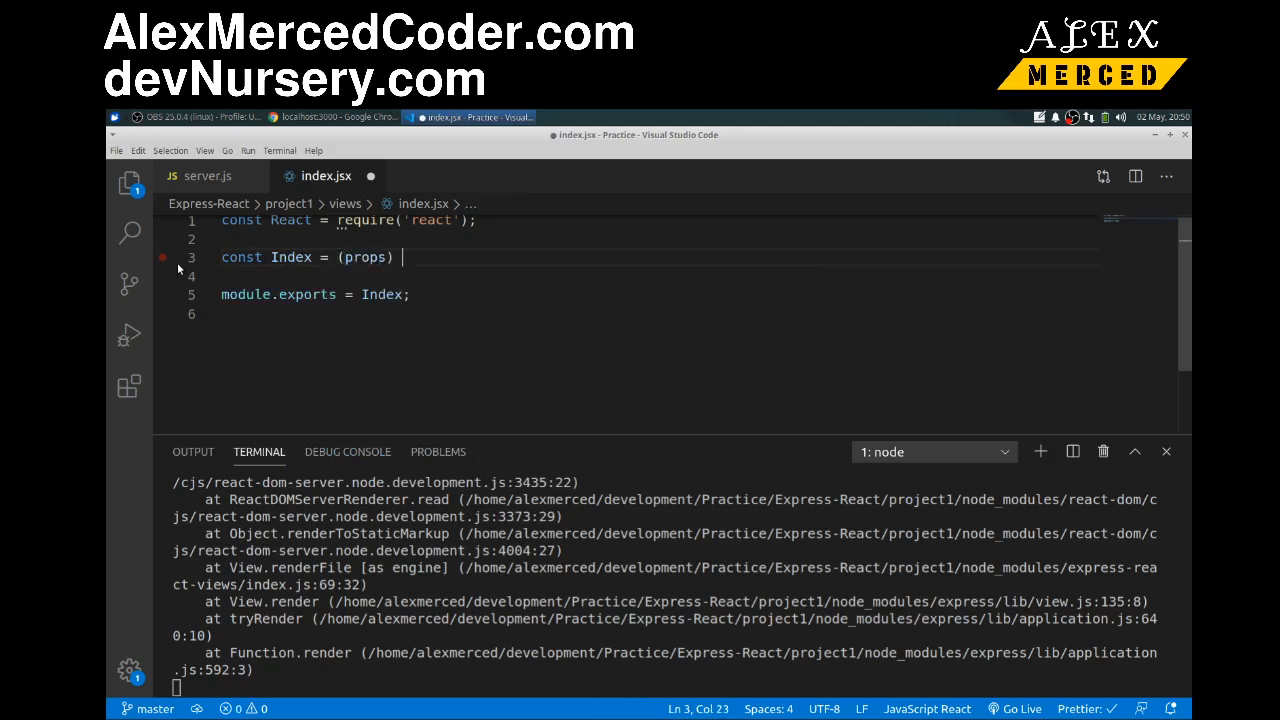
text(=> {)
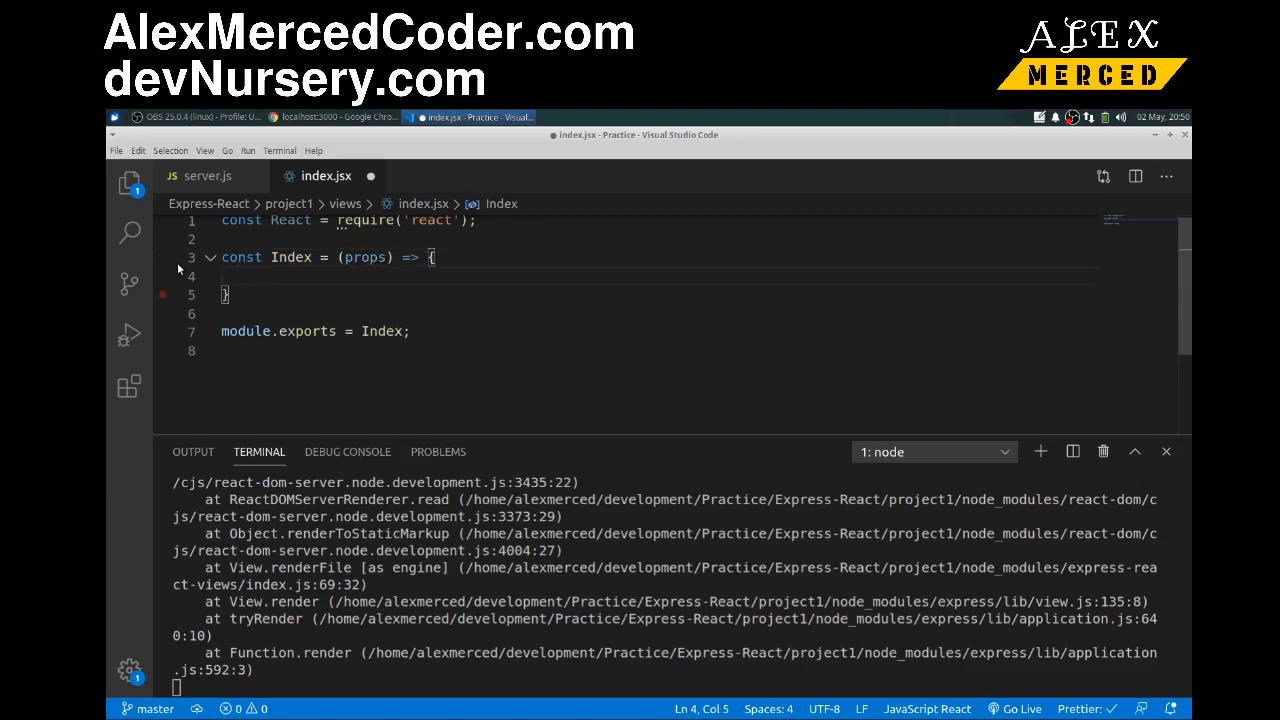
text(return)
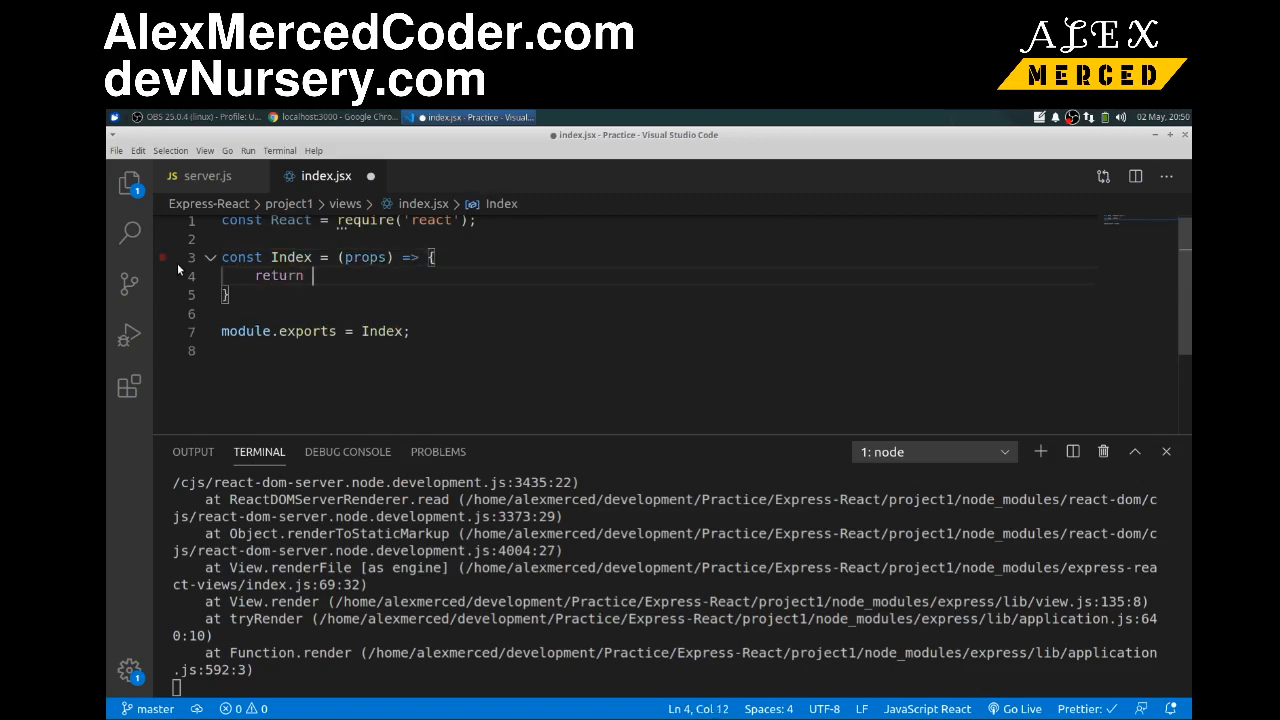
Return a React.Fragment with h1 Hello World and h2 {props.cheese}.
text(<rea)
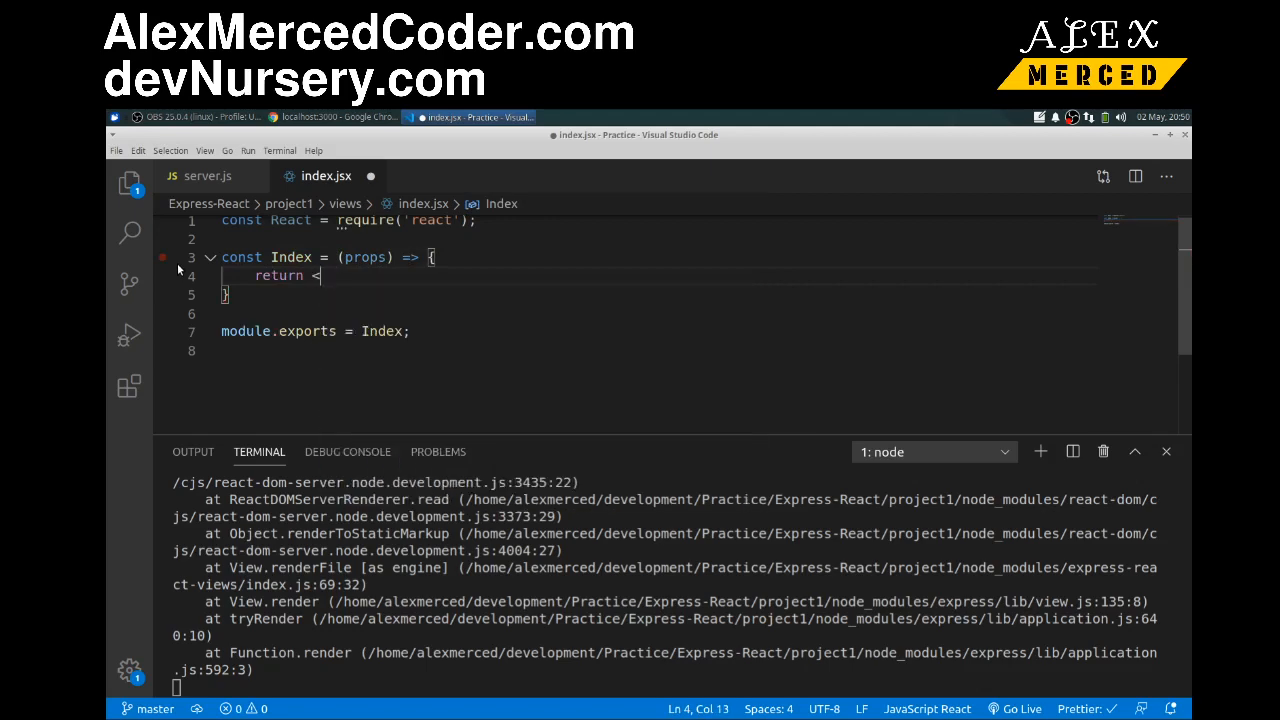
text(React.Fragment>)
text(<h1)
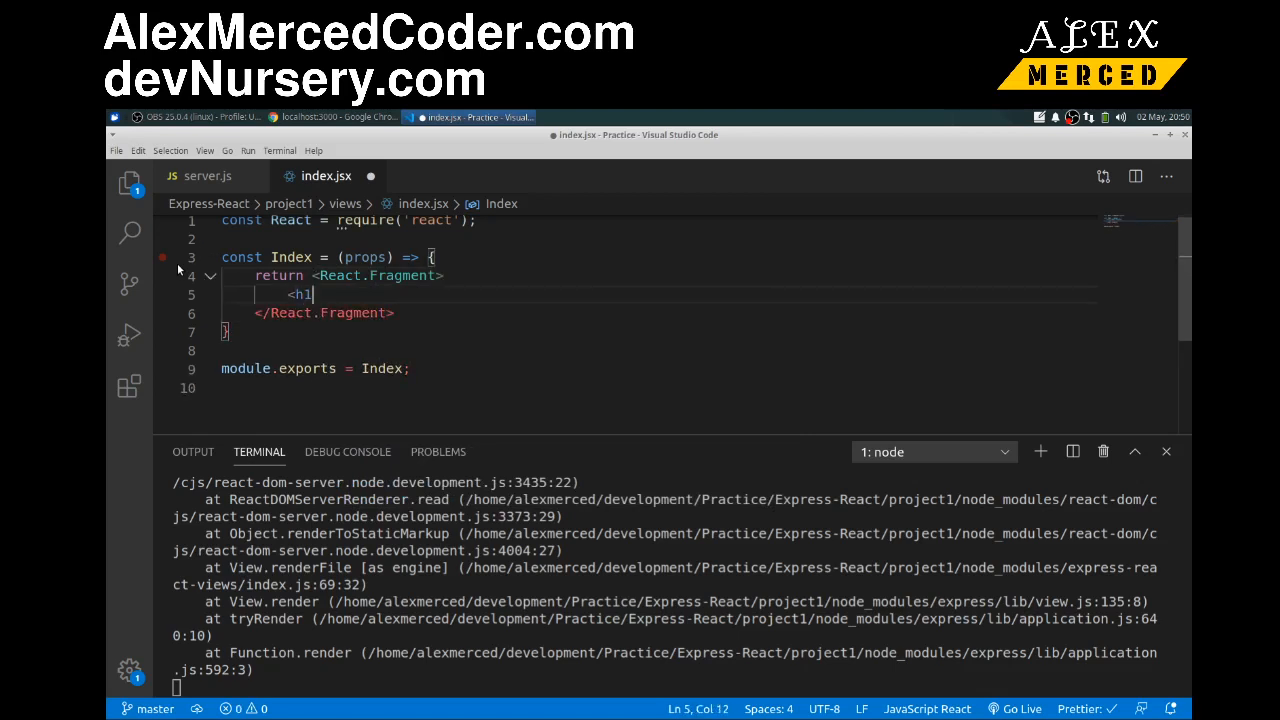
text(Hello </h1>)
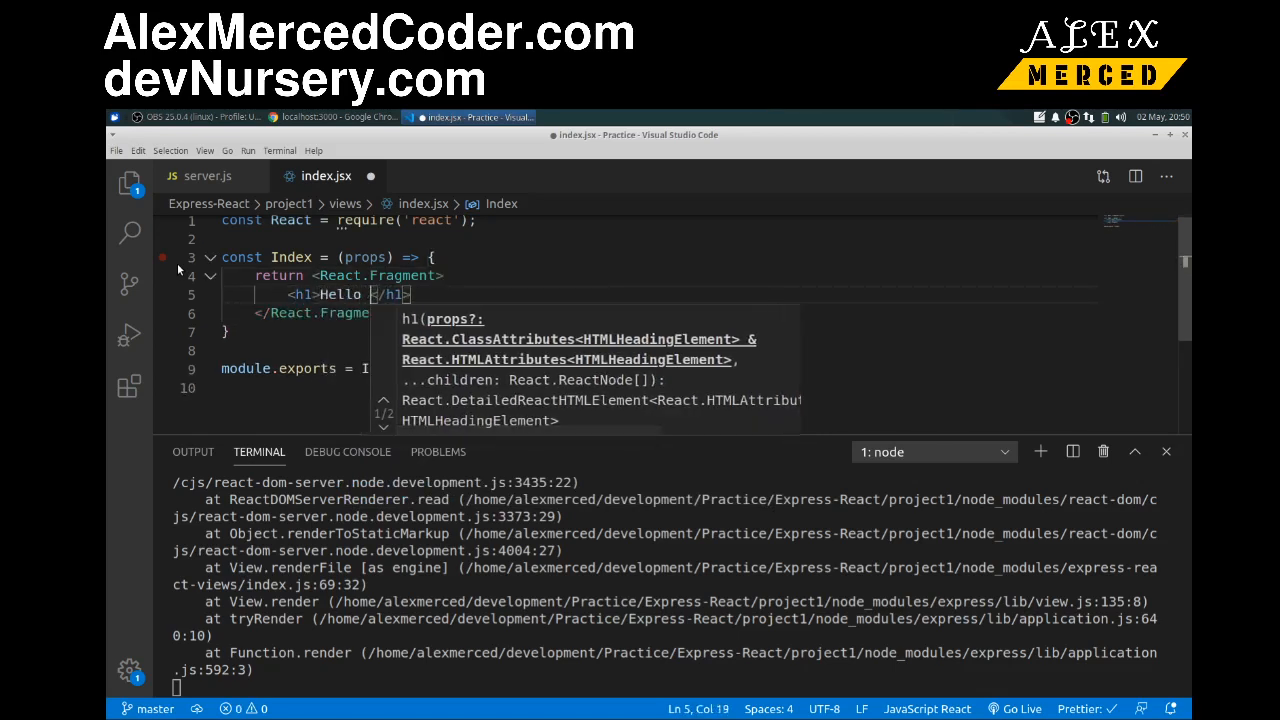
text(World)
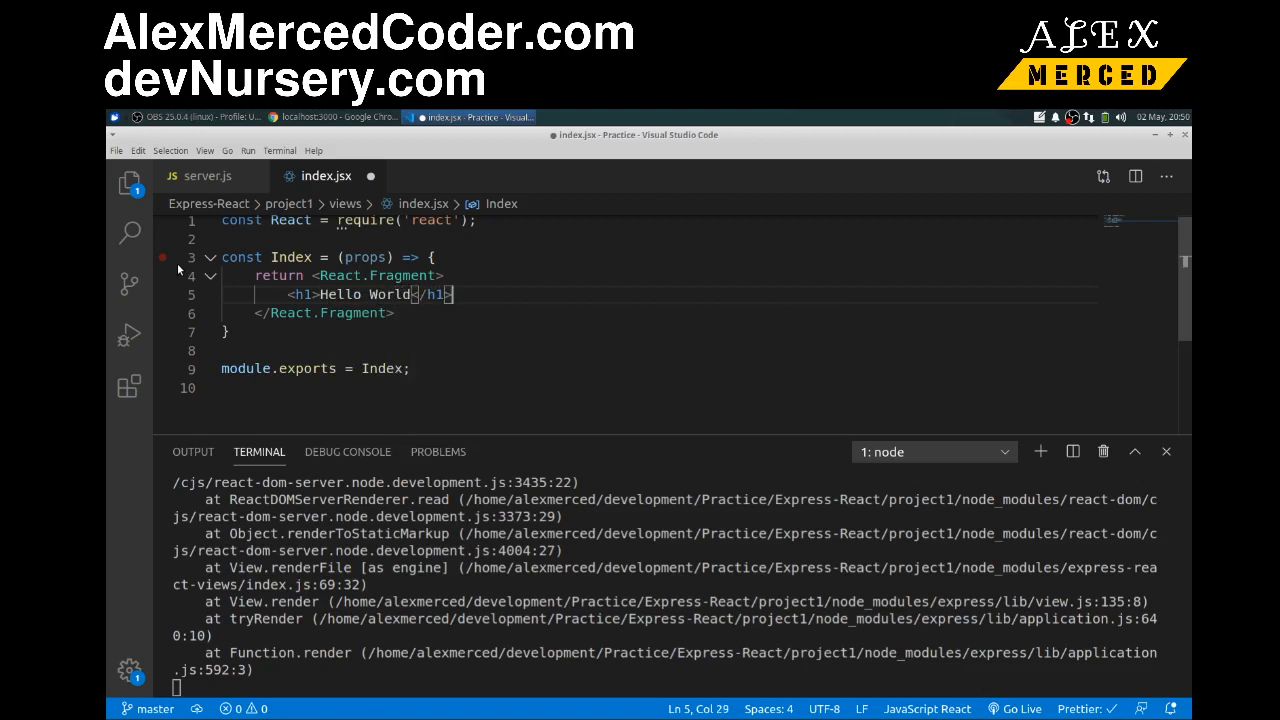
text(<h)
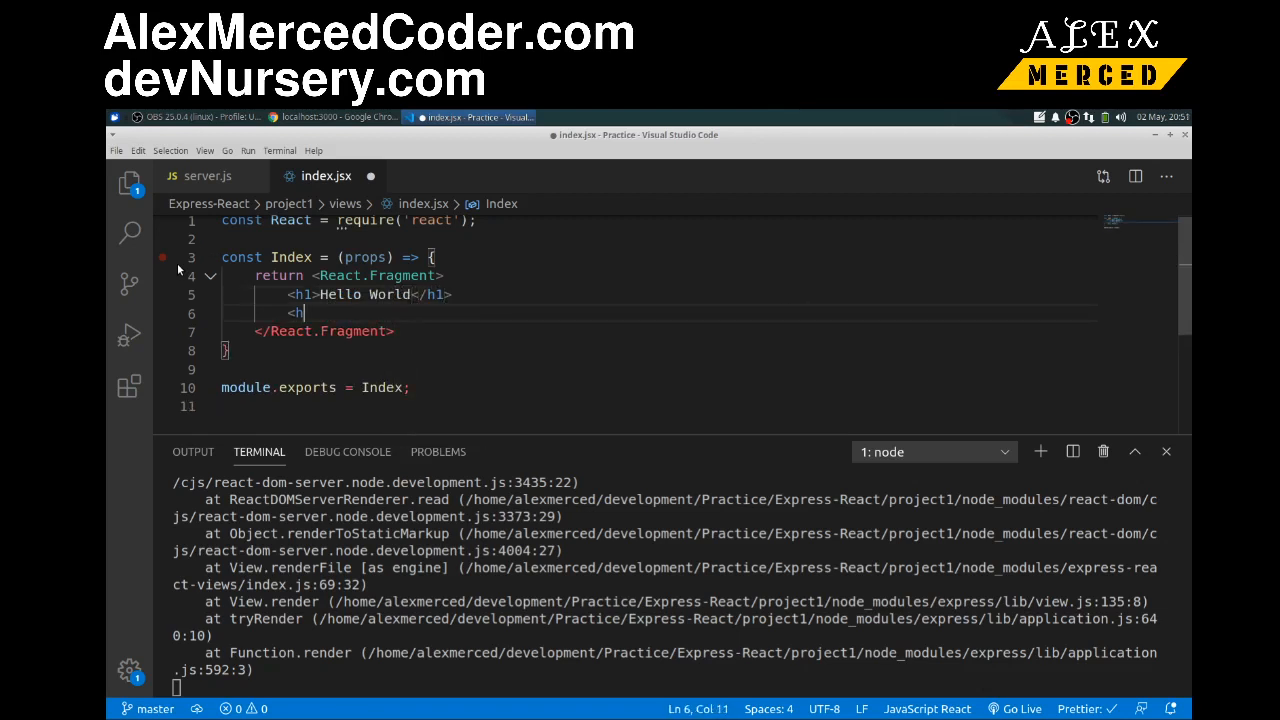
text(2>{</h2>)
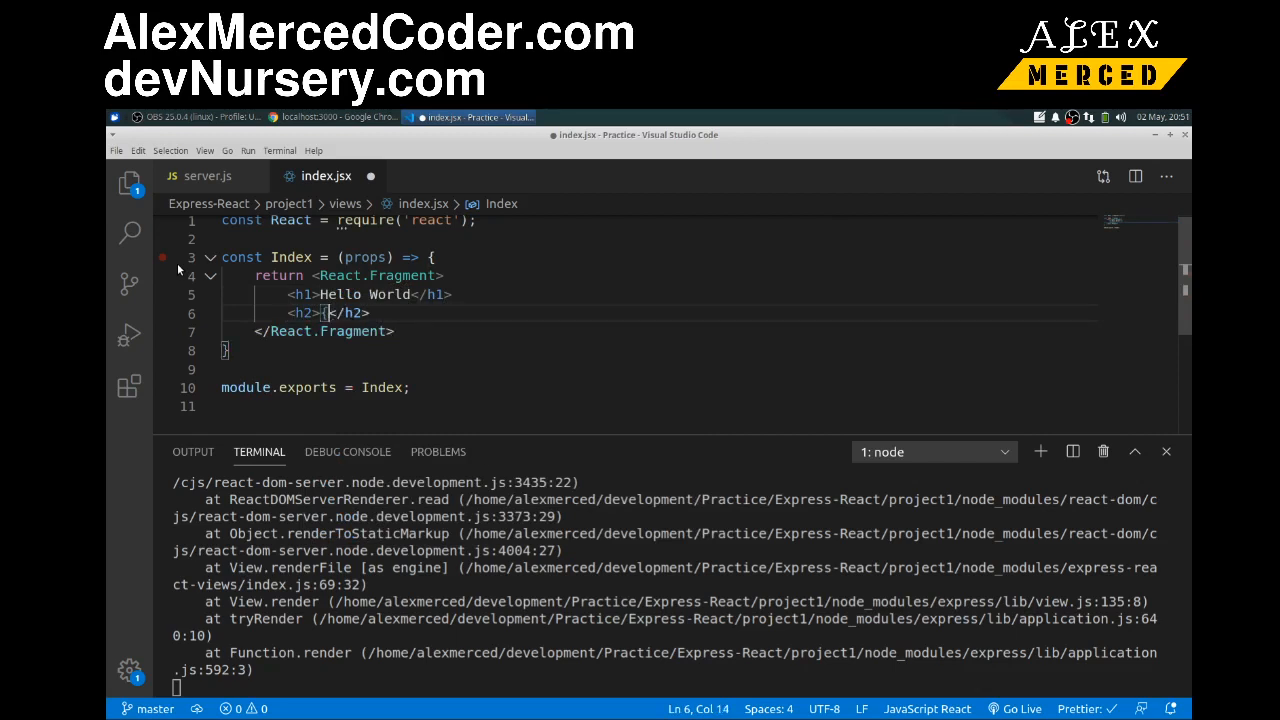
text(props.cheese)
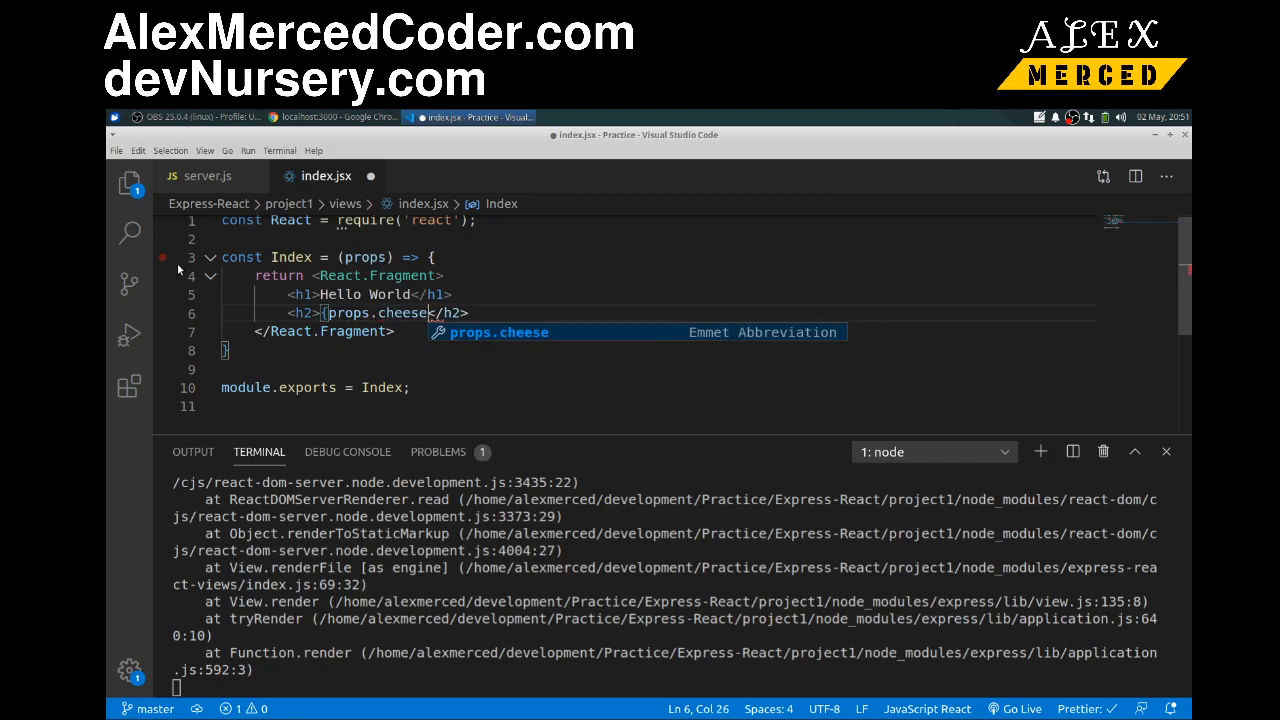
Save index.jsx so the page renders Hello World and gouda.
click(116, 150)
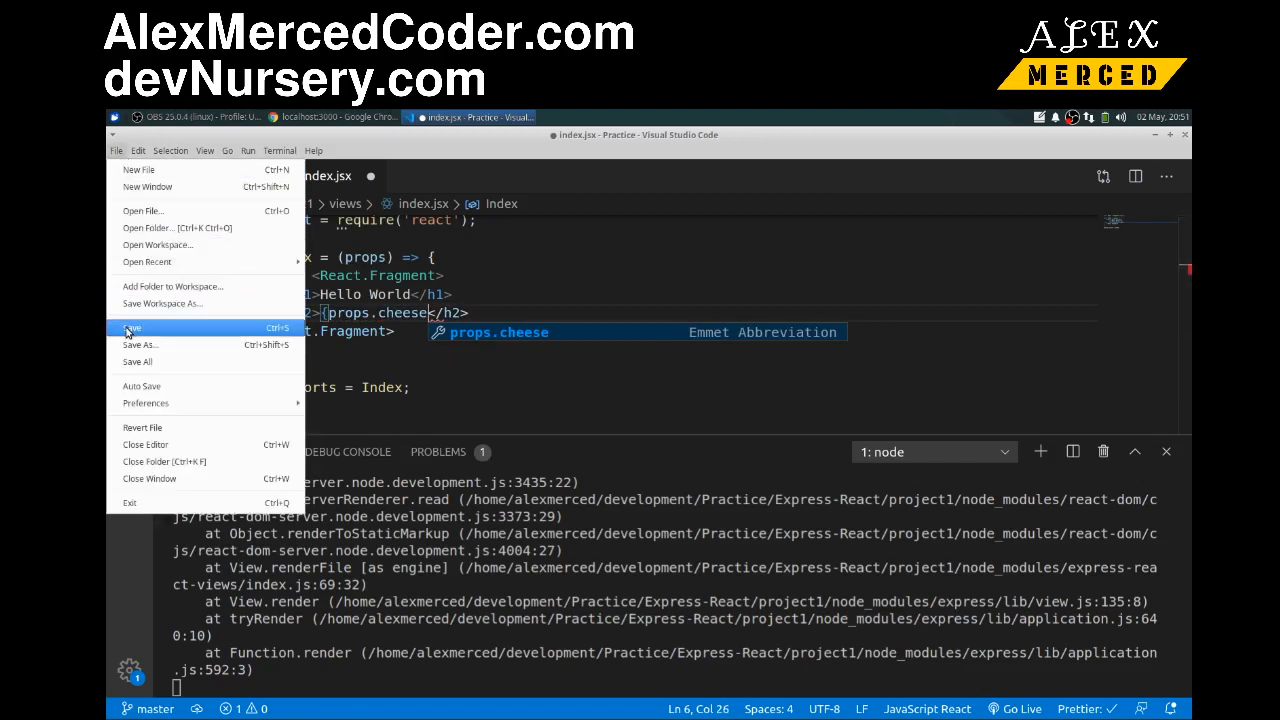
click(132, 328)
text(})
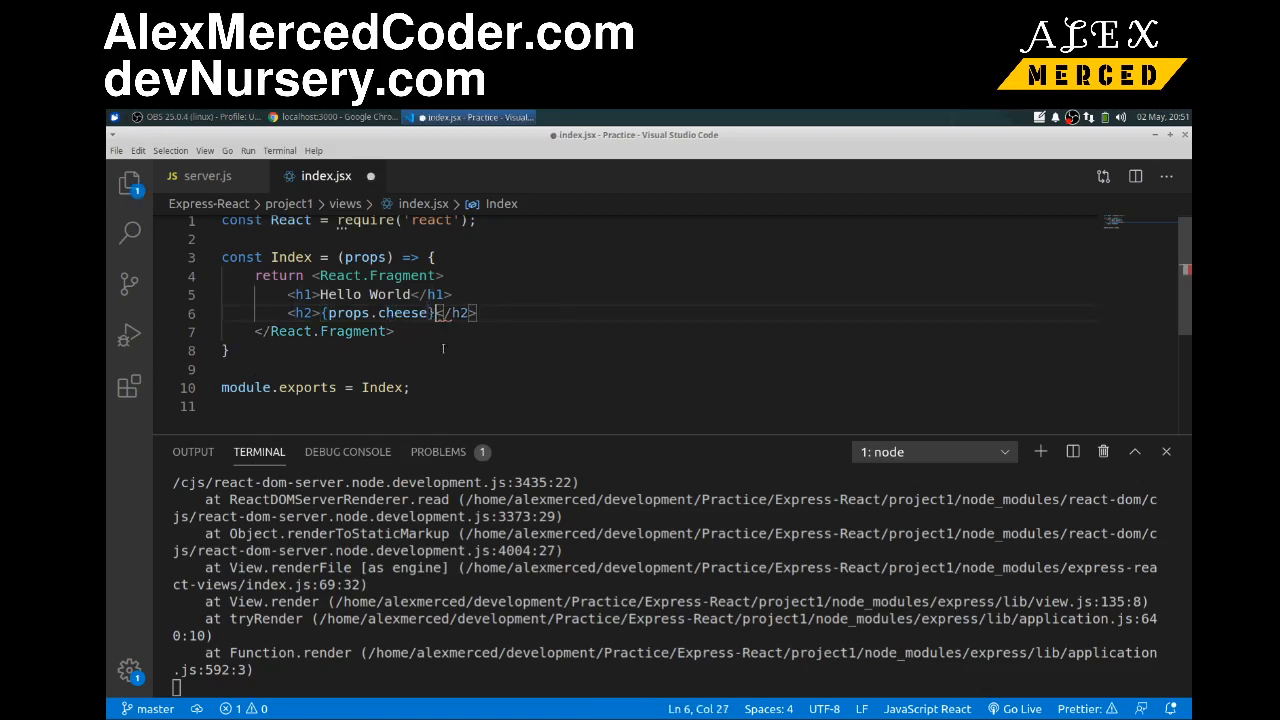
click(116, 150)
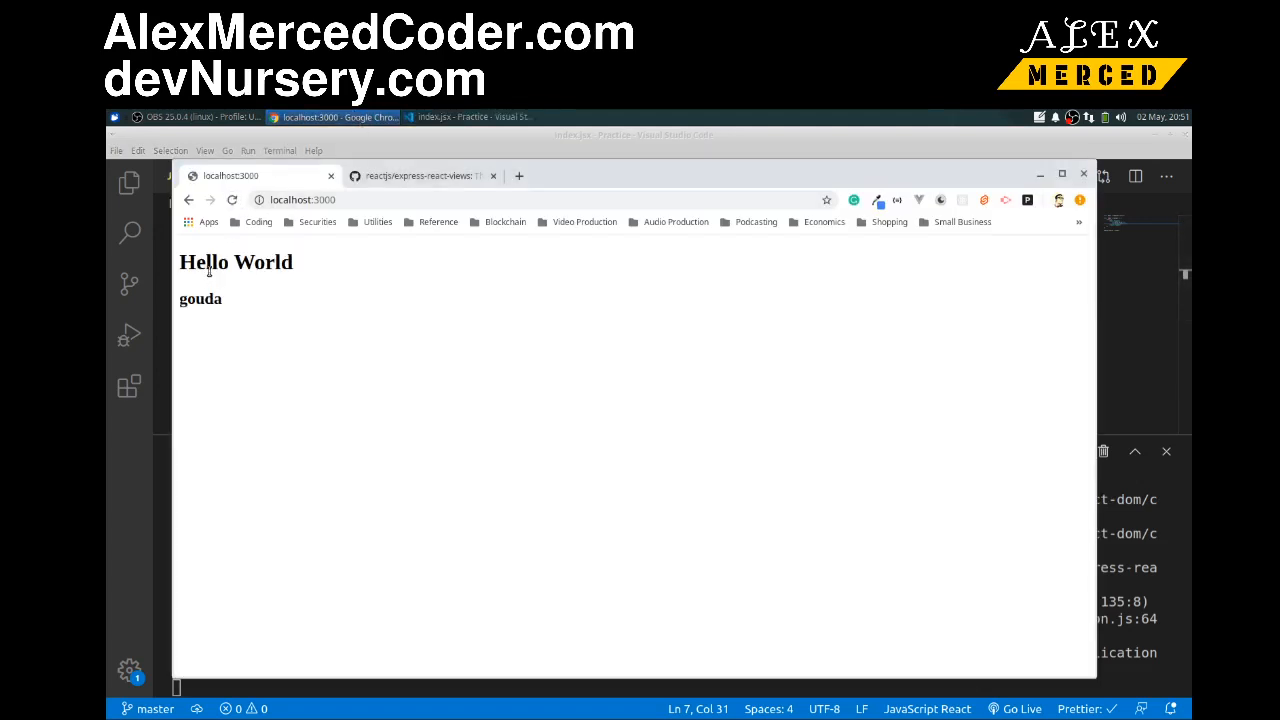
Return to server.js and highlight the root route rendering index with cheese 'gouda'.
click(470, 116)
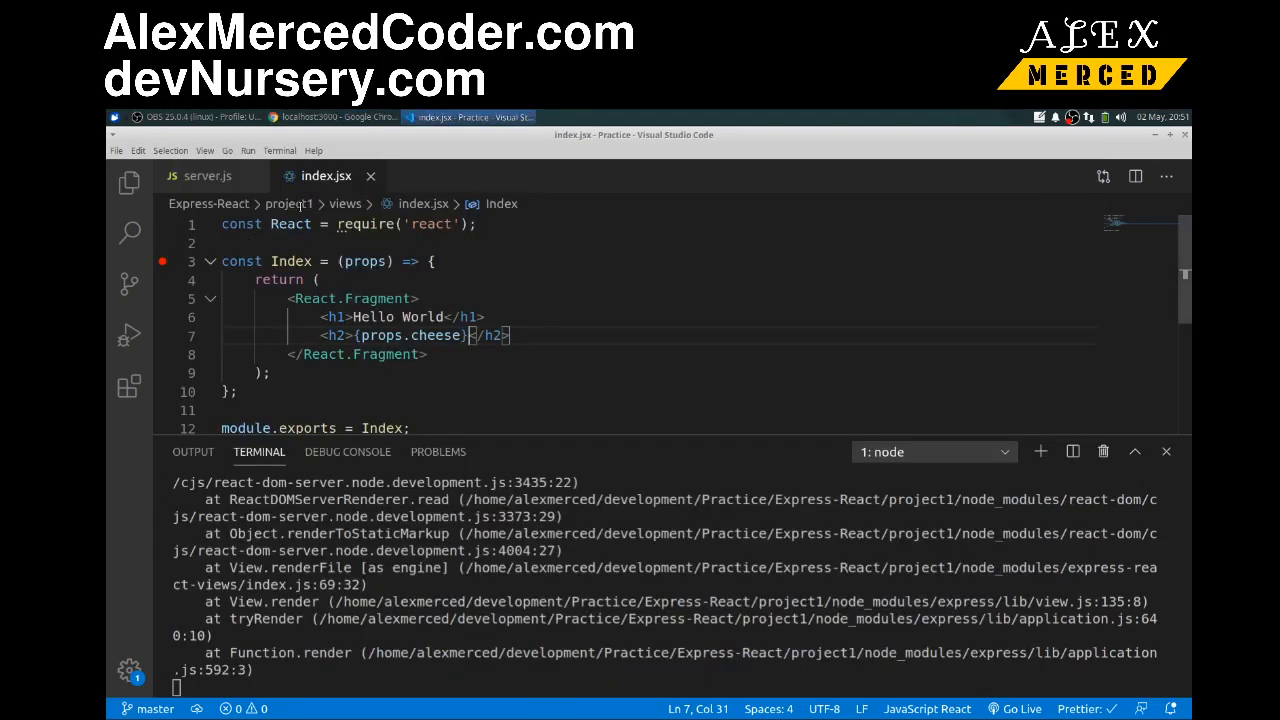
click(208, 176)
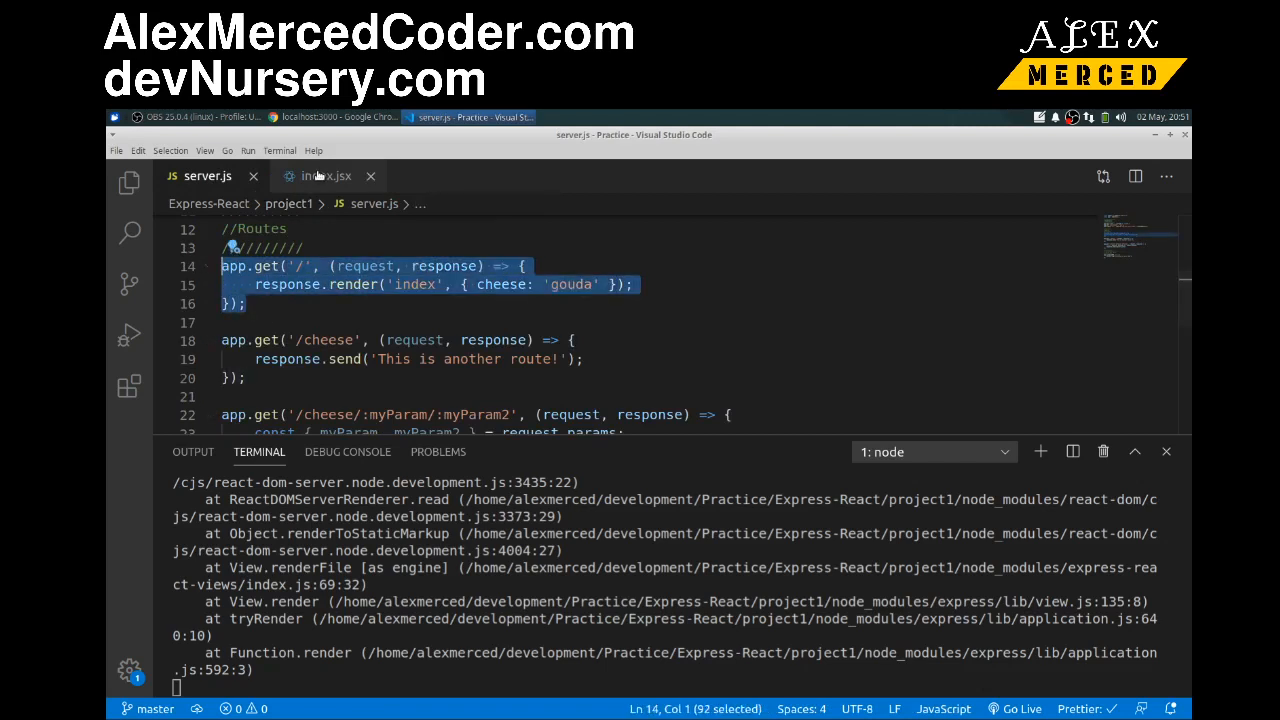
Switch to index.jsx and comment out the functional Index component with Ctrl+/.
click(326, 176)
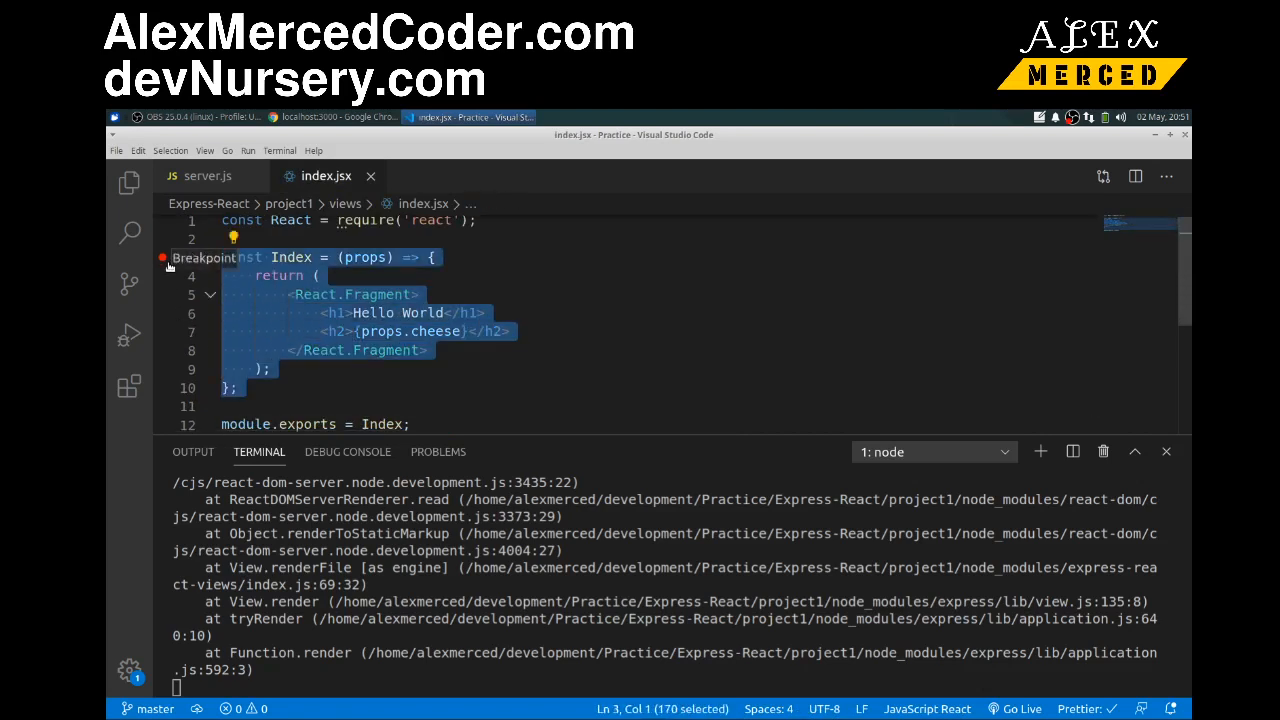
key(ctrl+/)
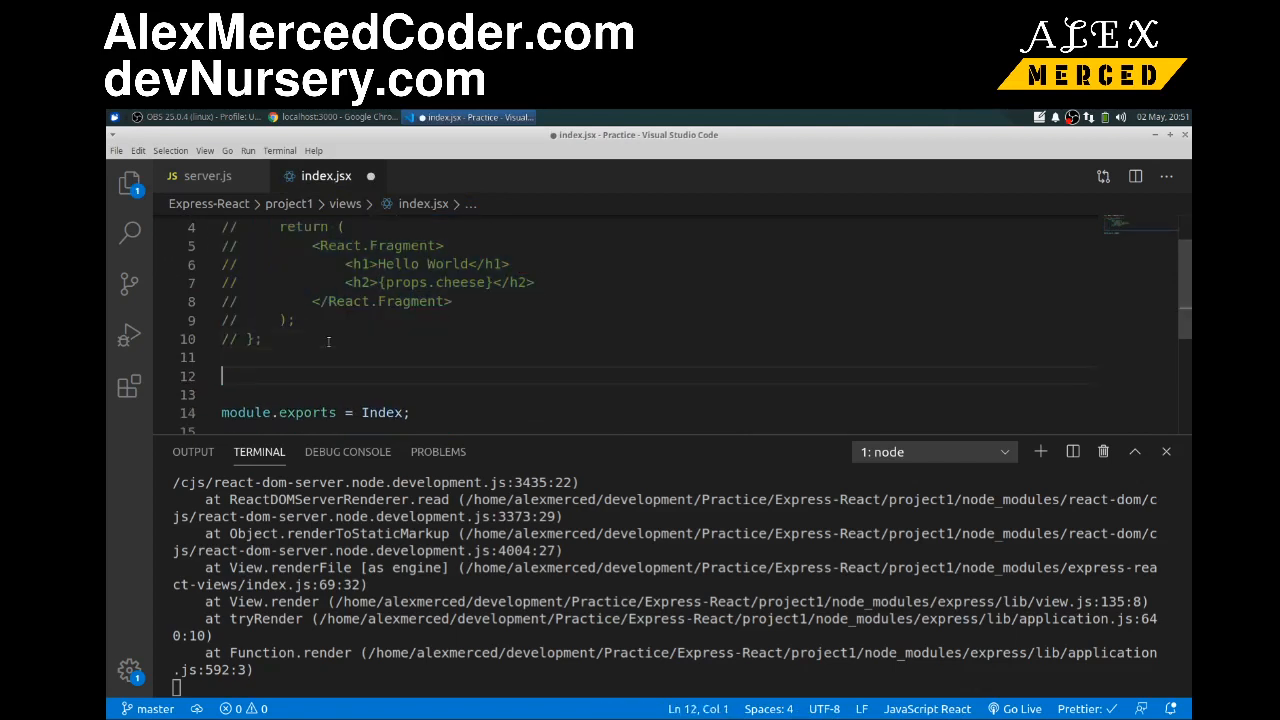
Declare class Index extends React.Component with a render() method.
text(class Index exten)
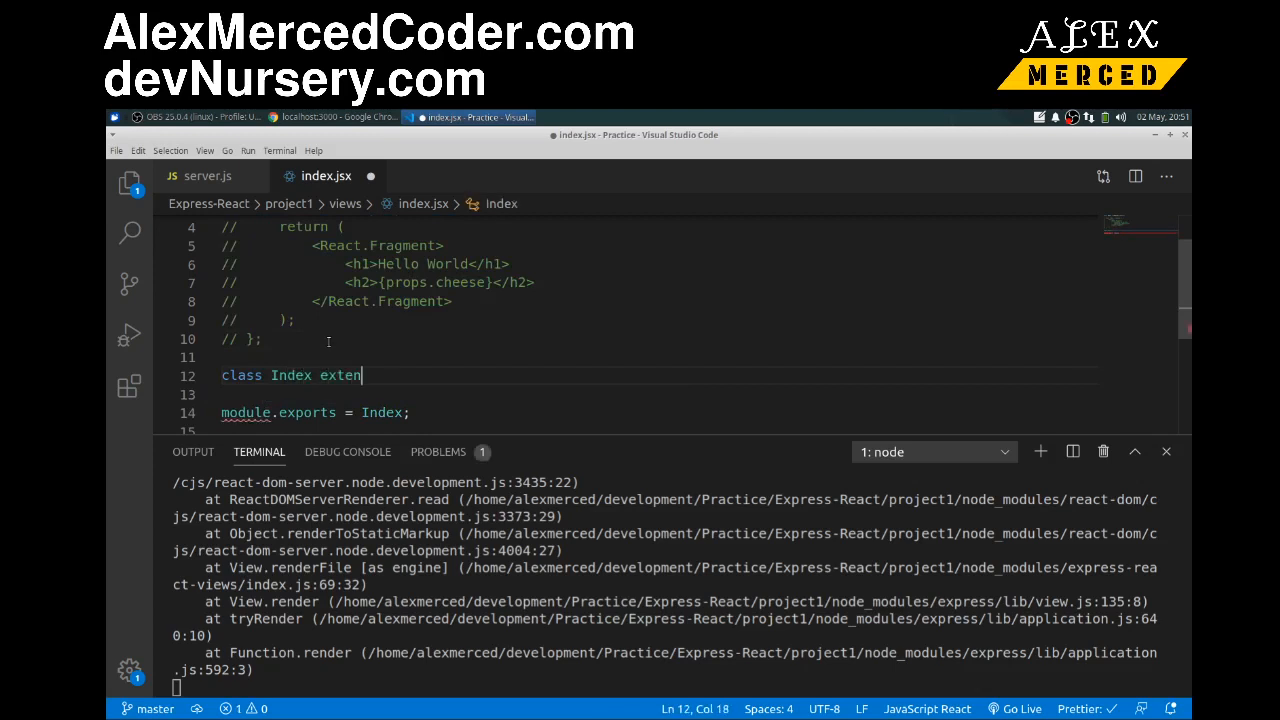
text(ds React.Component {)
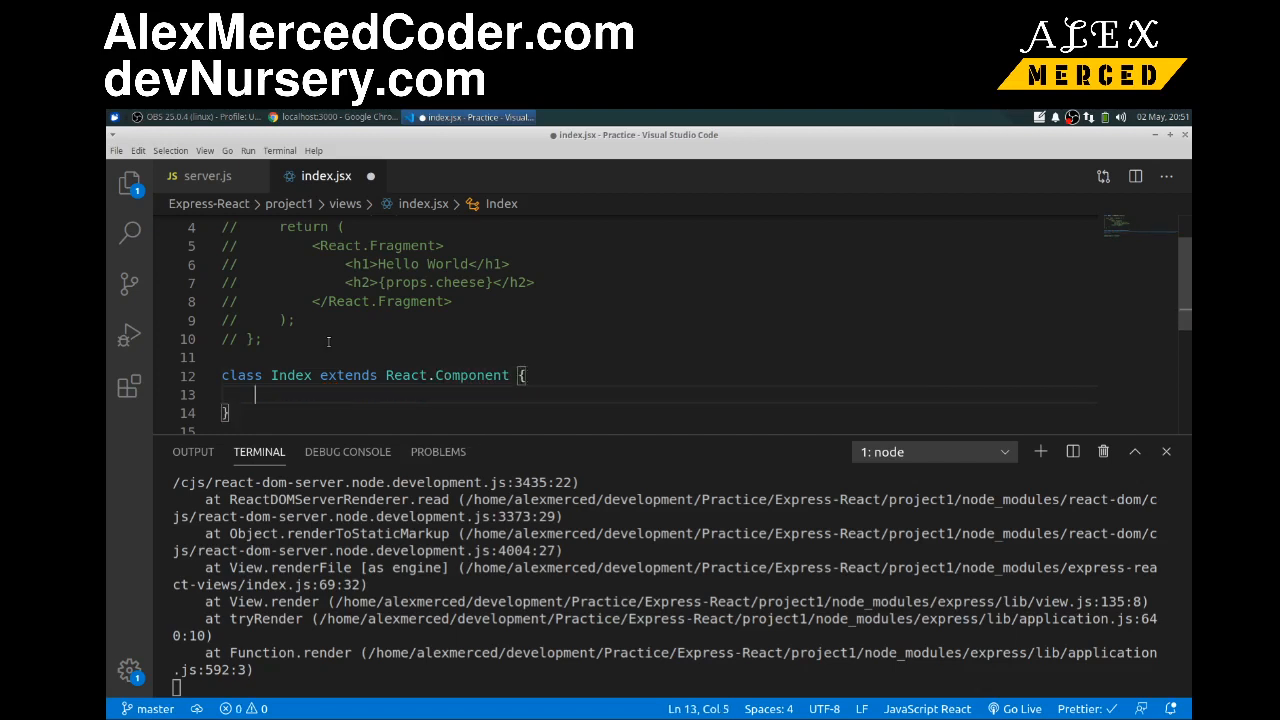
text(rend)
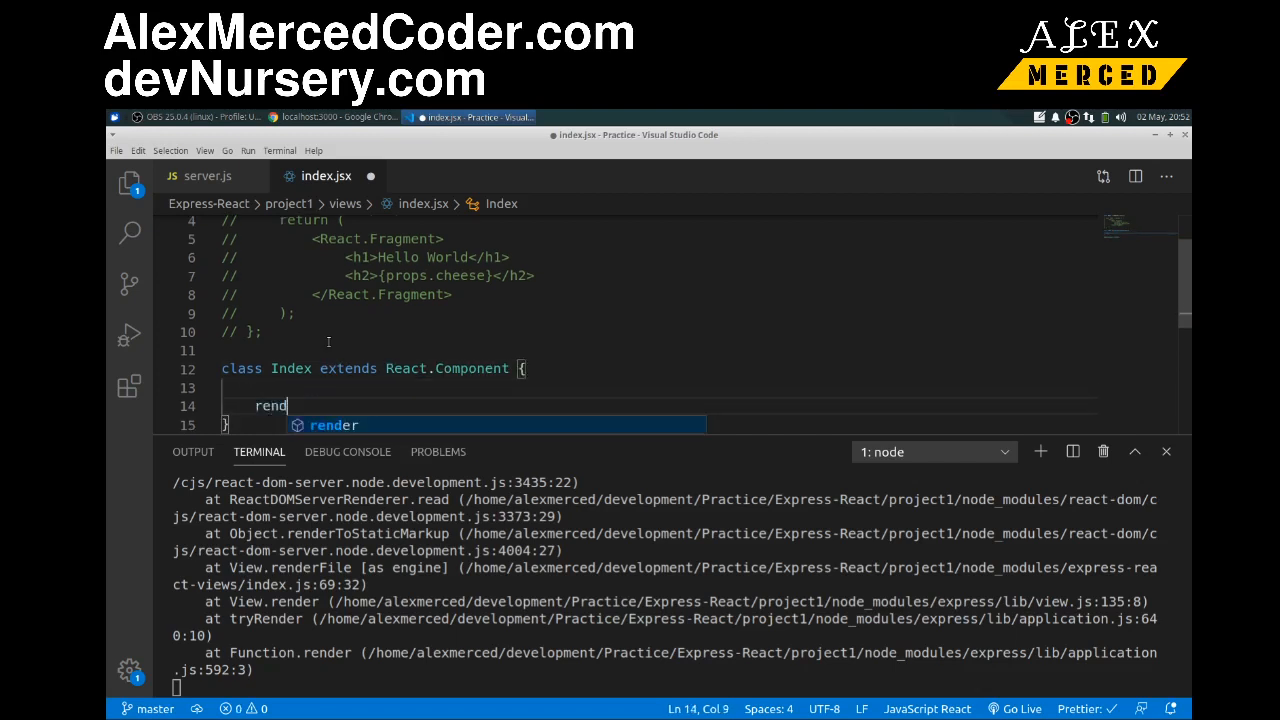
text(er)
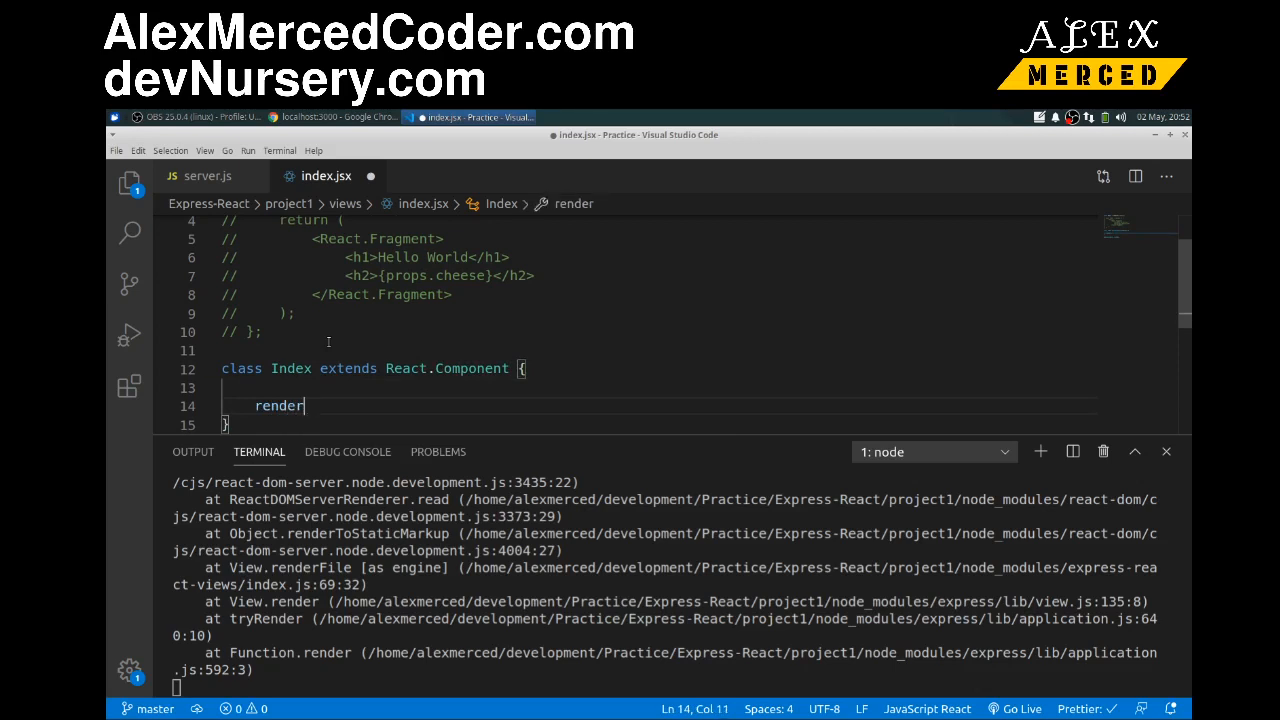
text(())
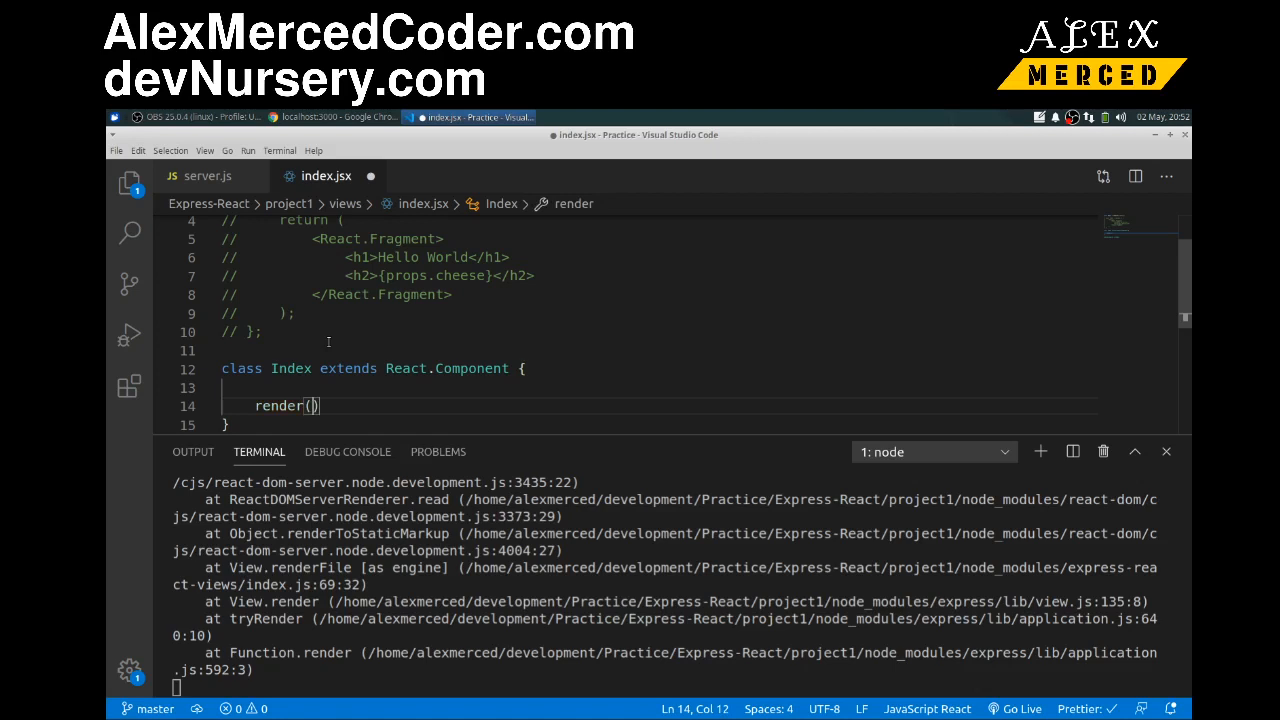
text({)
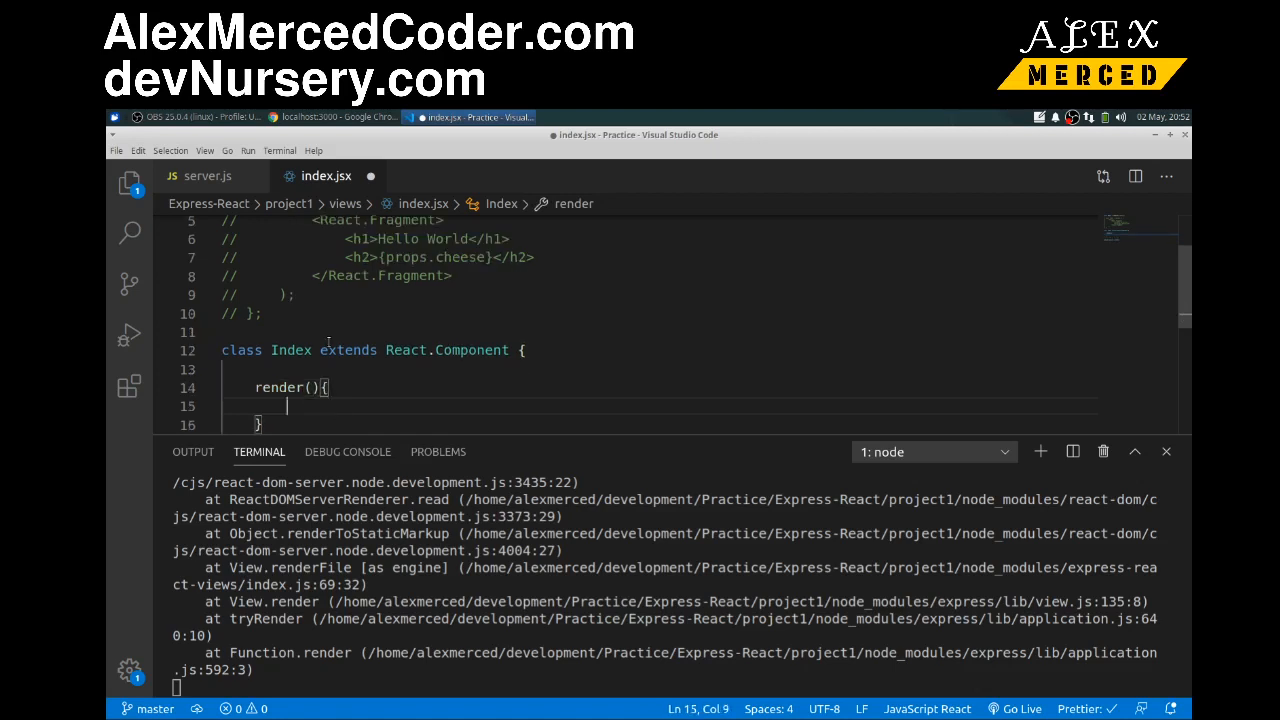
text(<)
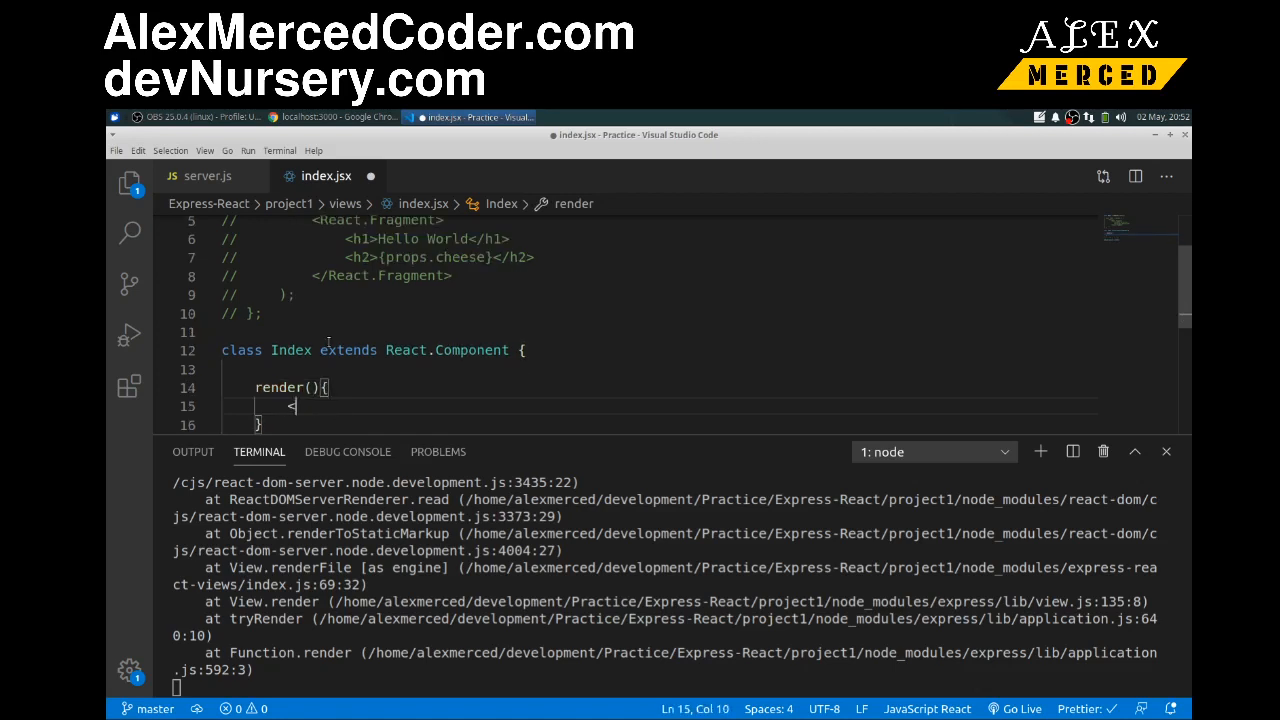
key(Backspace)
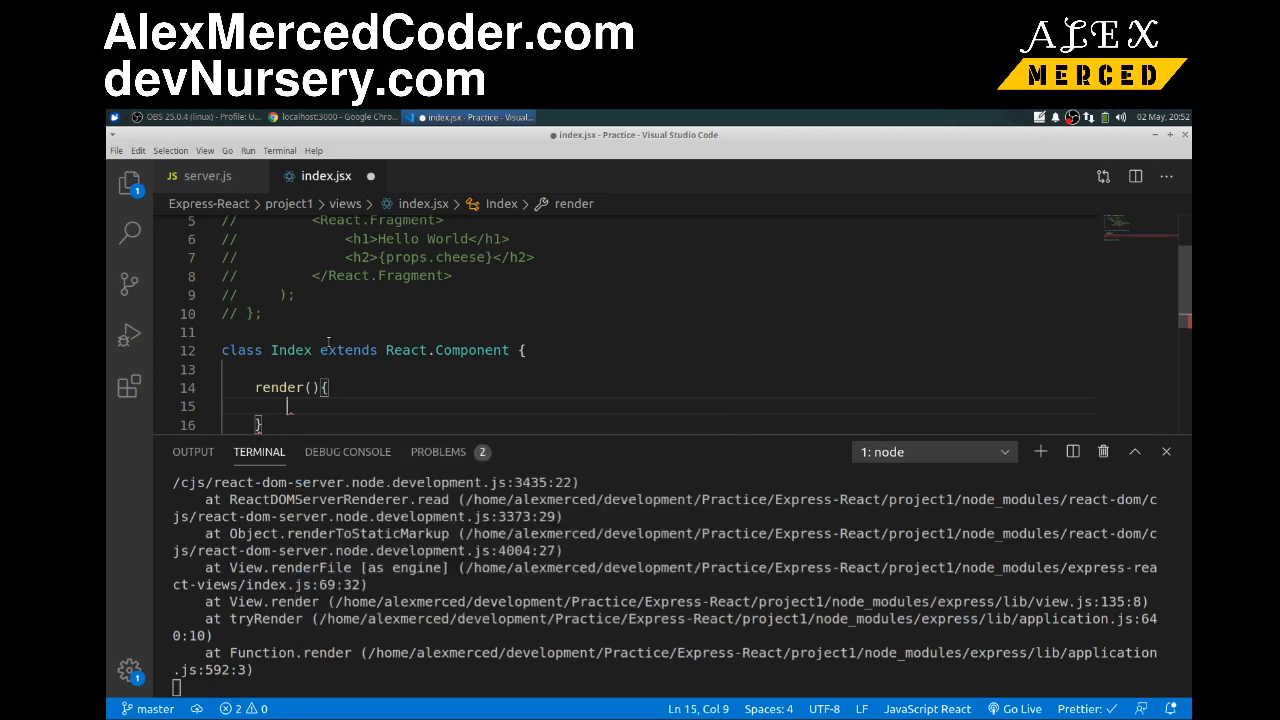
Return a React.Fragment with h1 Hello World and h2 {this.props.cheese}.
text(return)
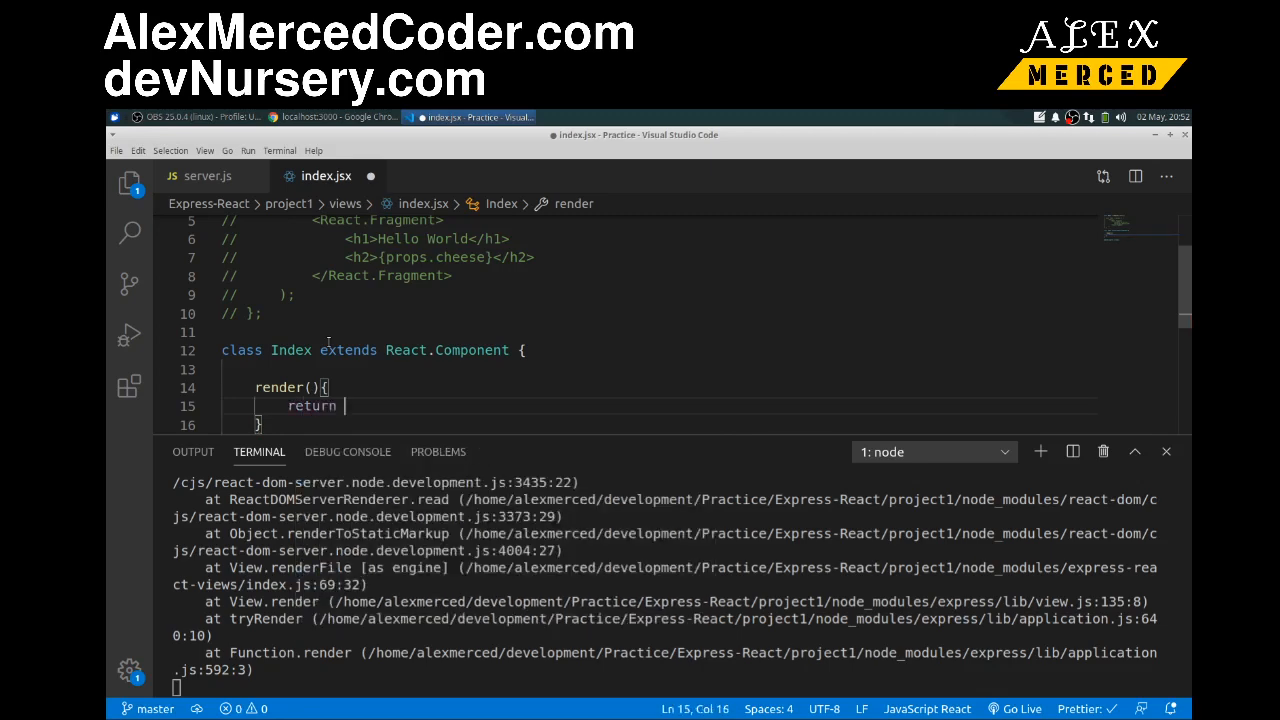
text(<re)
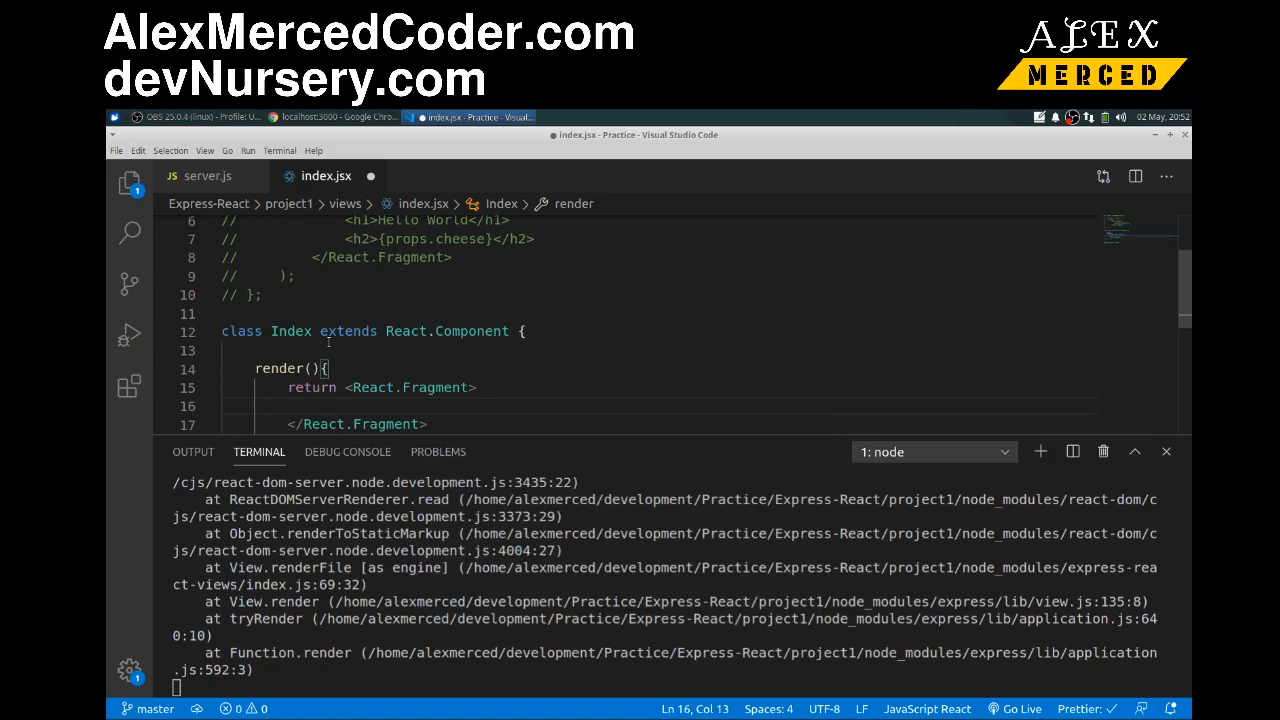
text(<h1>)
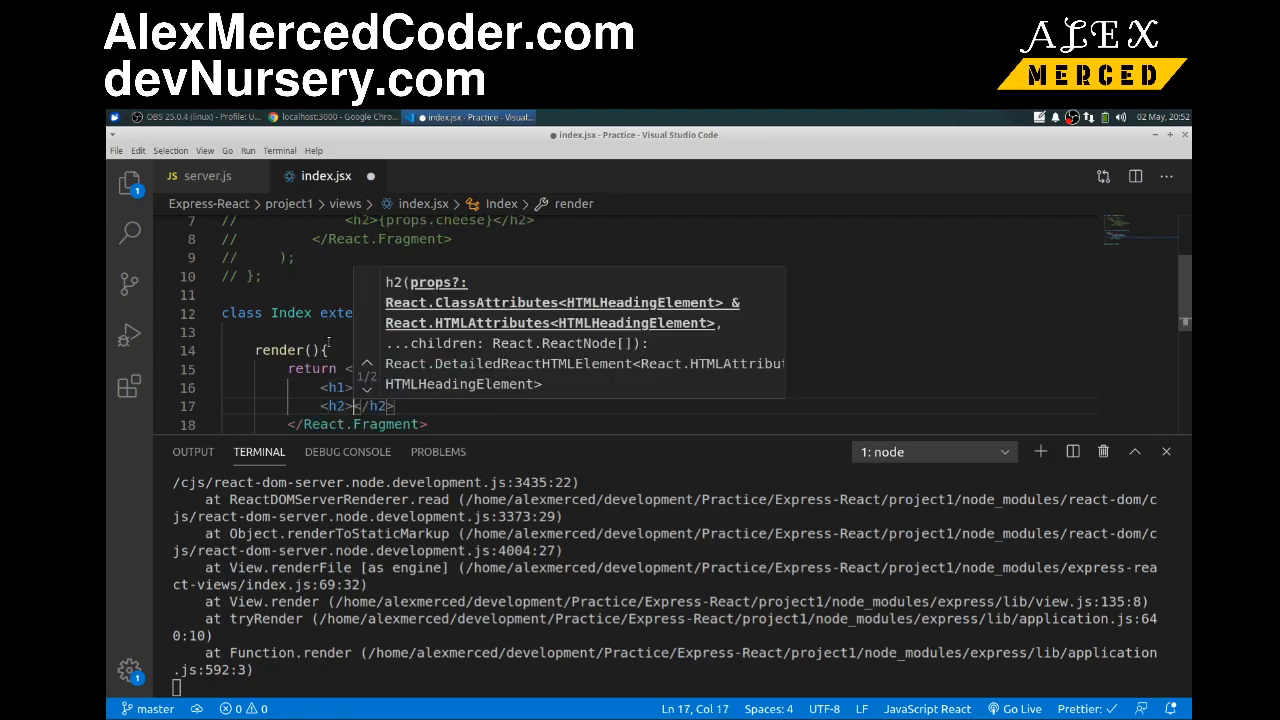
text({c)
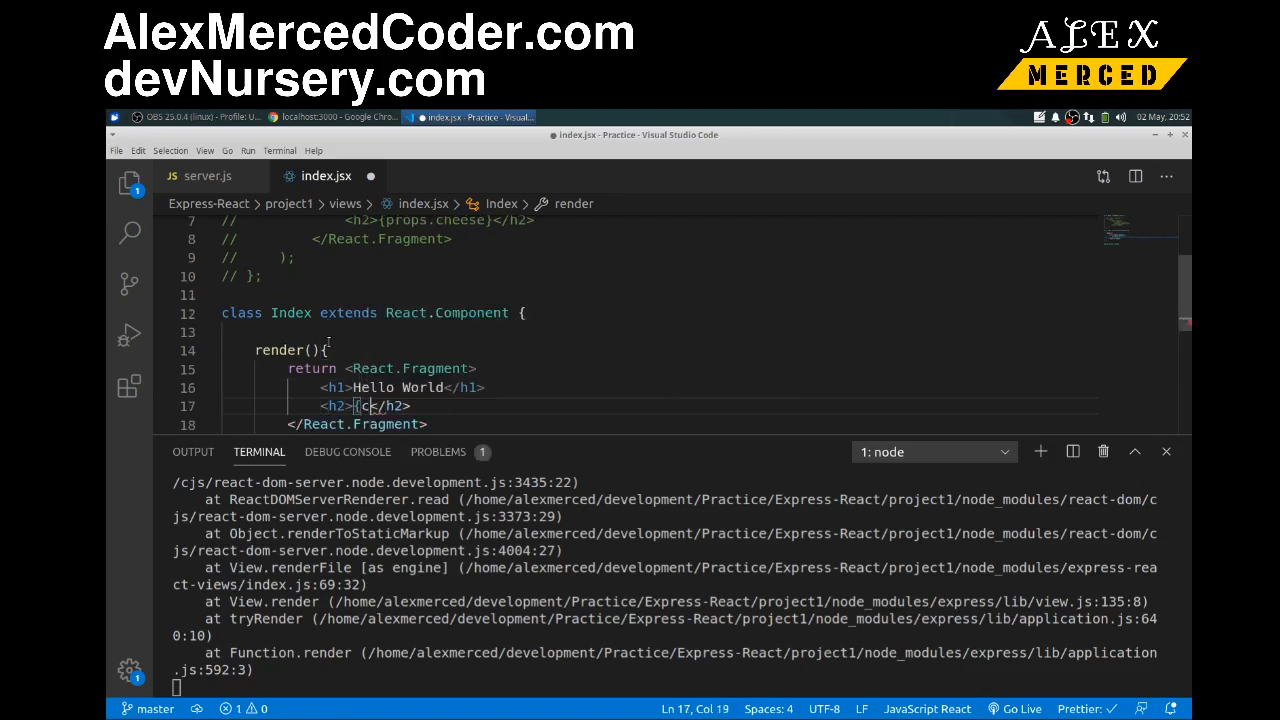
text(this.props.cheese)
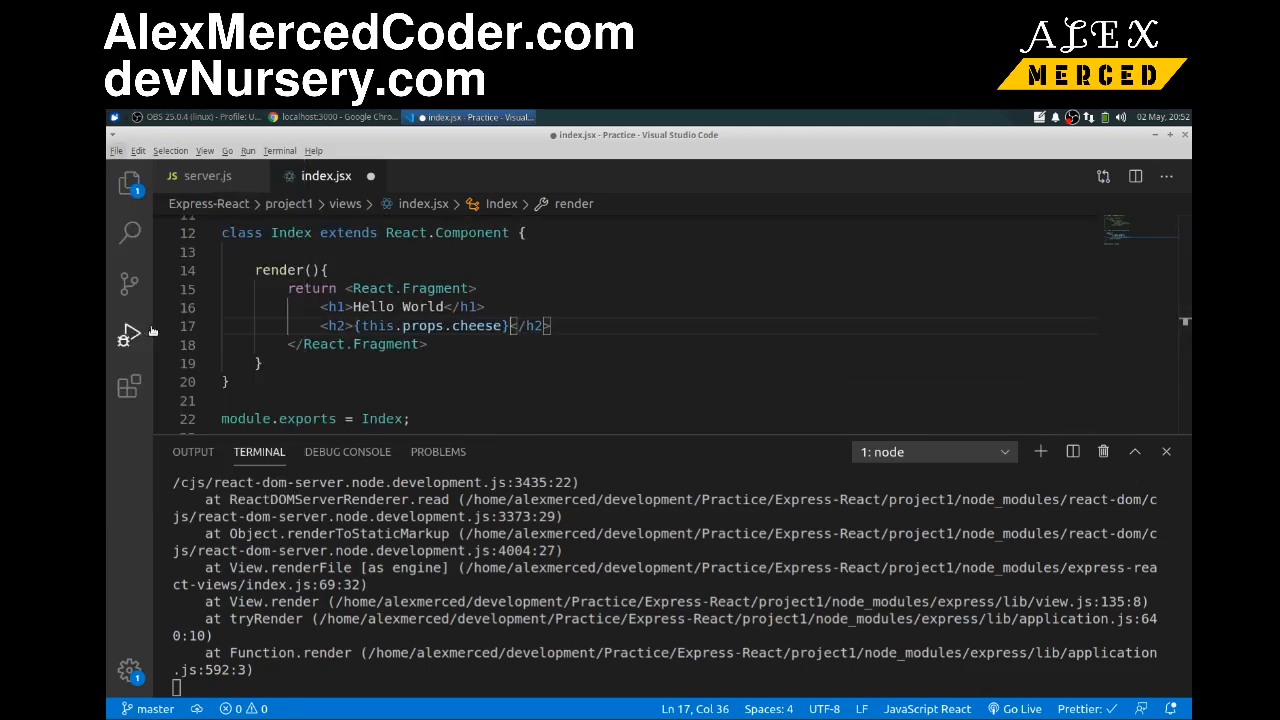
Check the rendered page in the browser, then bring up server.js and the file tree.
click(332, 116)
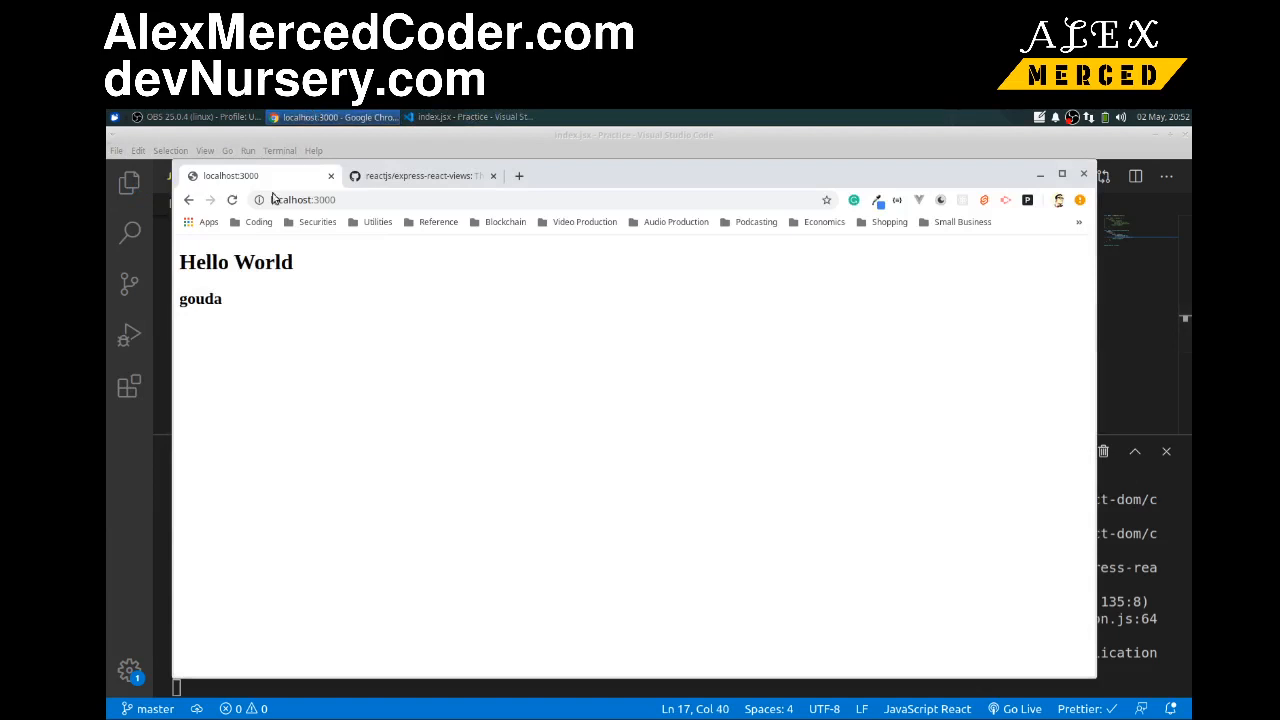
mouse_move(248, 404)
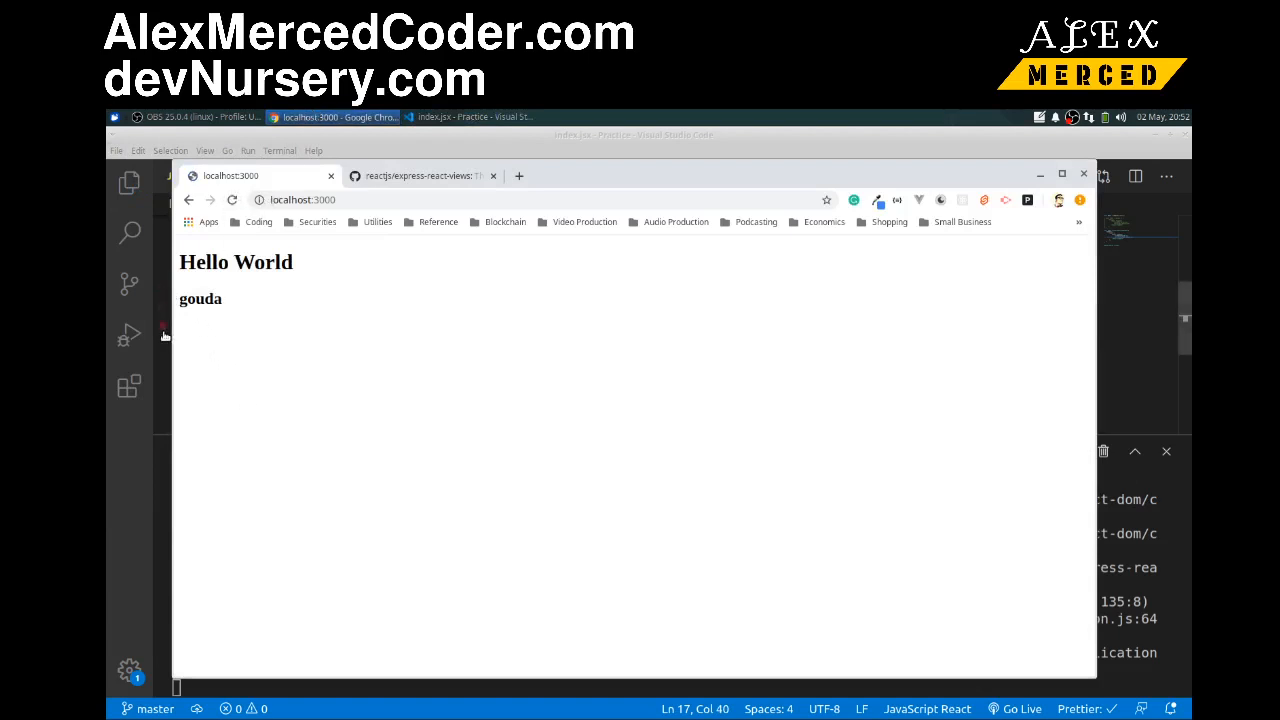
click(470, 116)
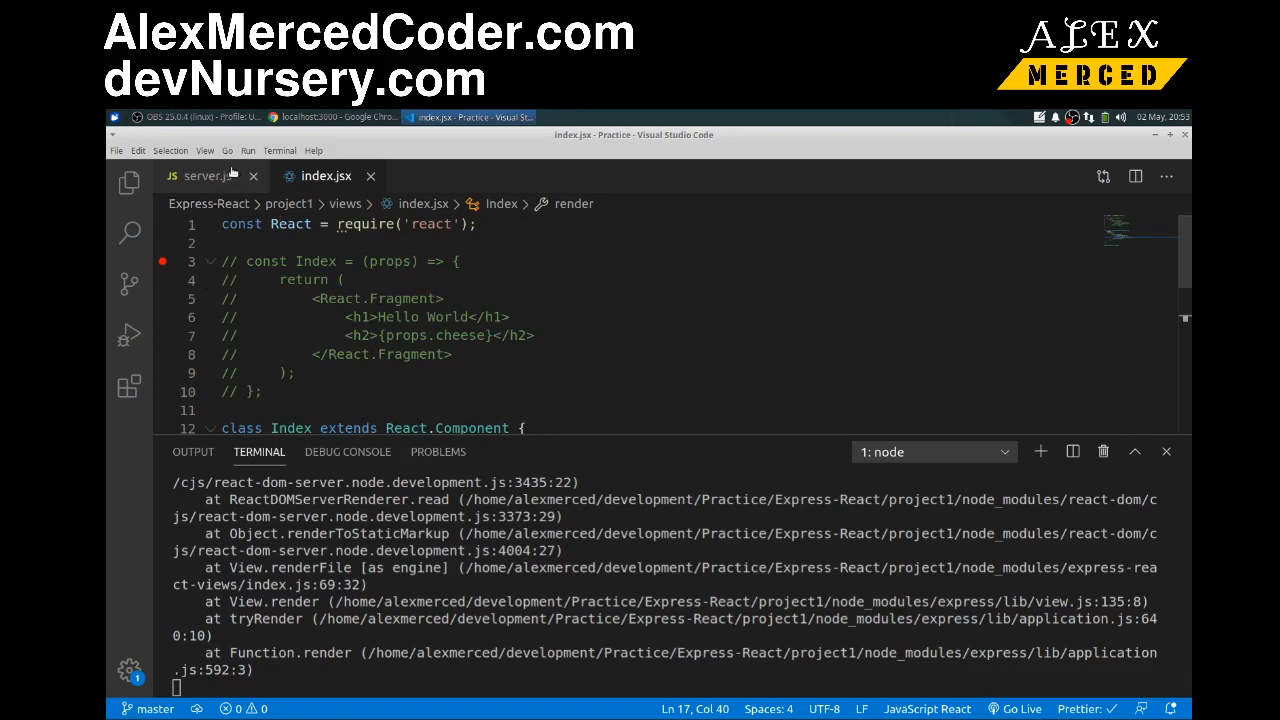
click(204, 176)
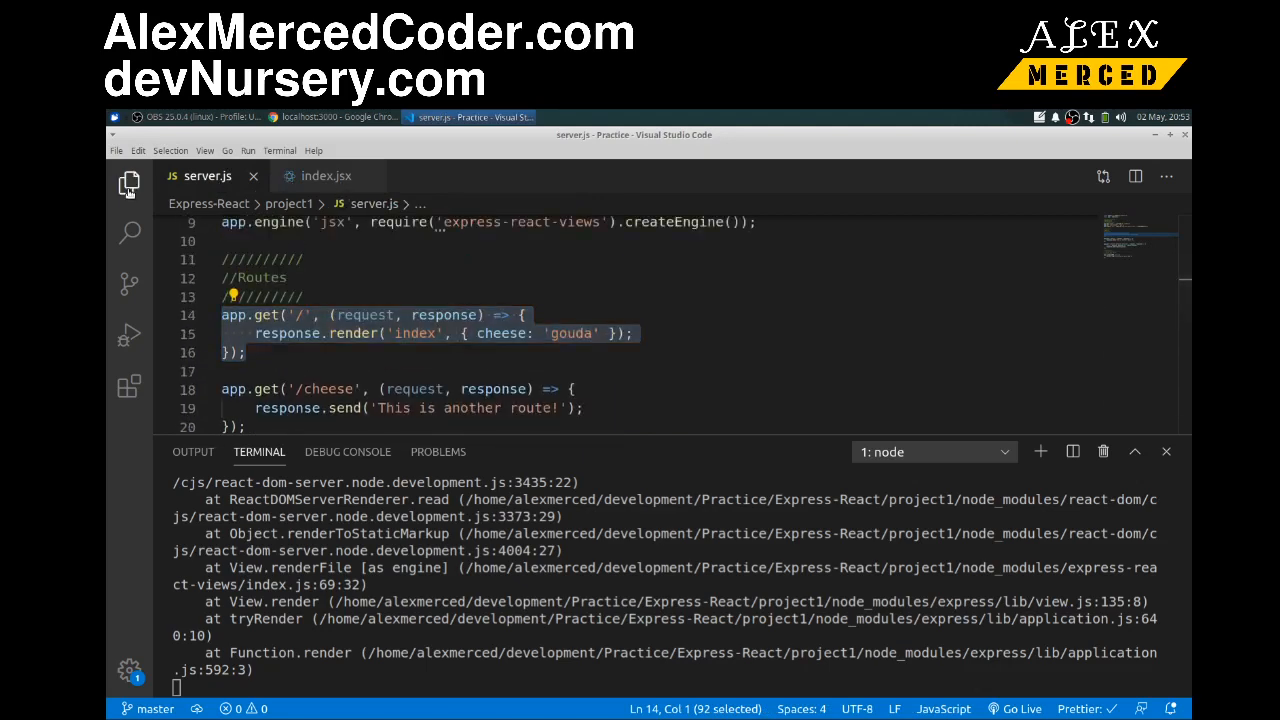
click(128, 184)
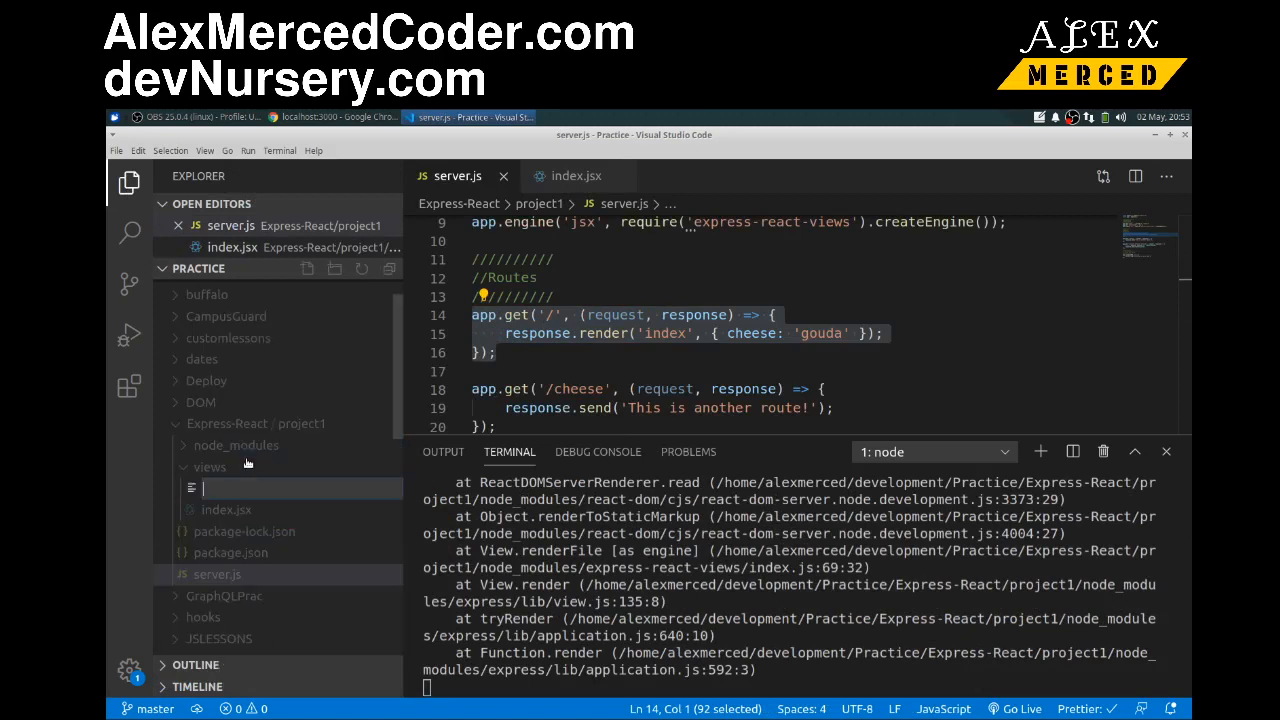
mouse_move(210, 468)
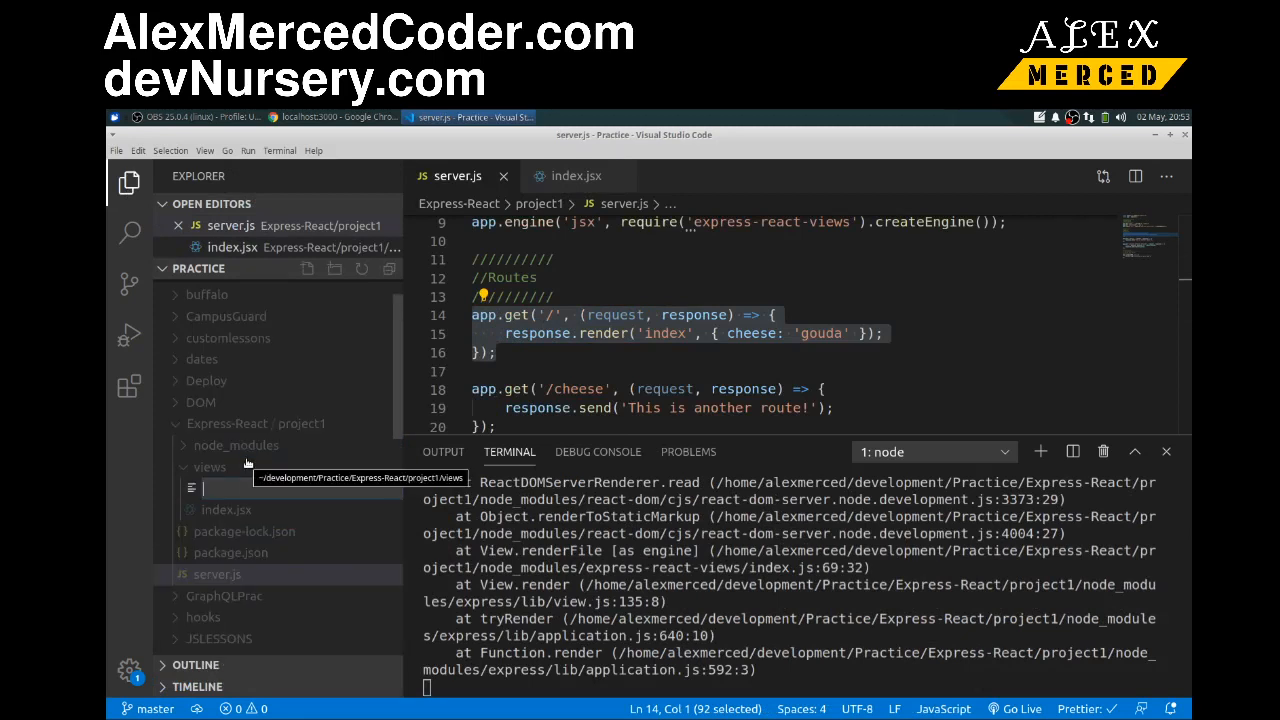
Create title.jsx in the views folder and require React at its top.
text(title)
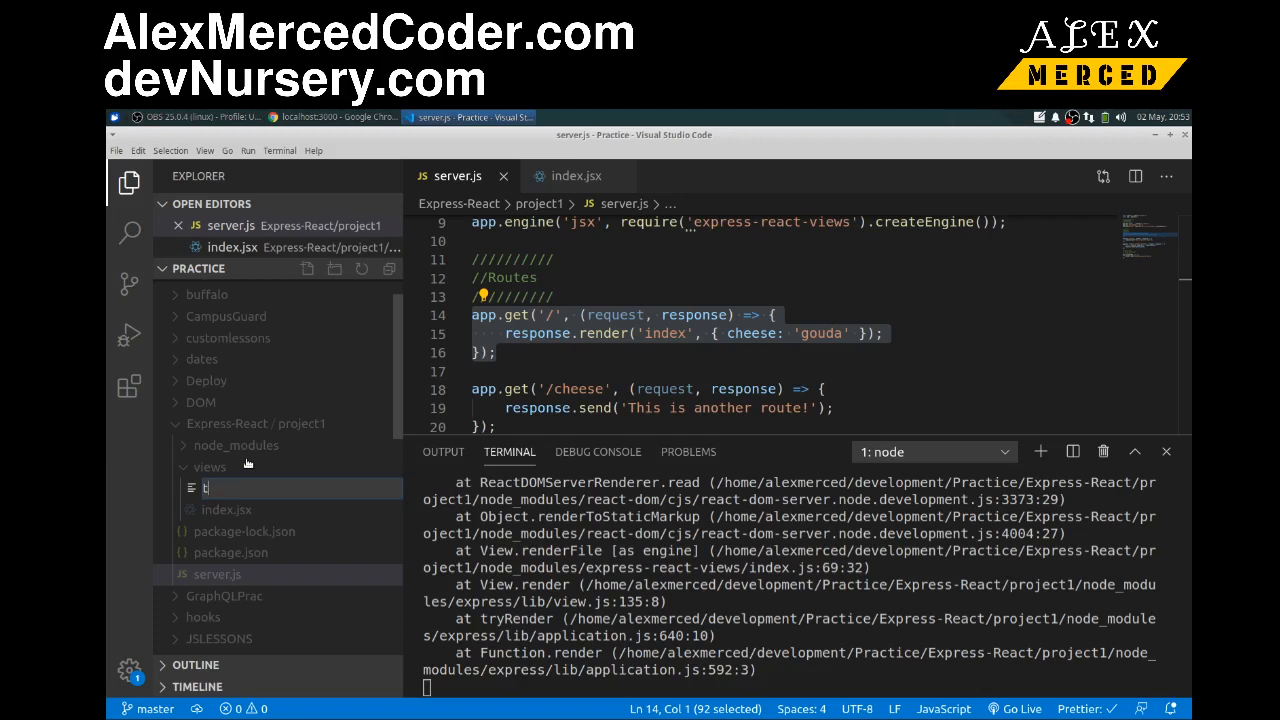
text(itle.j)
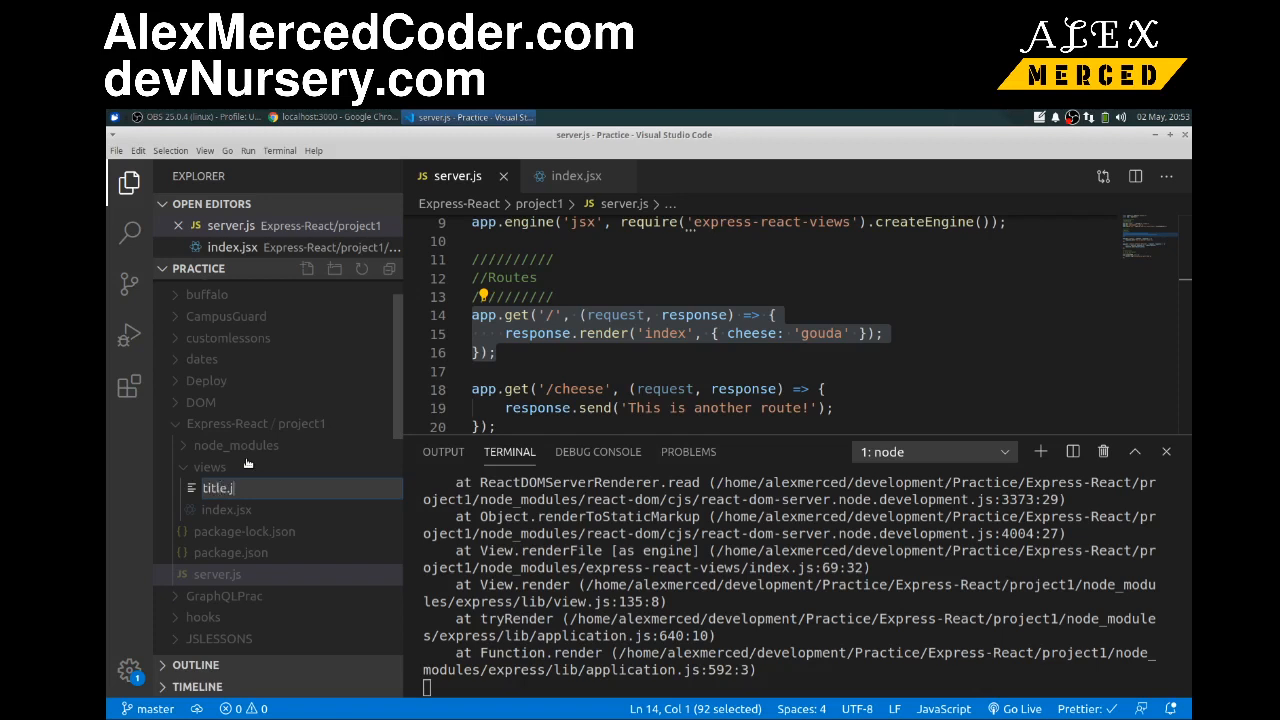
click(218, 488)
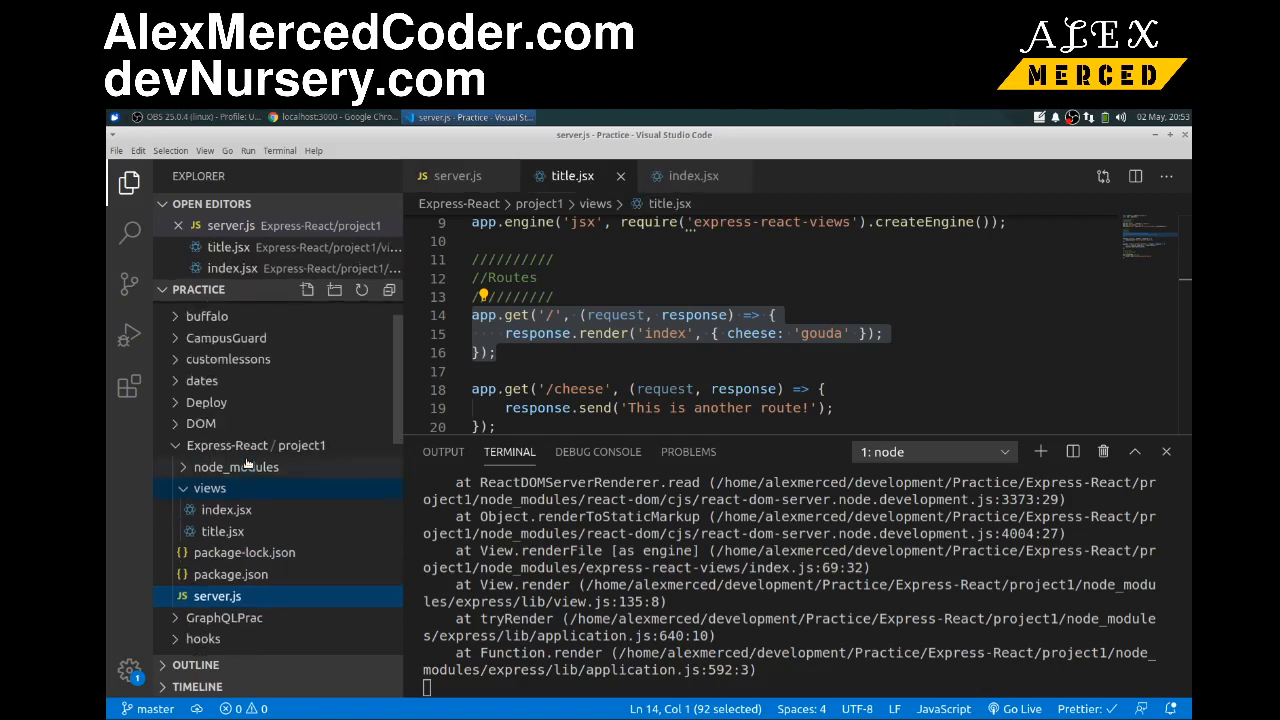
click(224, 532)
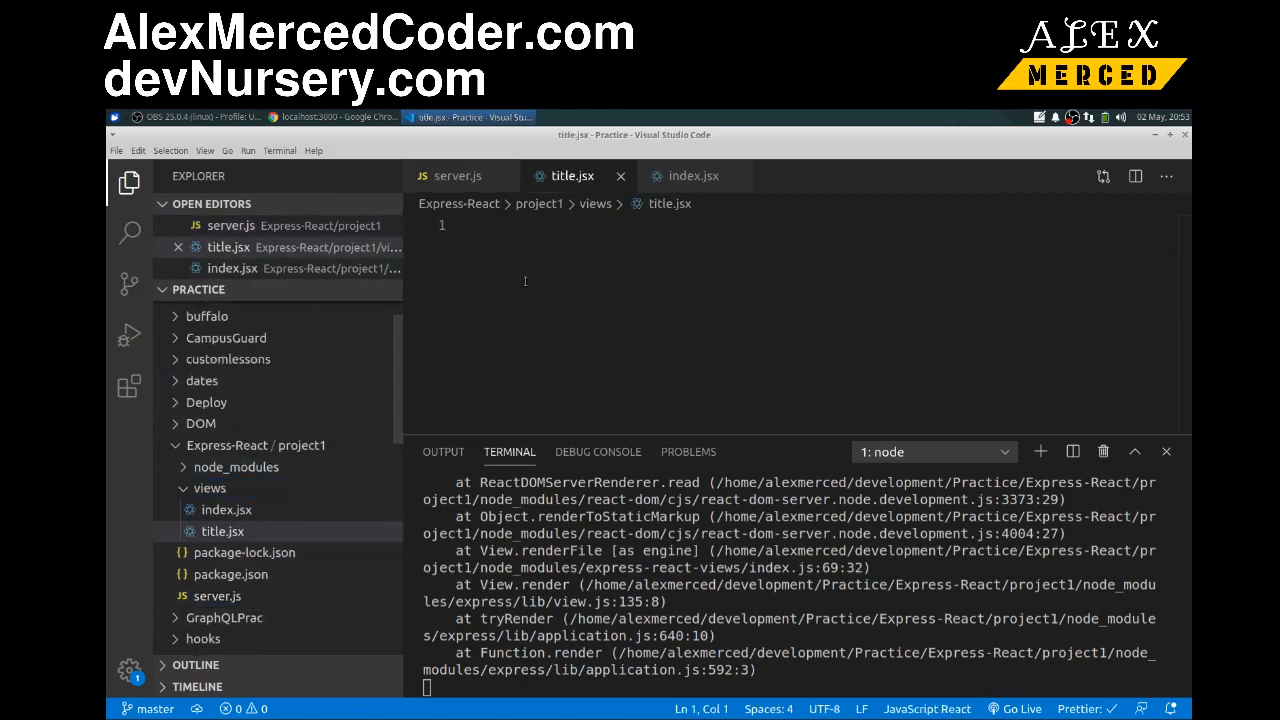
text(const)
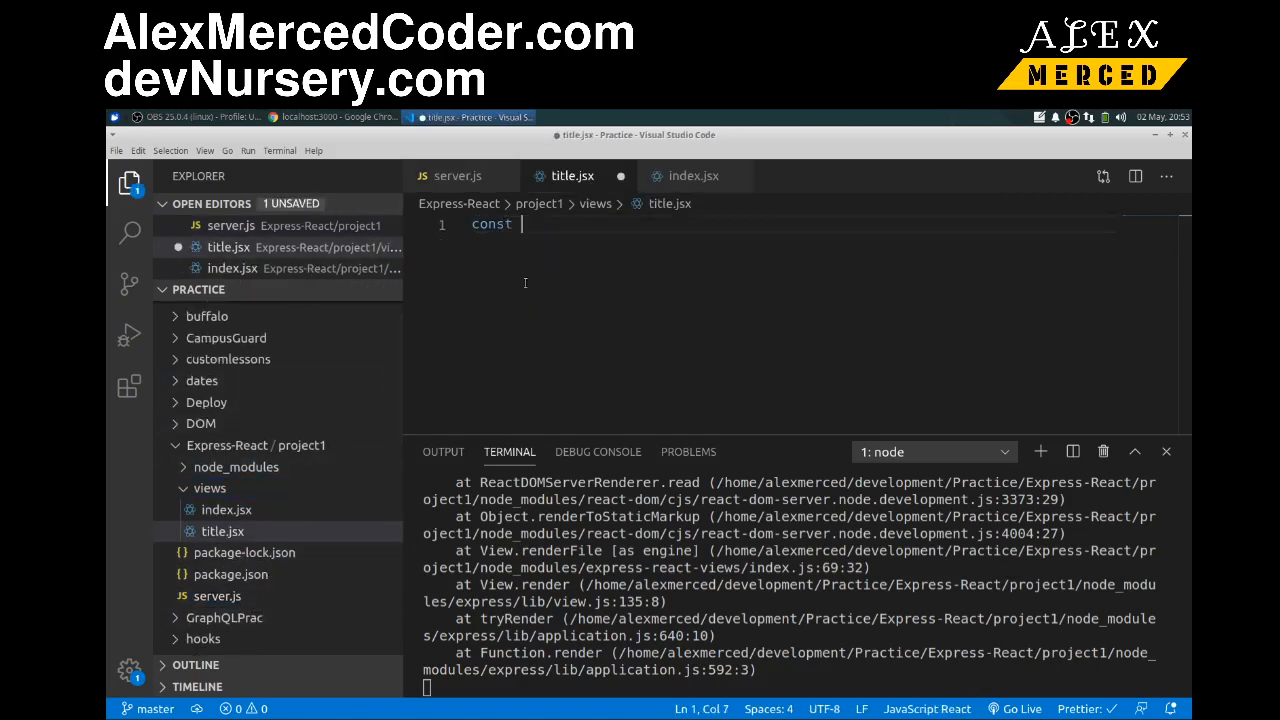
text(React = re)
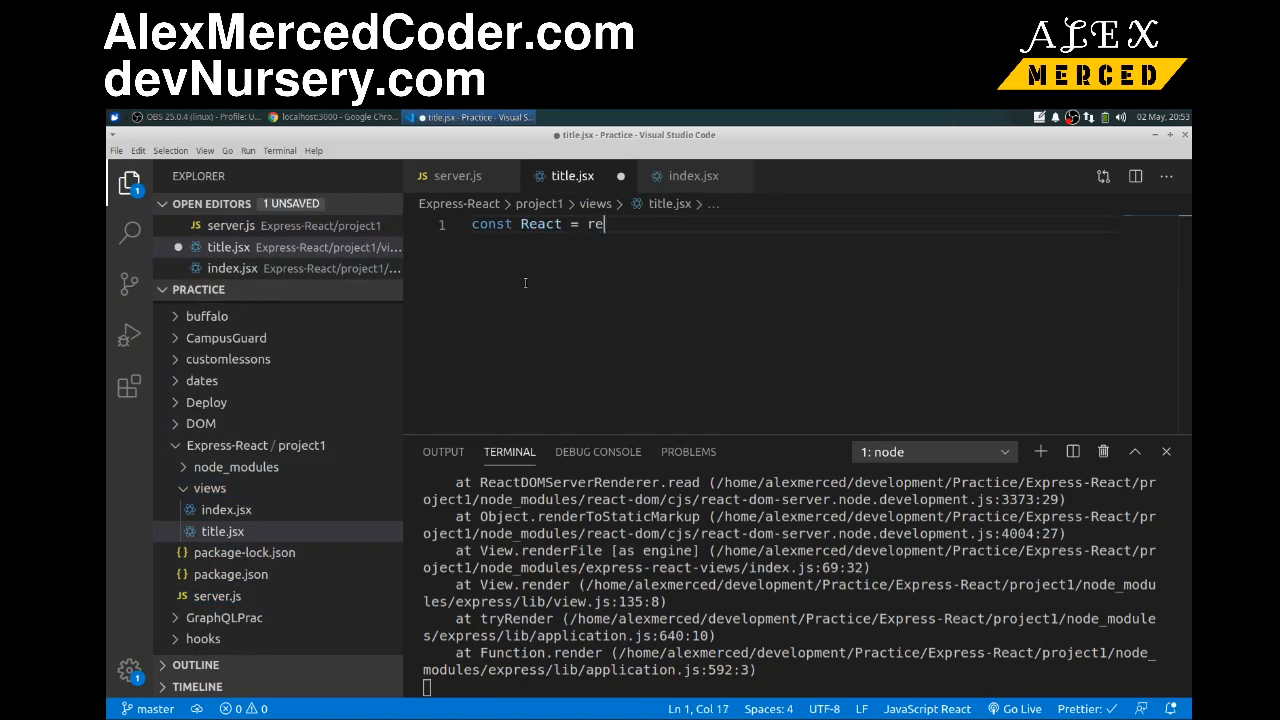
text(quire('react)
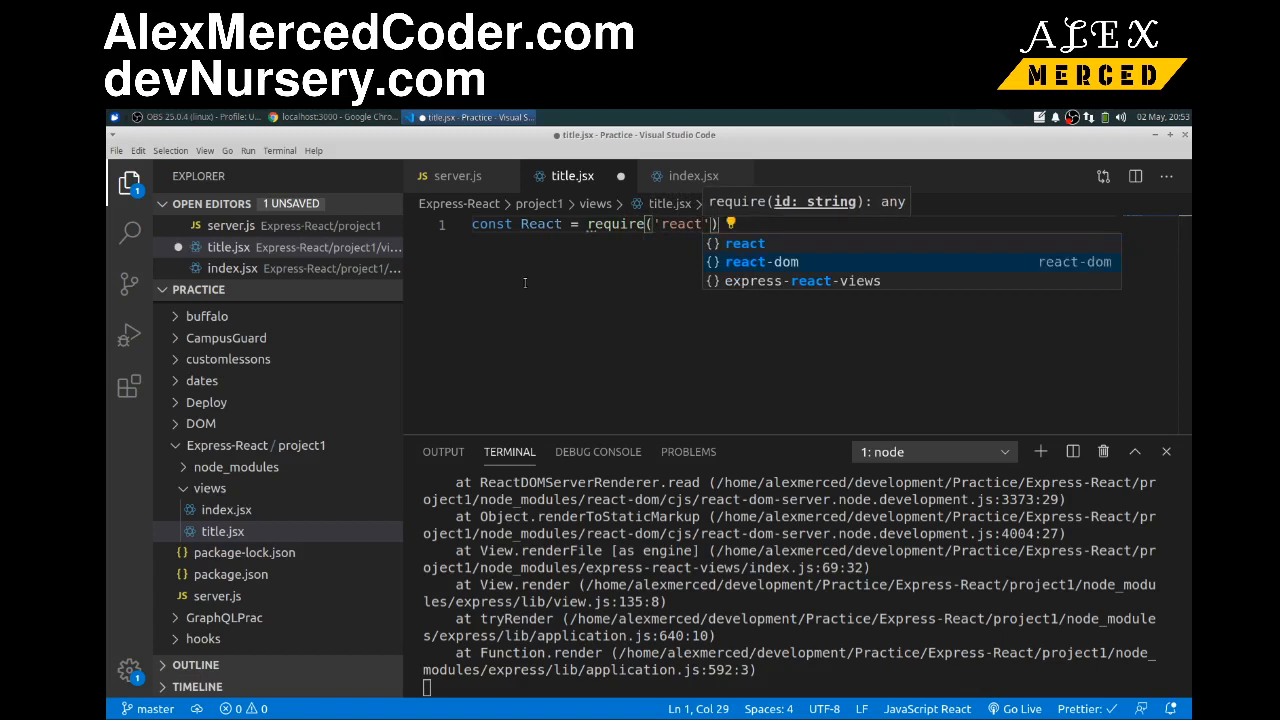
key(Enter)
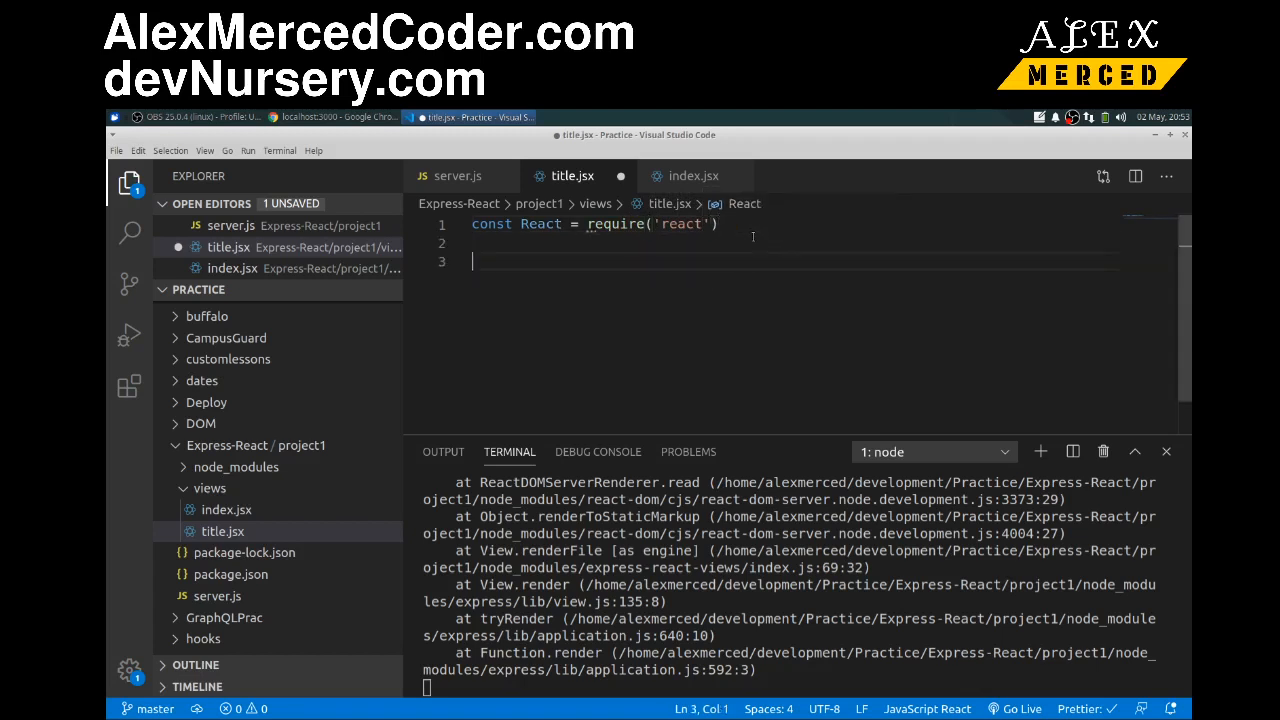
Define a Title arrow function returning an <h1>Hello World</h1> heading and save the file.
text(const)
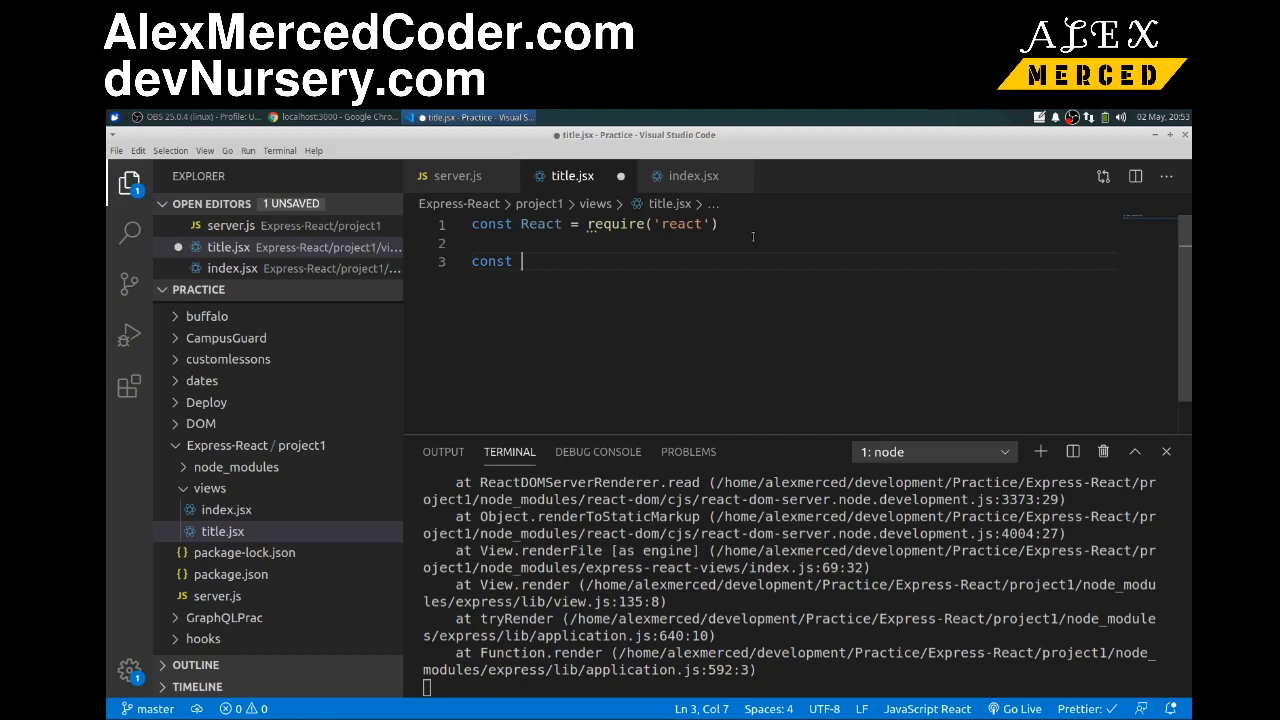
text(Title)
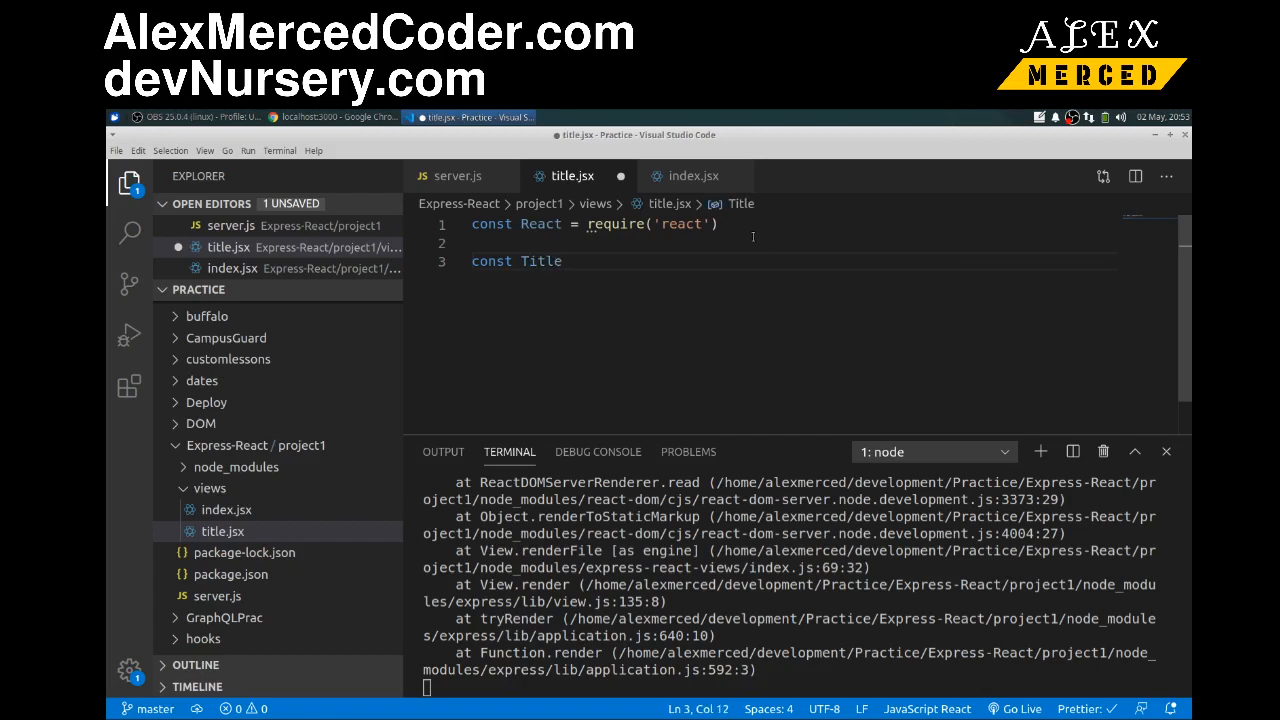
text(=)
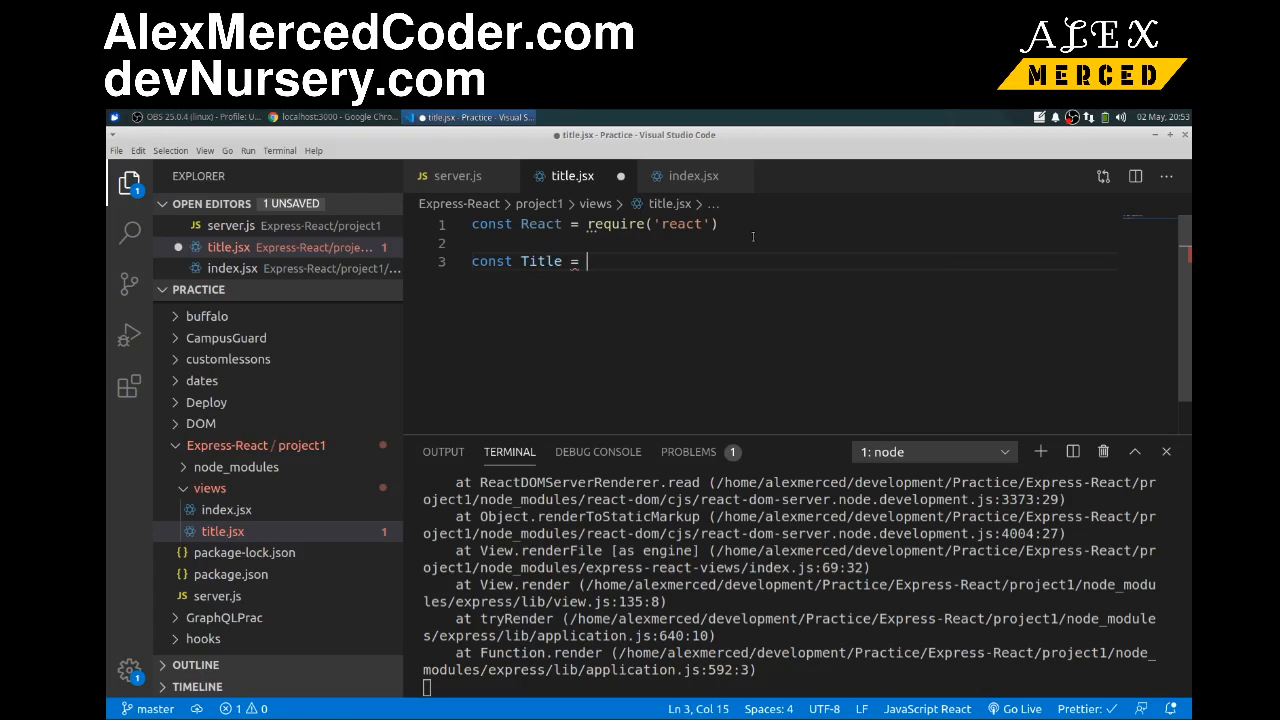
text((props) => {)
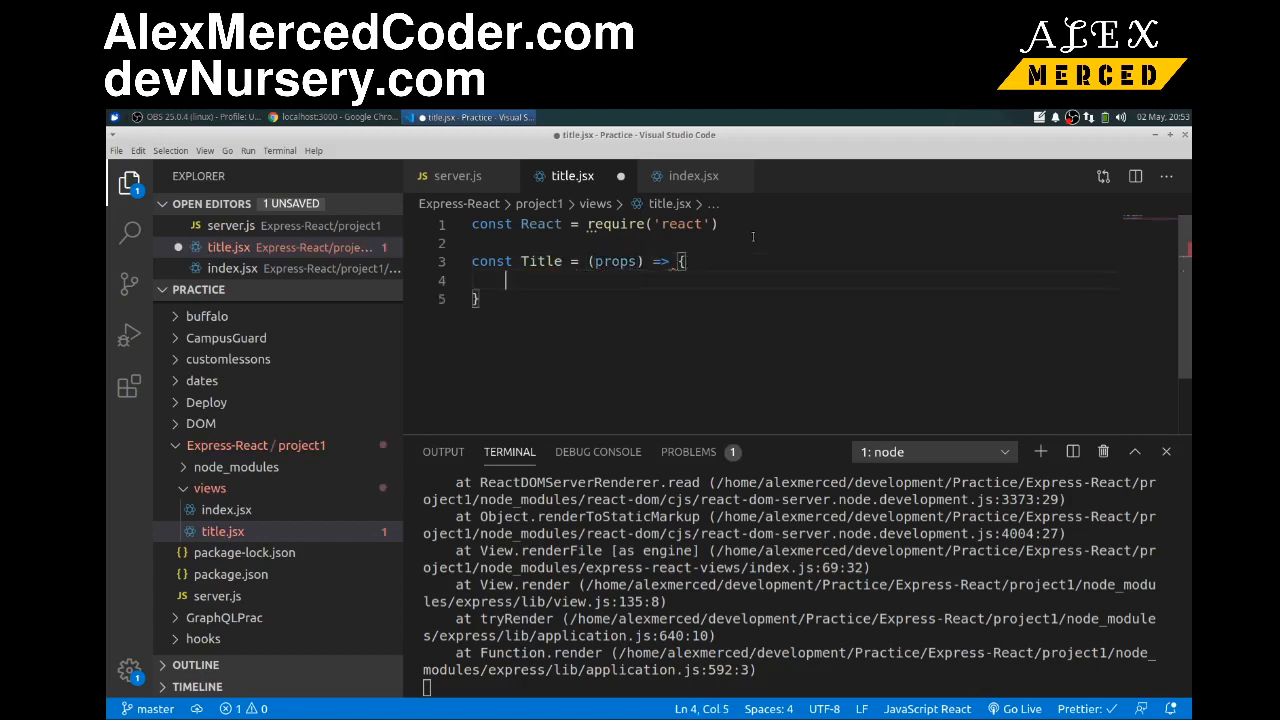
text(return)
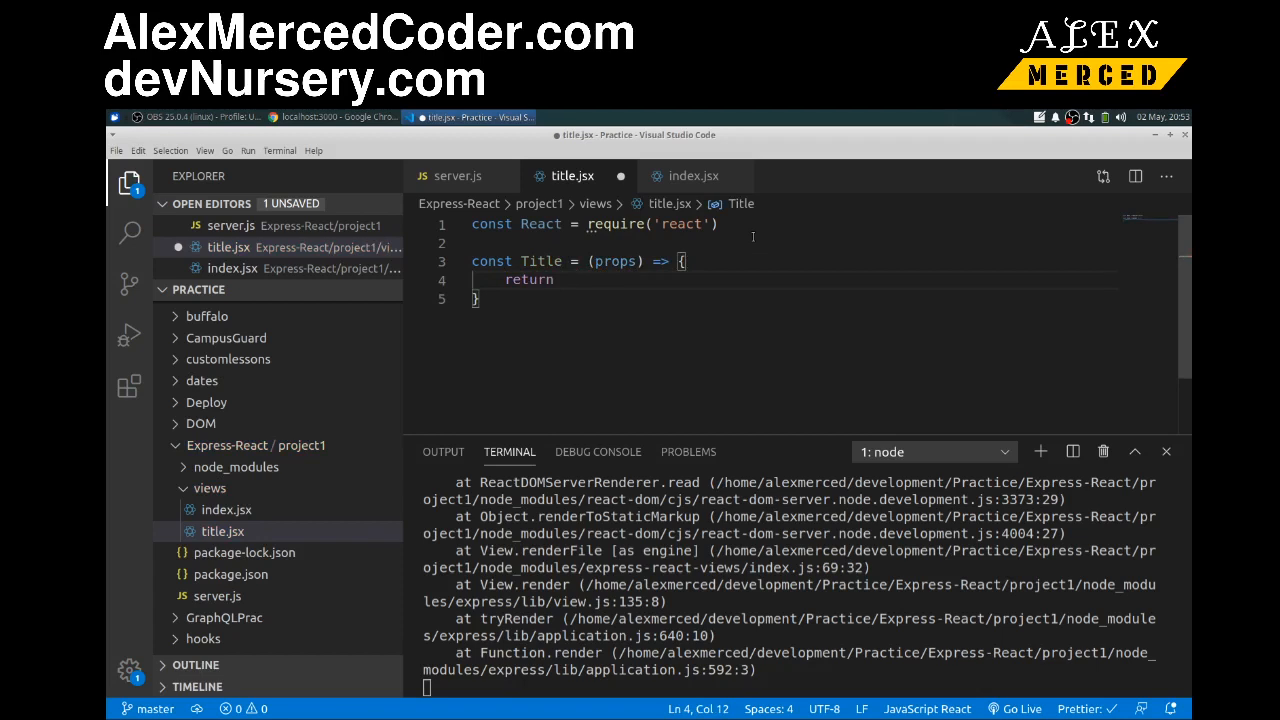
text(<h1></h1>)
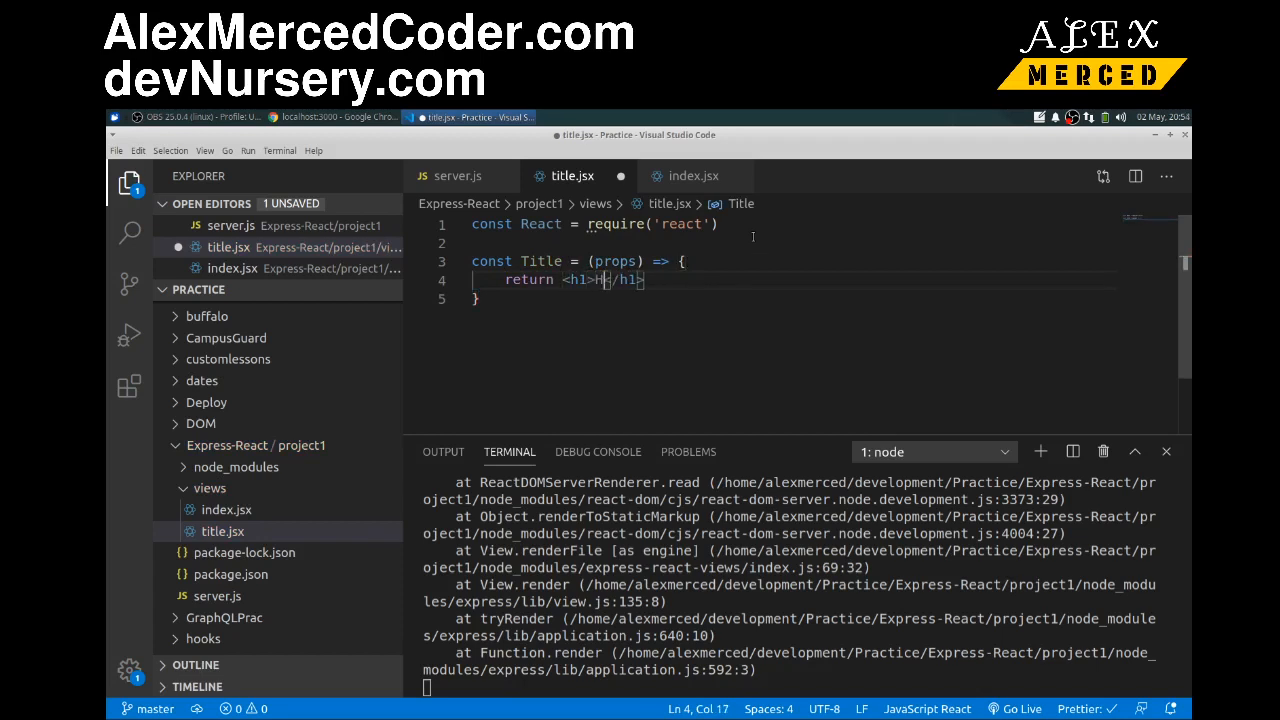
text(Hello World)
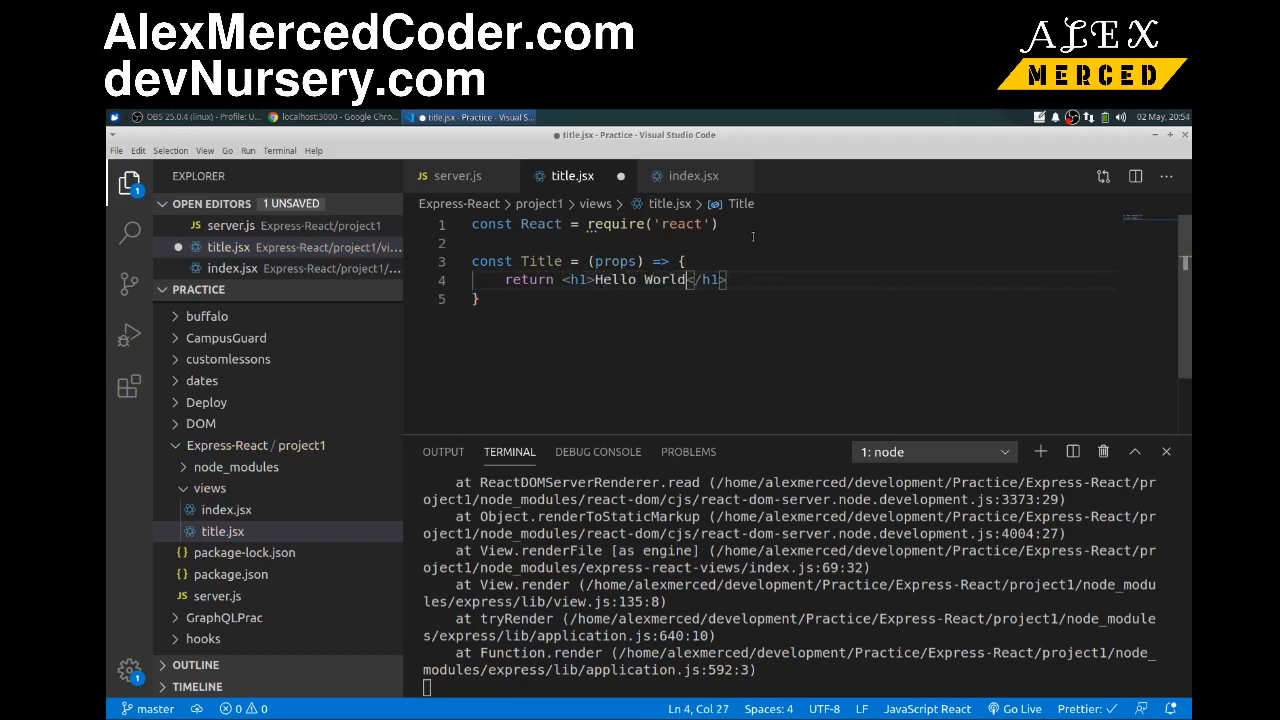
click(116, 150)
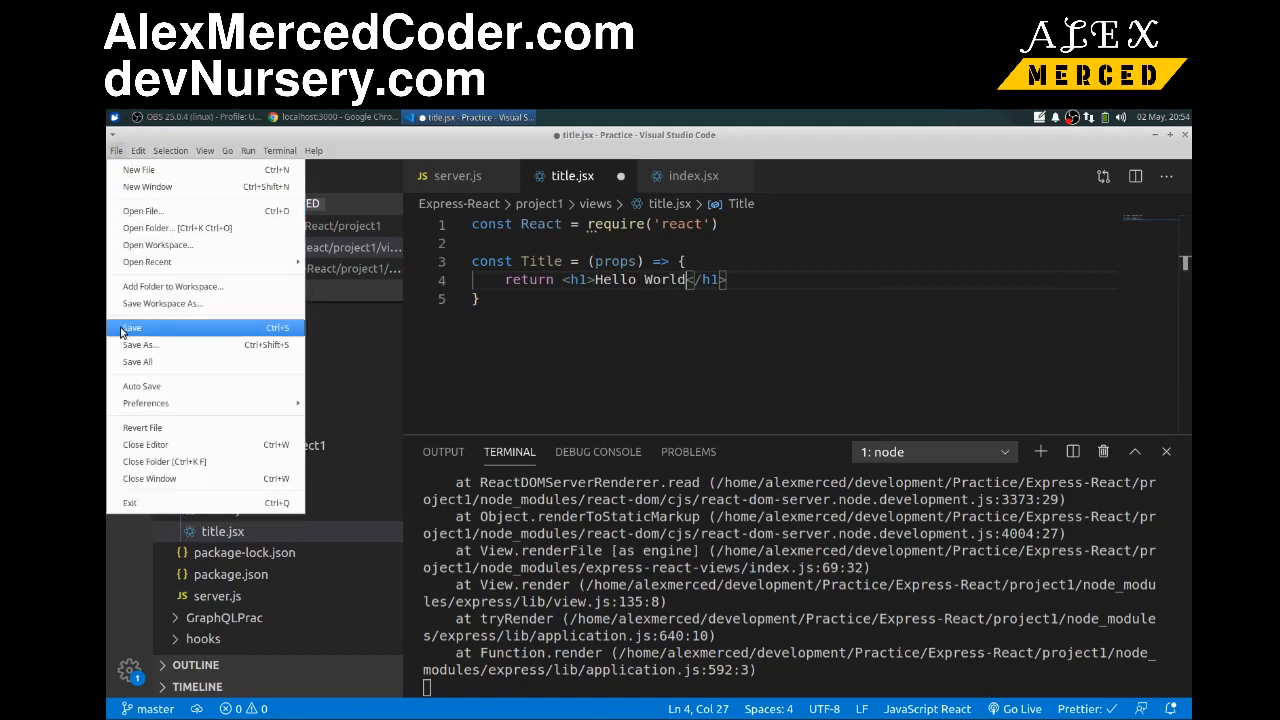
click(132, 328)
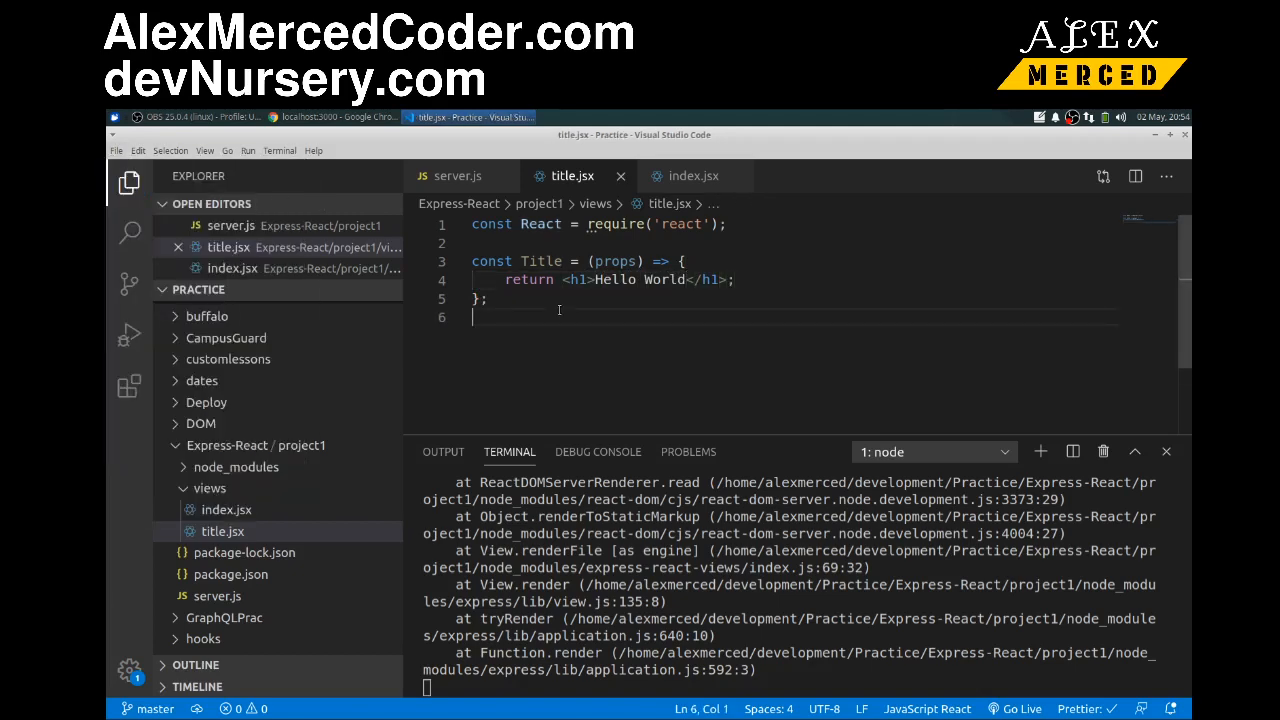
Export the component with module.exports = Title and save title.jsx again.
text(module.exports = T)
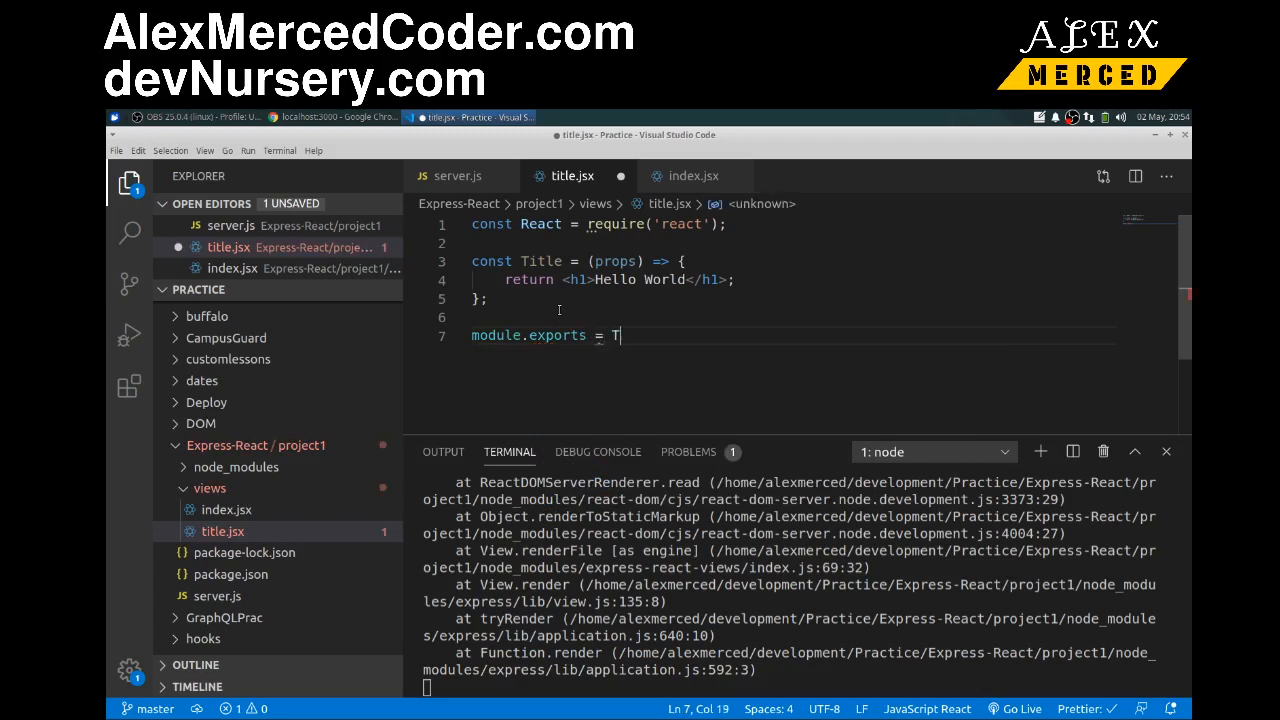
text(itle)
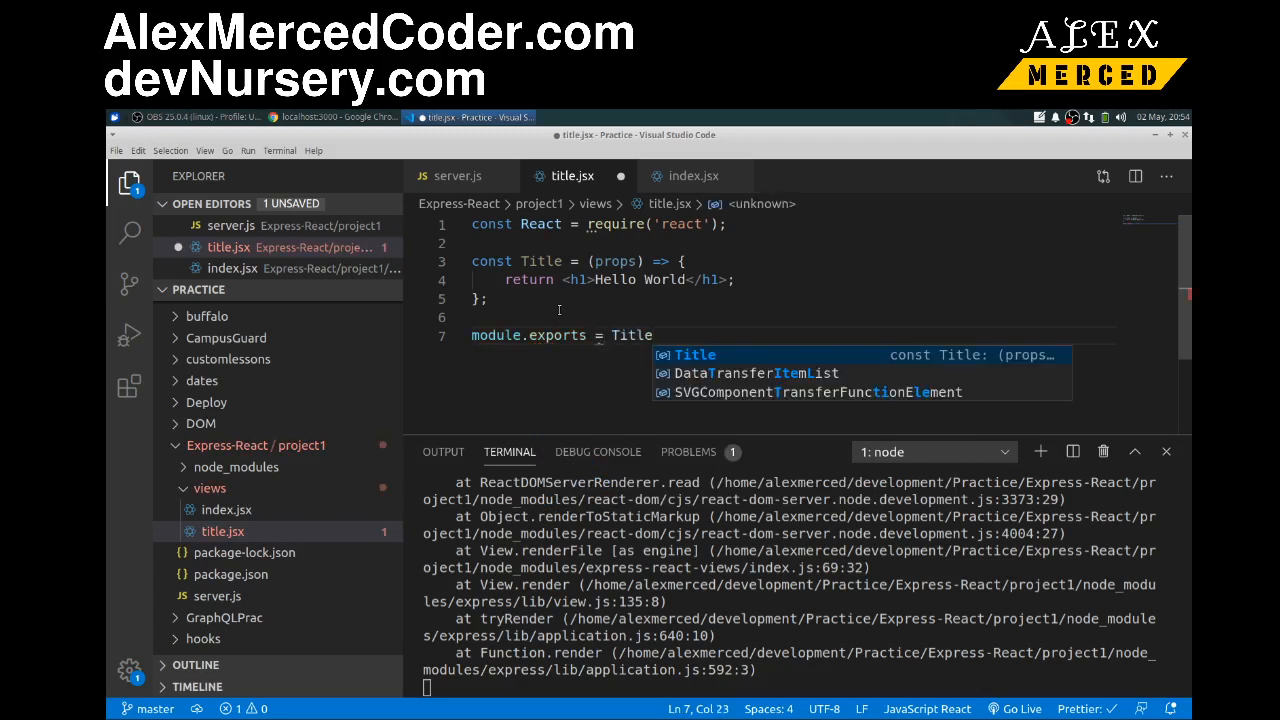
click(116, 150)
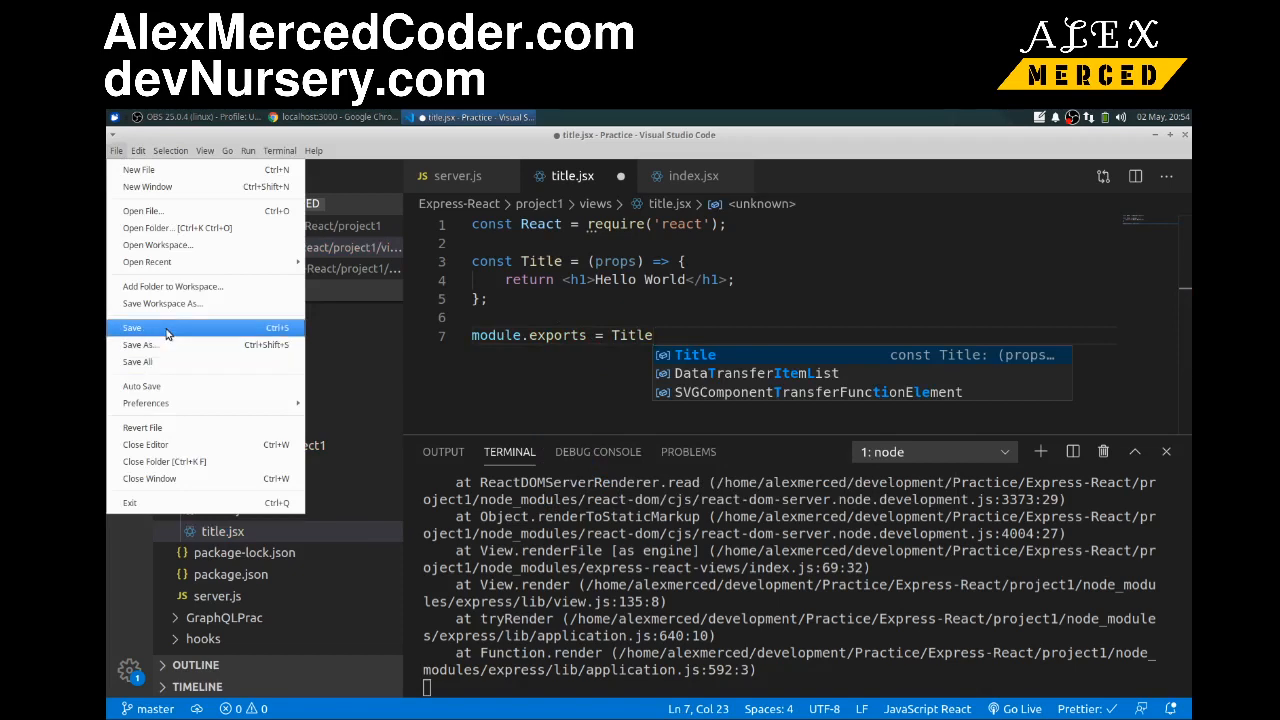
click(132, 328)
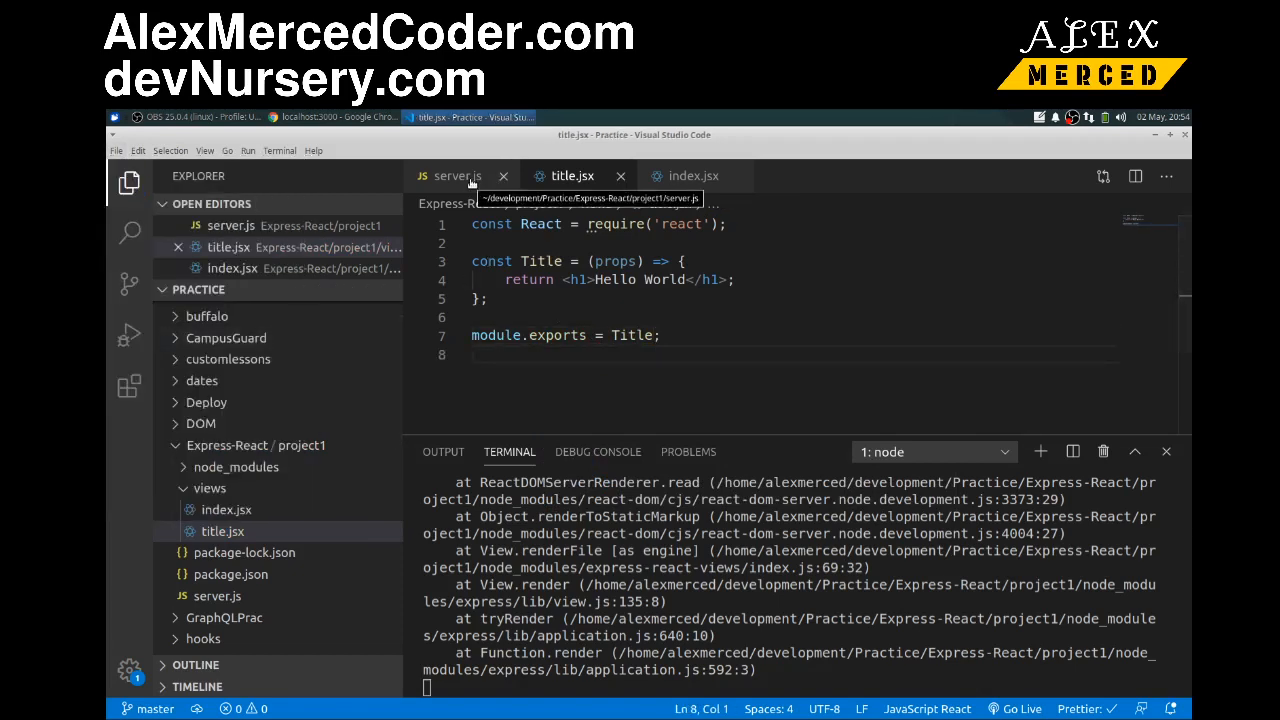
In index.jsx add const Title = require('./title.jsx') below the React import.
click(692, 176)
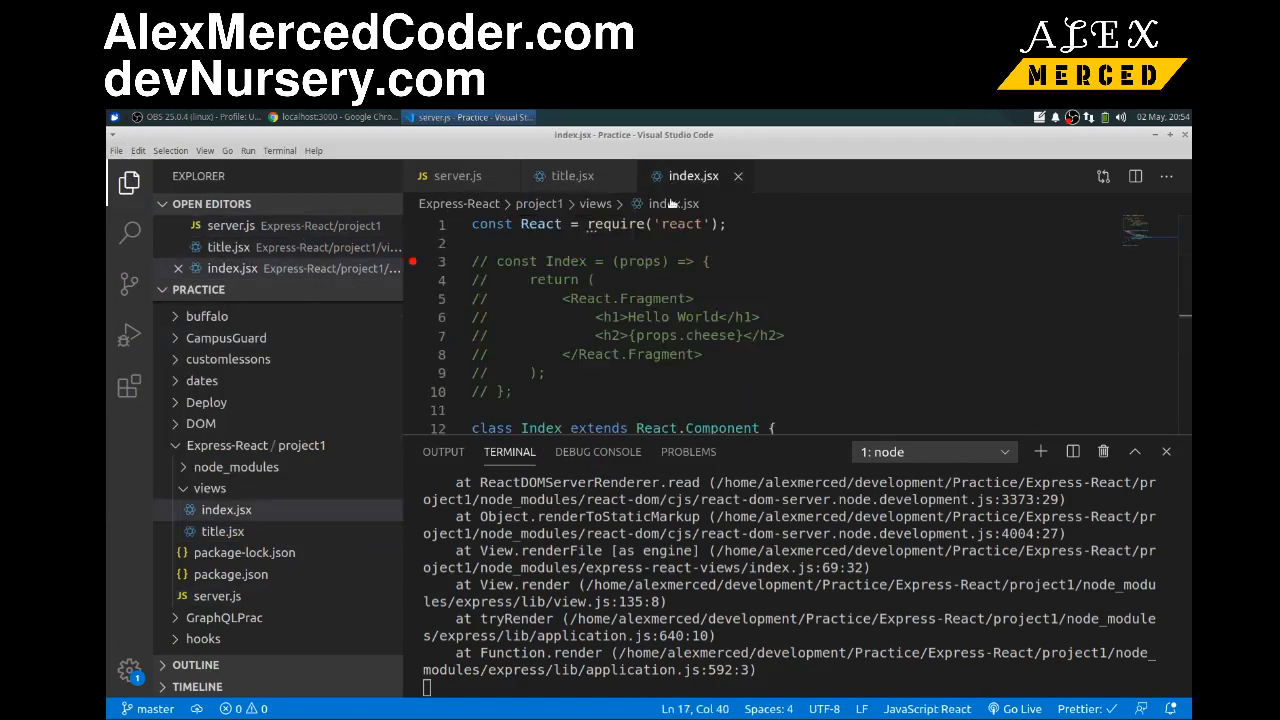
click(724, 224)
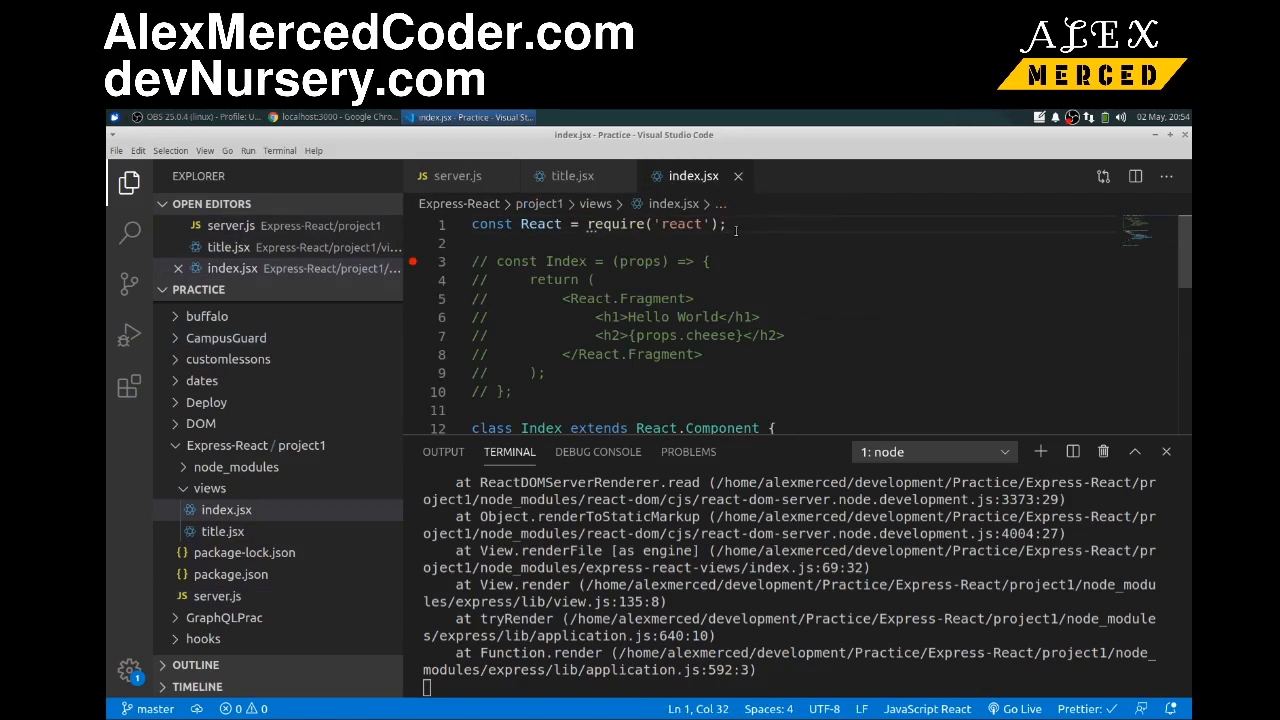
text(const)
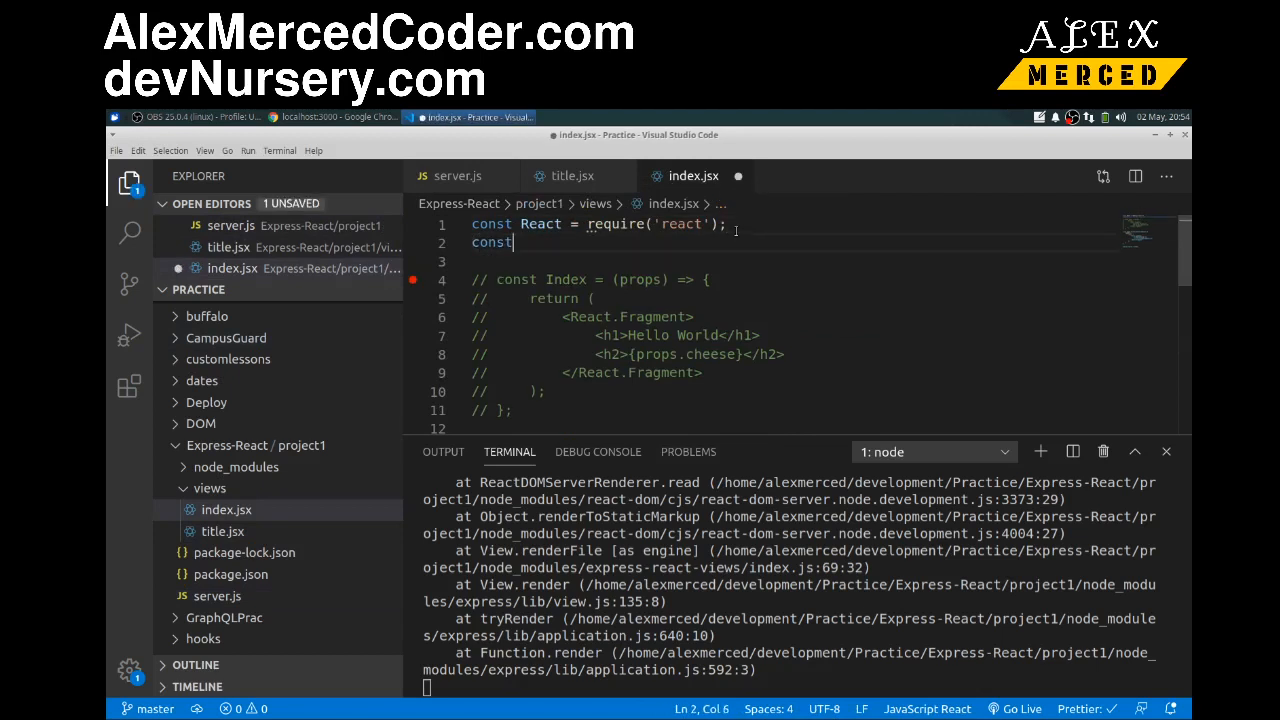
text(Title =)
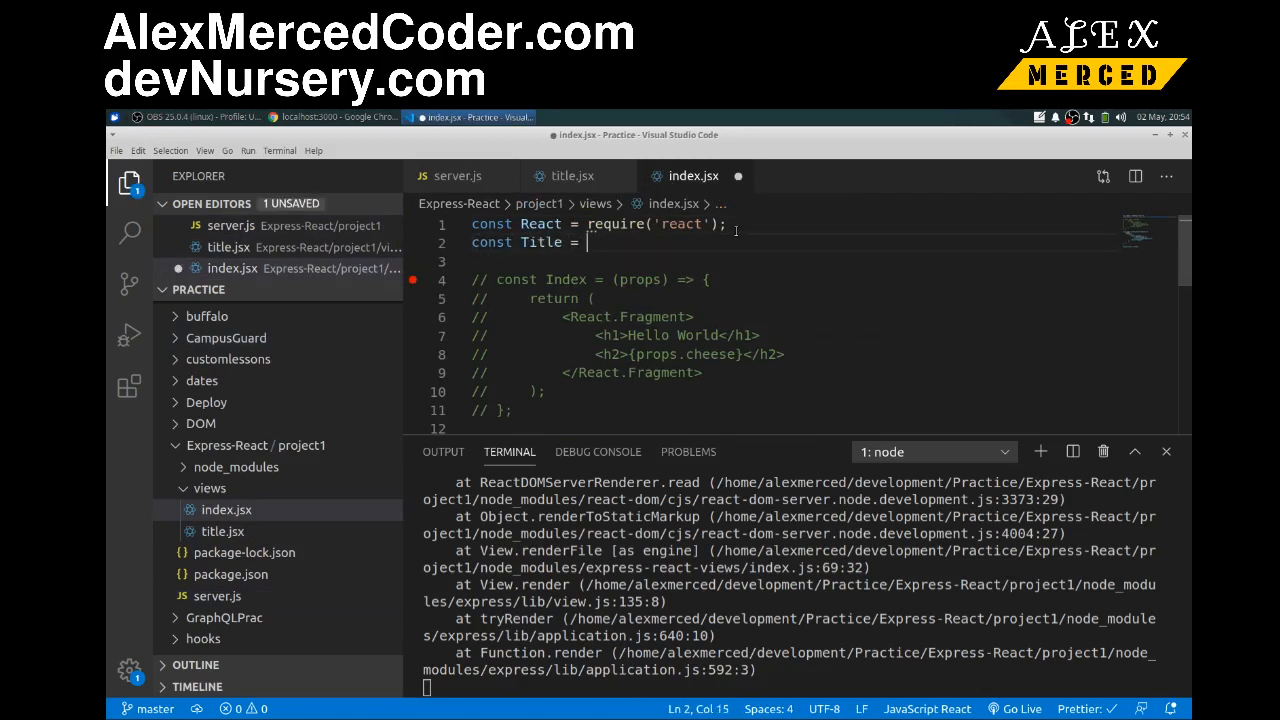
text(require()
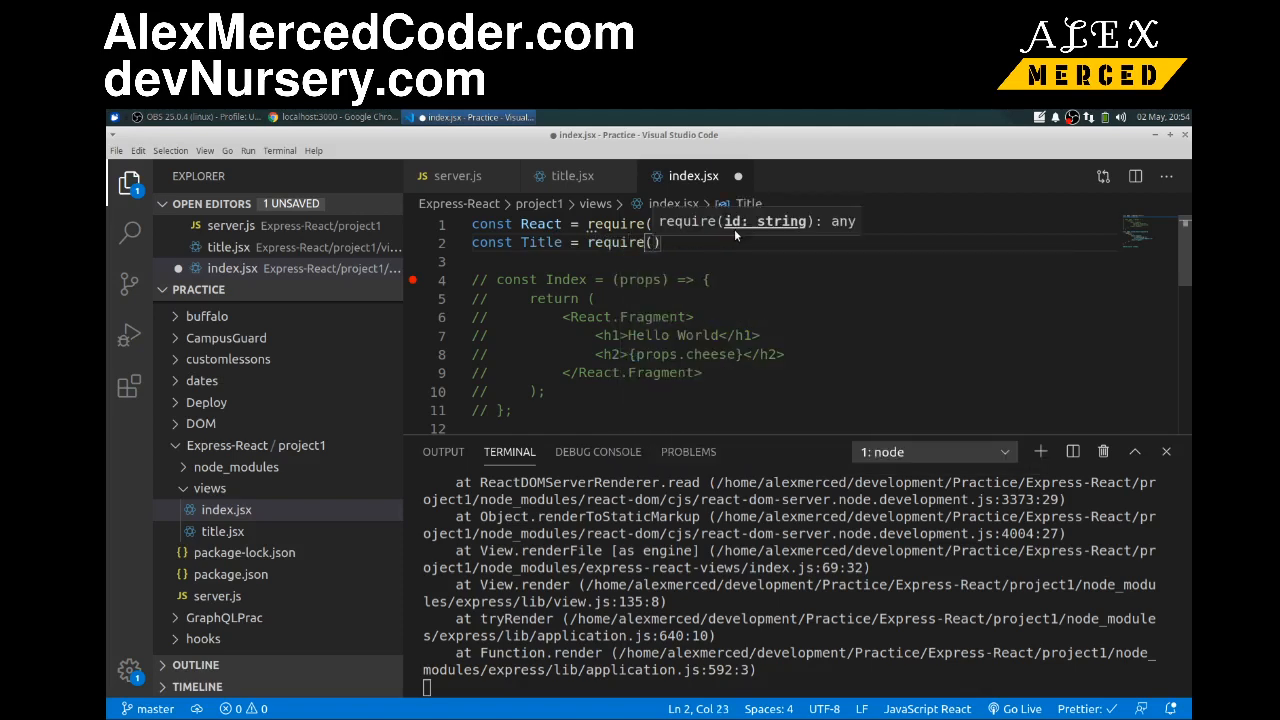
text(./)
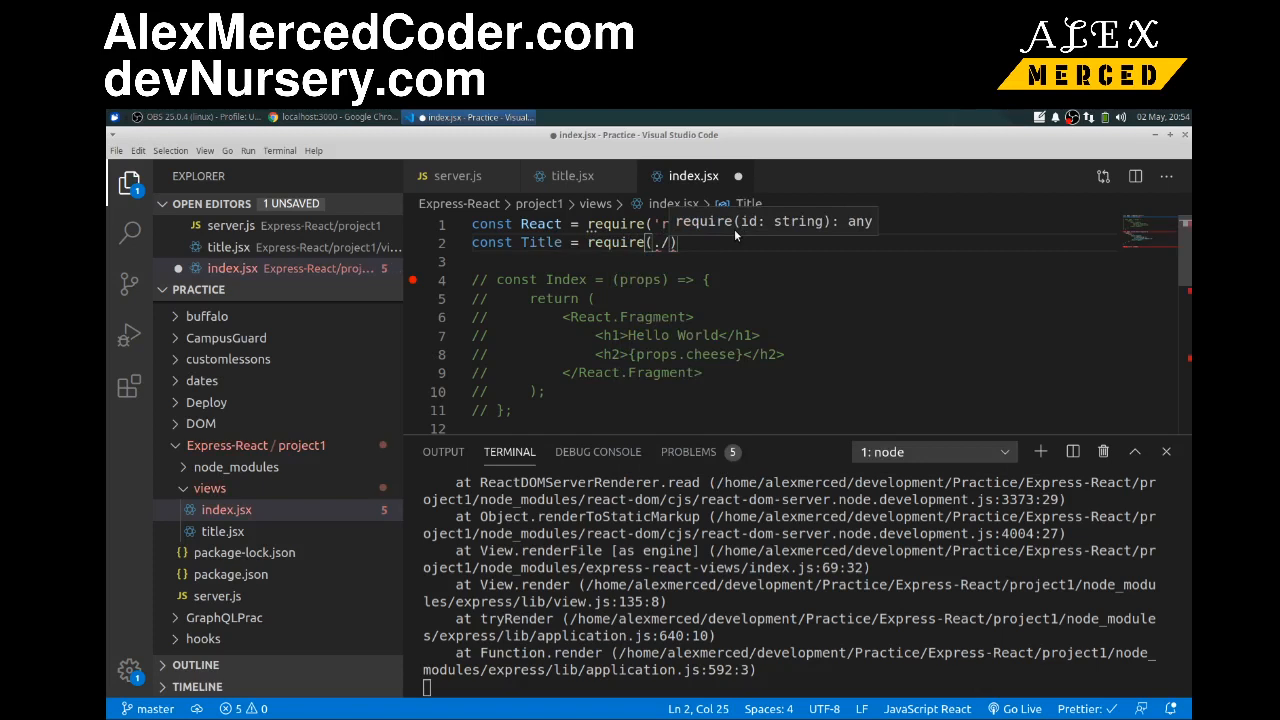
text(title)
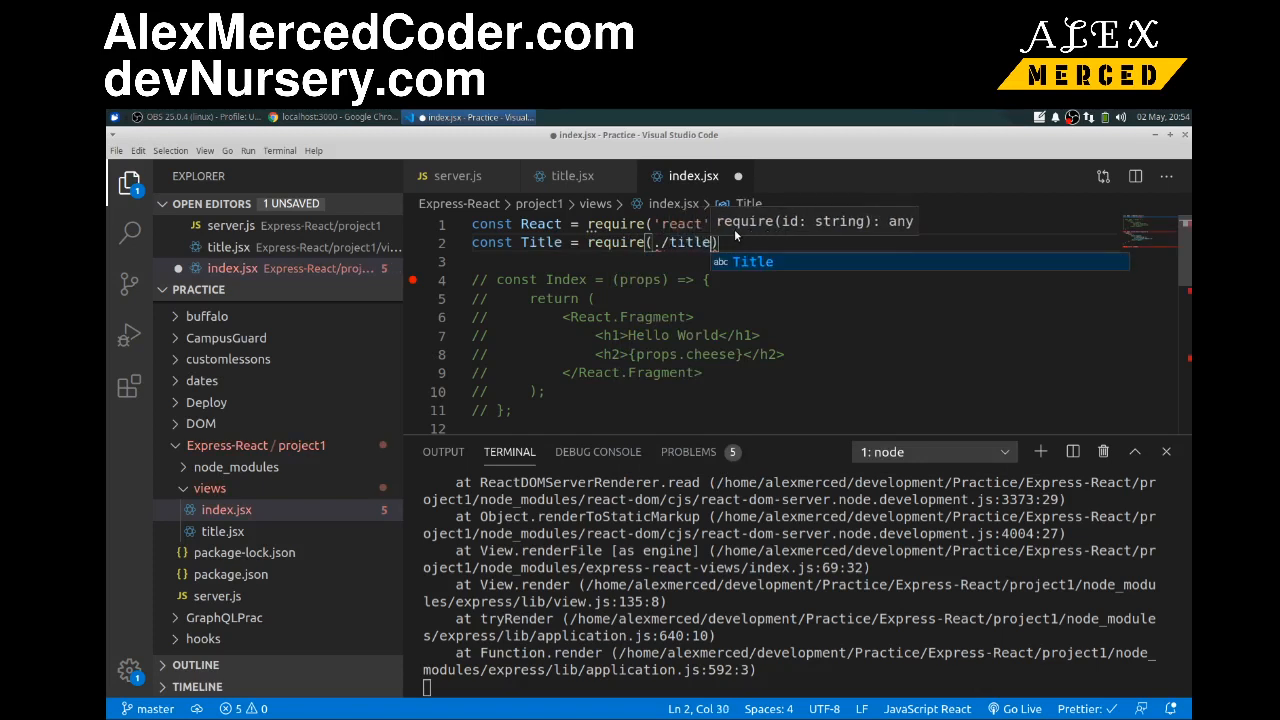
text(.jsx)
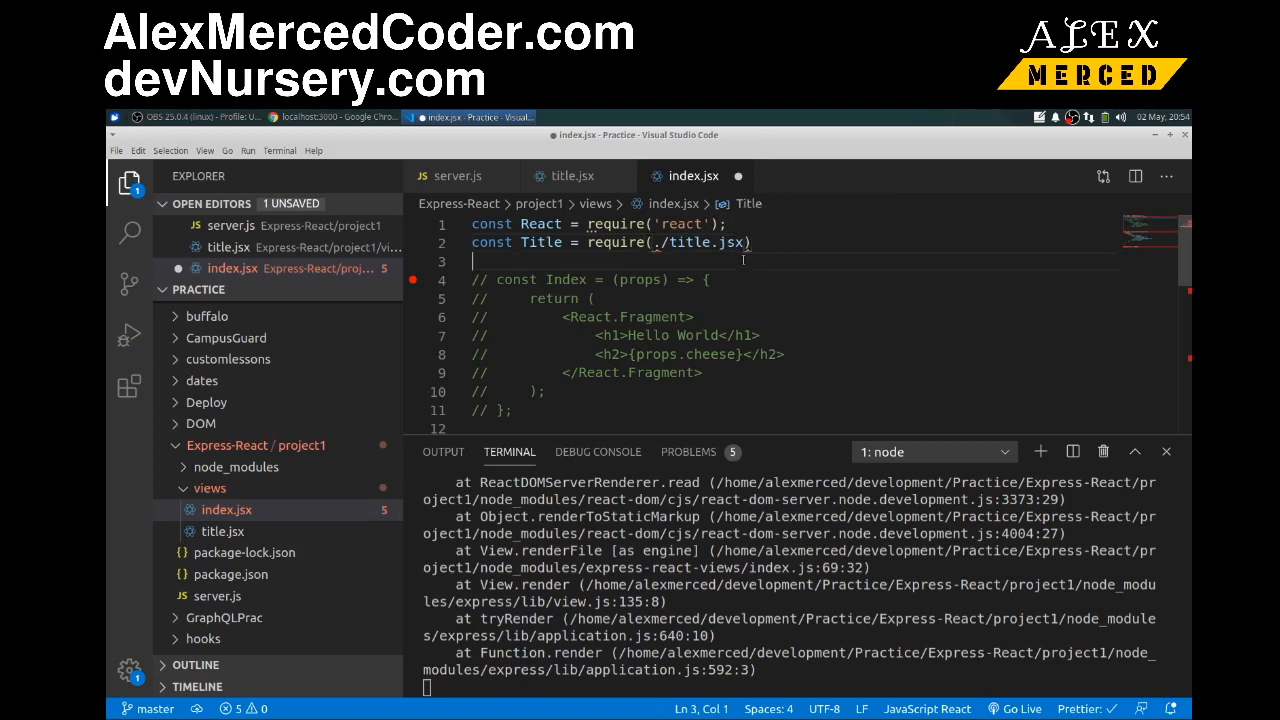
Replace the hard-coded Hello World heading in render with a <Title/> element.
drag(656, 242, 748, 242)
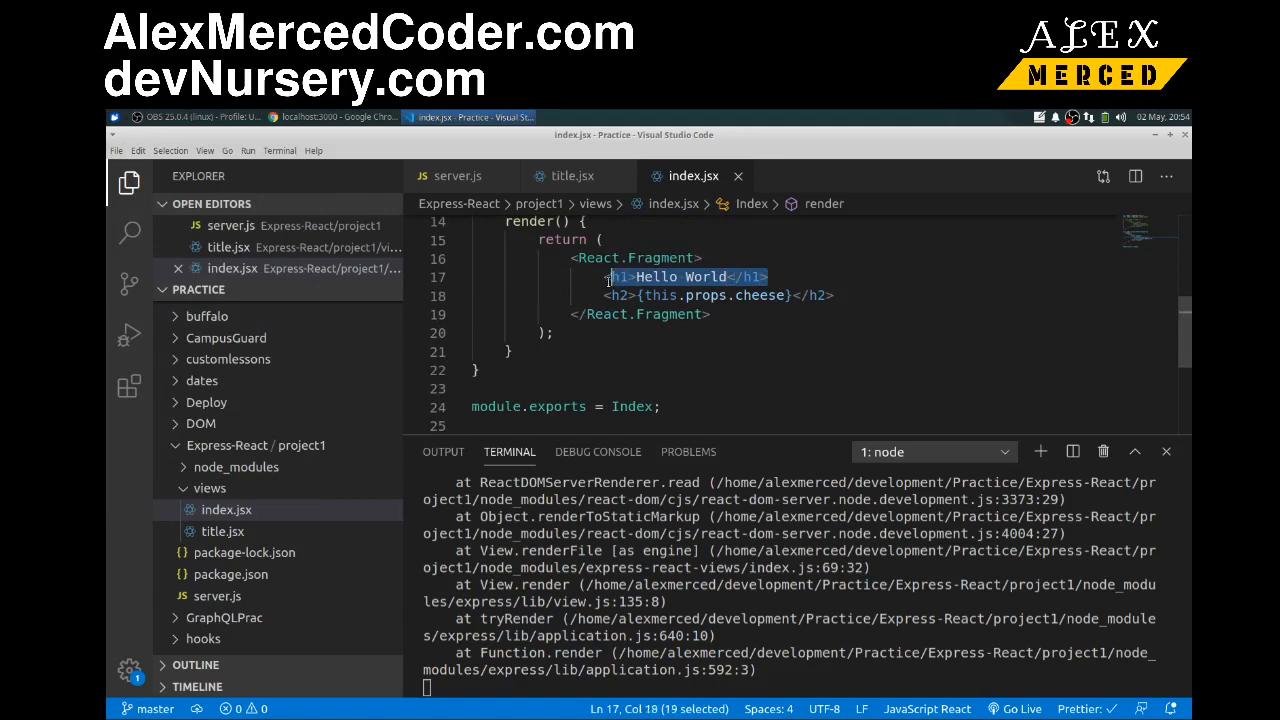
key(Delete)
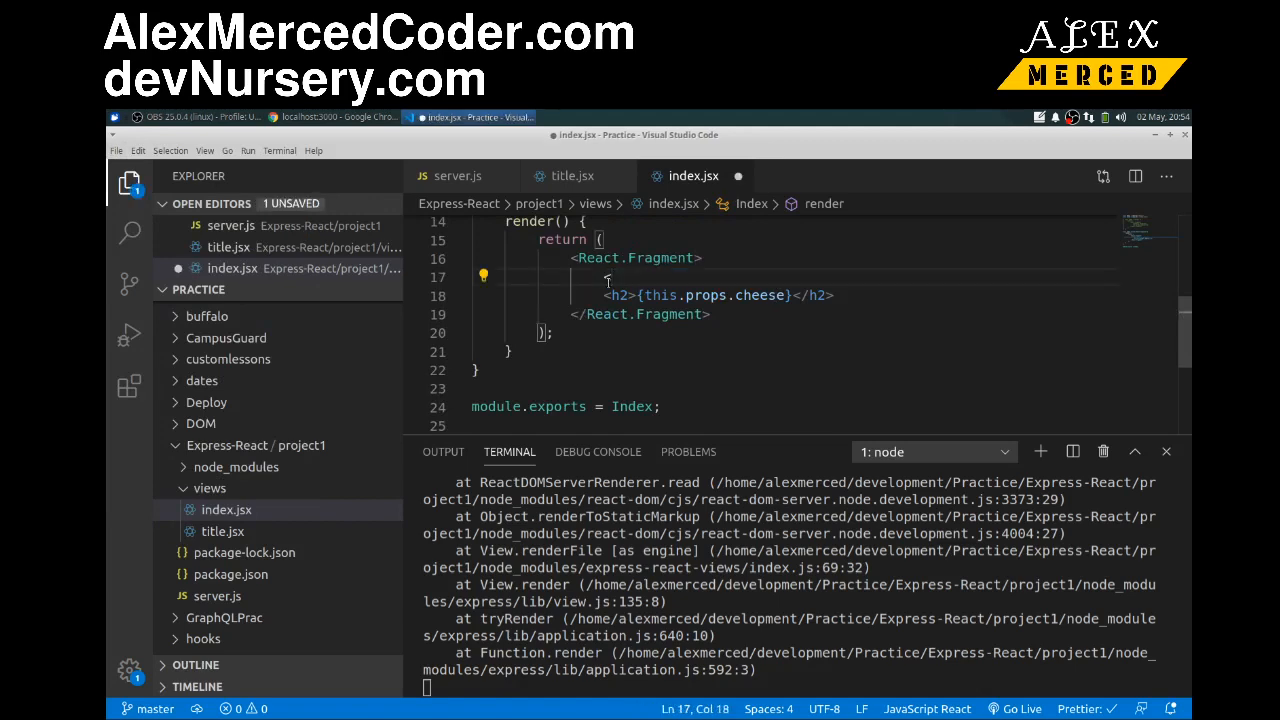
text(Title/>)
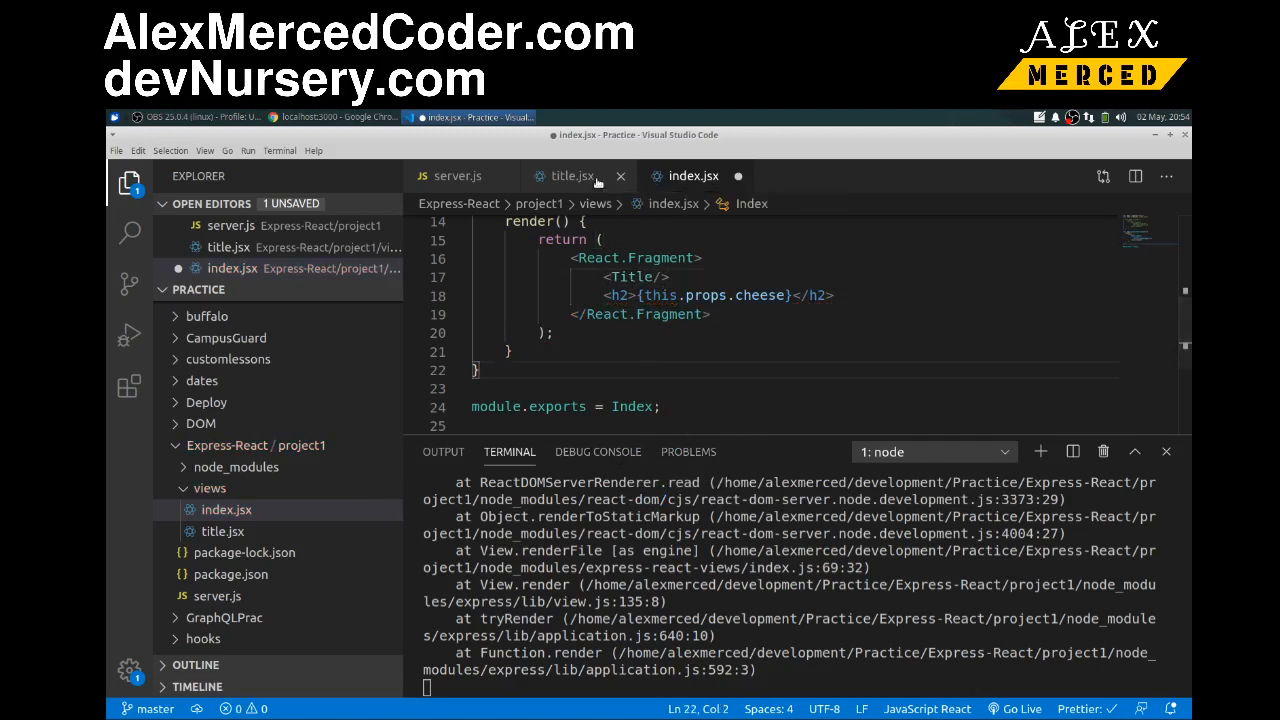
click(572, 176)
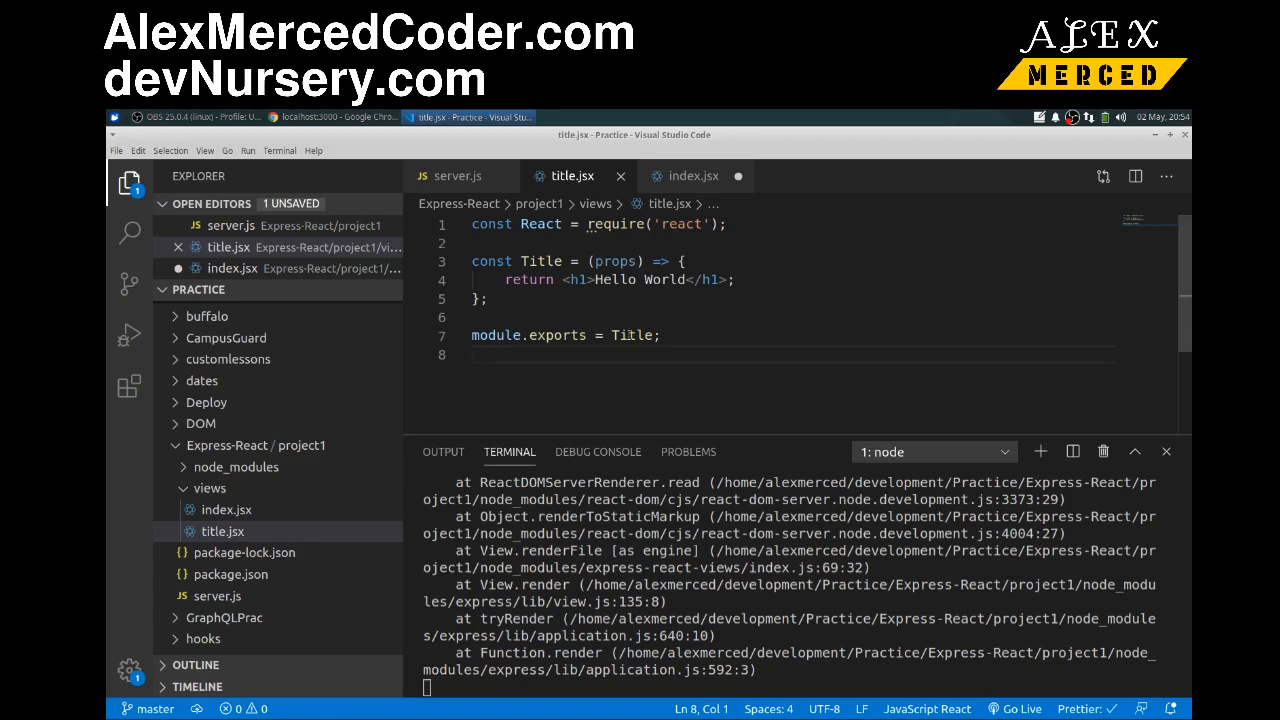
click(116, 150)
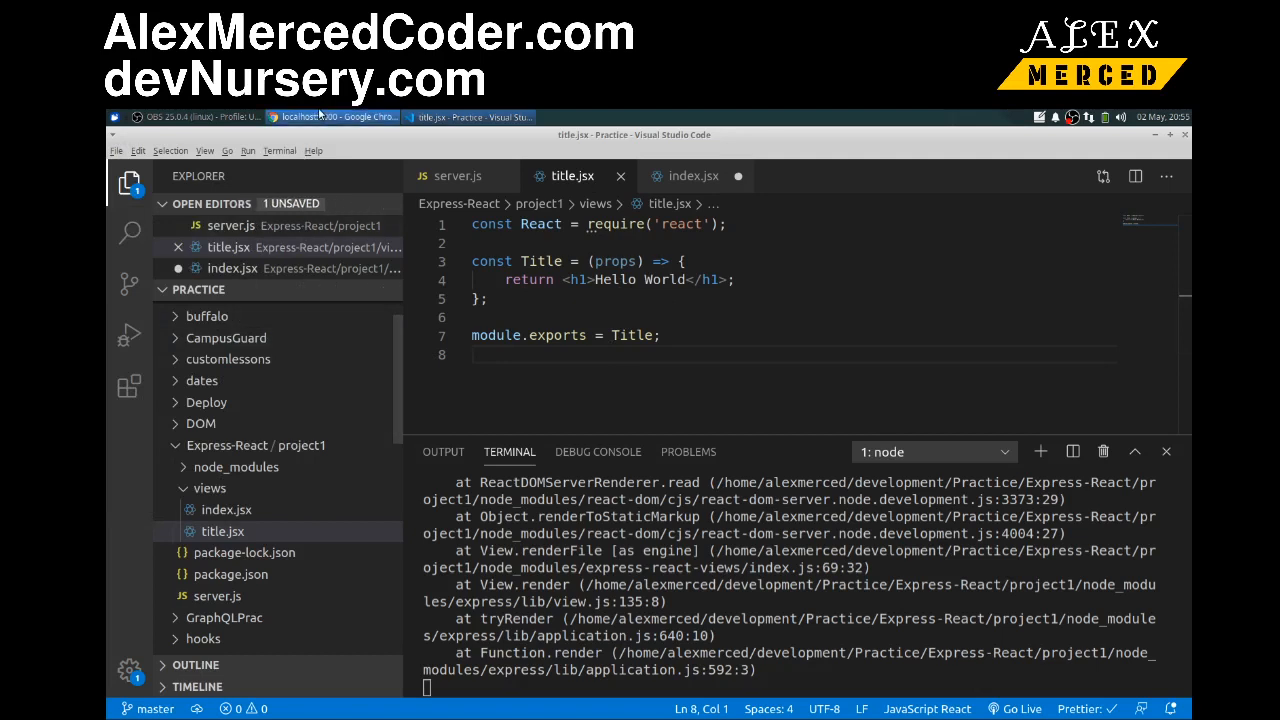
Reload localhost:3000 in Chrome to confirm Hello World and gouda still render, then return to VS Code.
click(336, 116)
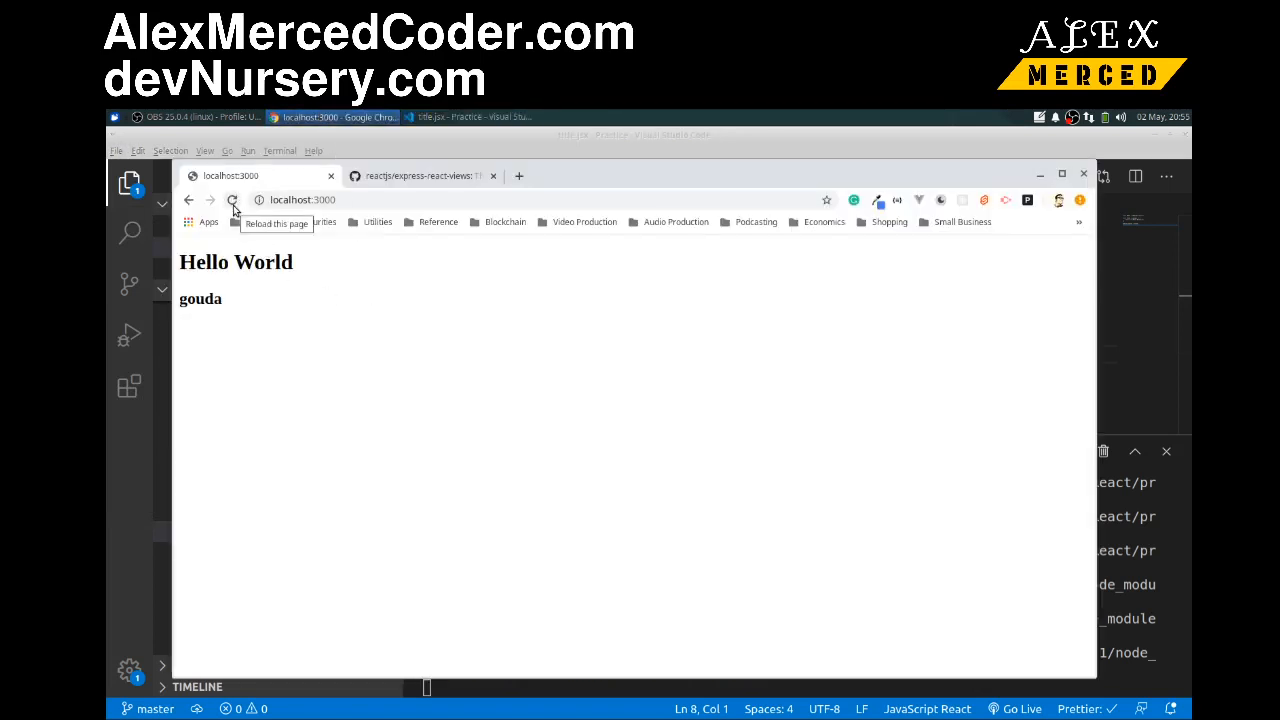
click(232, 200)
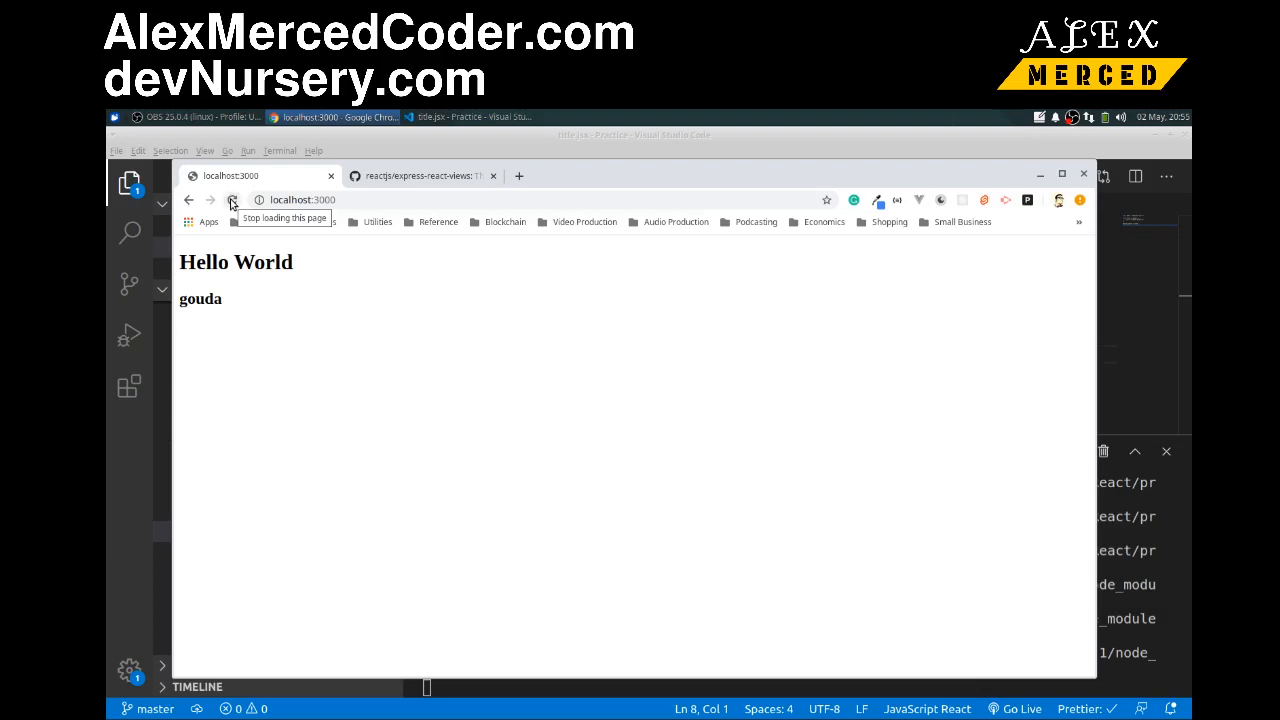
click(470, 116)
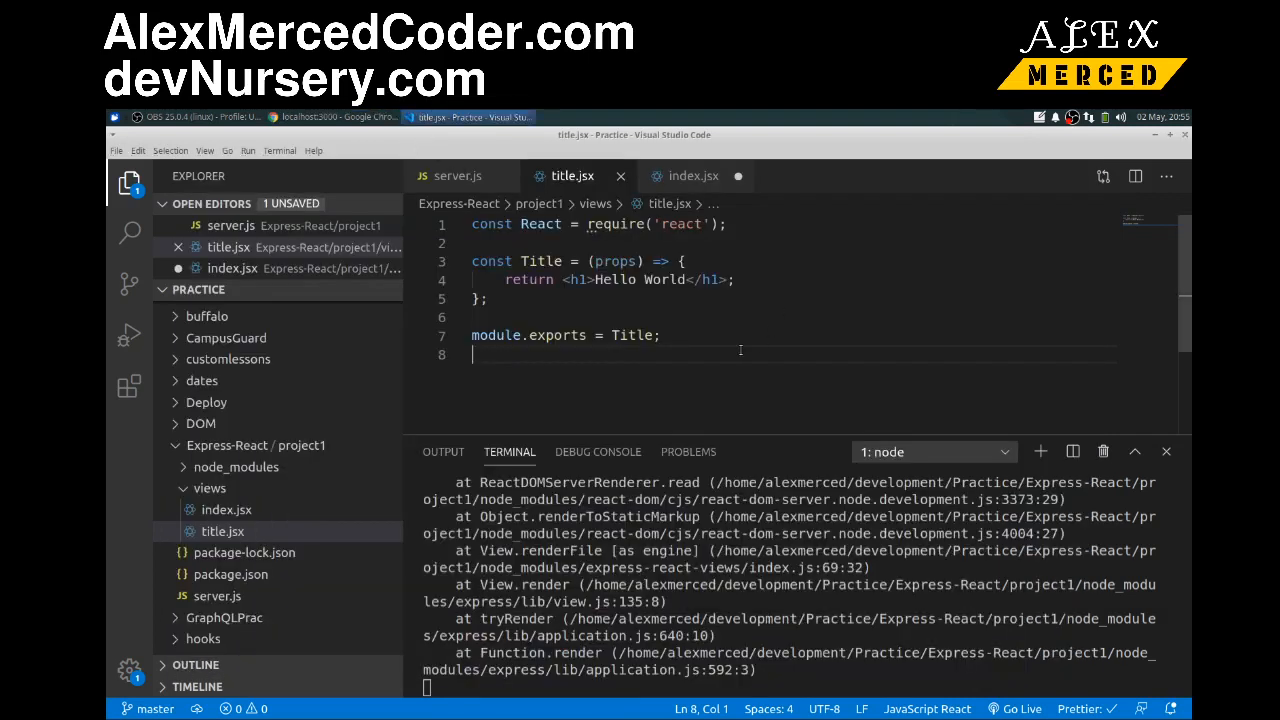